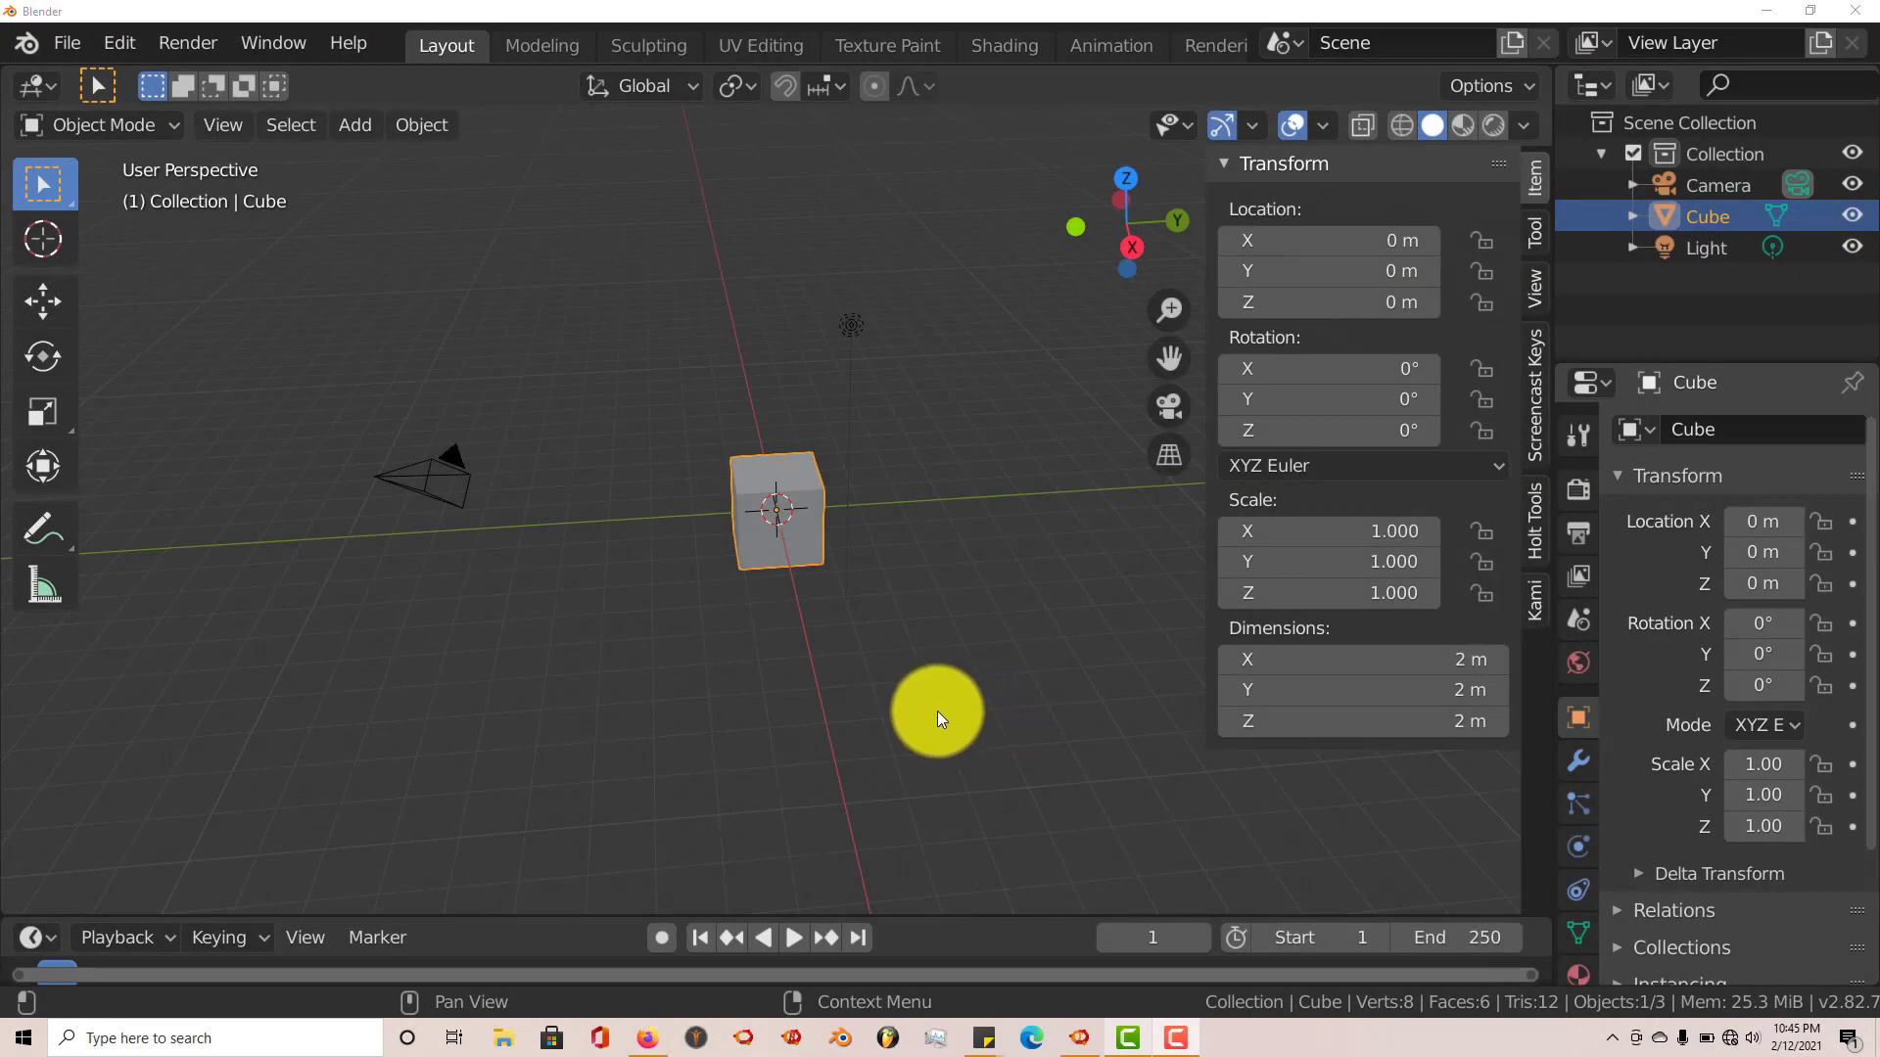
mouse_move(914, 722)
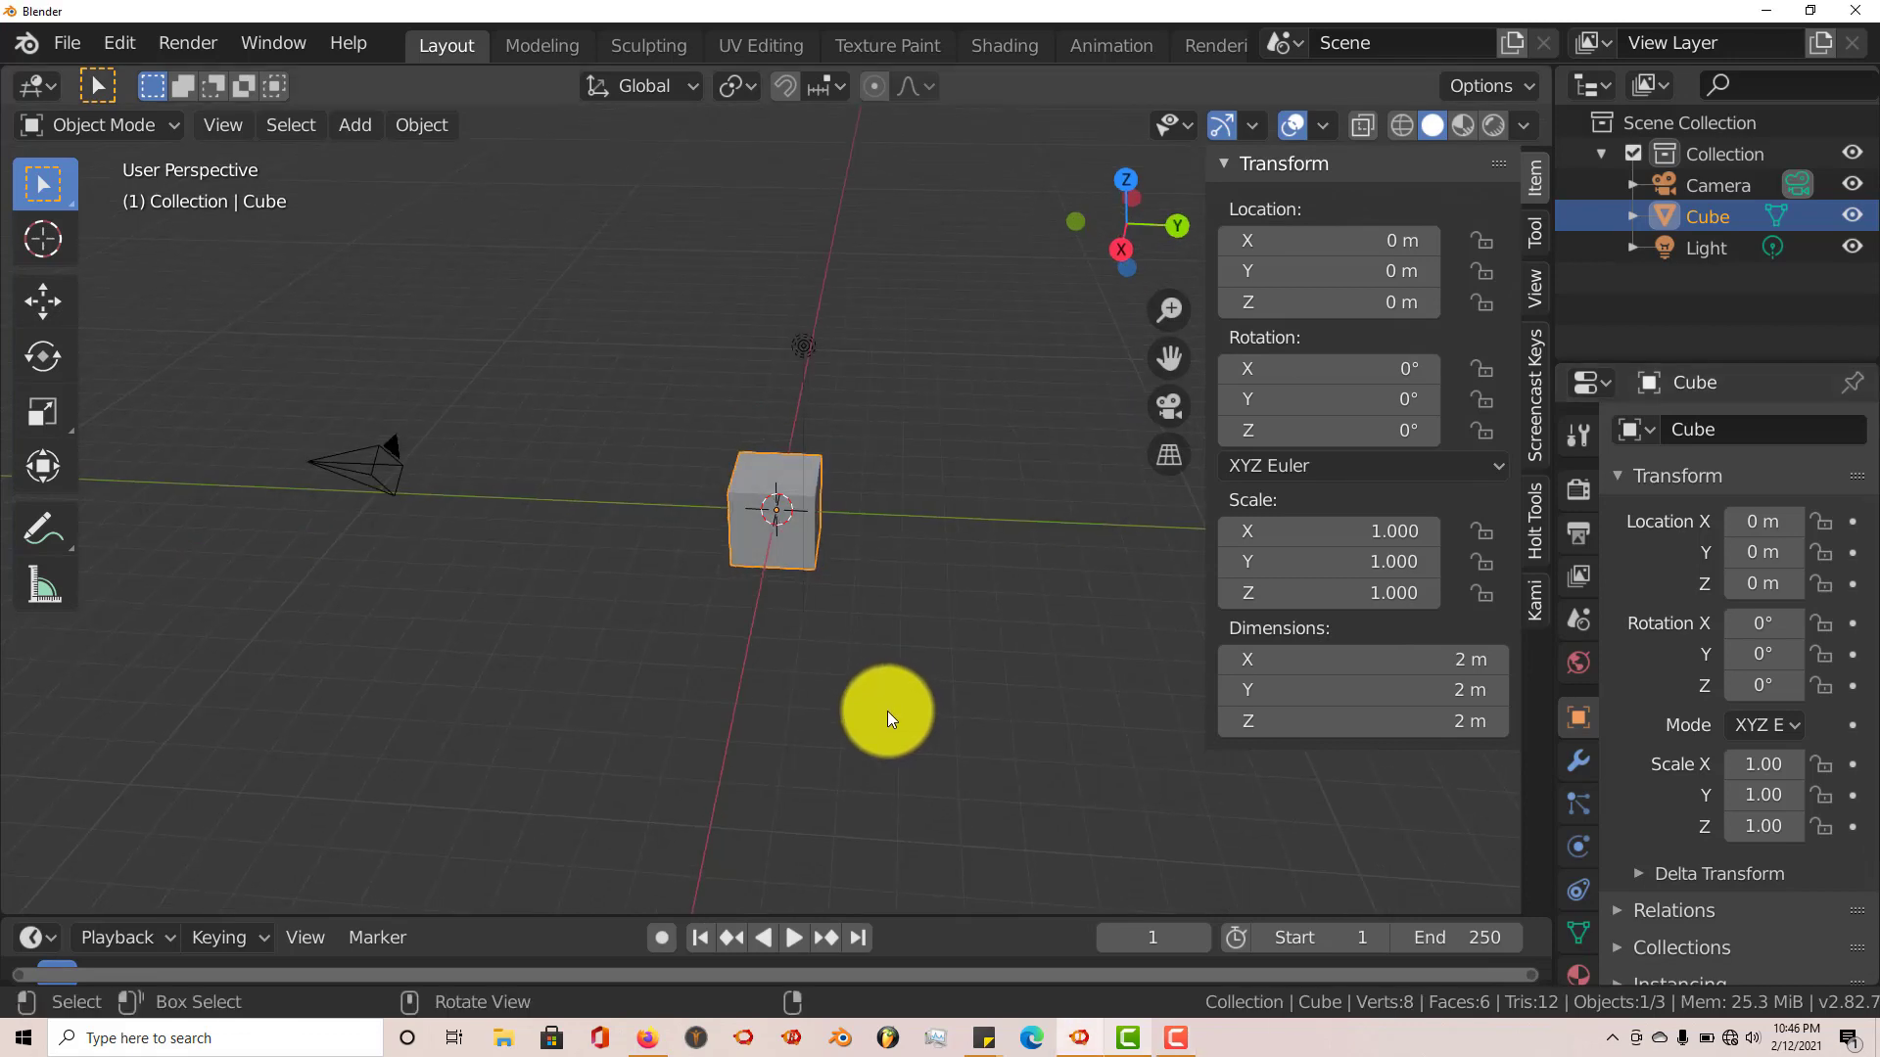
mouse_move(905, 701)
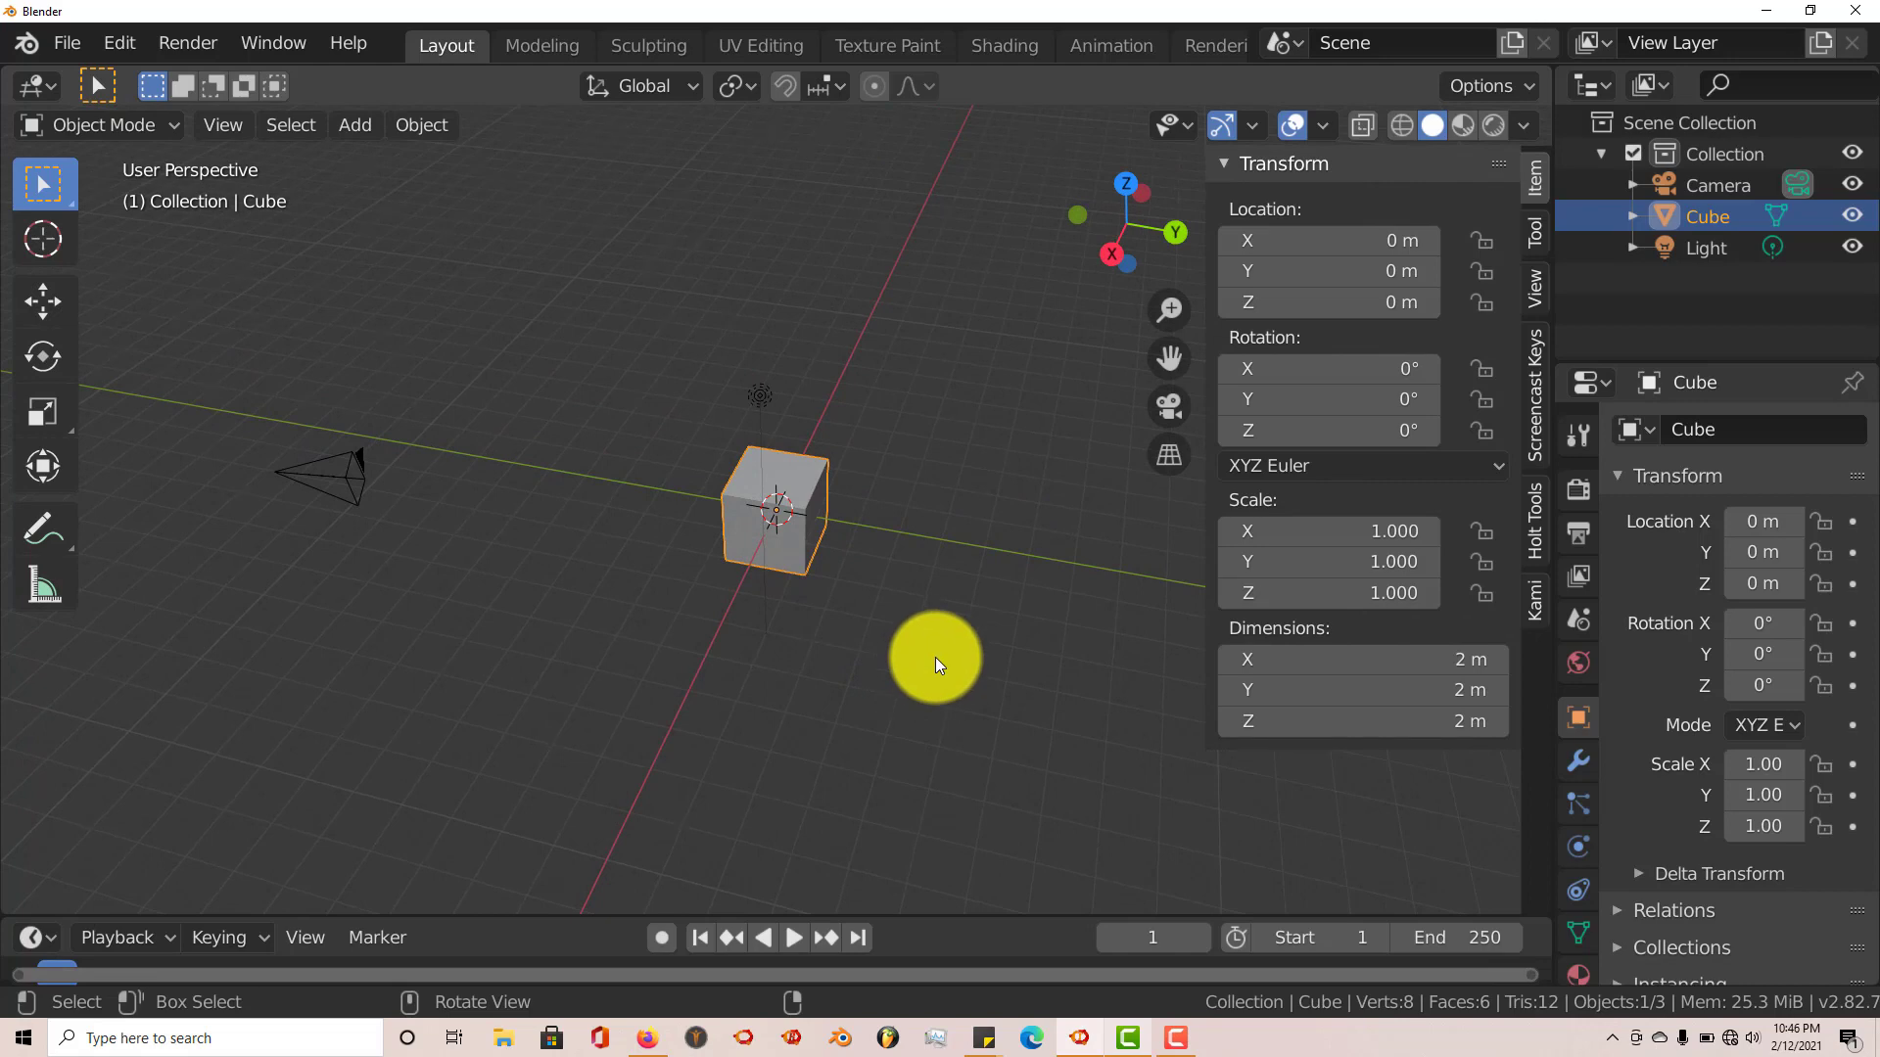
mouse_move(911, 720)
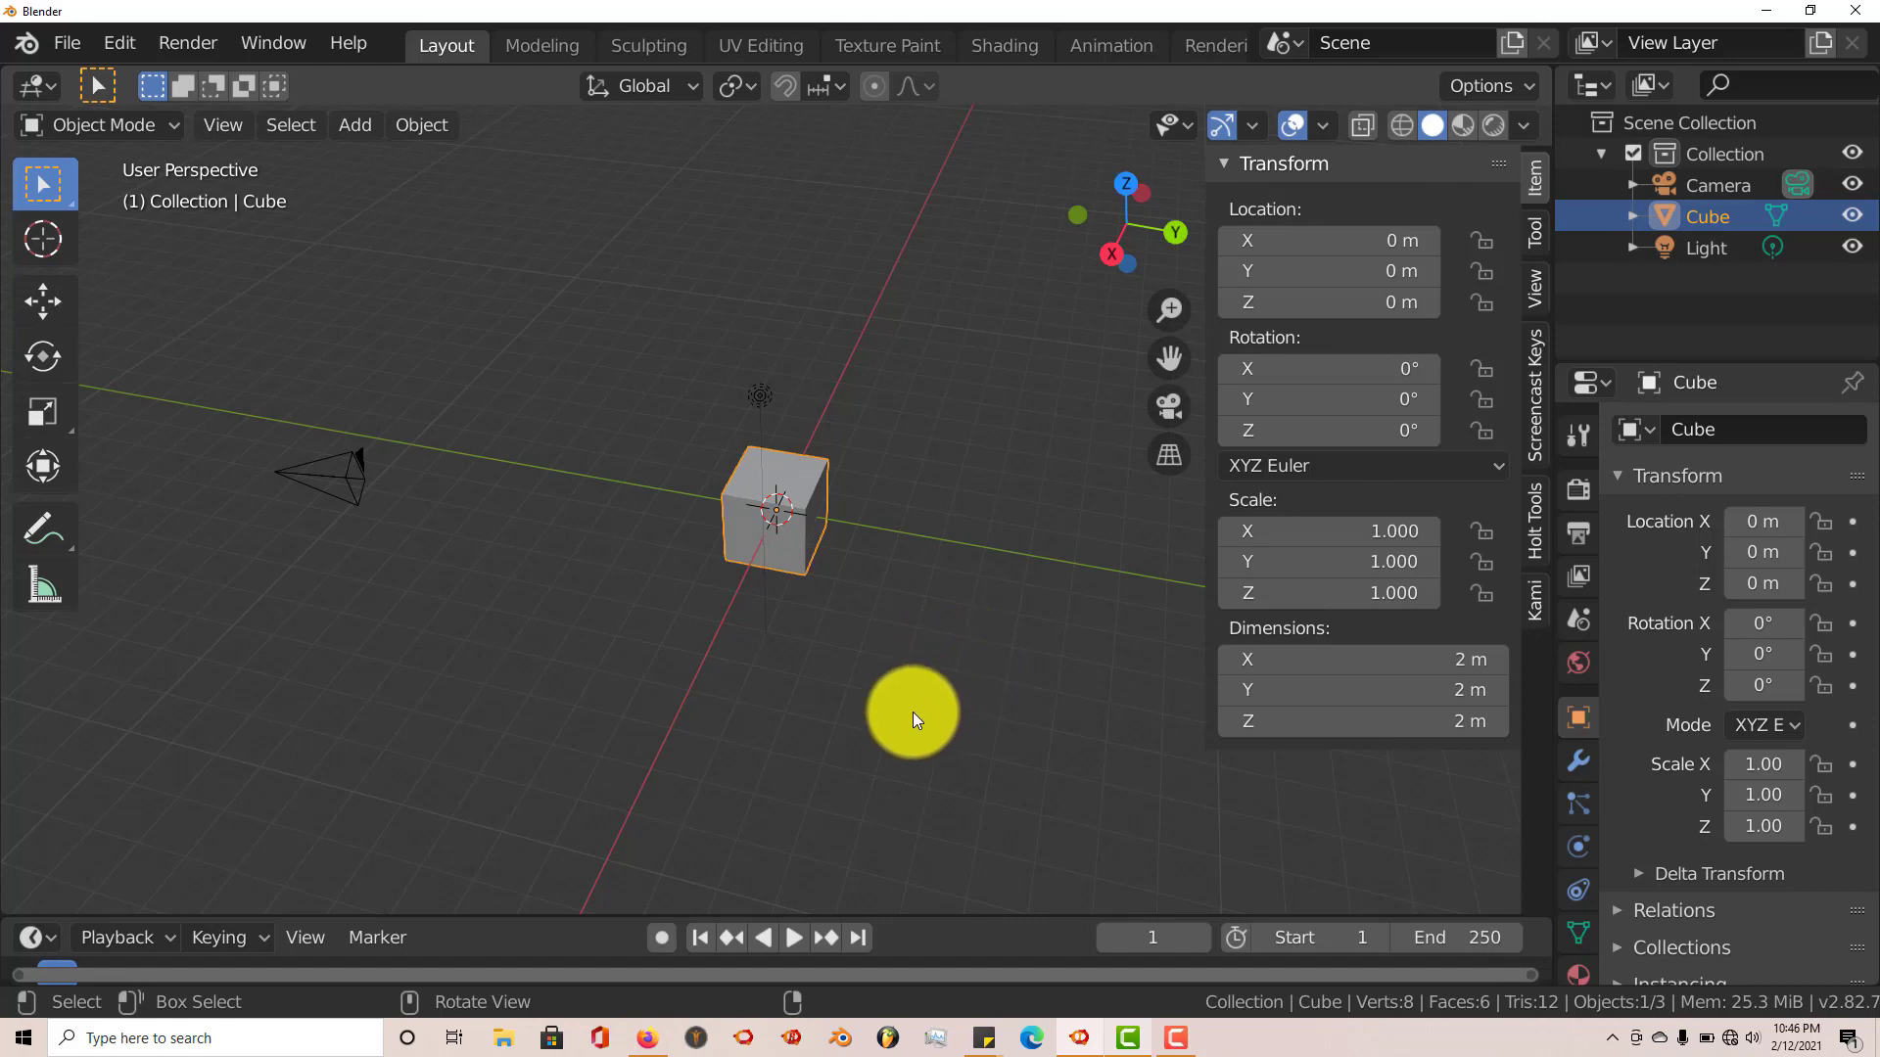
mouse_move(653, 1037)
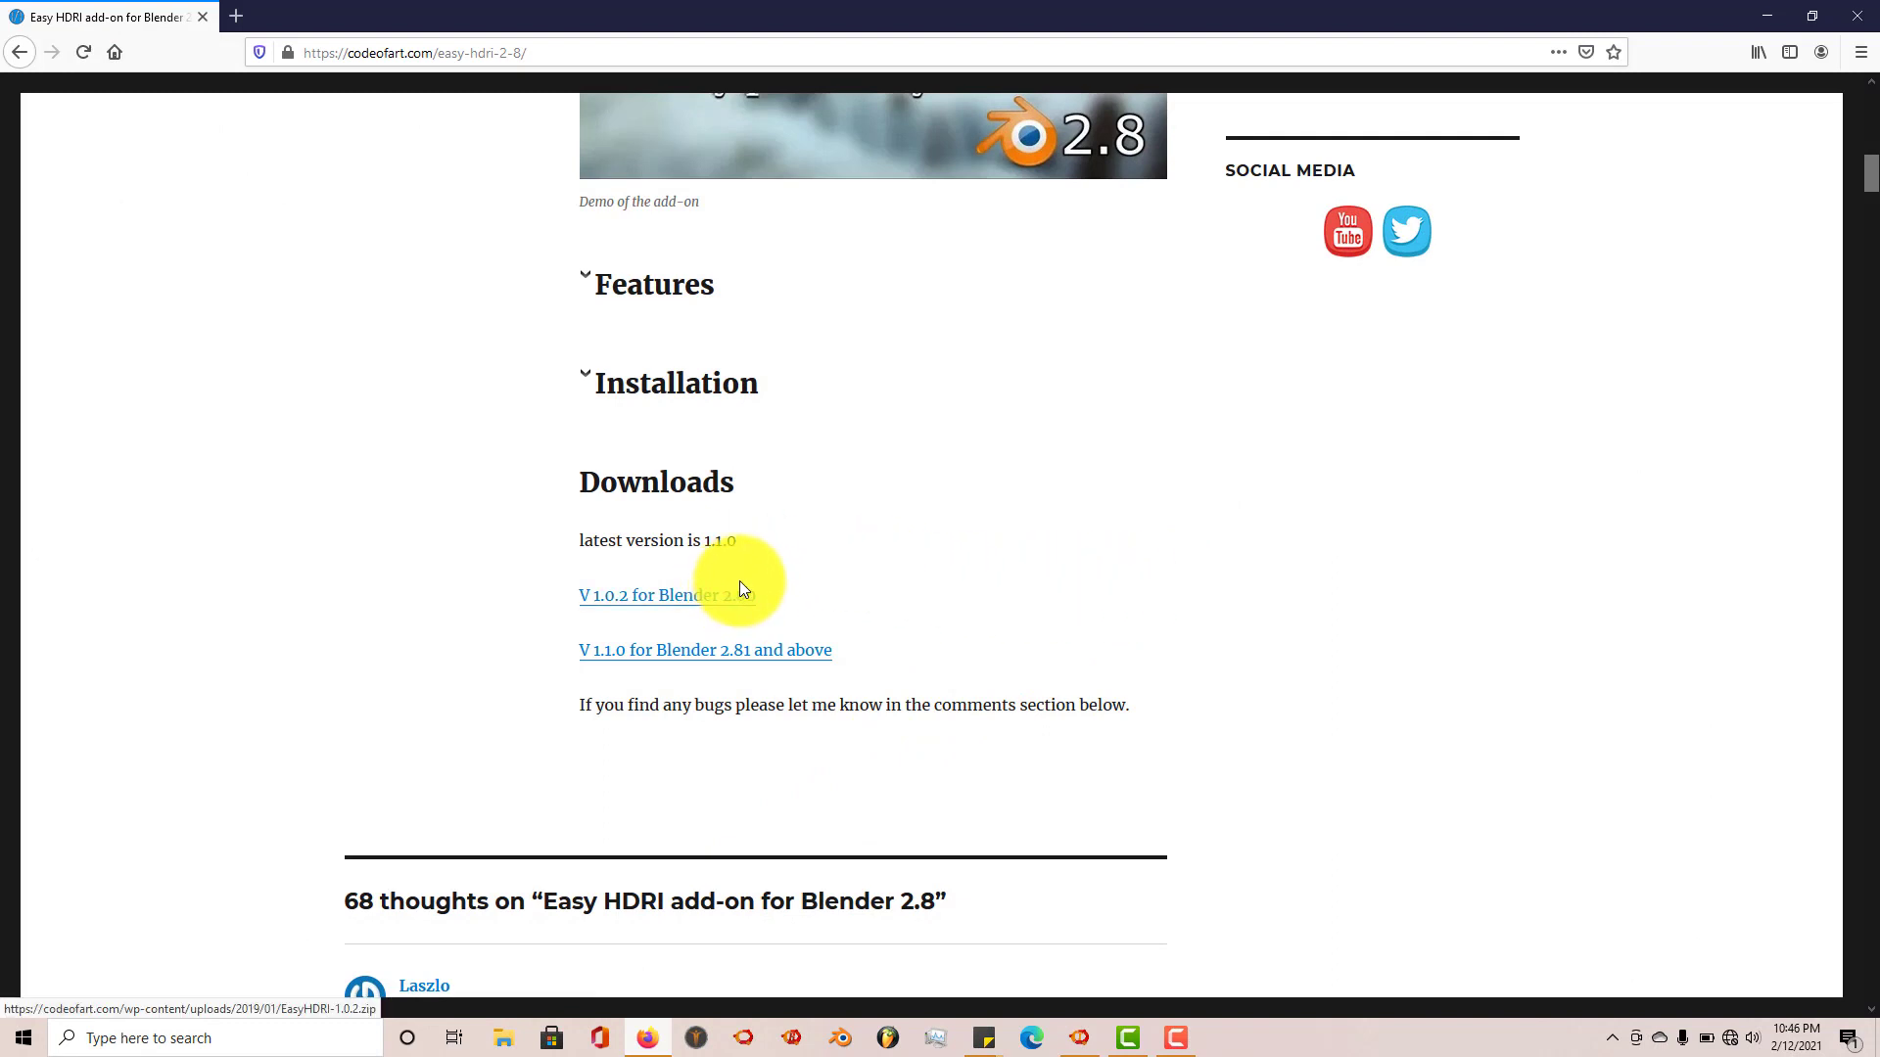
mouse_move(770, 611)
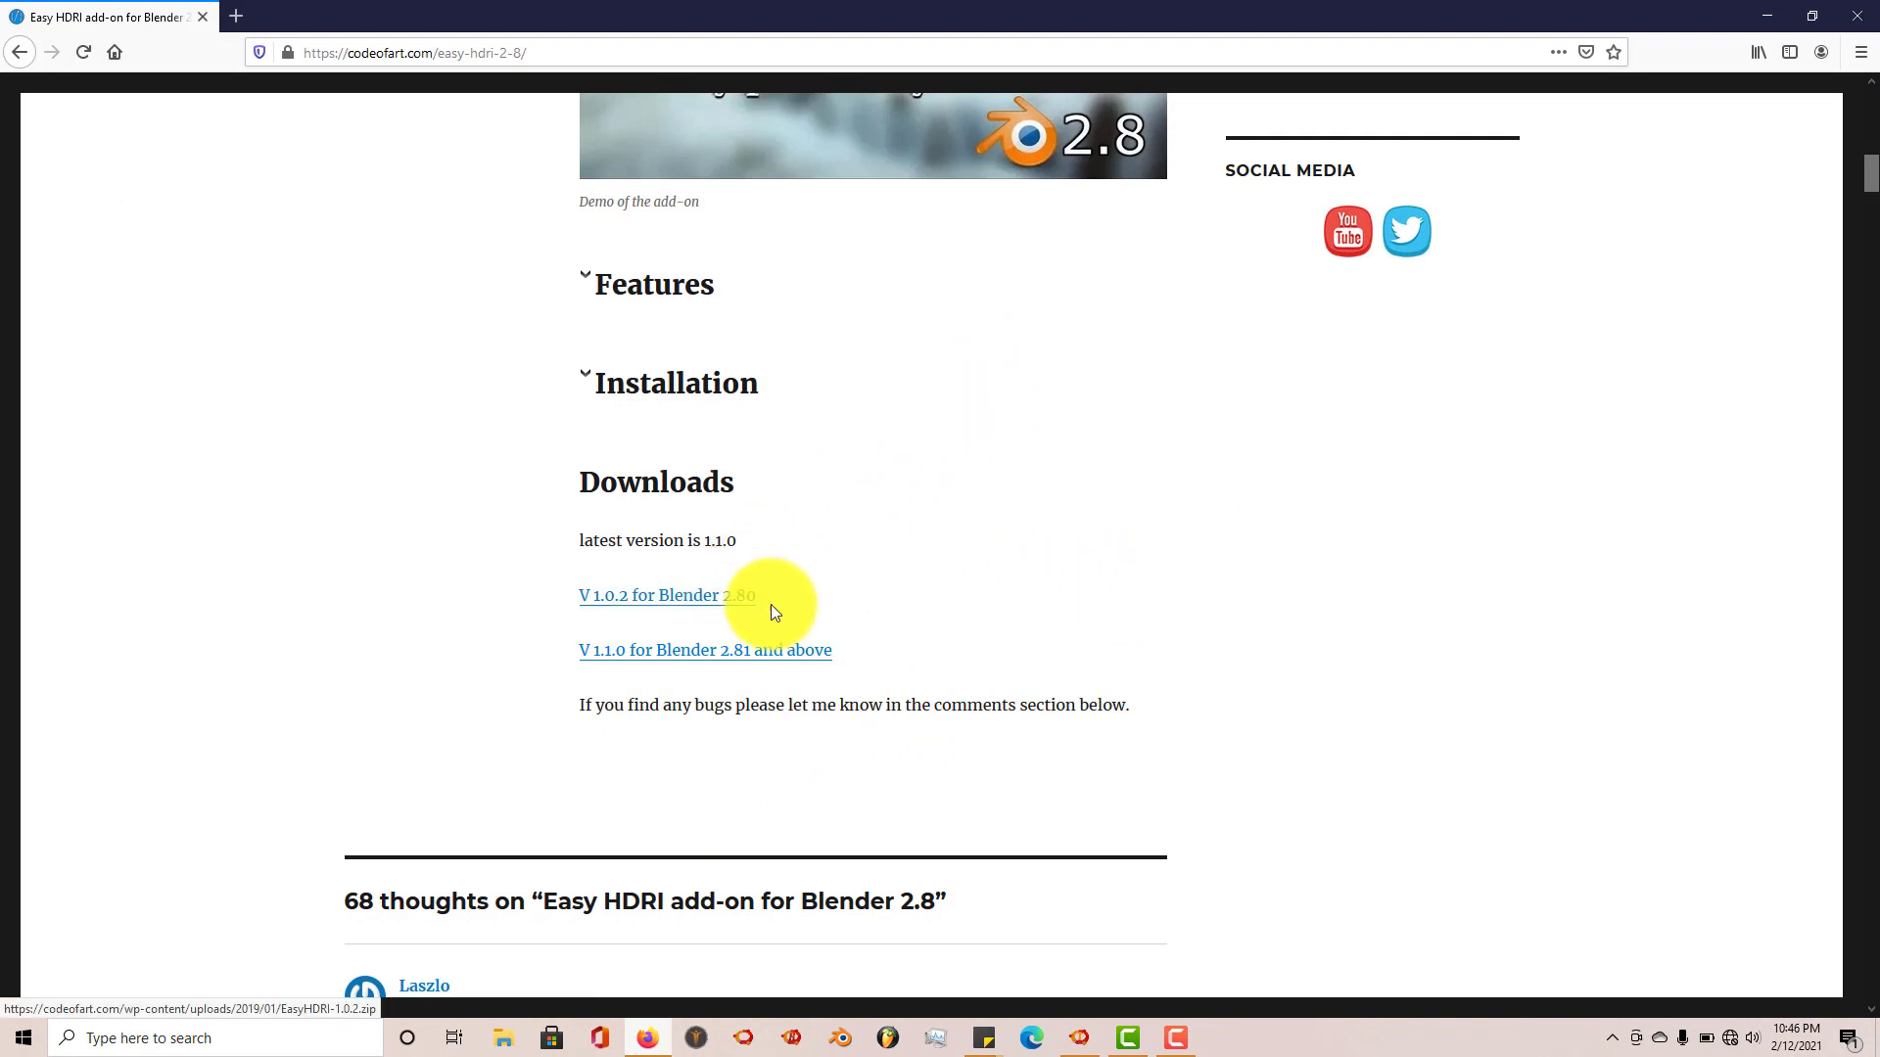
mouse_move(887, 606)
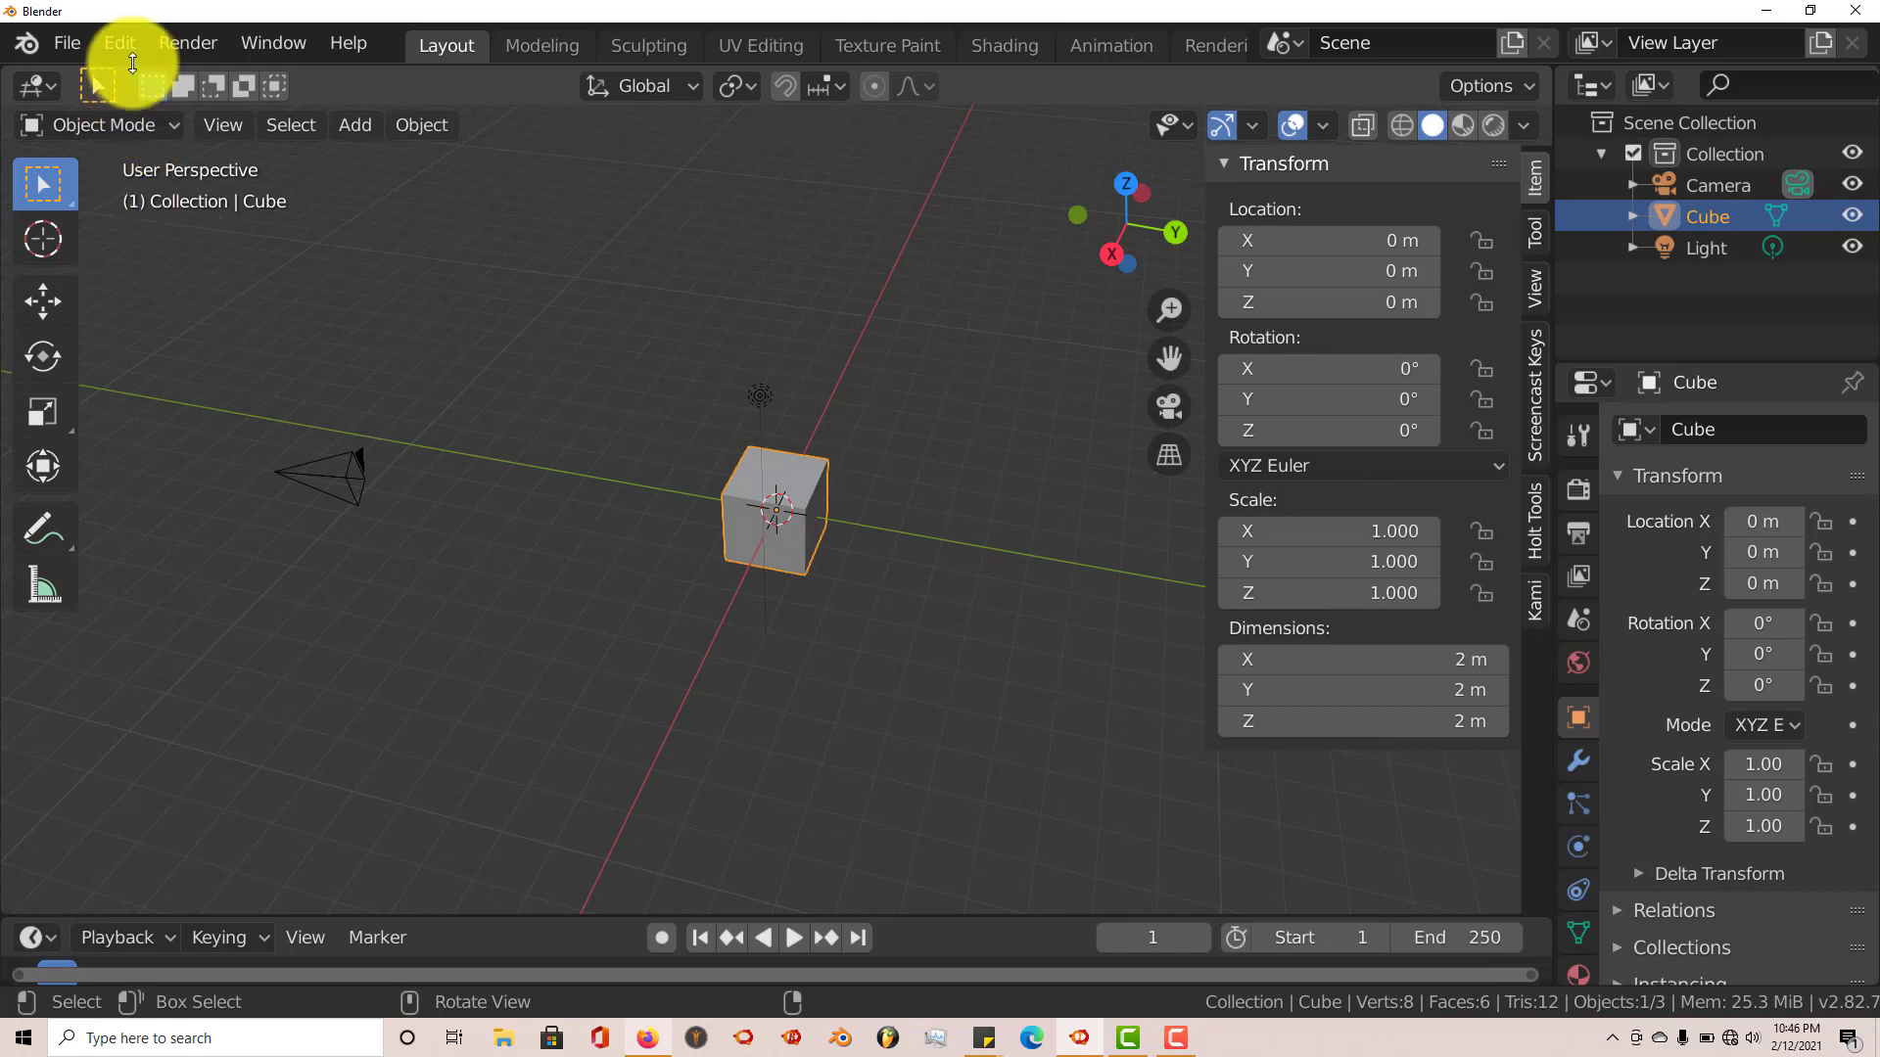
In Preferences > Add-ons, clear the filter and pick EasyHDRI-1.1.0.zip from 'blender addons'
click(117, 42)
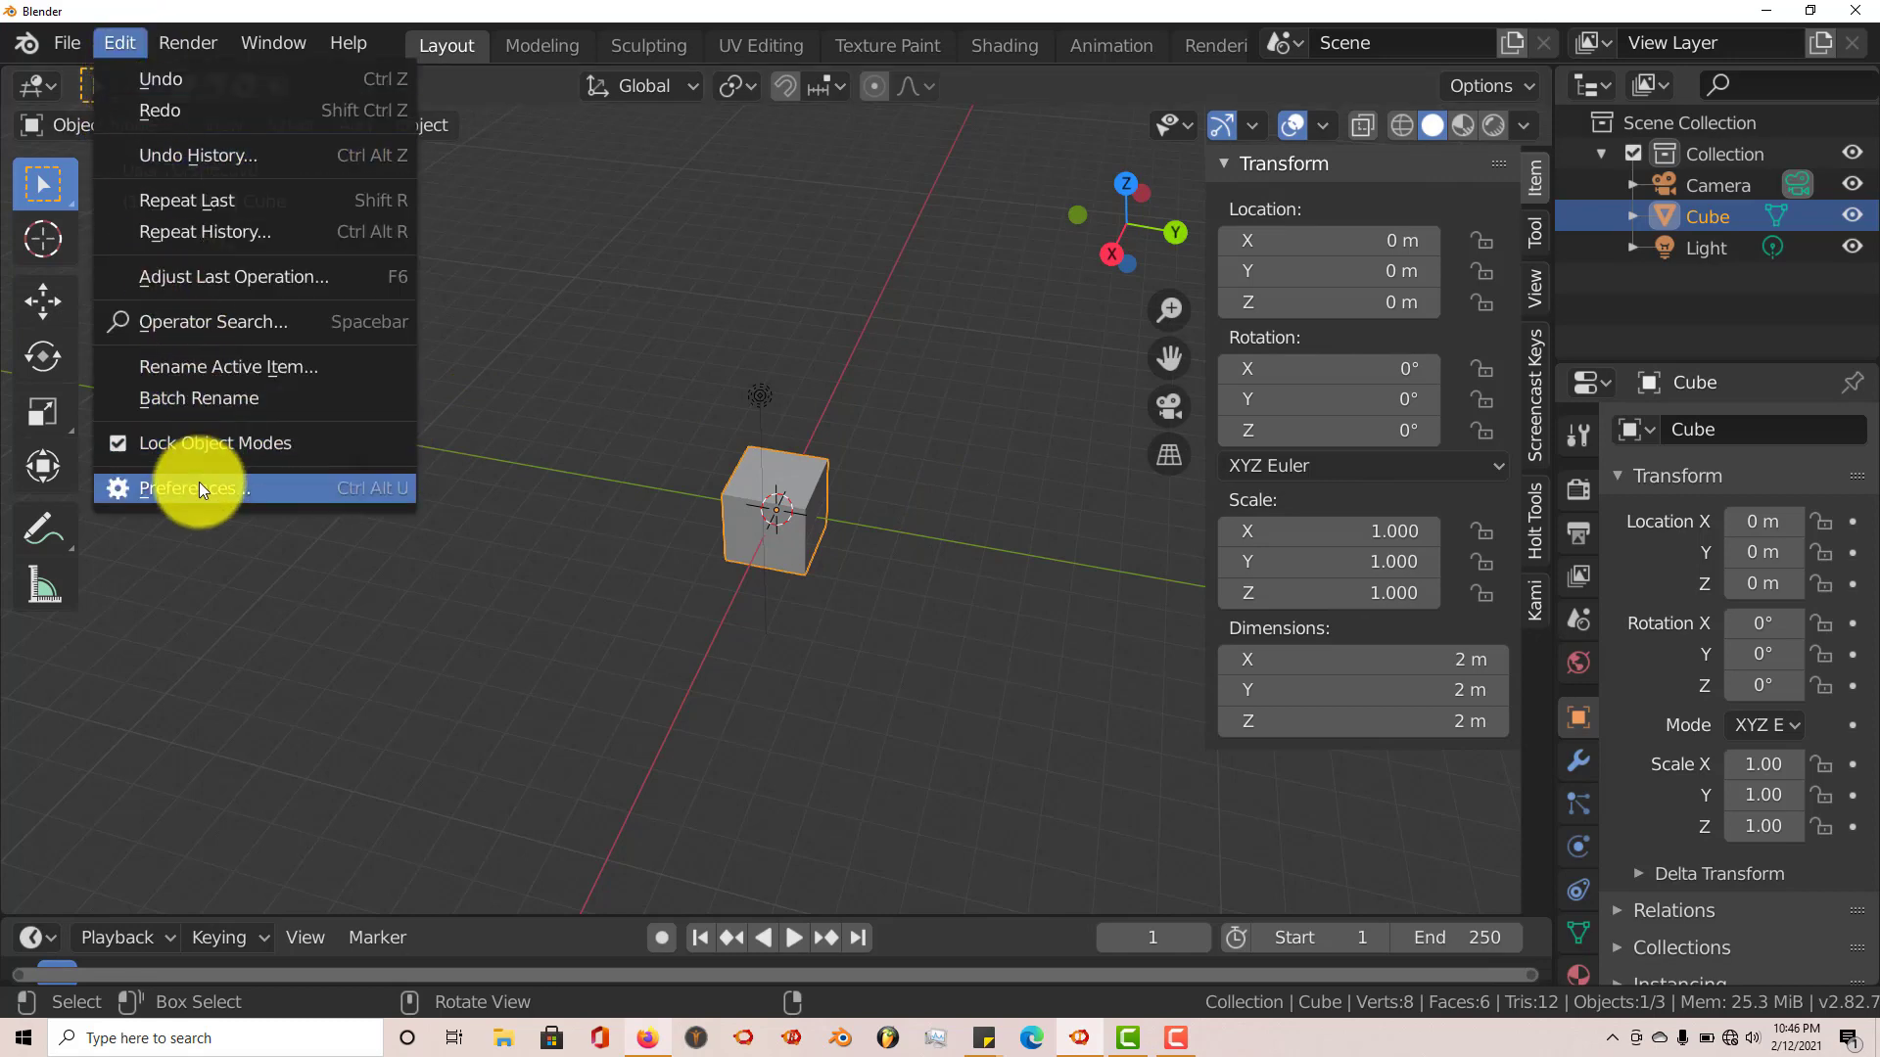
click(192, 487)
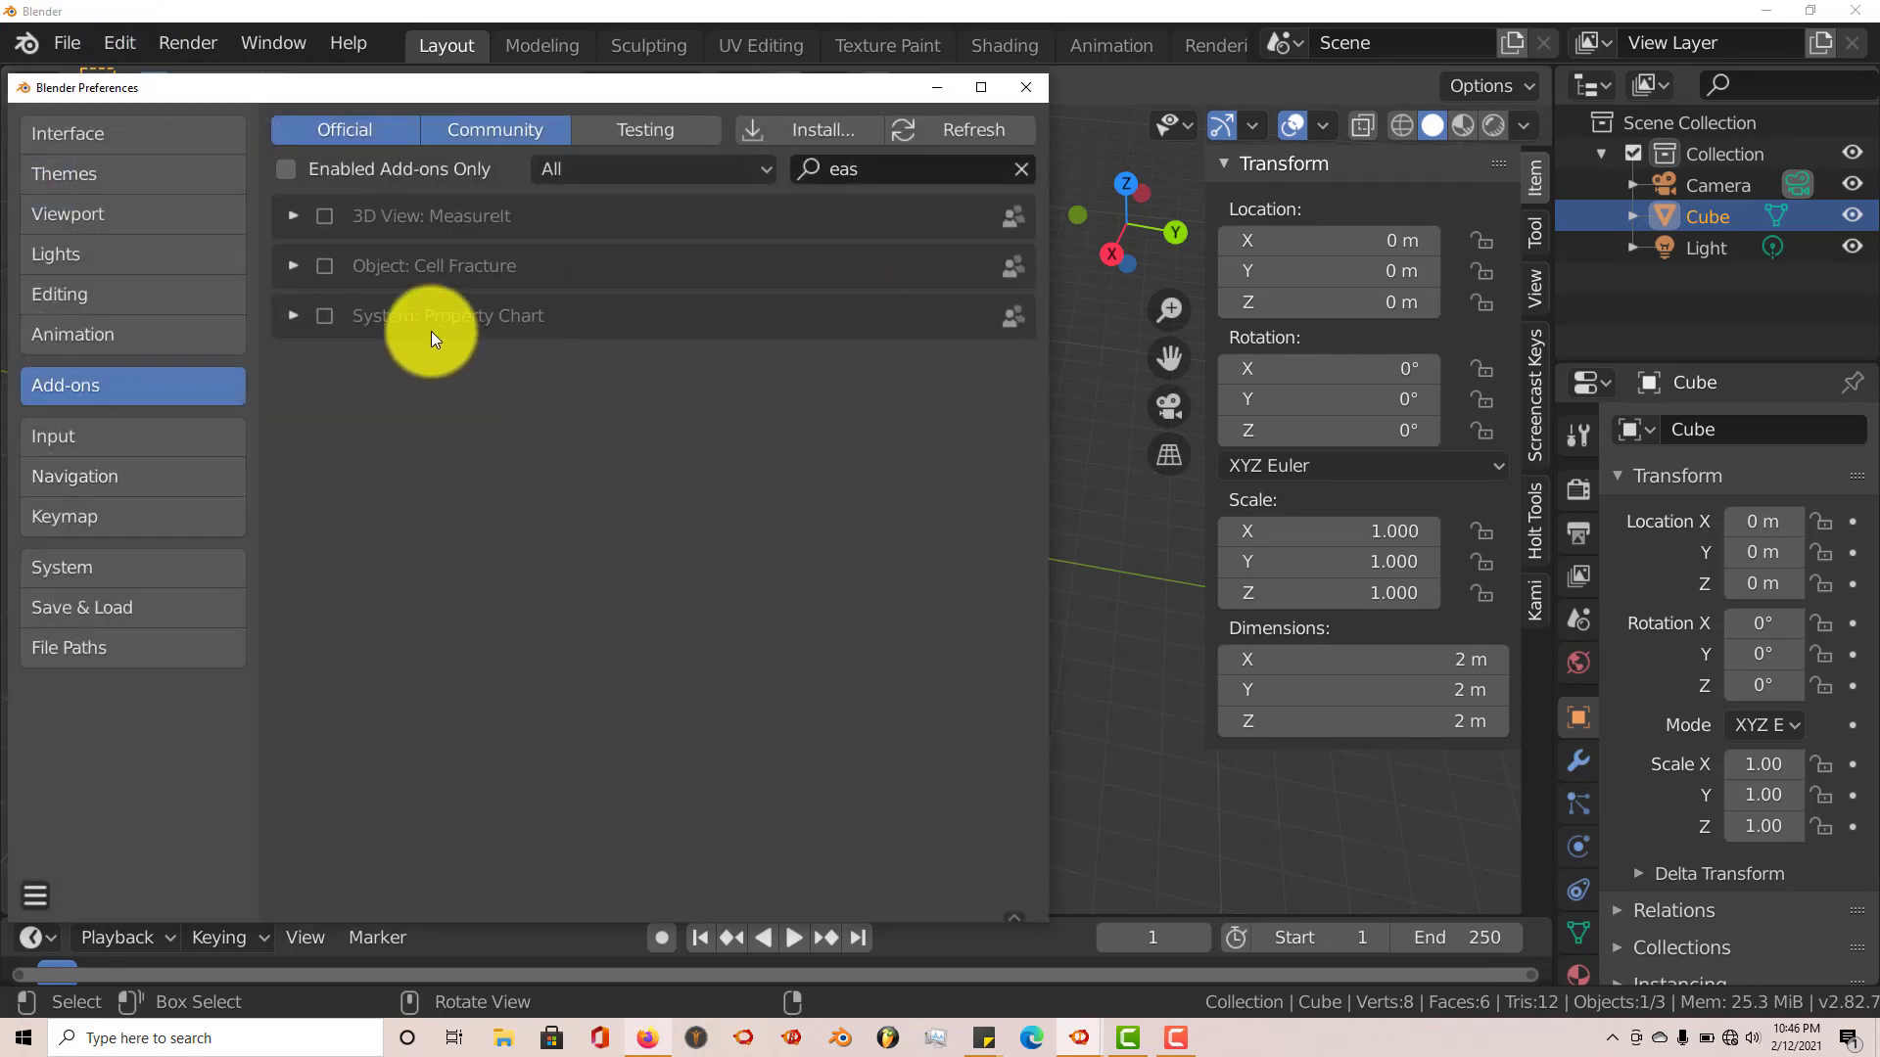
click(1021, 167)
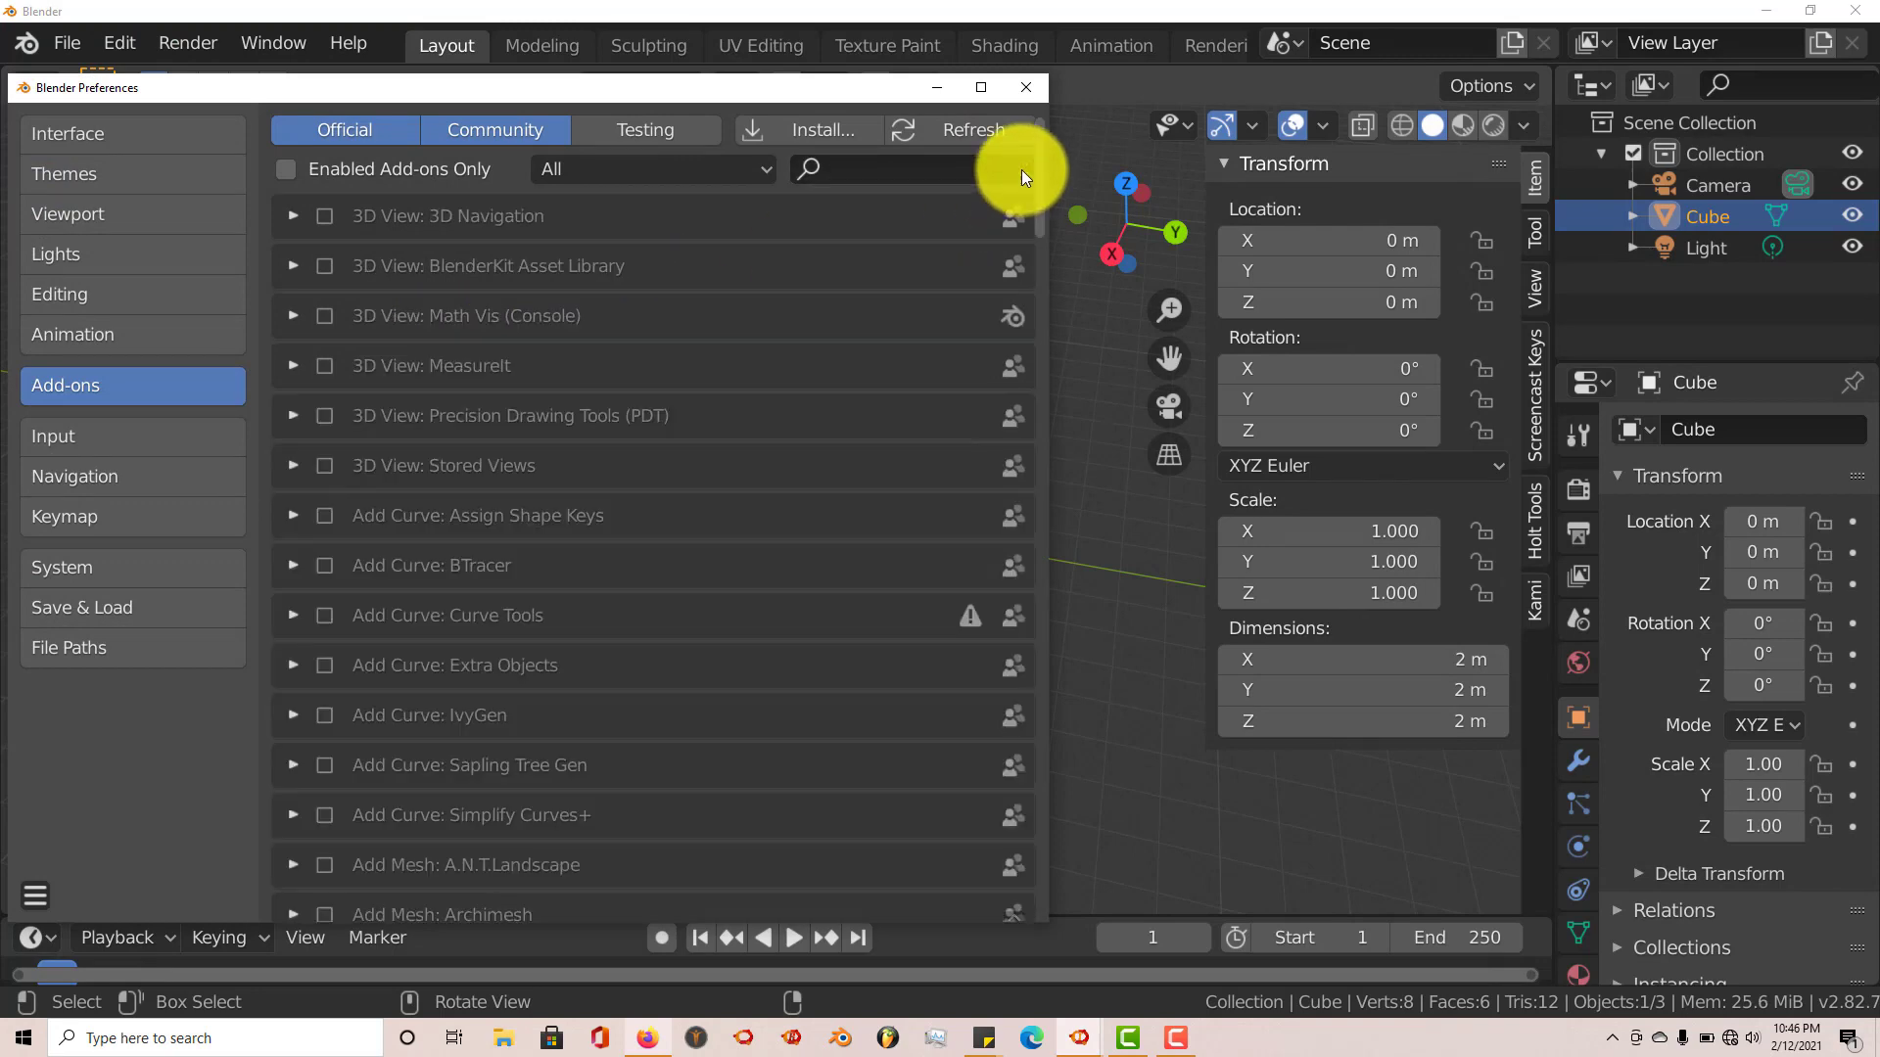
mouse_move(816, 132)
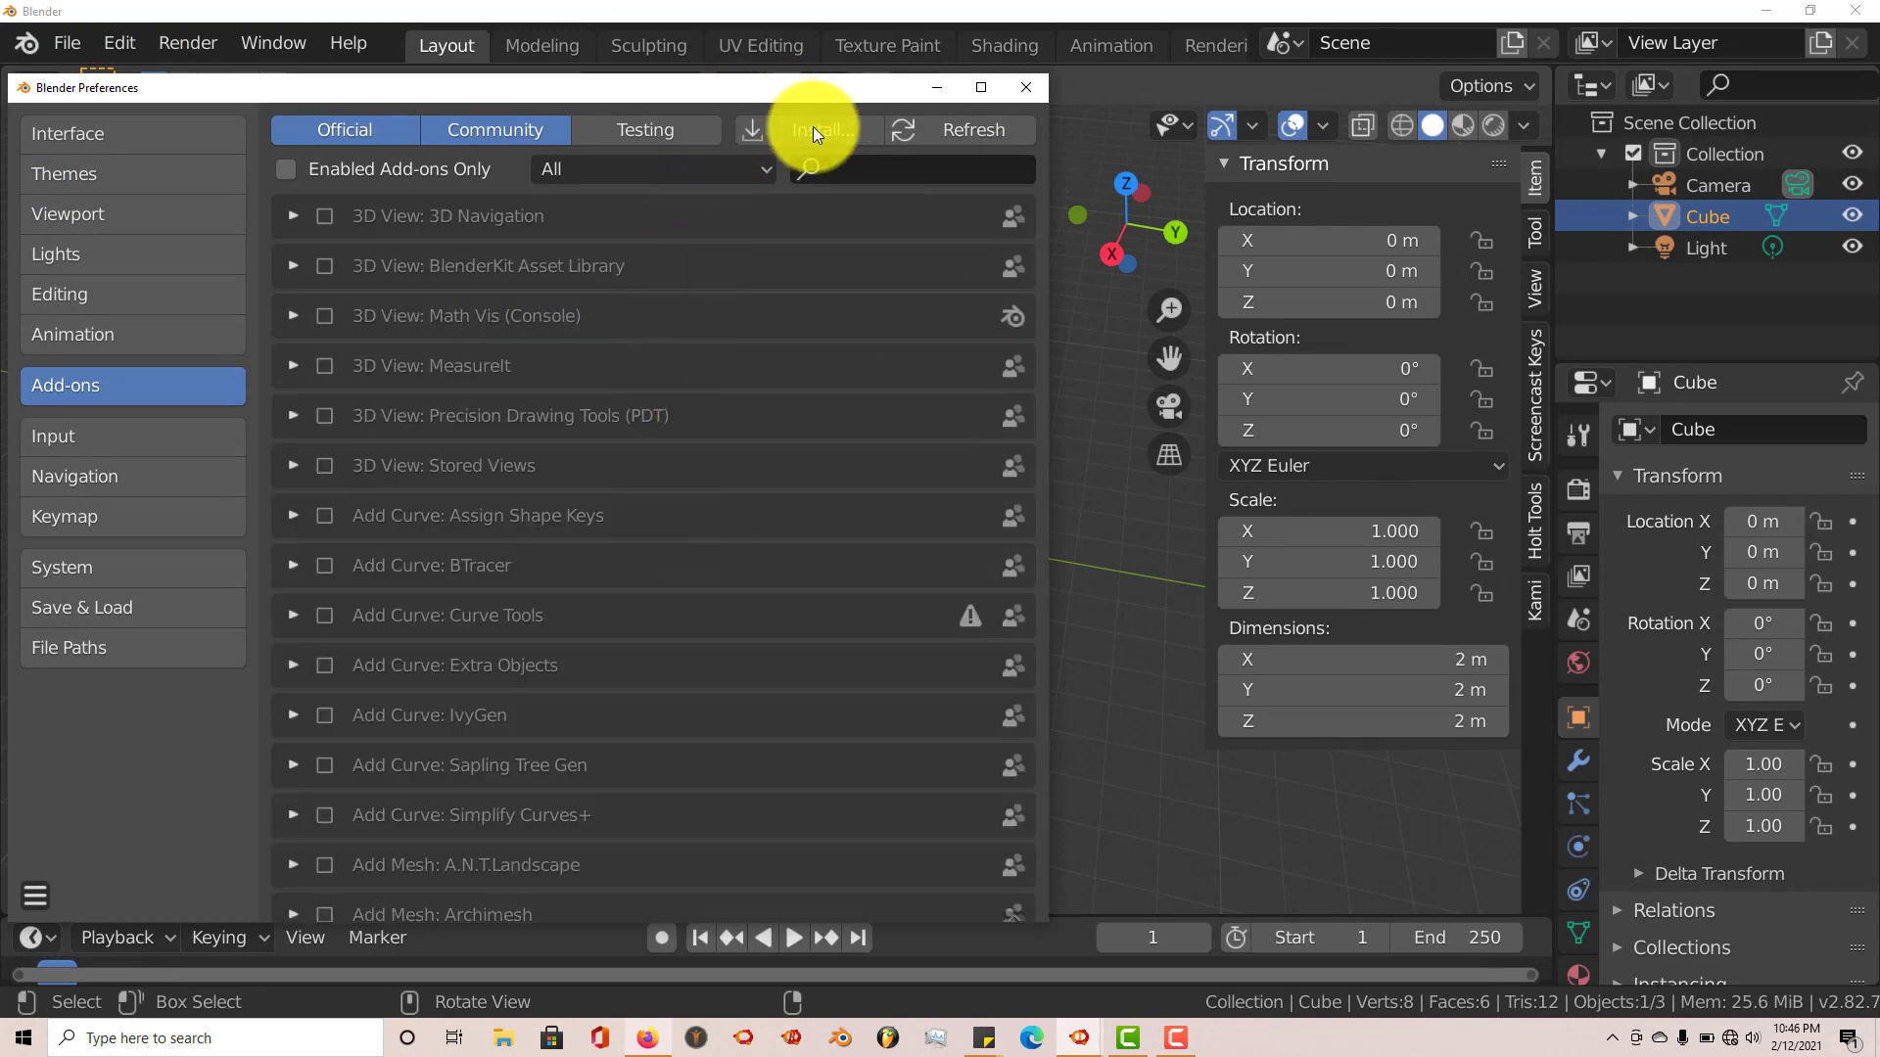
click(821, 129)
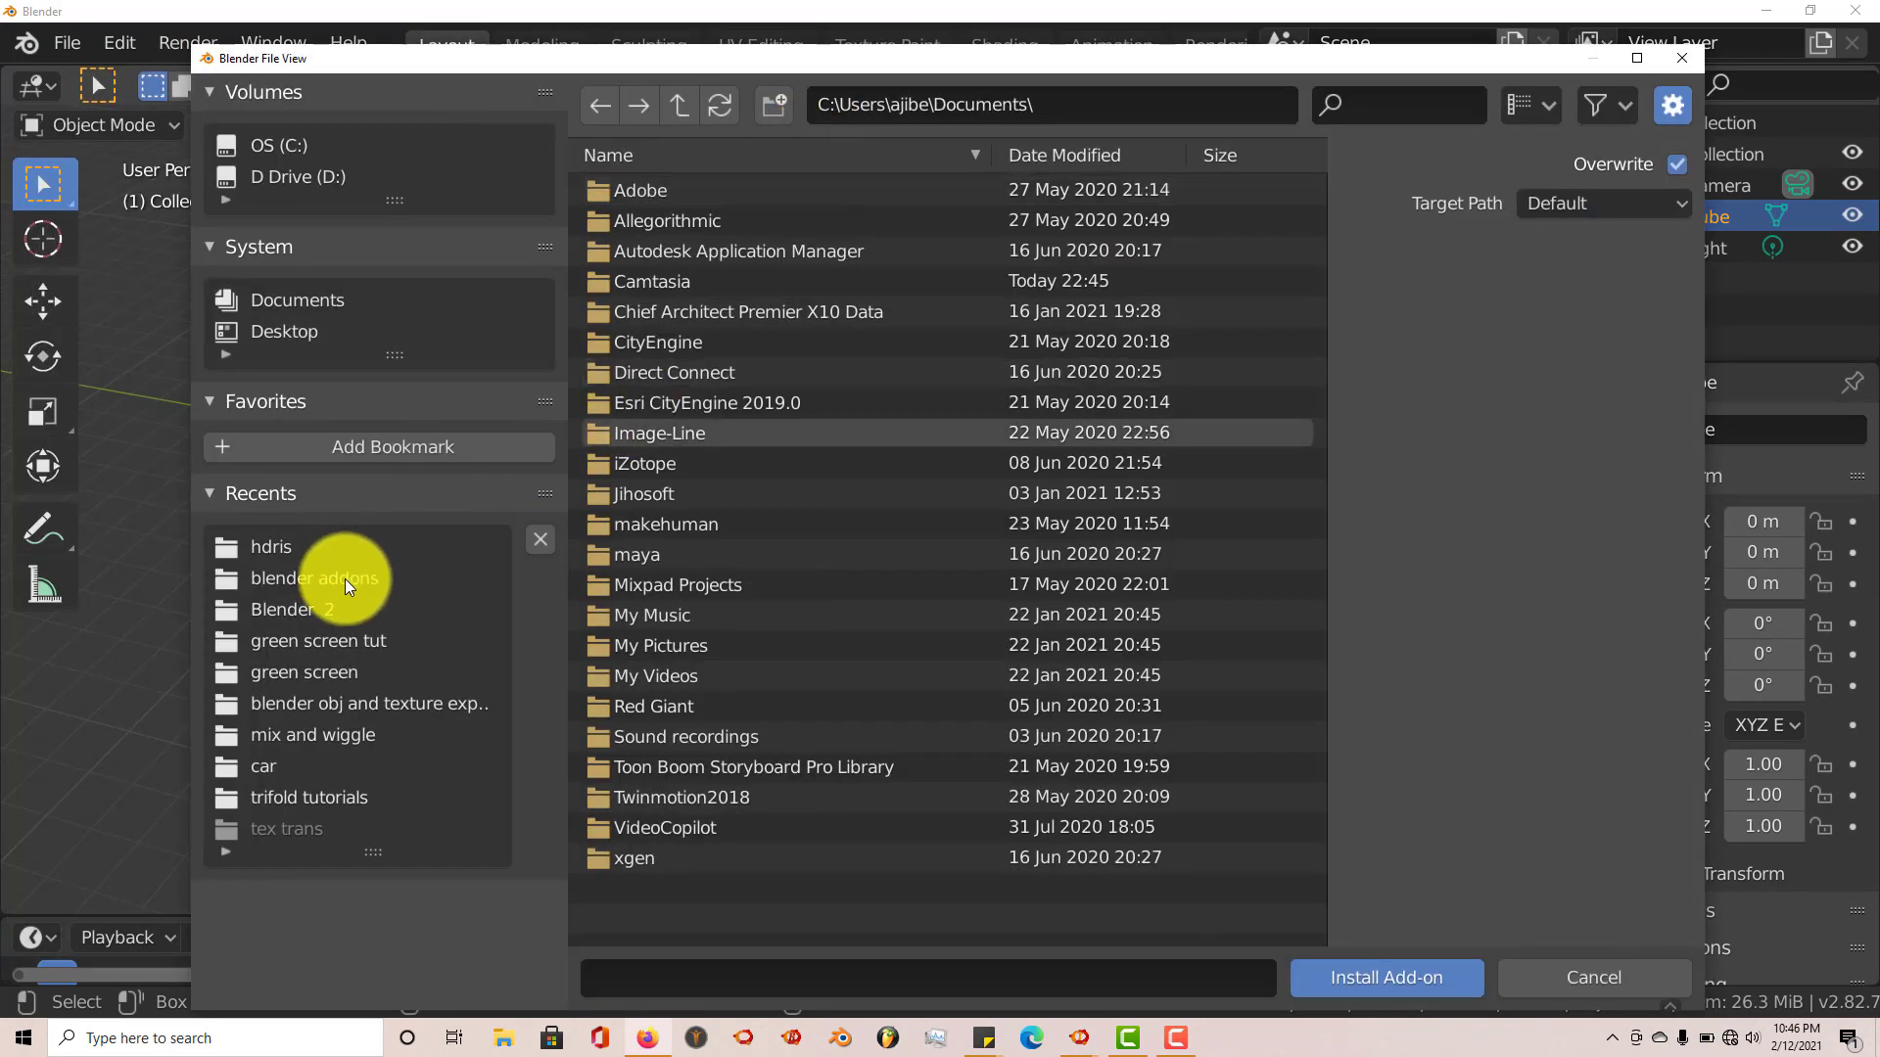
mouse_move(348, 581)
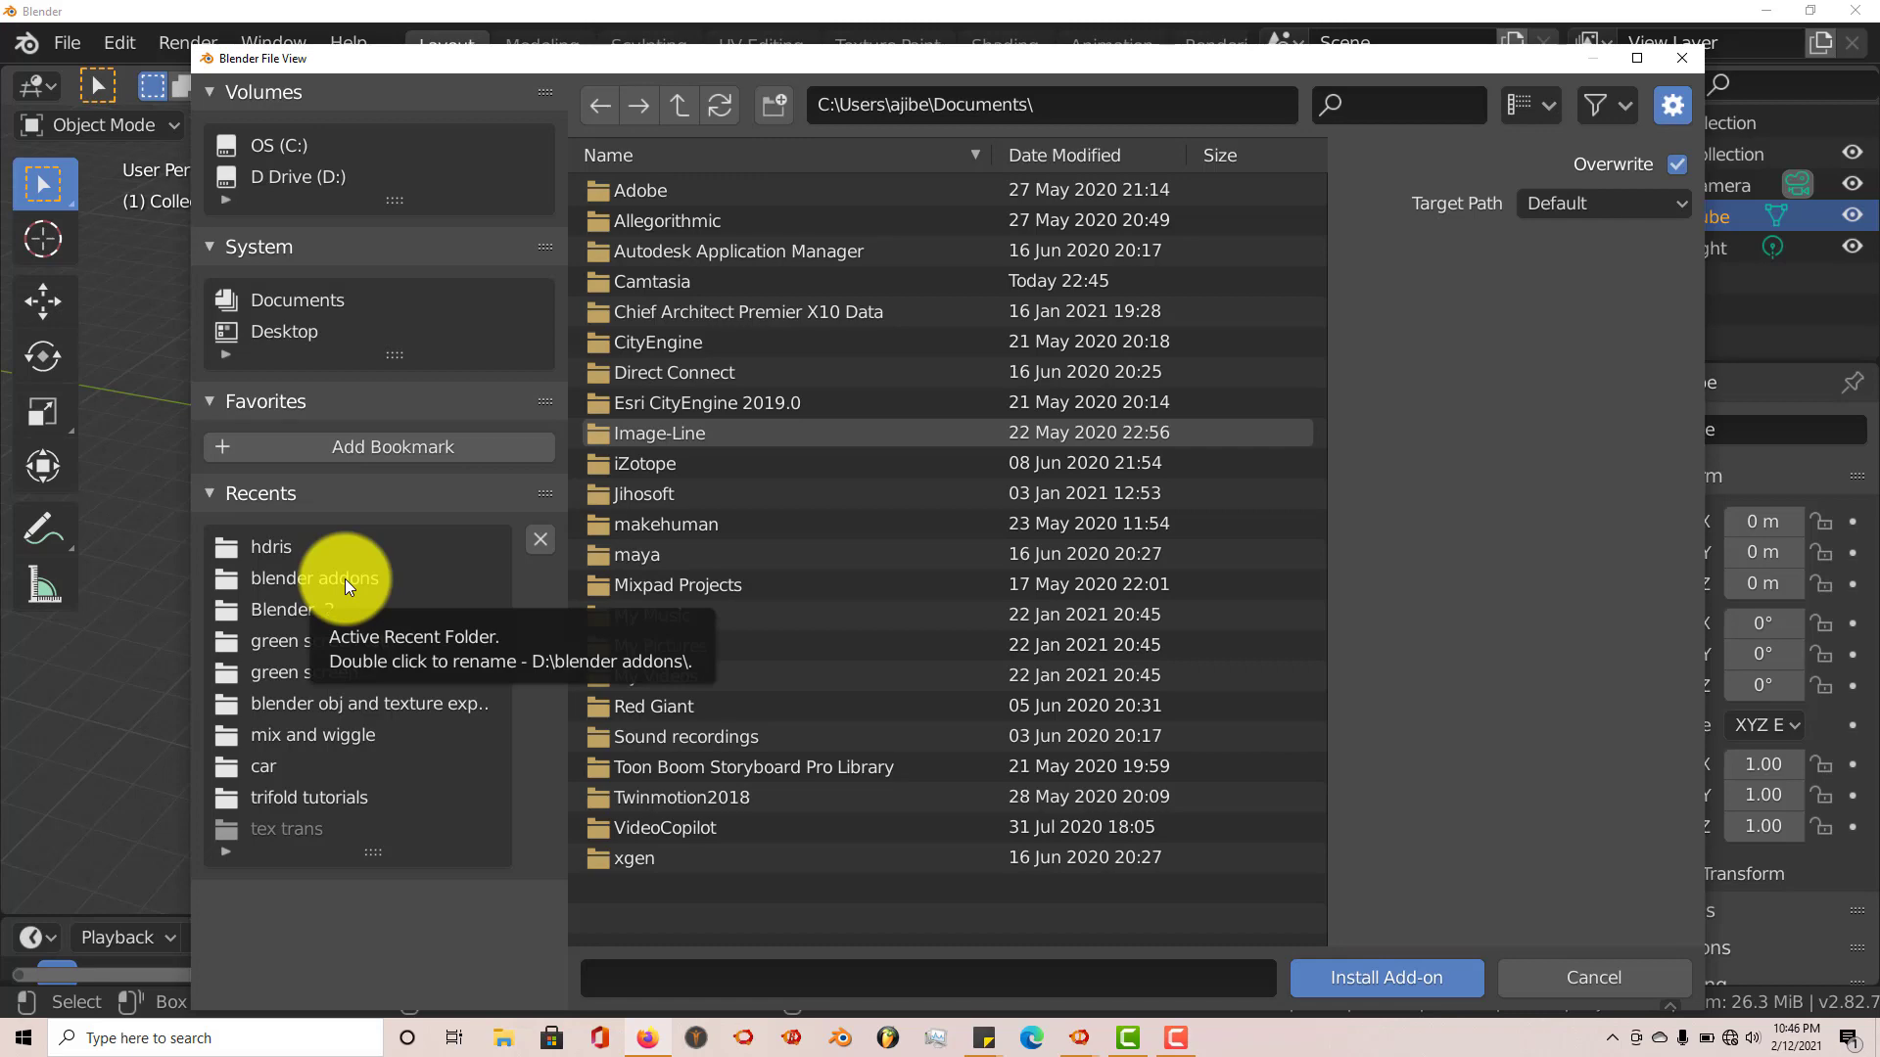
click(314, 578)
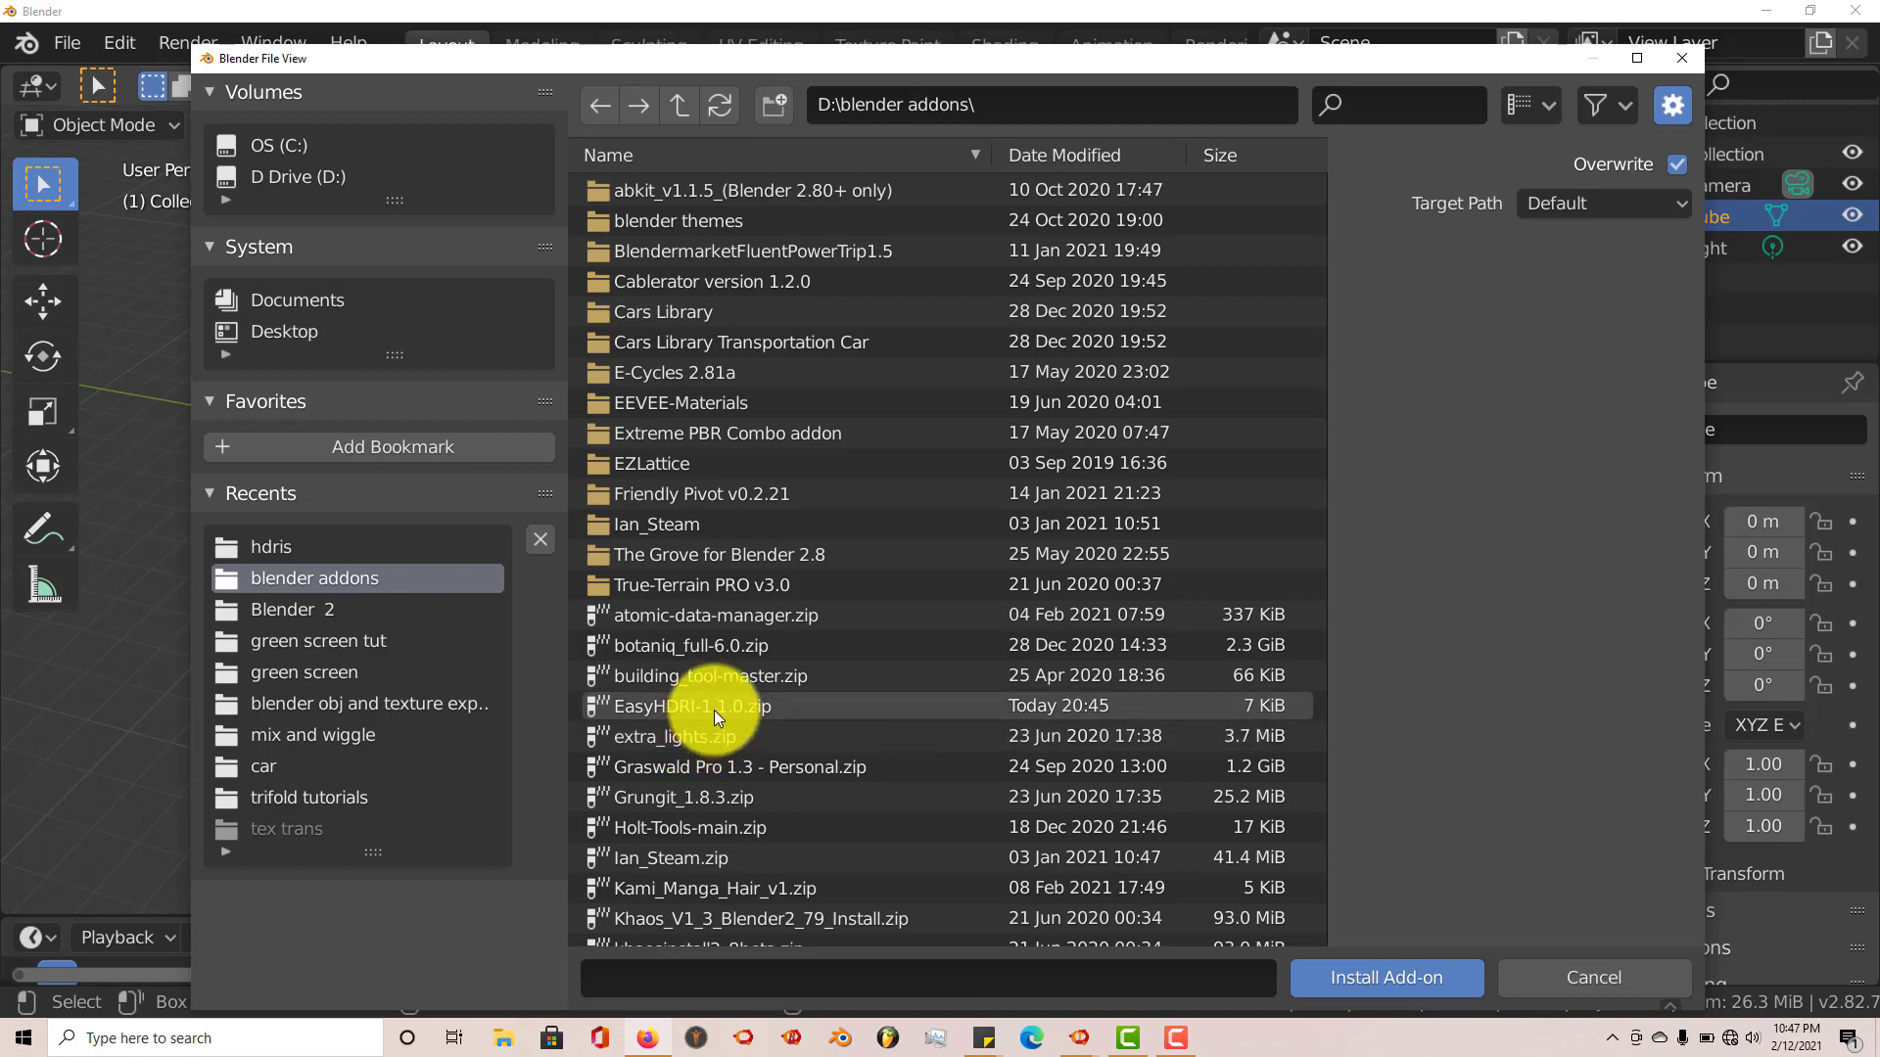
click(692, 706)
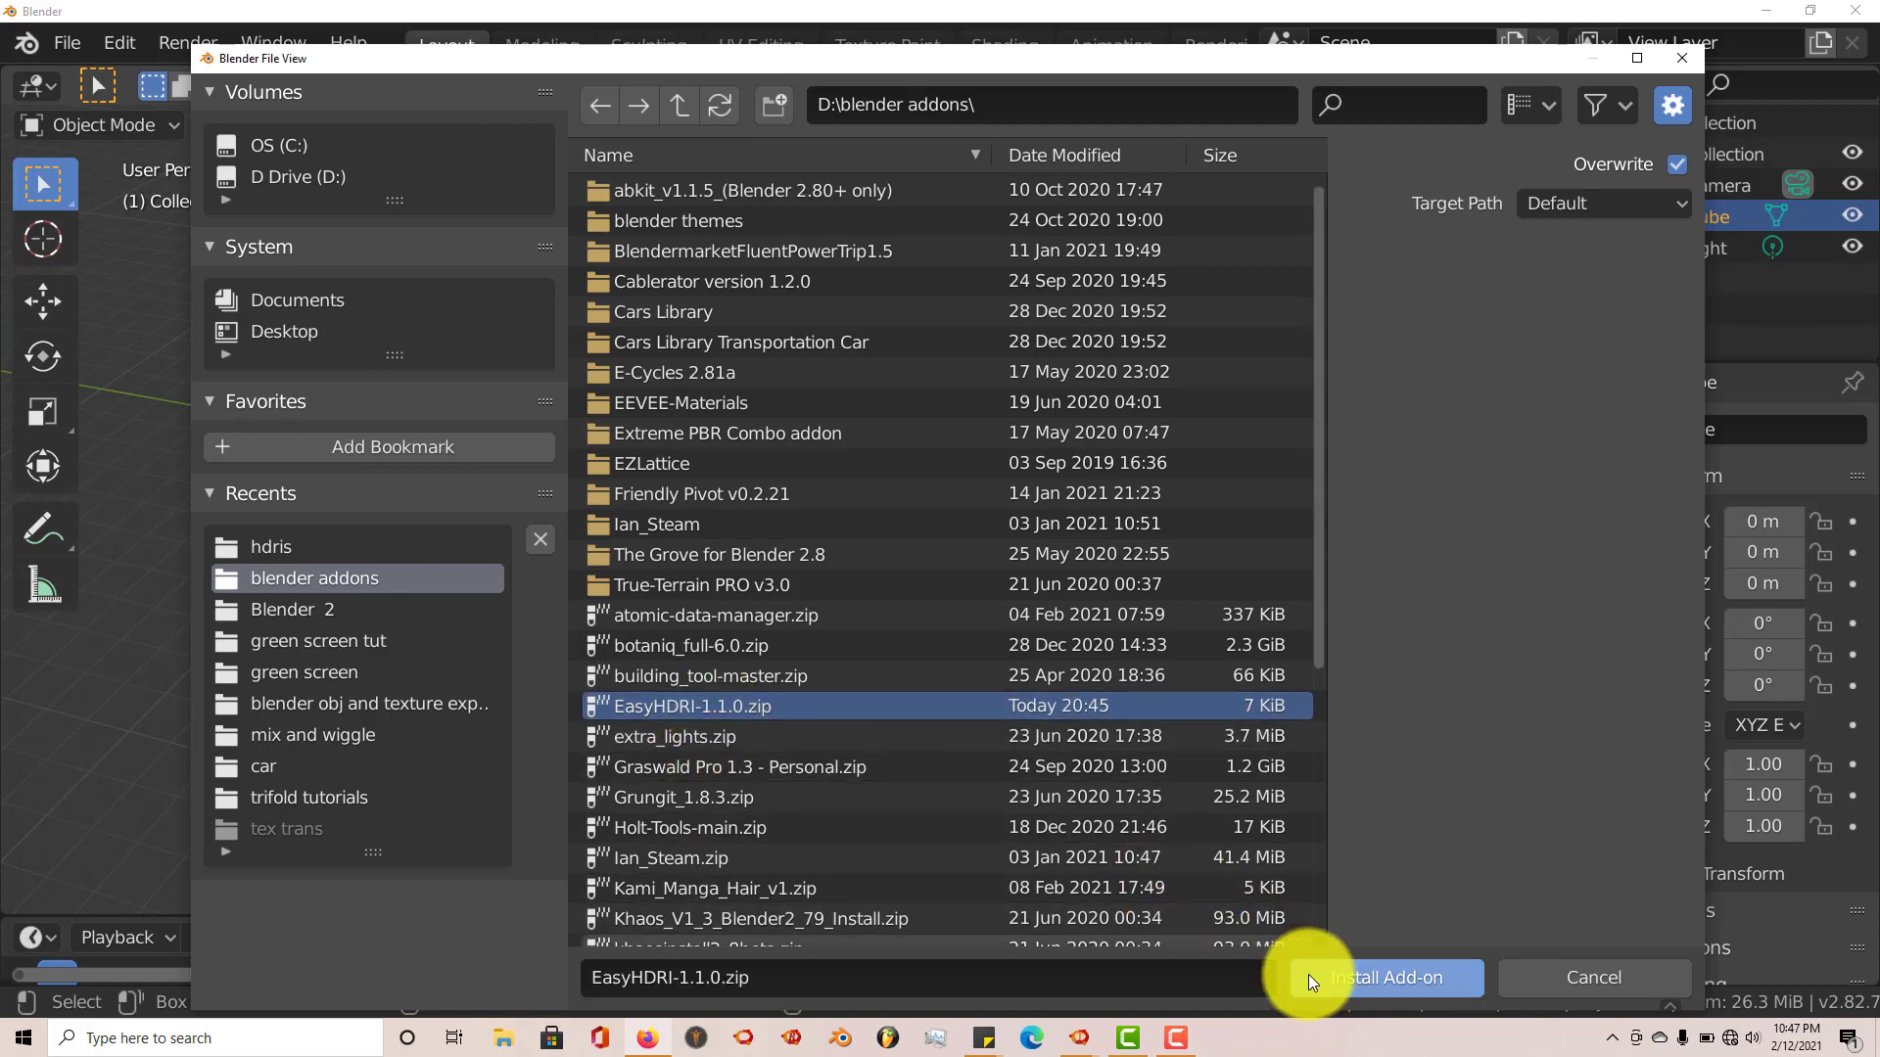
Install the EasyHDRI zip, enable '3D View: Easy HDRI', and close Preferences
click(1378, 977)
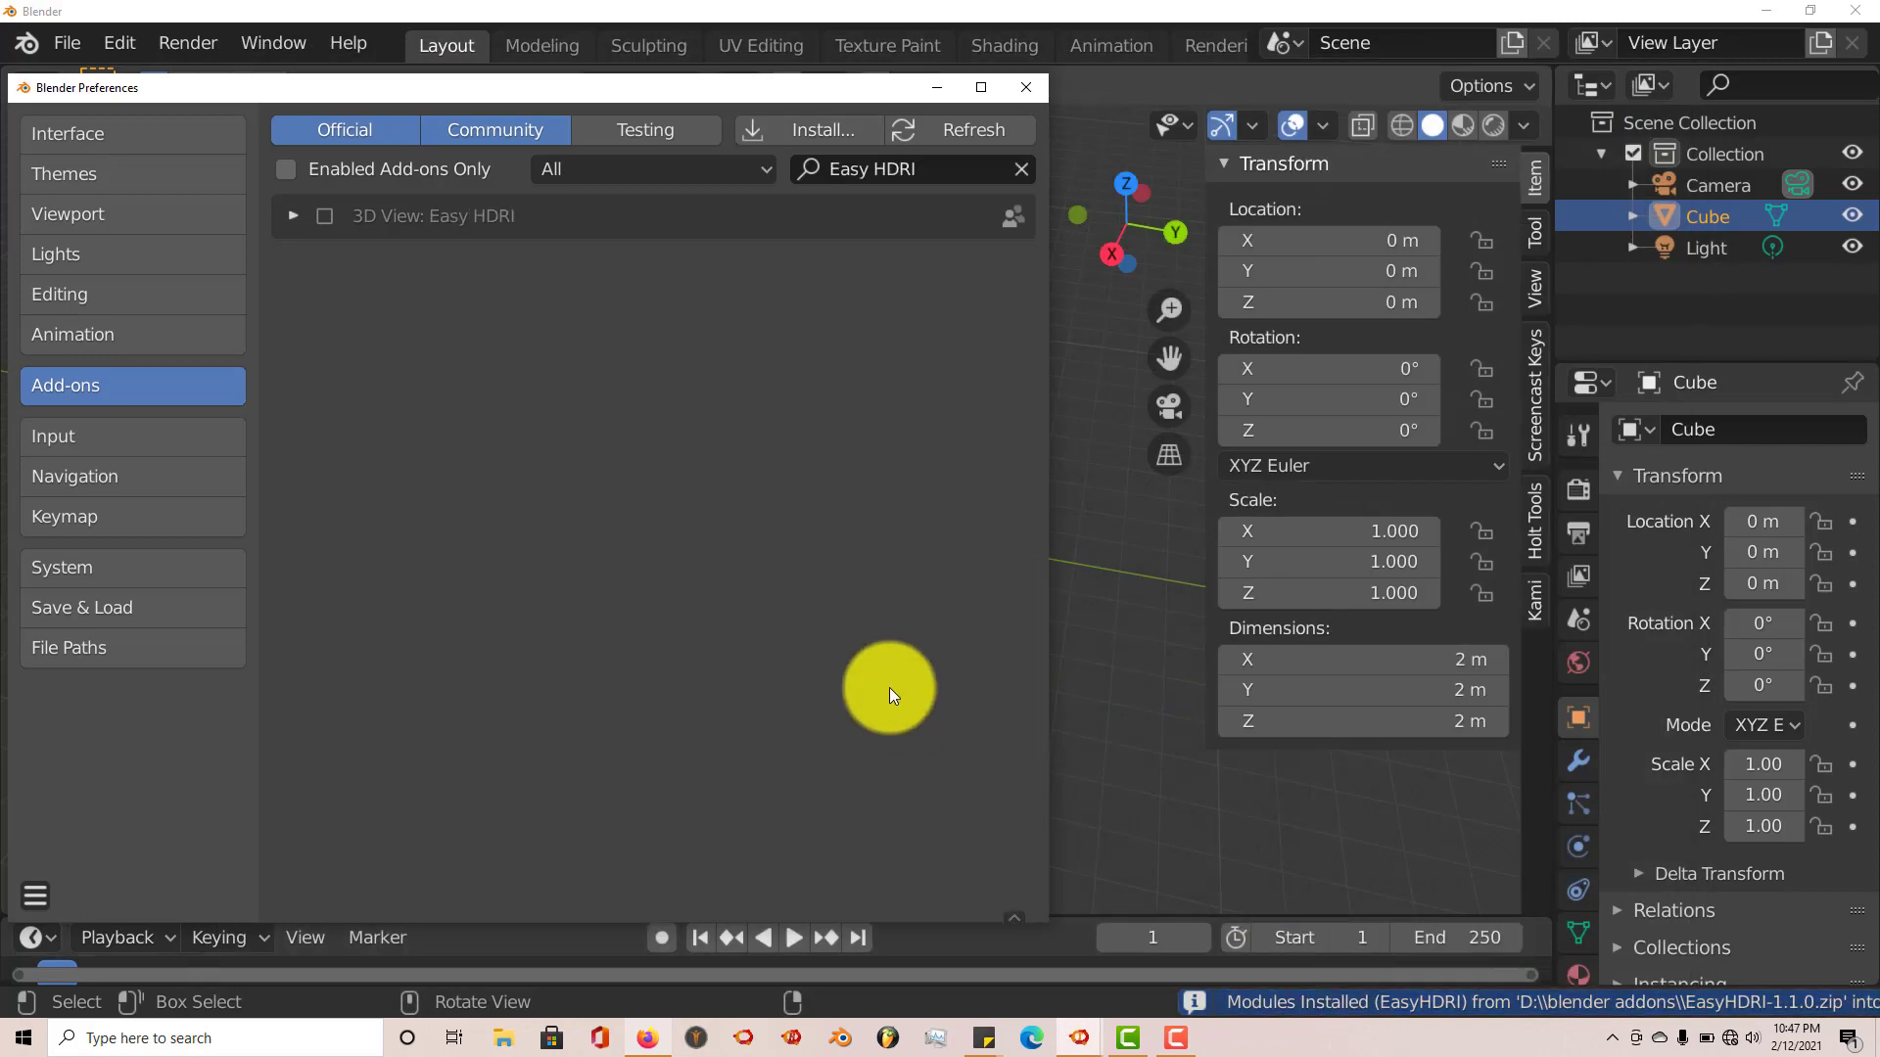
mouse_move(921, 220)
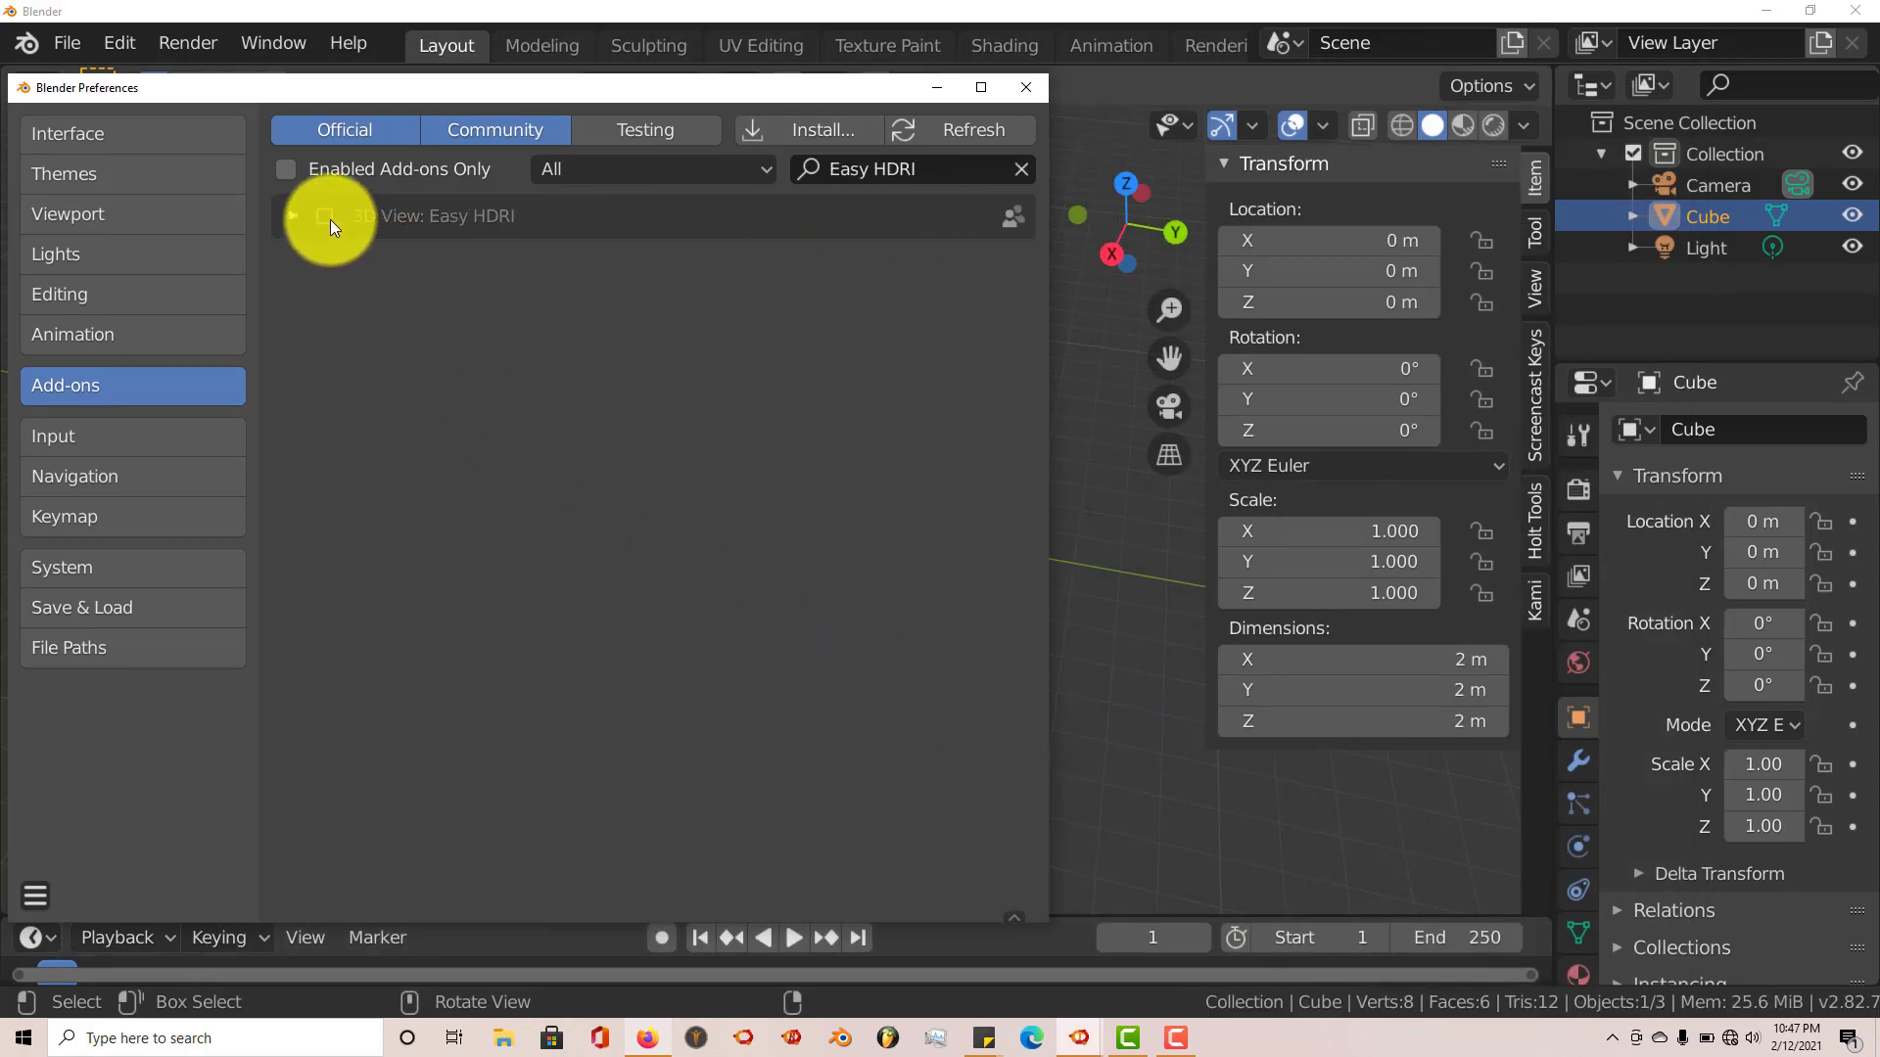
click(325, 218)
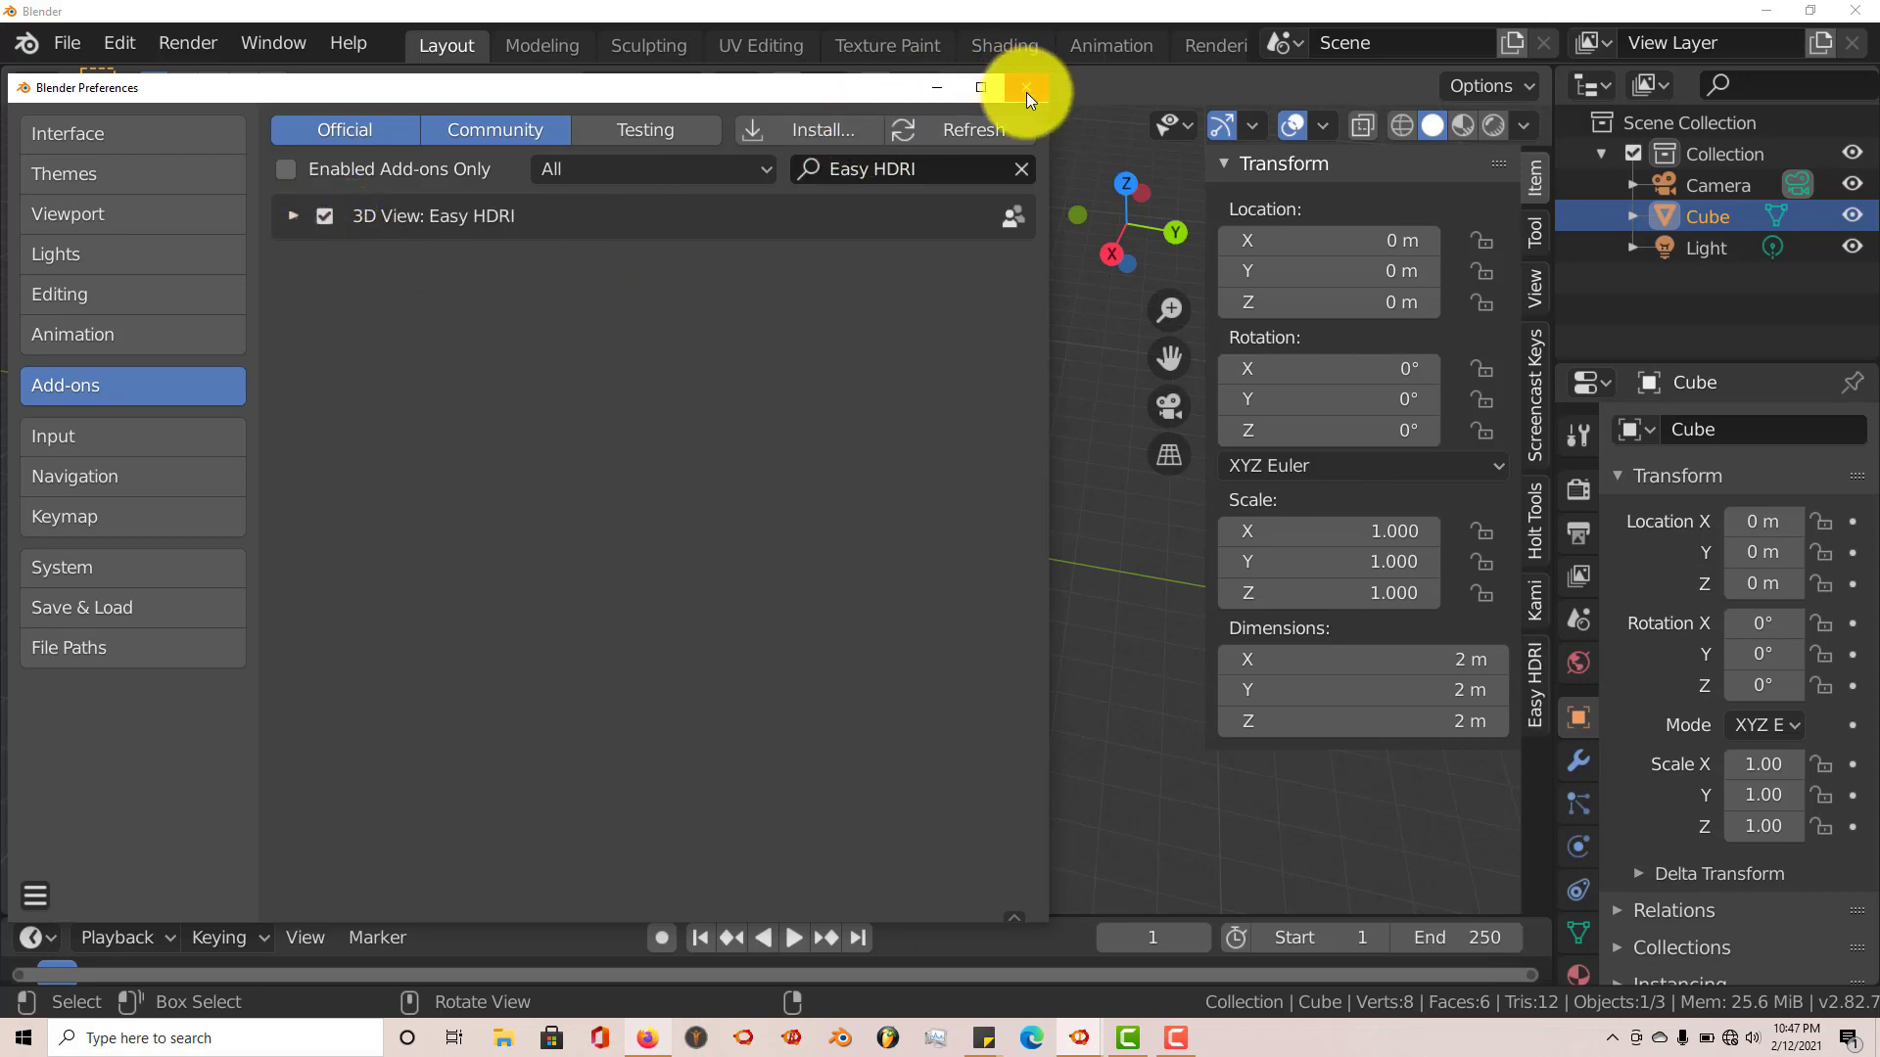
click(1025, 86)
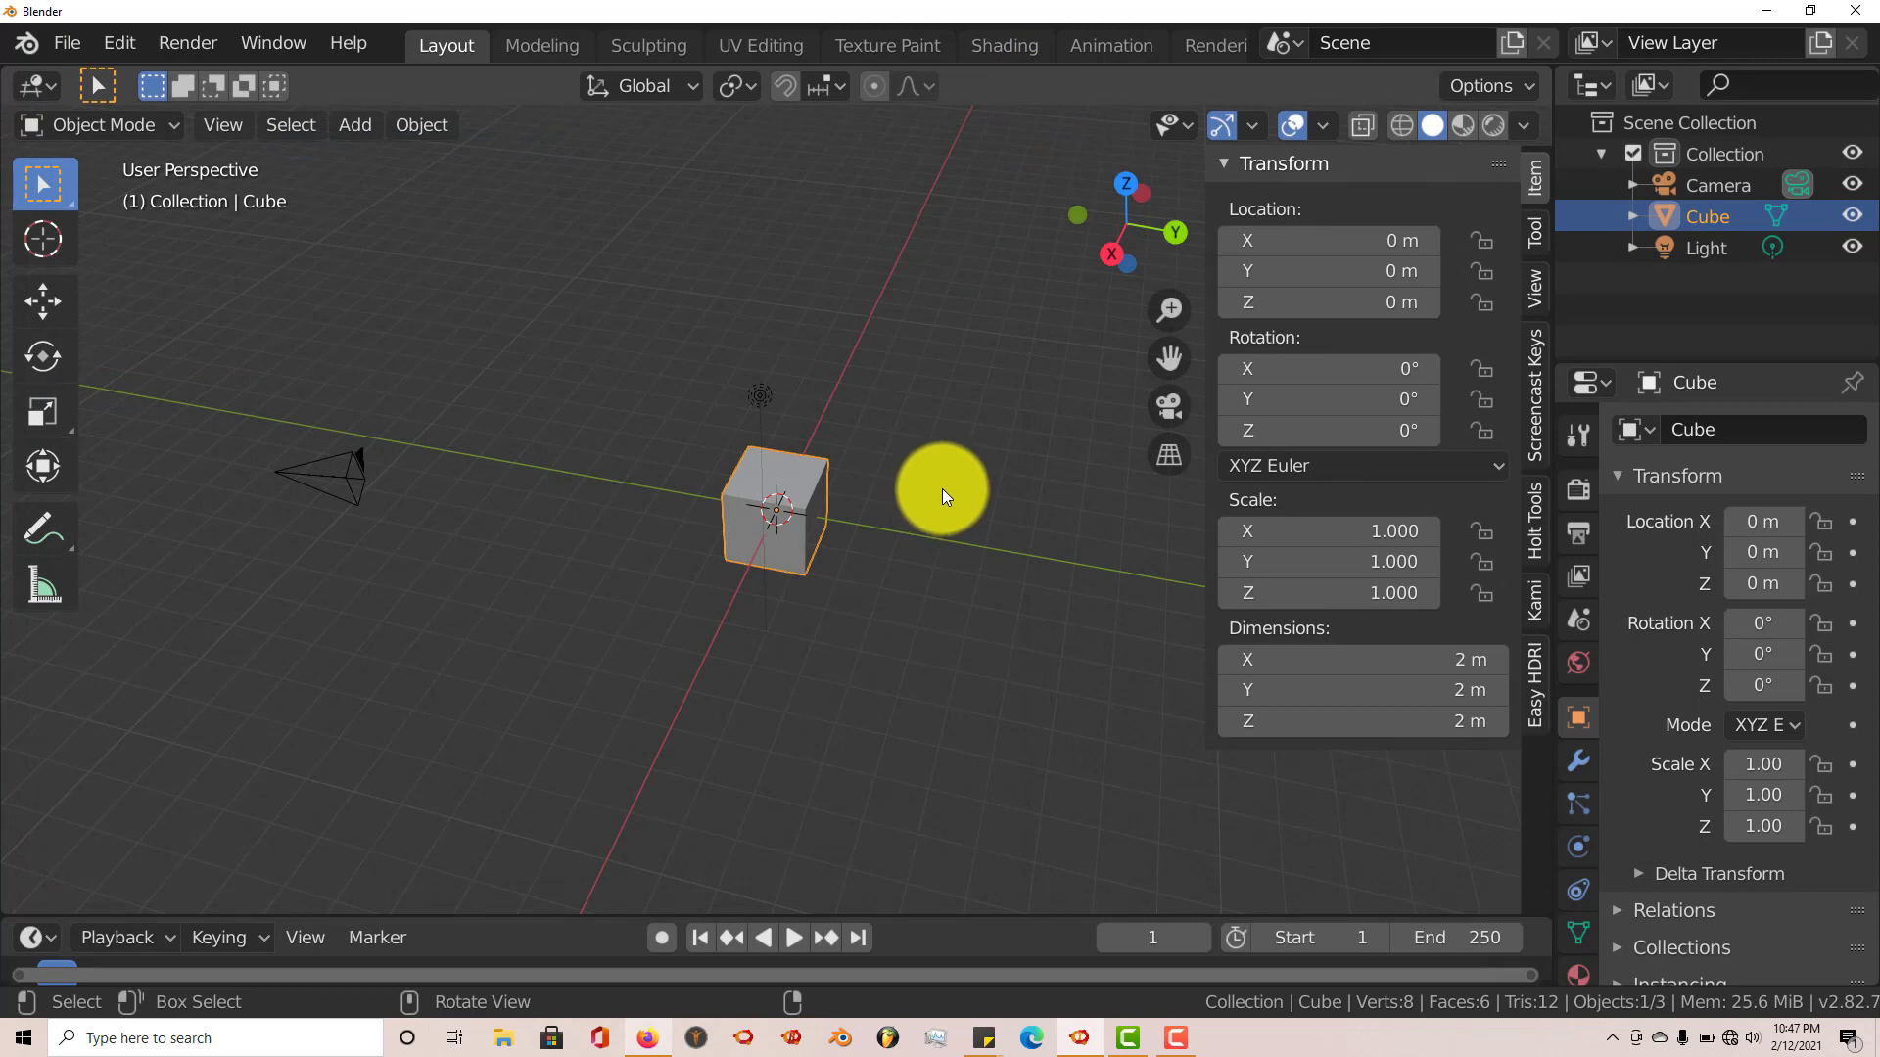
mouse_move(1534, 672)
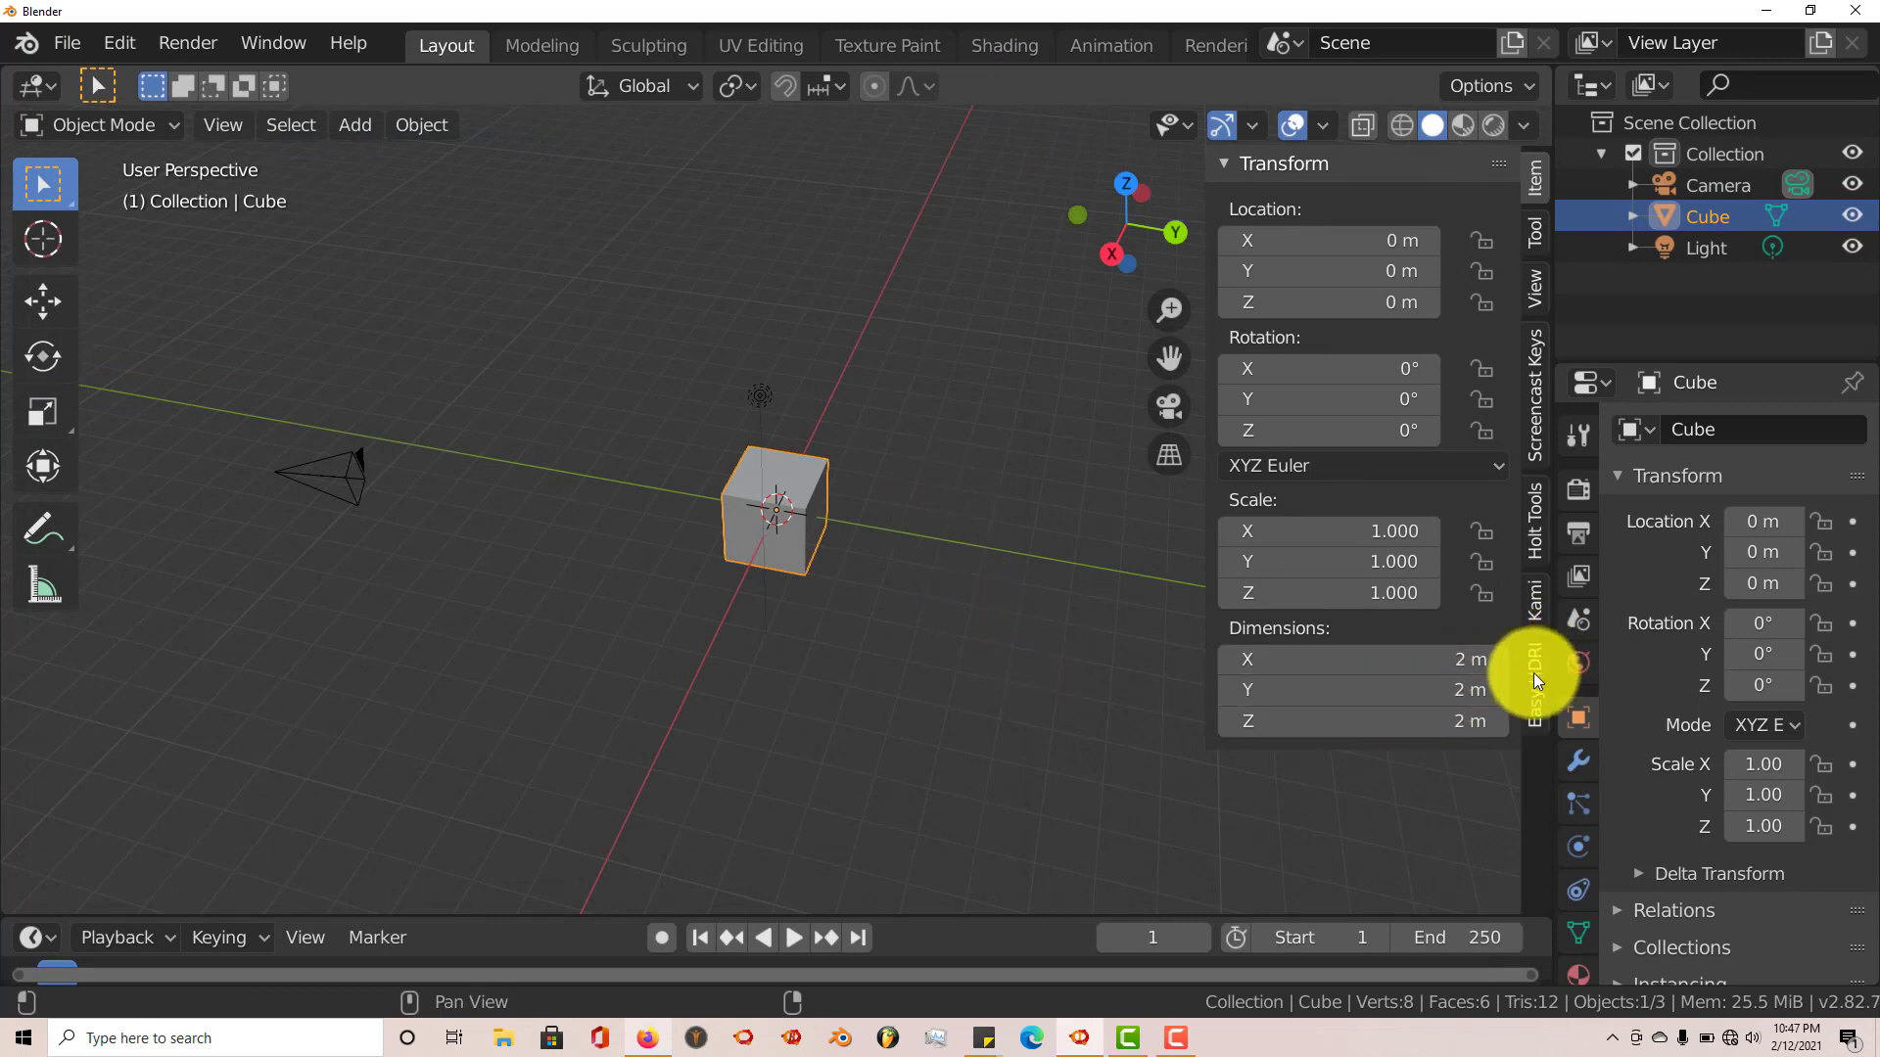
Show the Easy HDRI tab in the viewport sidebar, with its empty HDRI list
click(1534, 672)
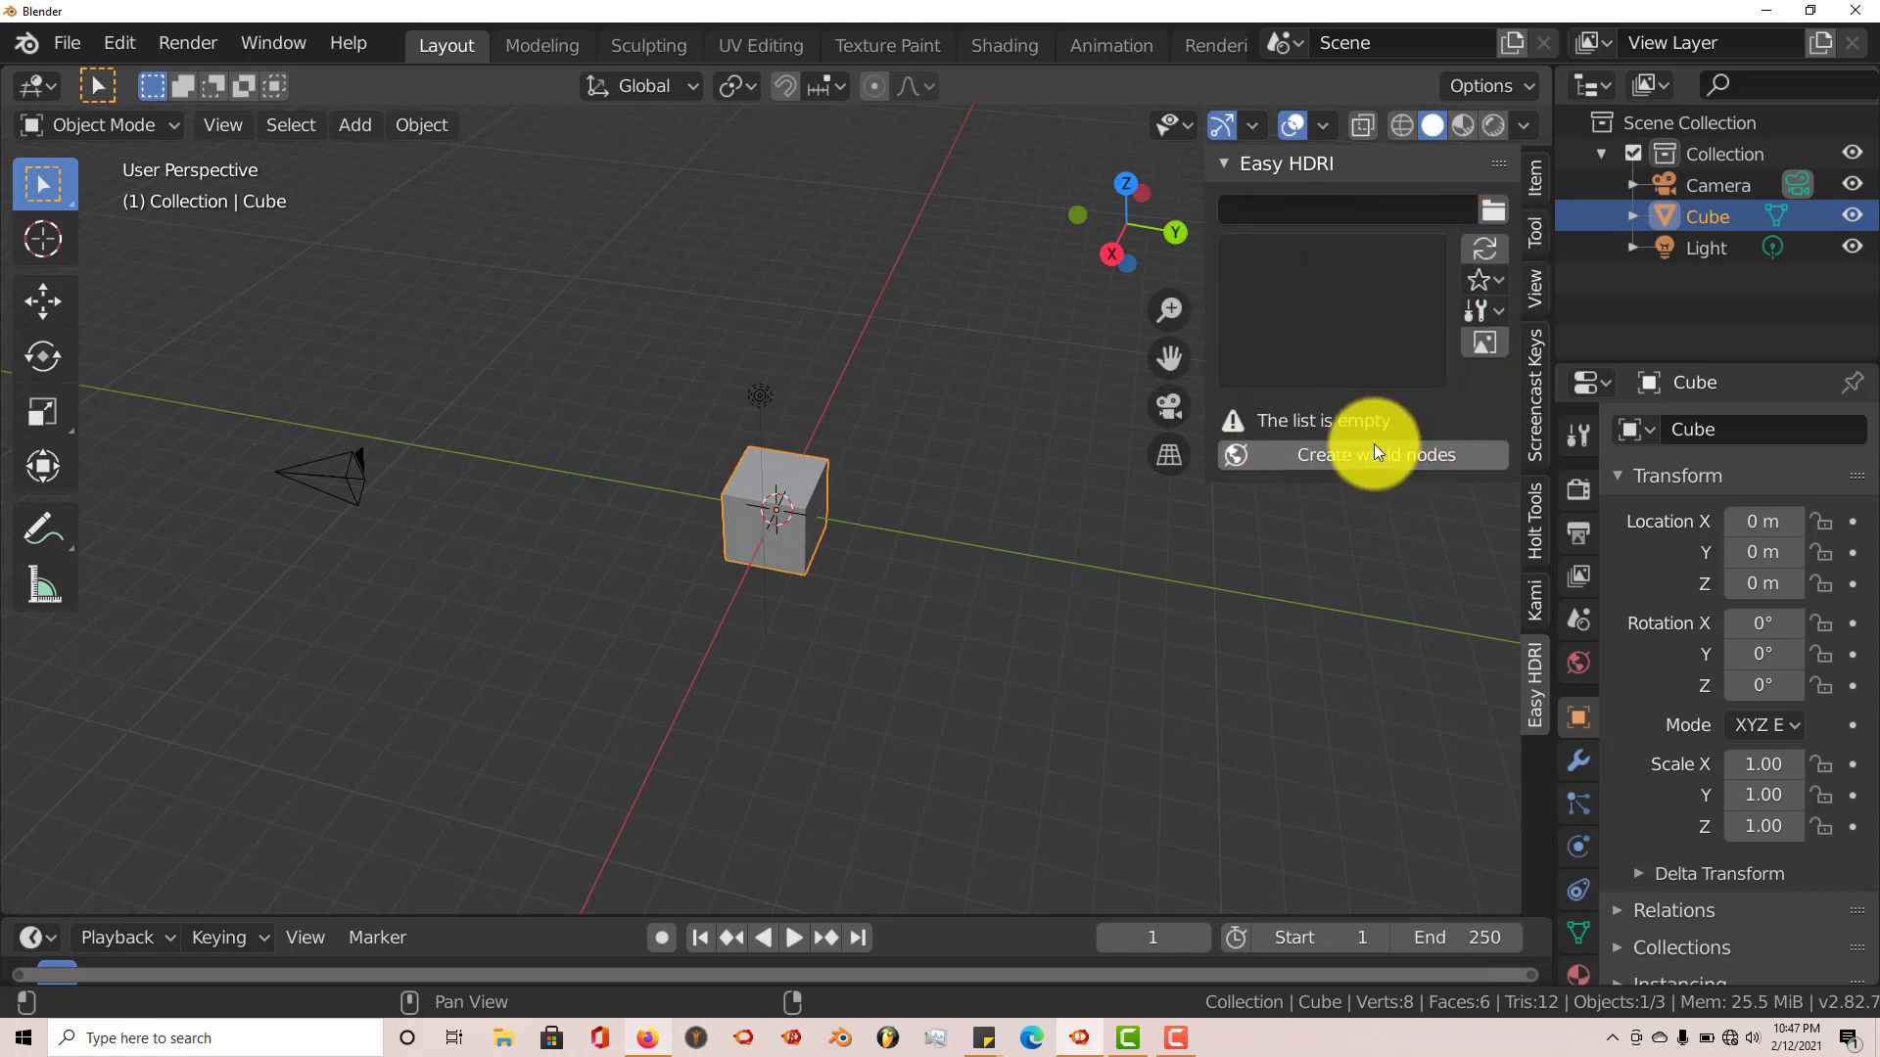
mouse_move(1435, 258)
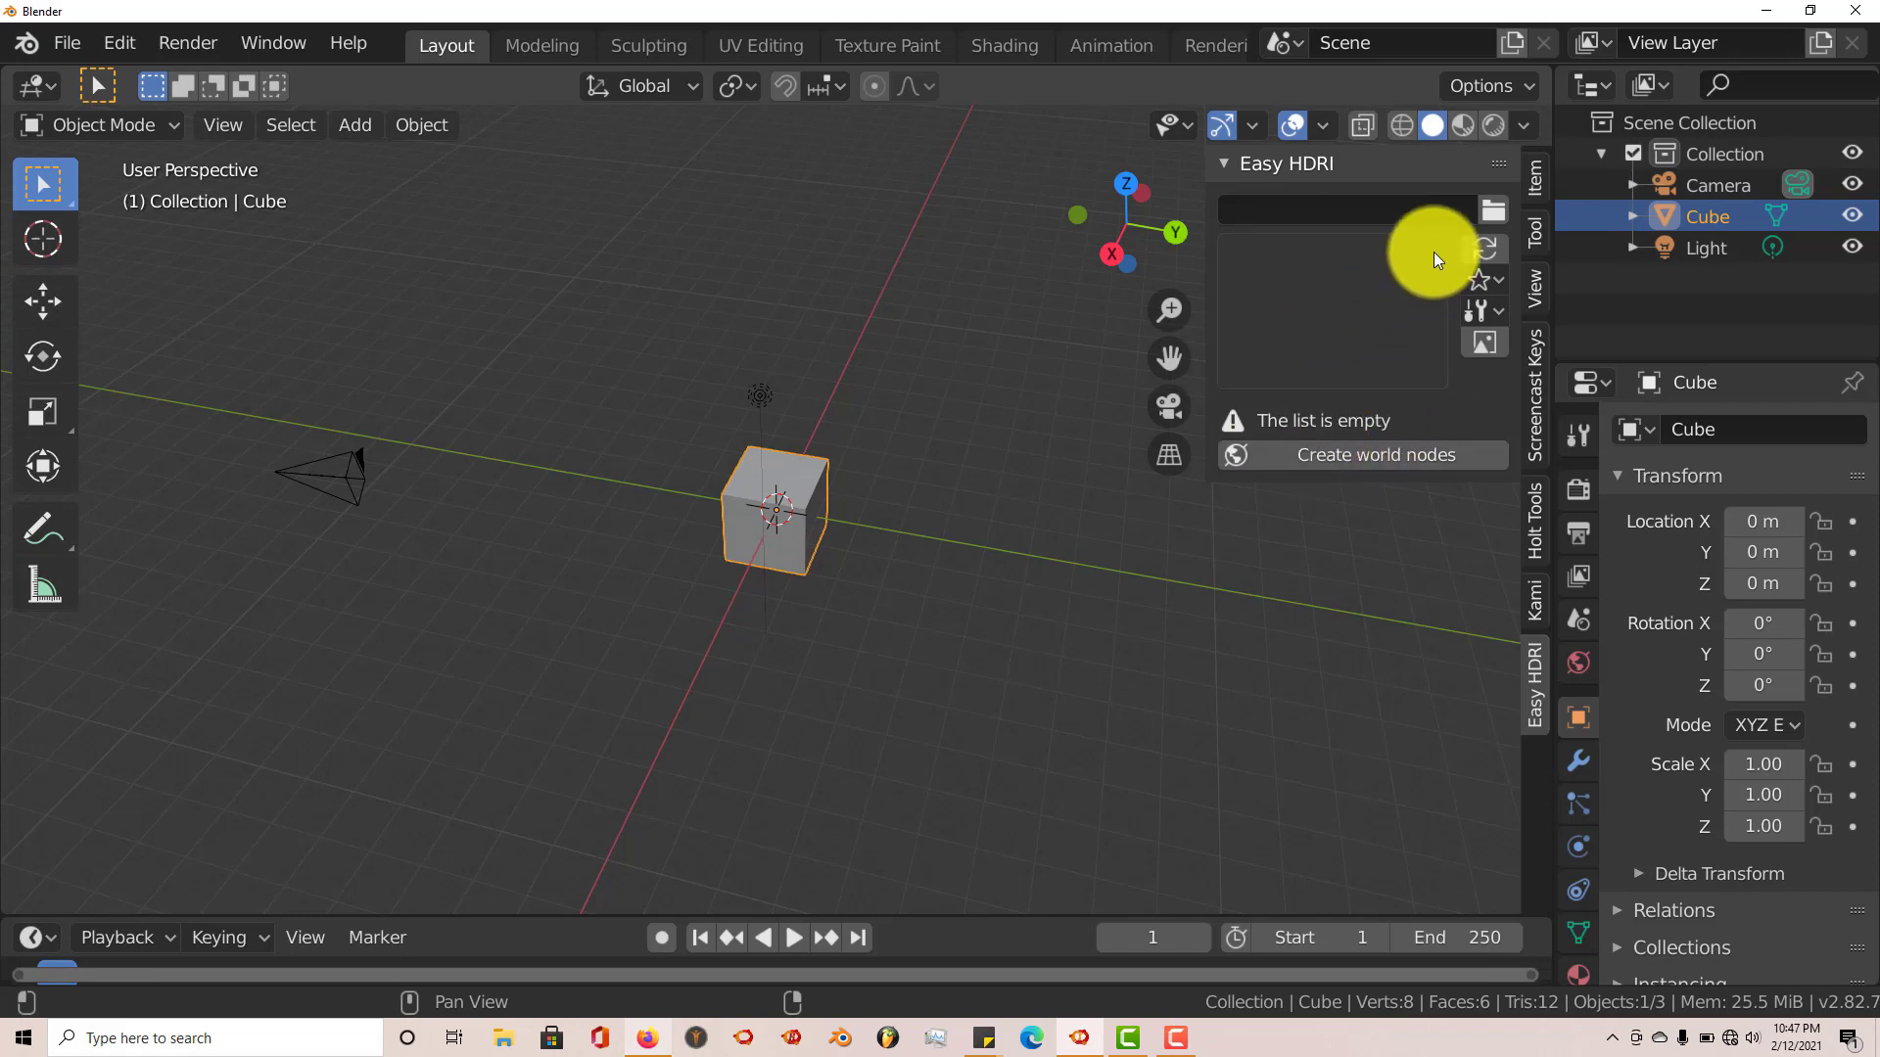
mouse_move(1301, 298)
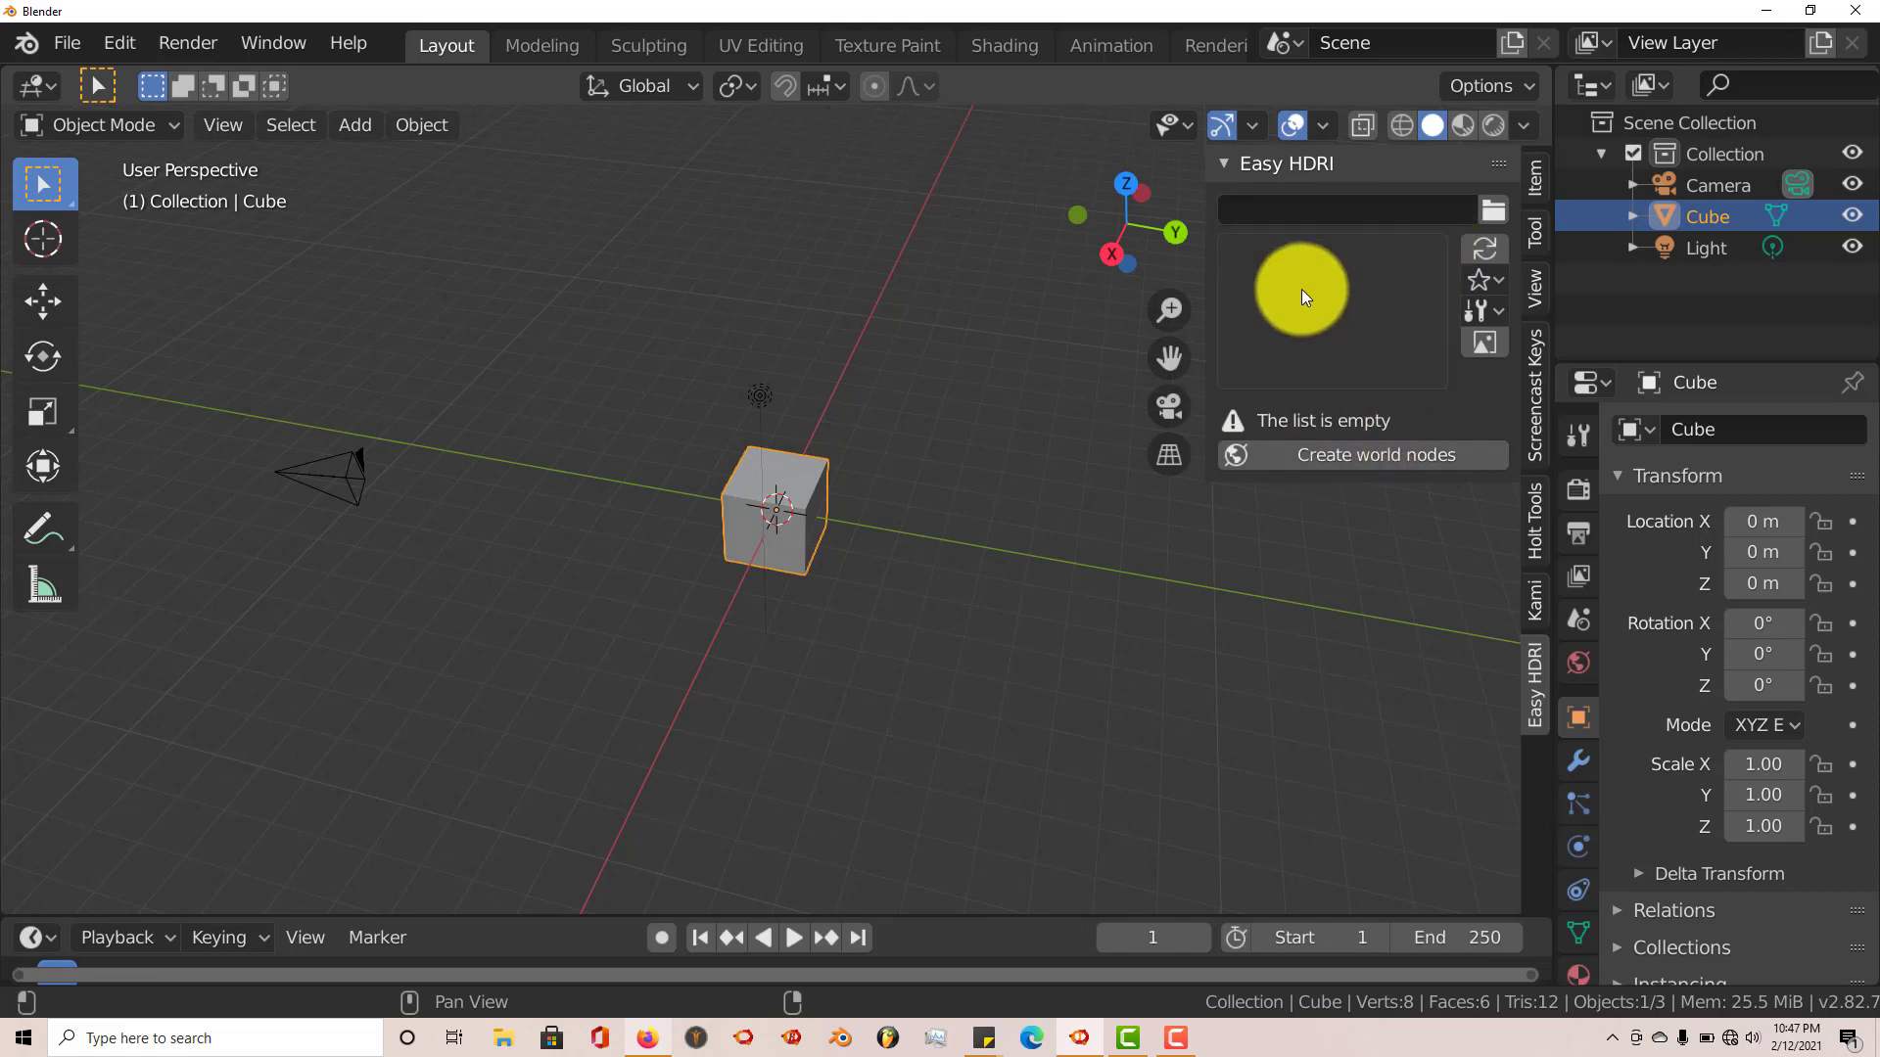
mouse_move(1308, 273)
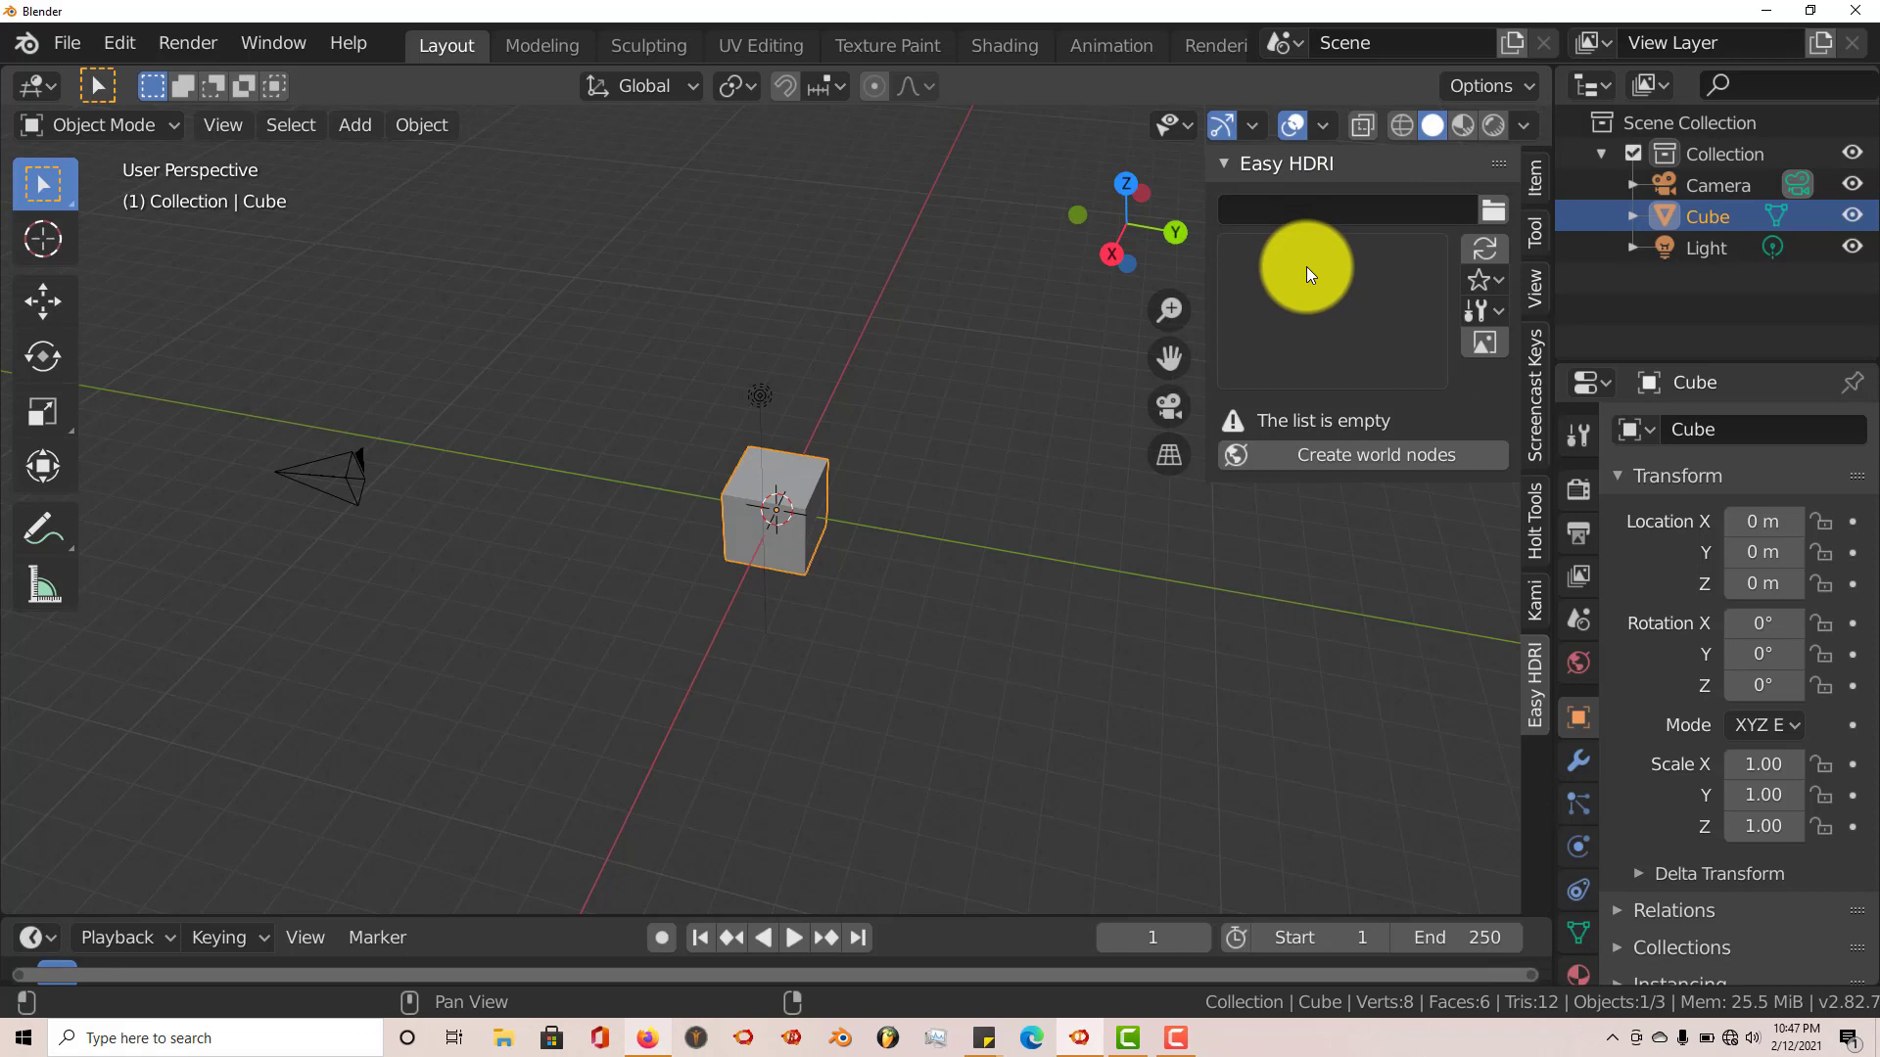
mouse_move(1301, 292)
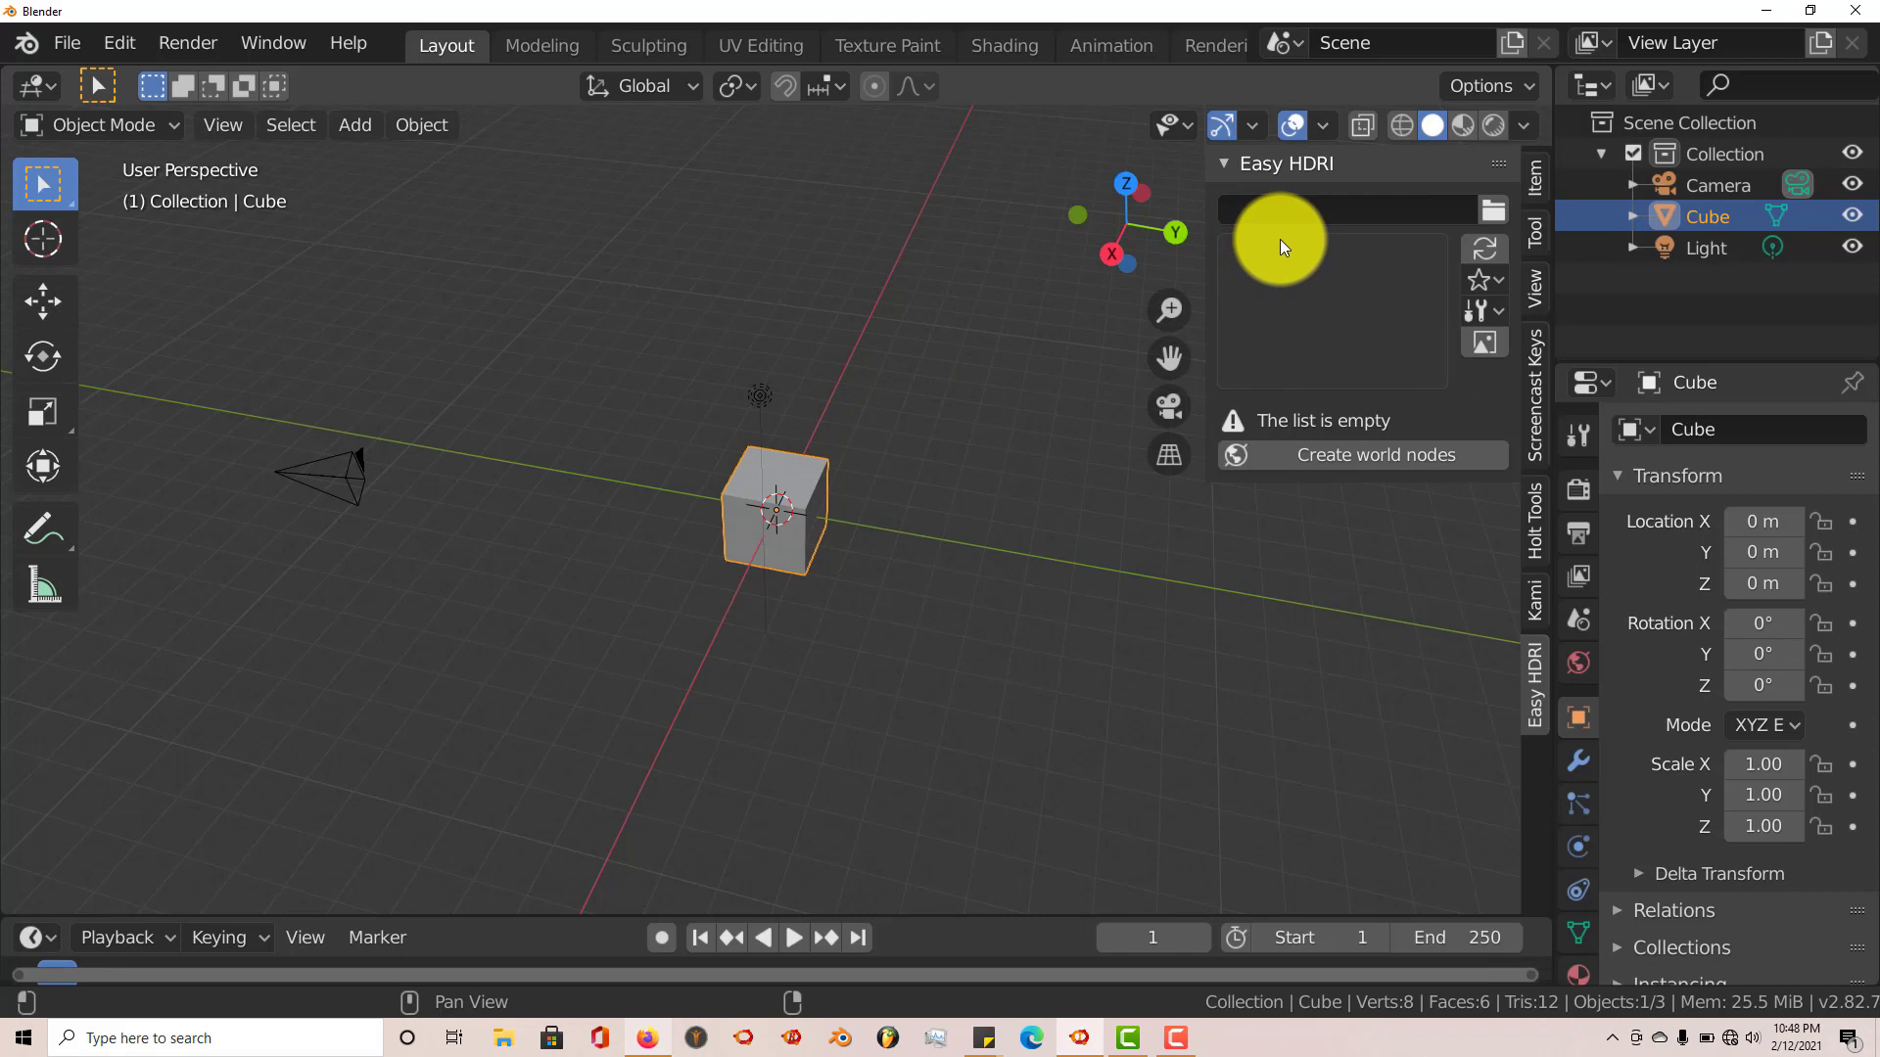
Reopen Preferences and expand the Easy HDRI add-on entry to read its file path
click(118, 42)
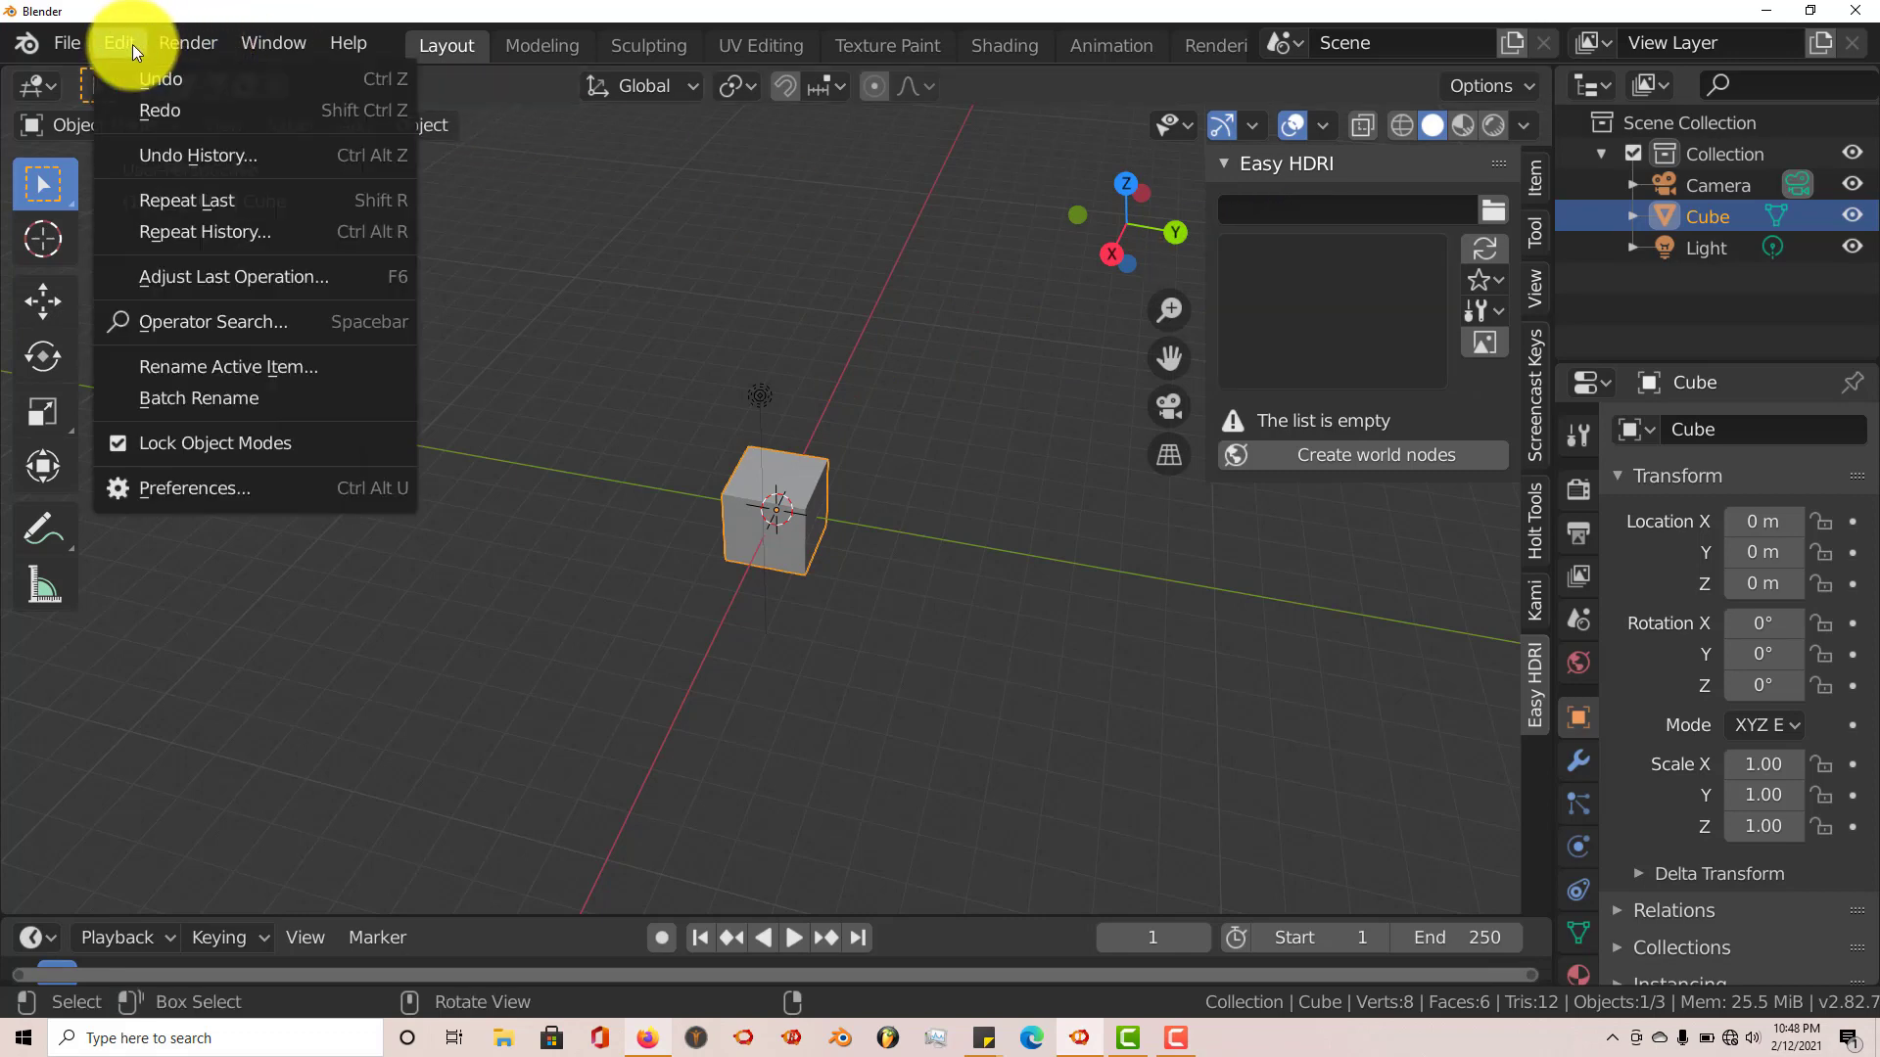
mouse_move(198, 496)
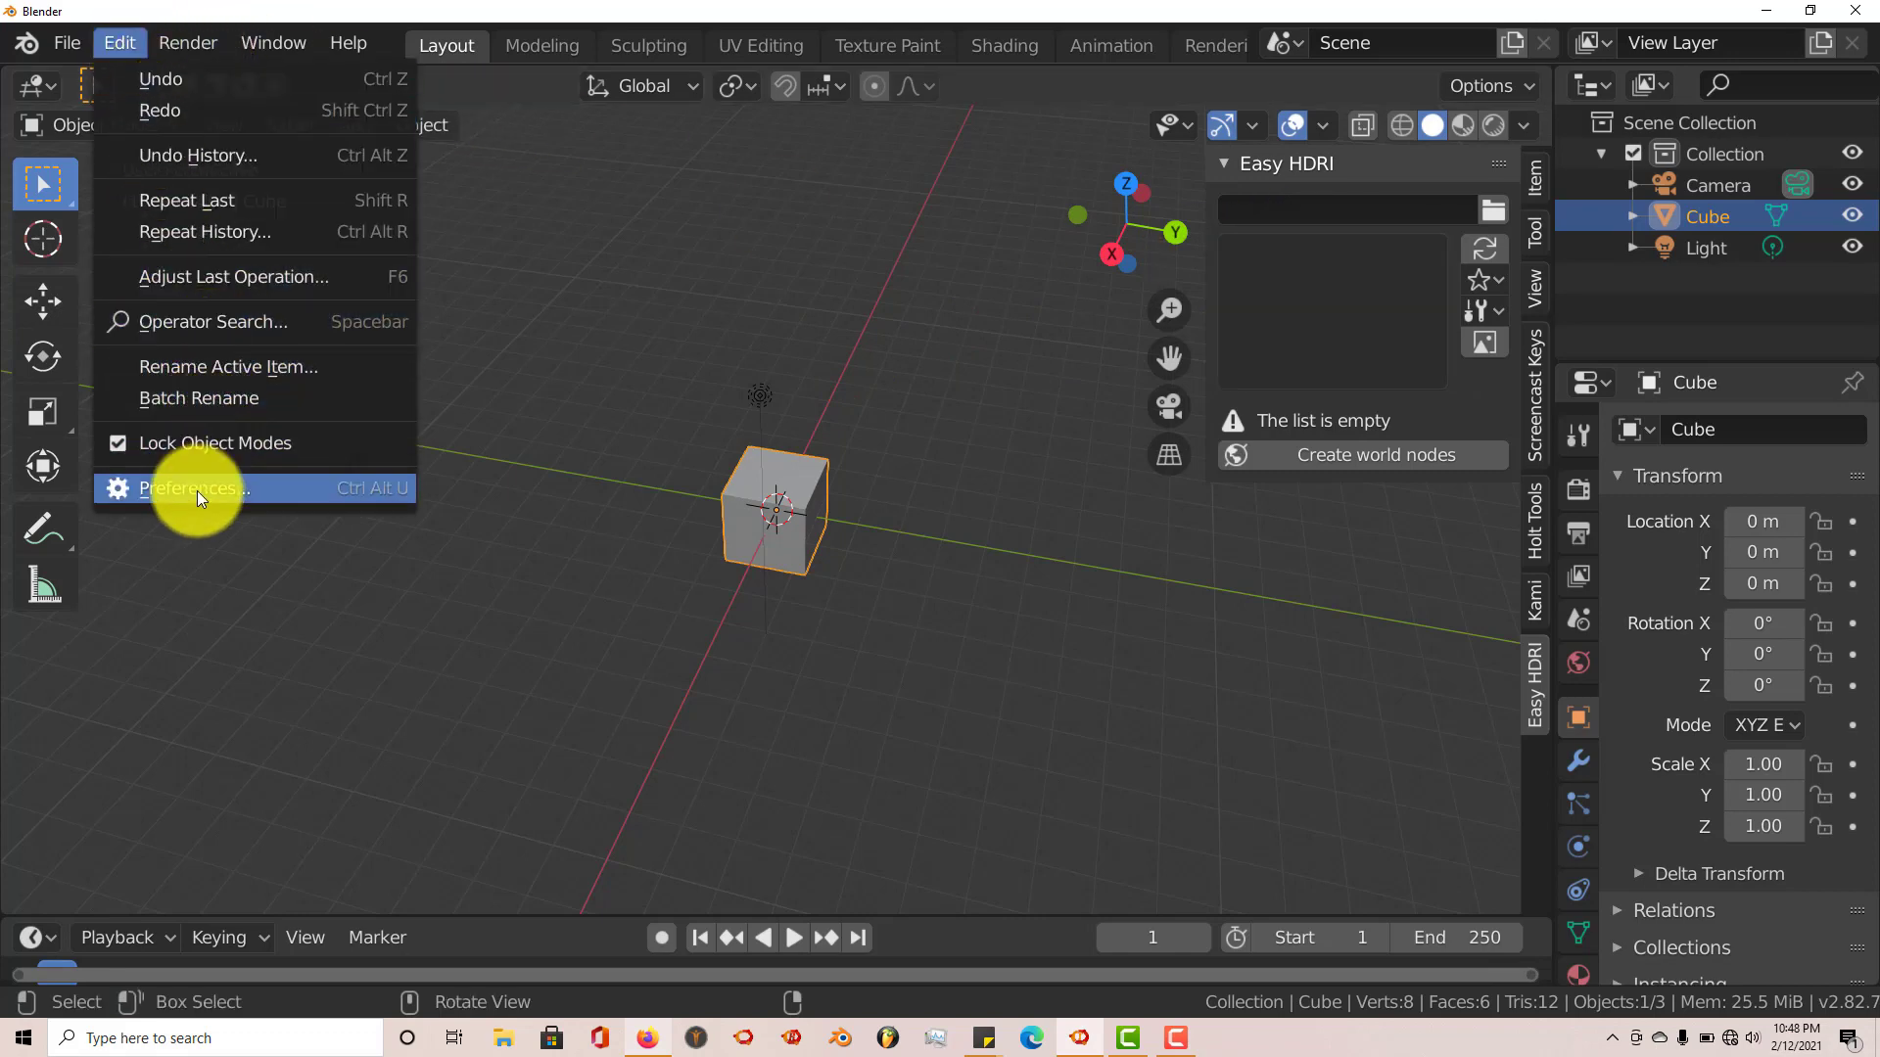
click(192, 488)
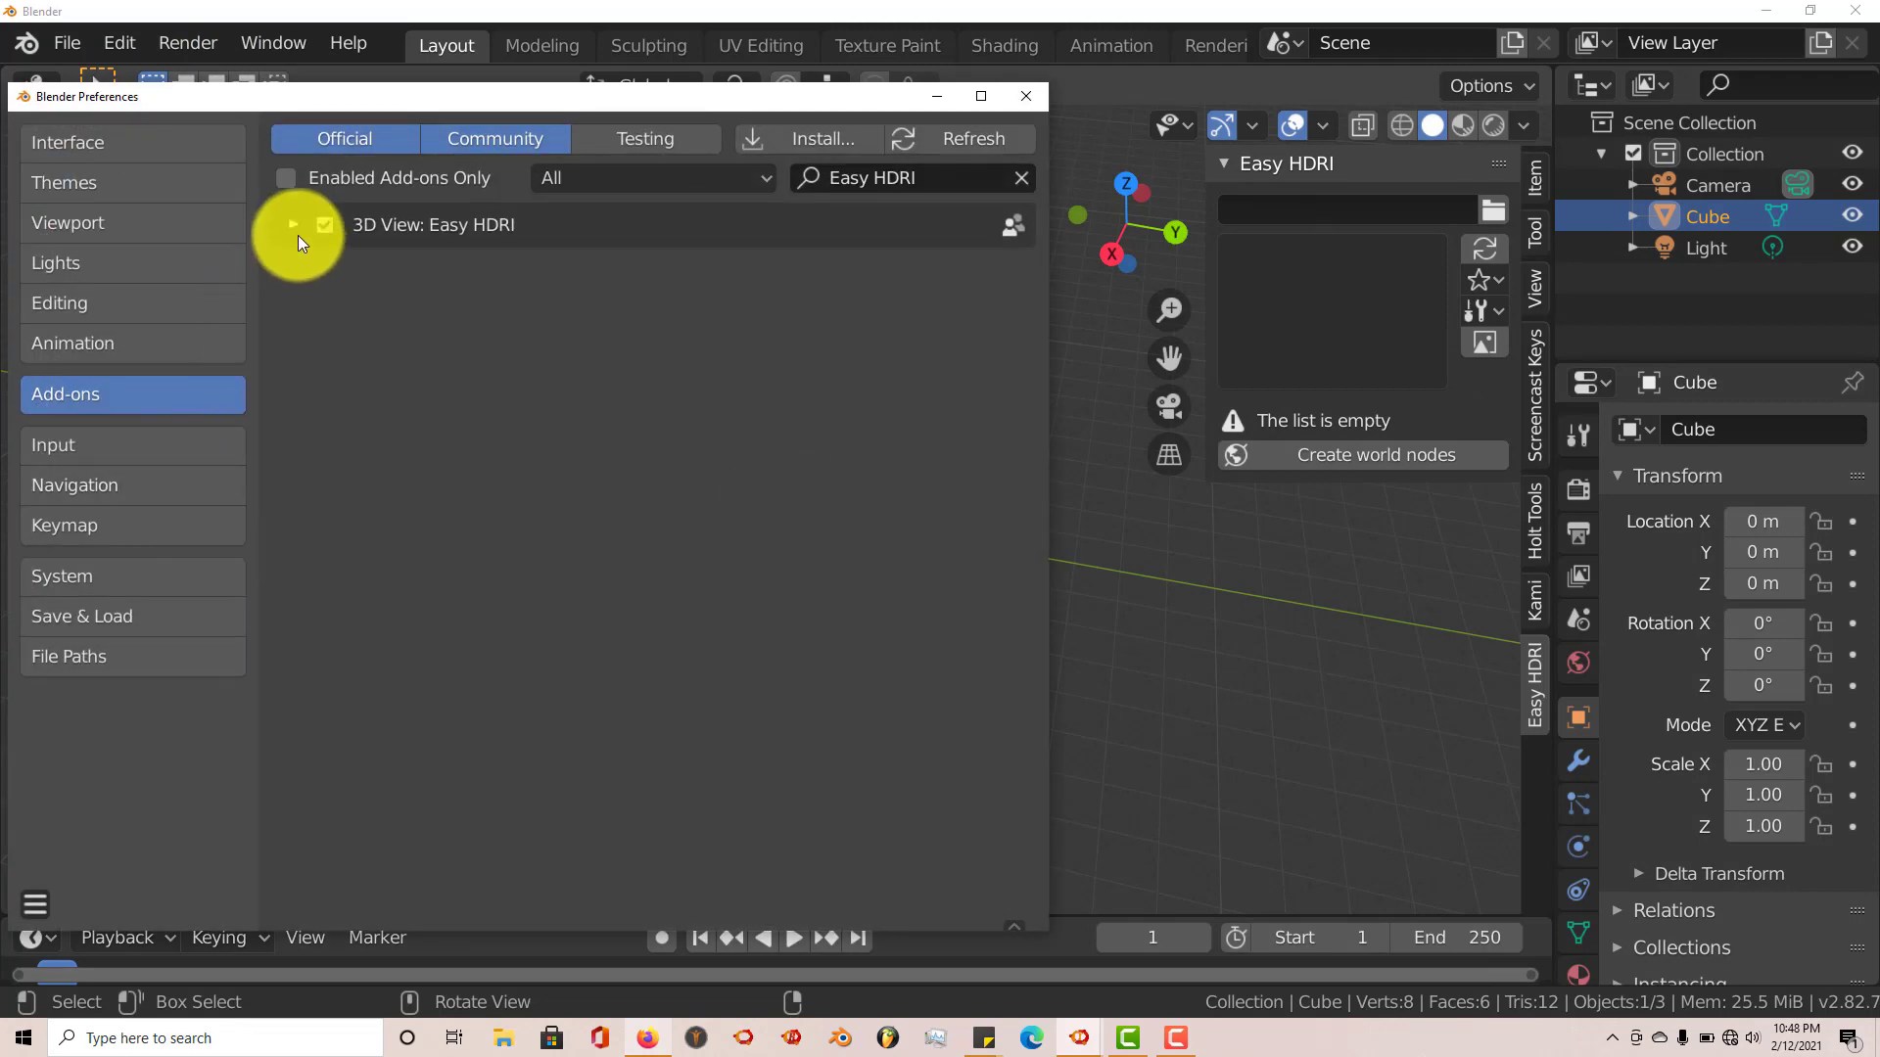
click(295, 224)
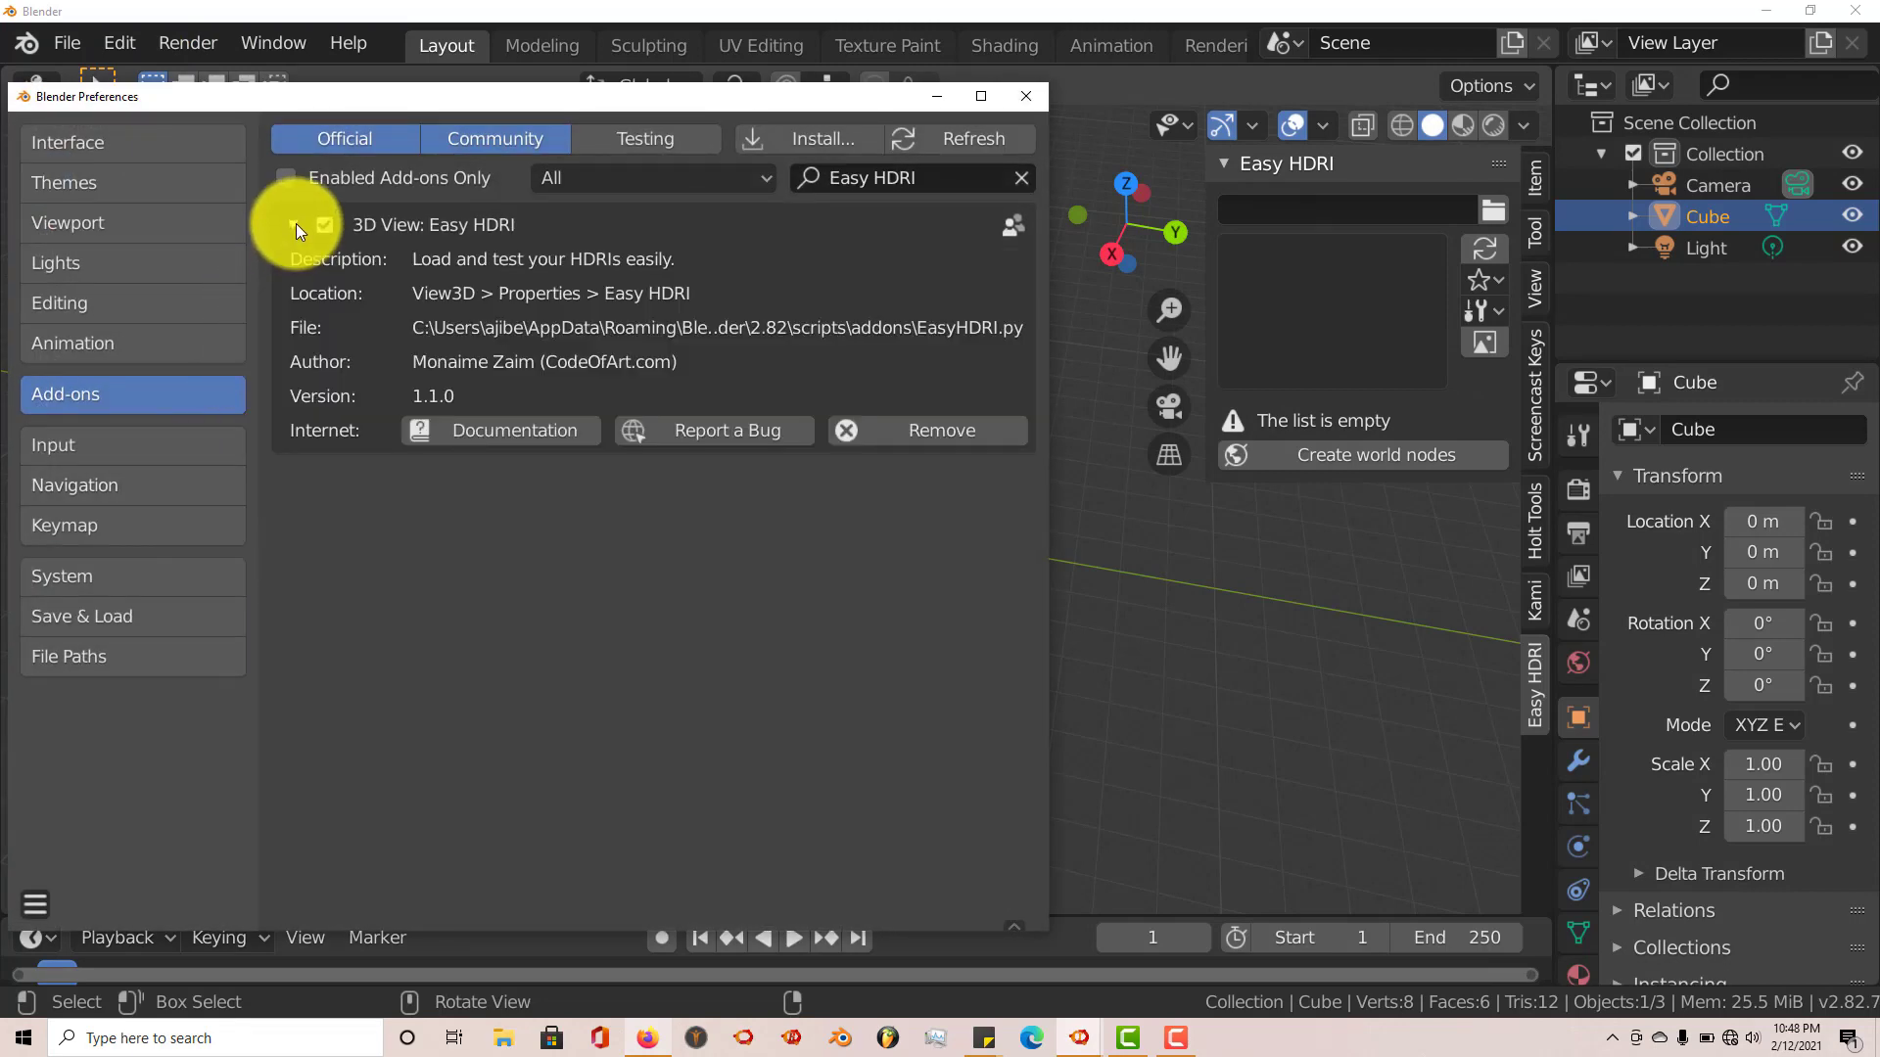
click(324, 224)
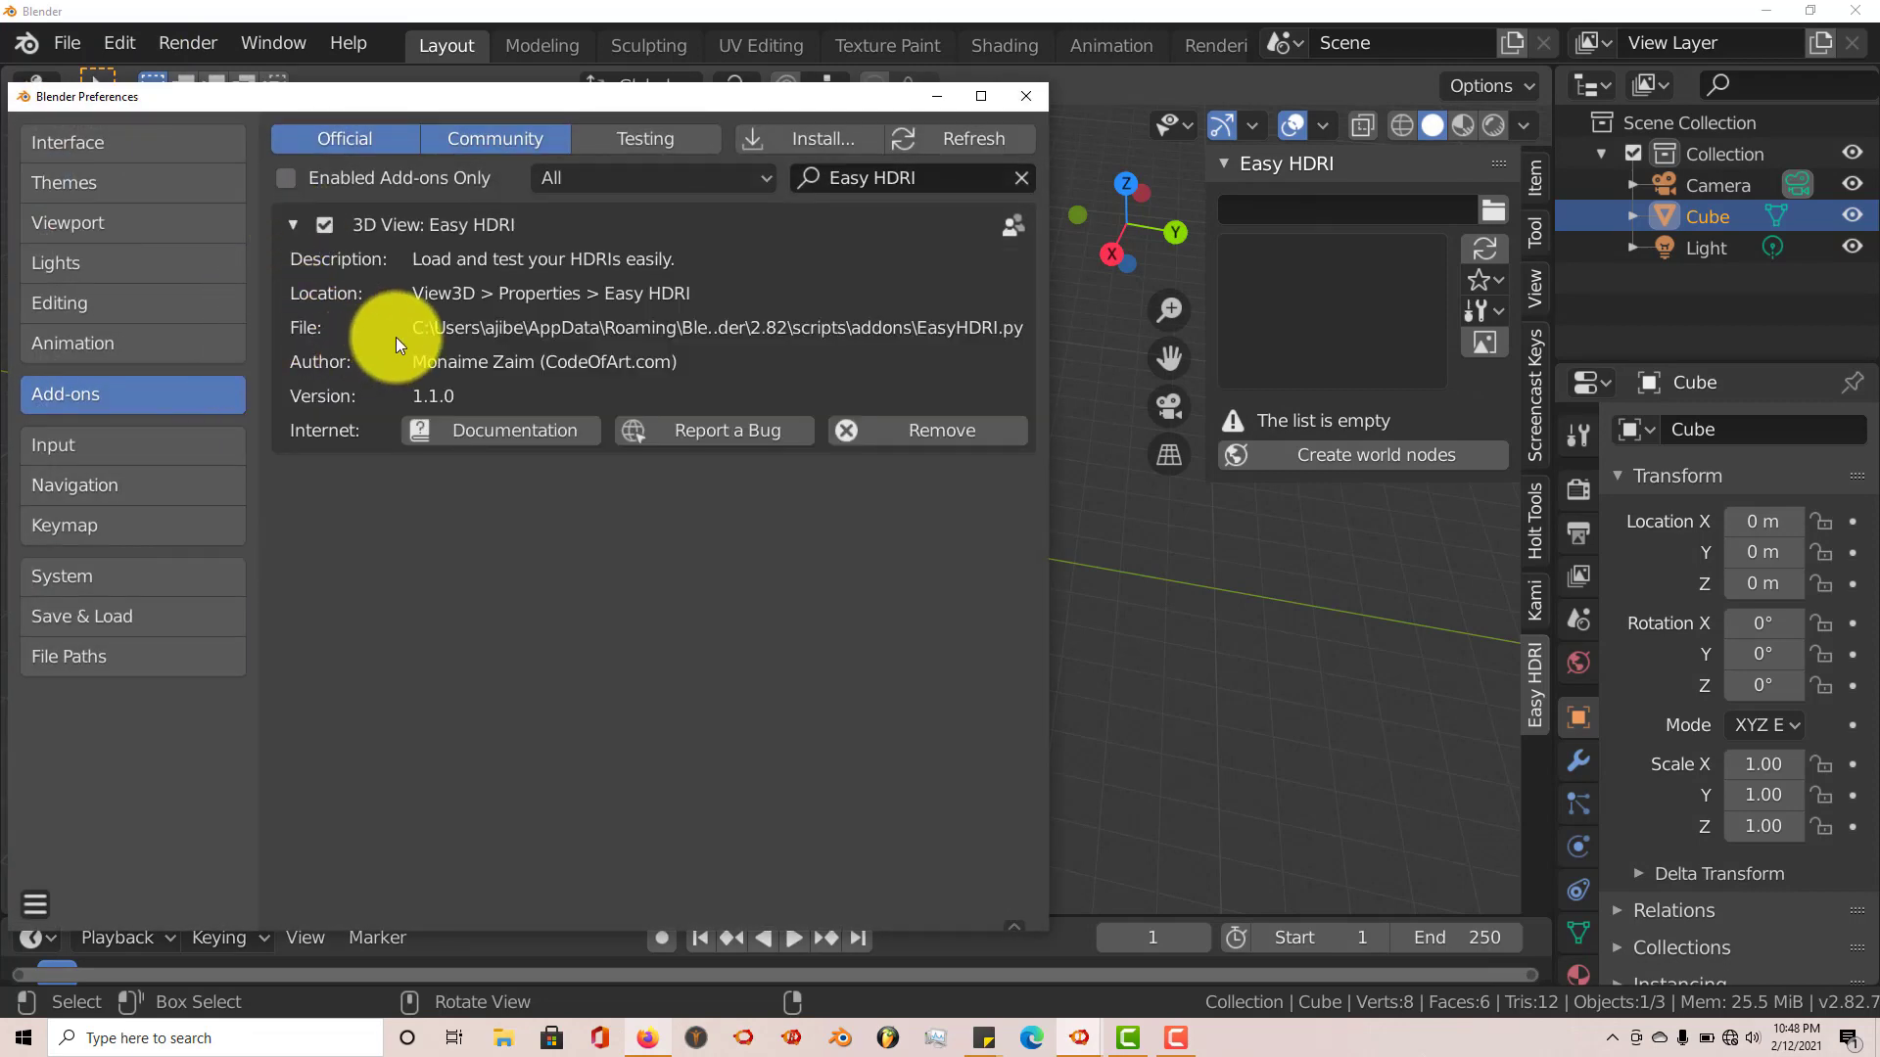
mouse_move(534, 348)
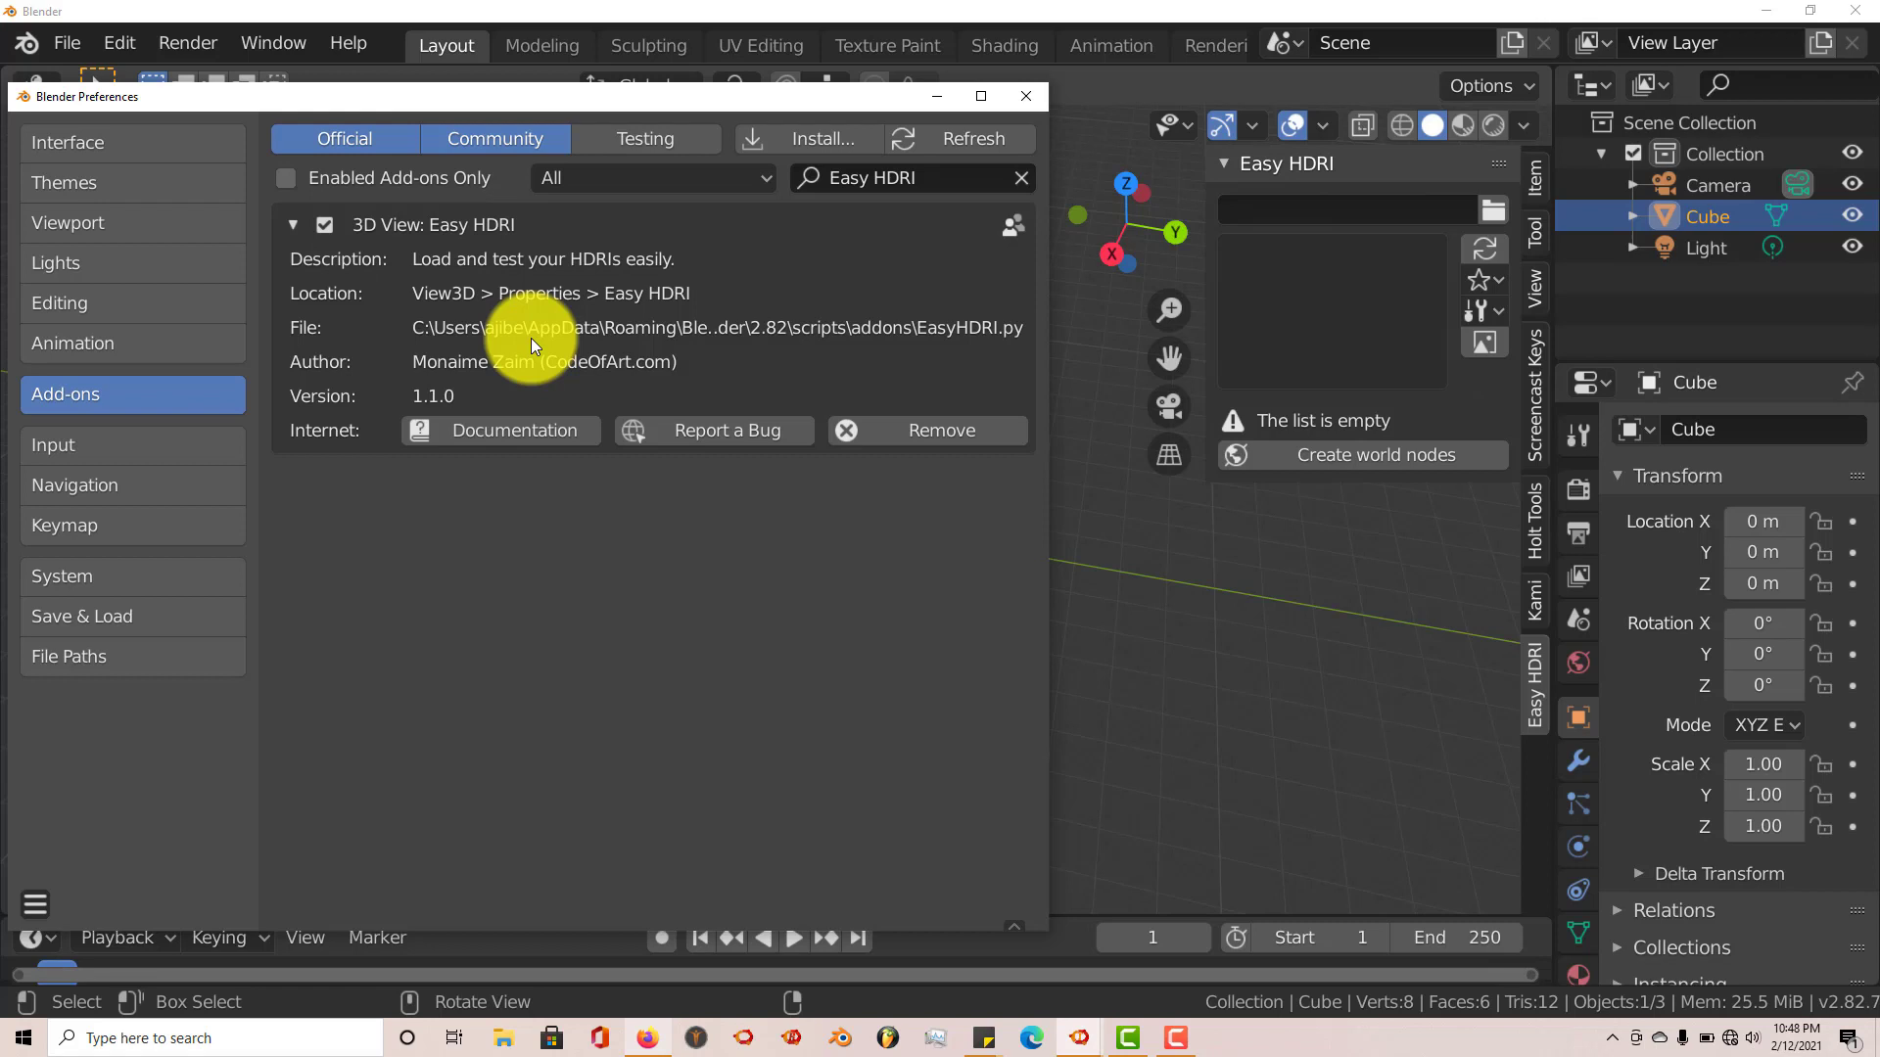
mouse_move(444, 347)
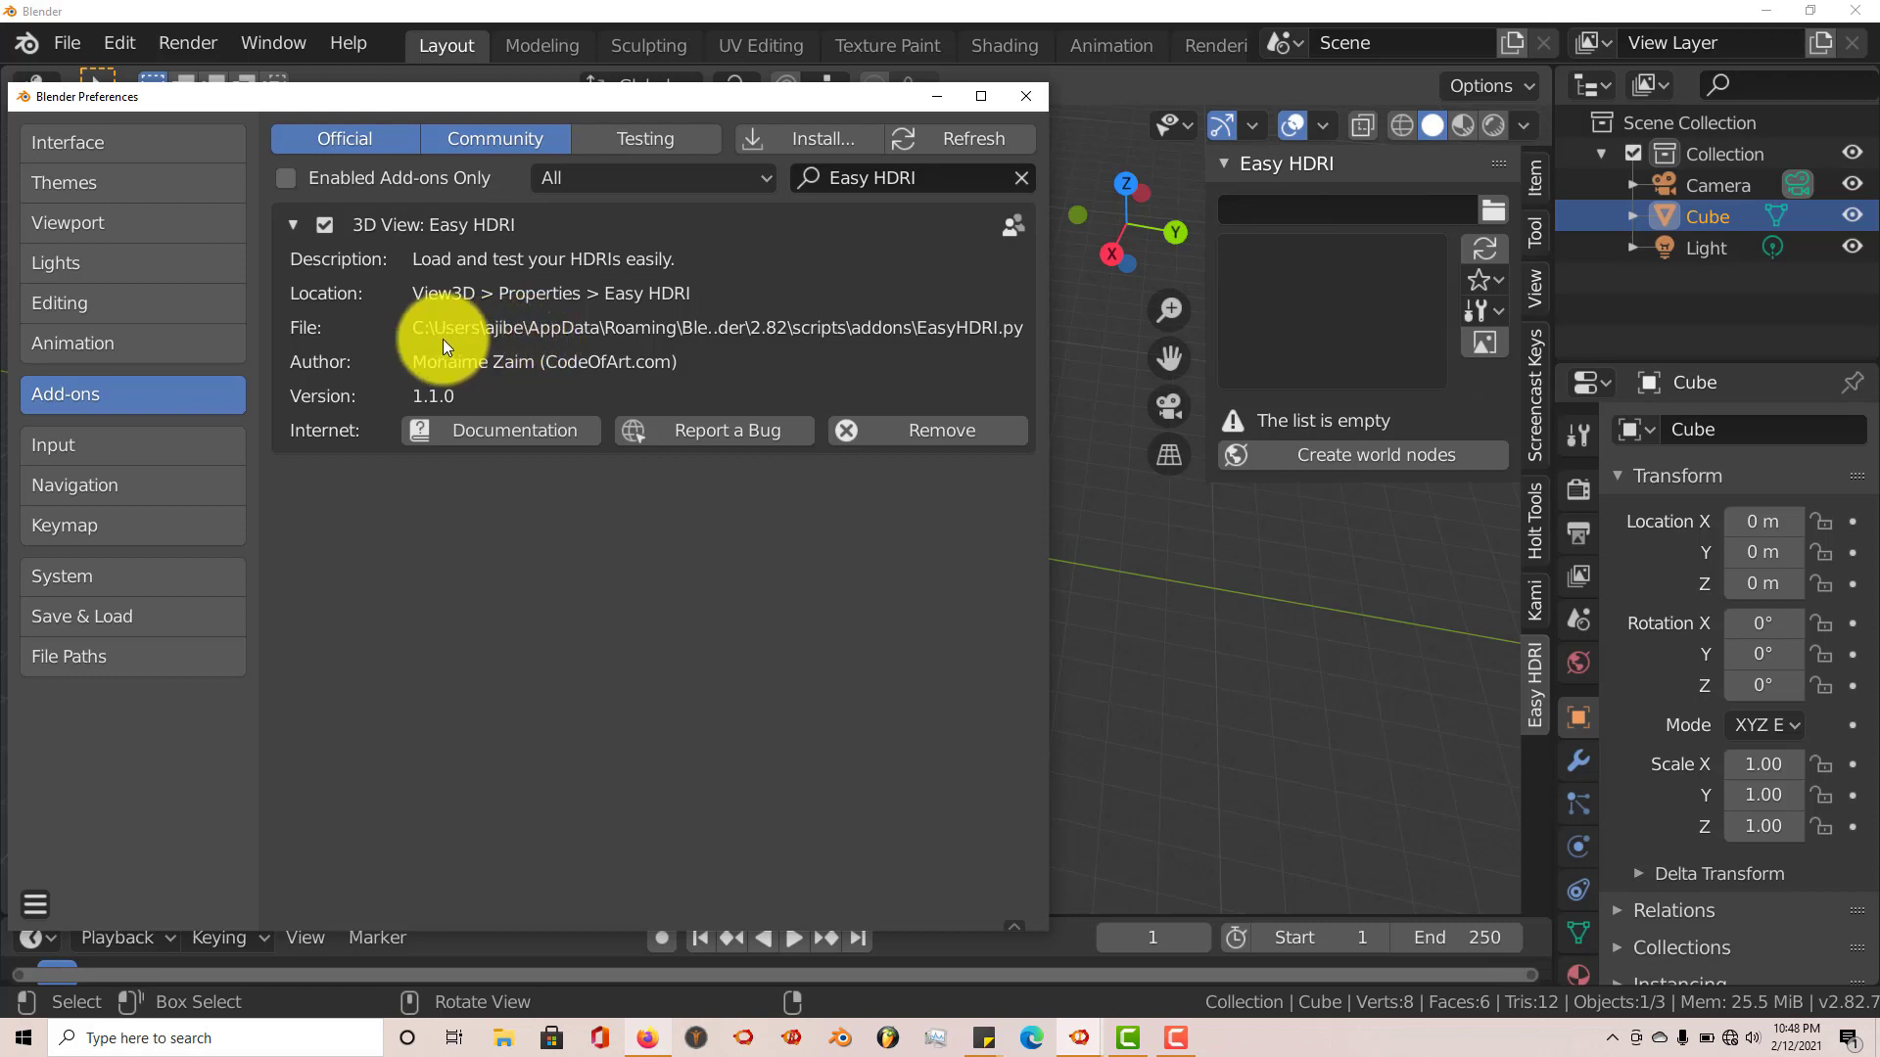
mouse_move(423, 344)
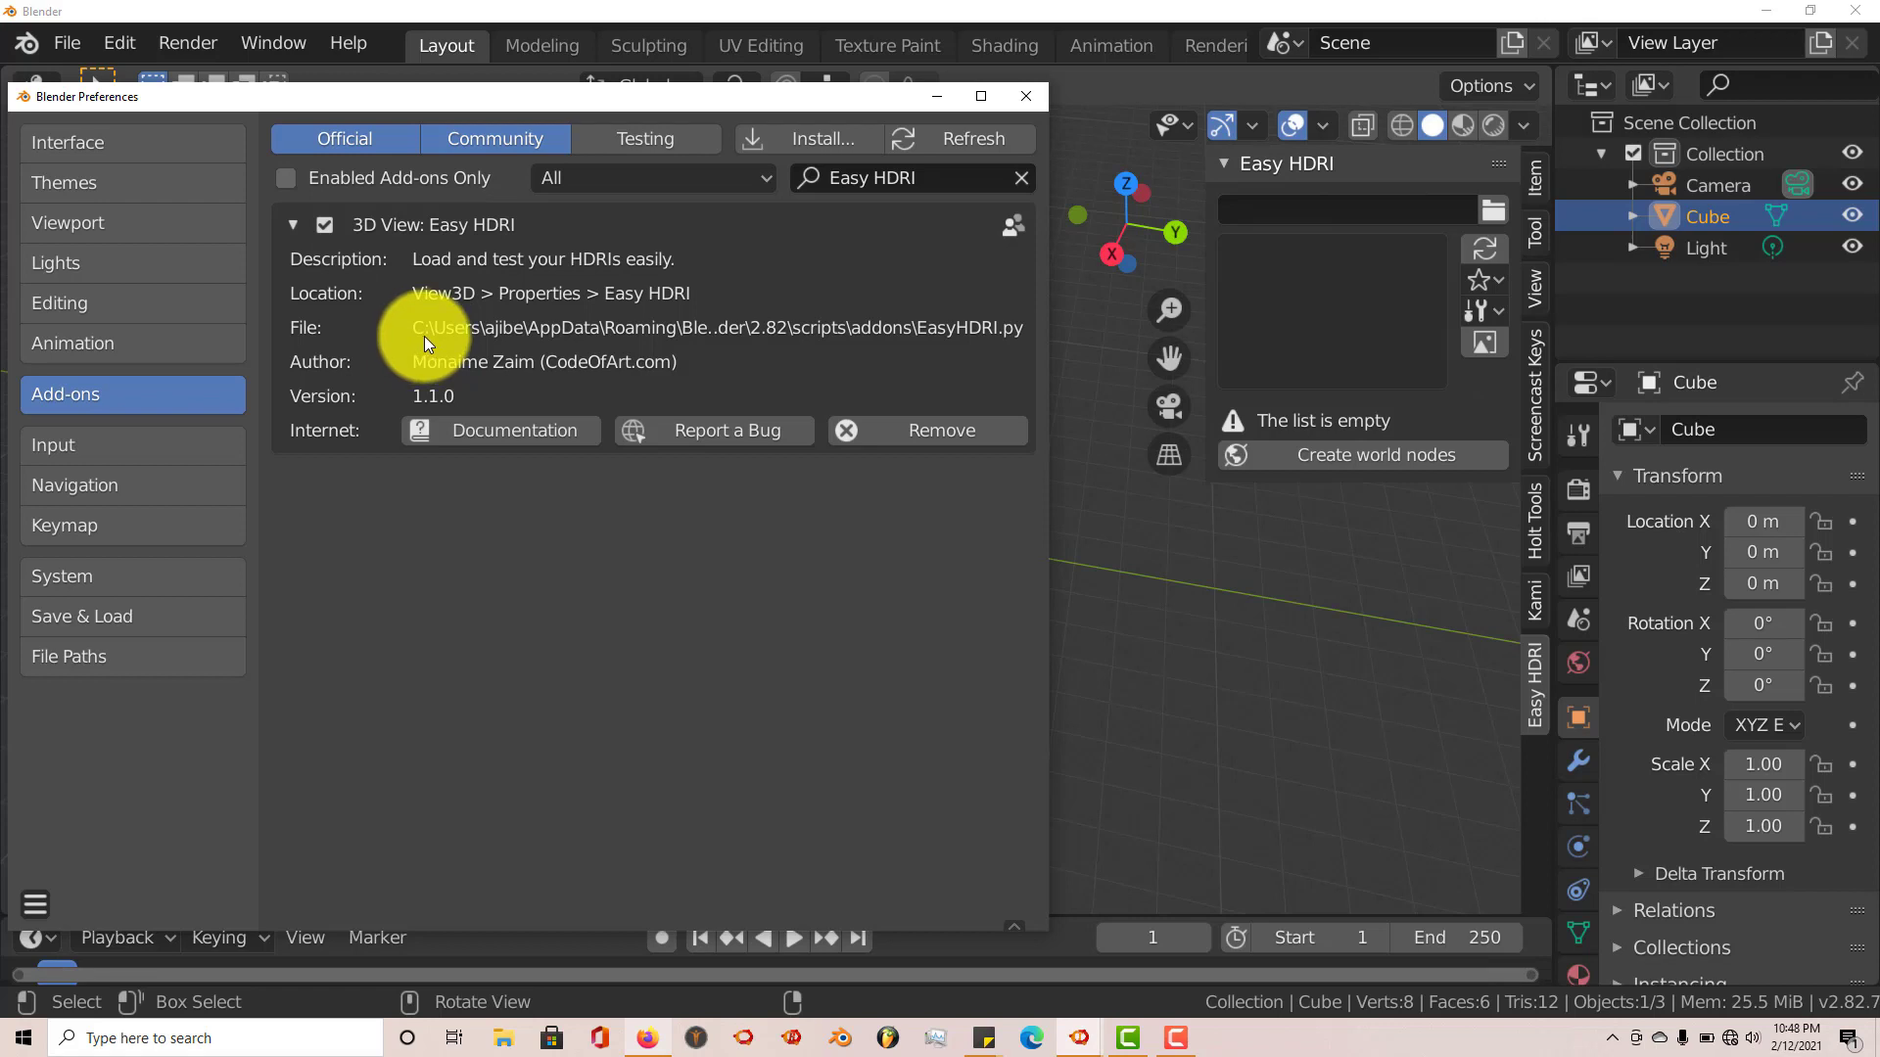
mouse_move(552, 338)
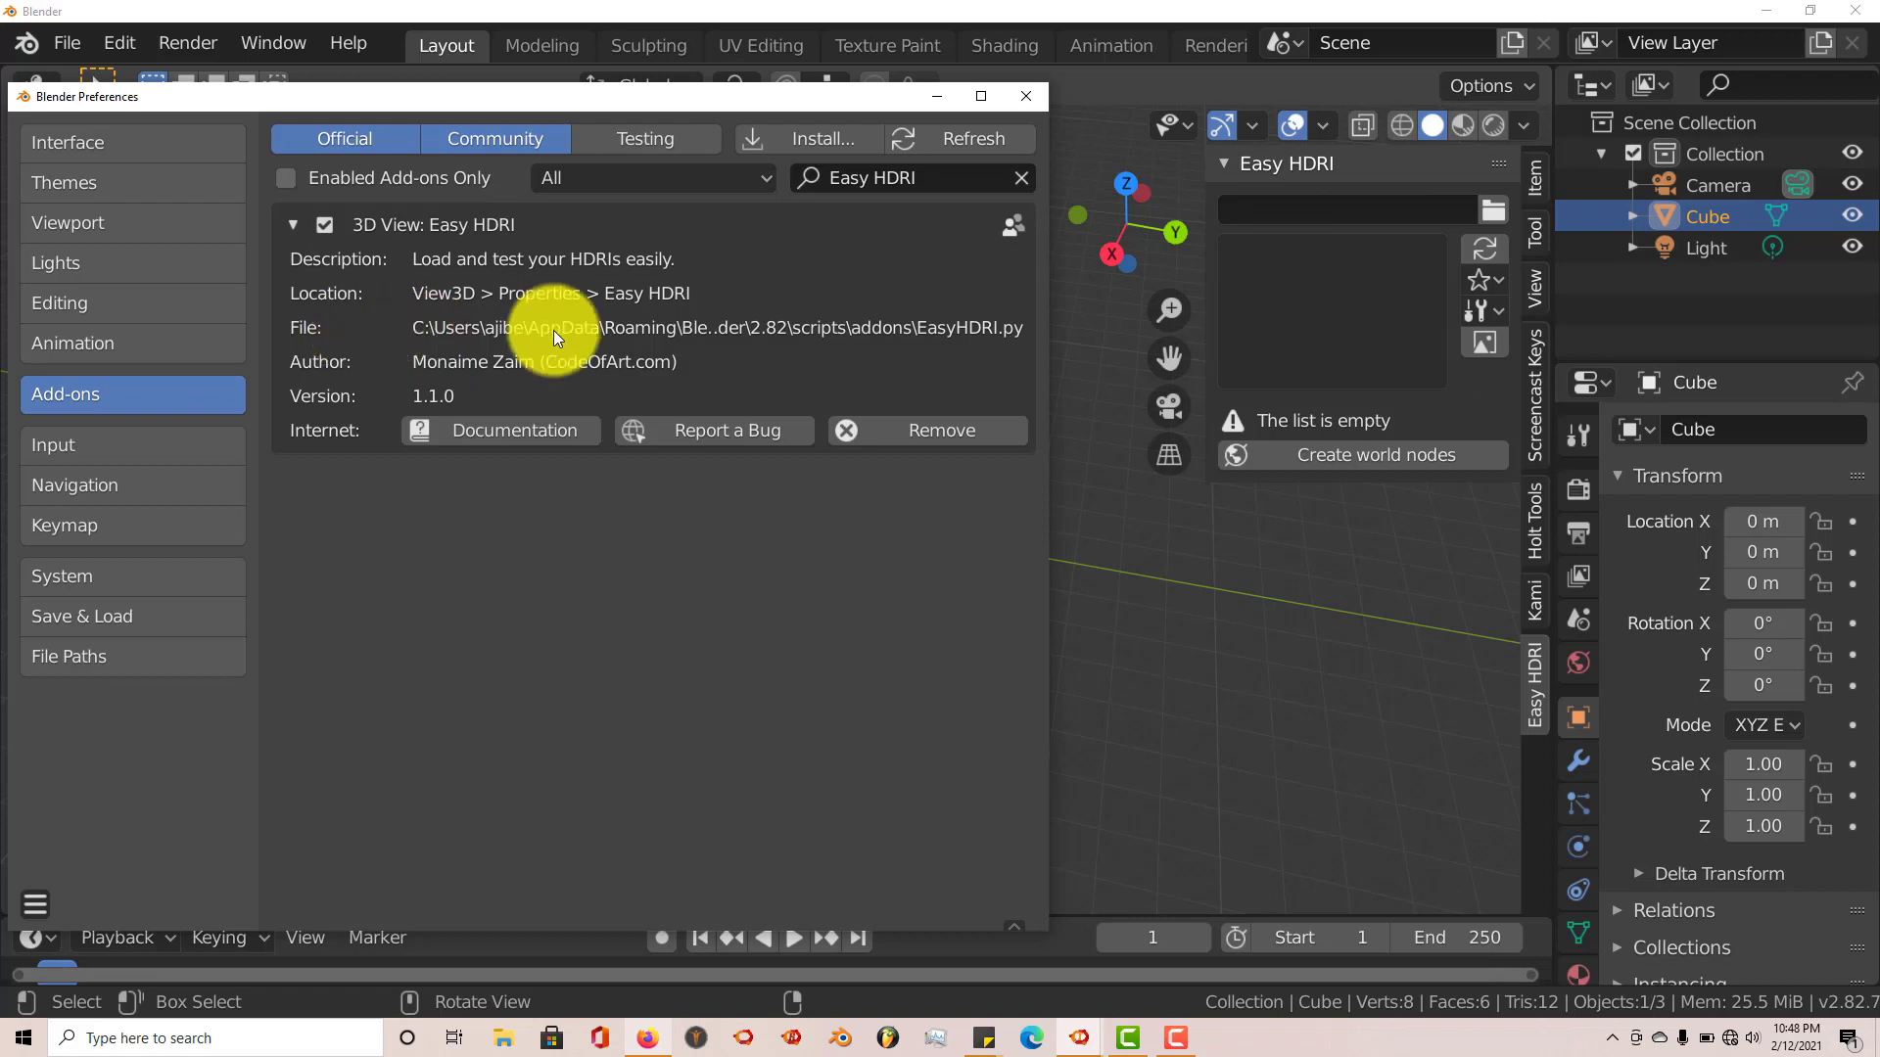
mouse_move(438, 336)
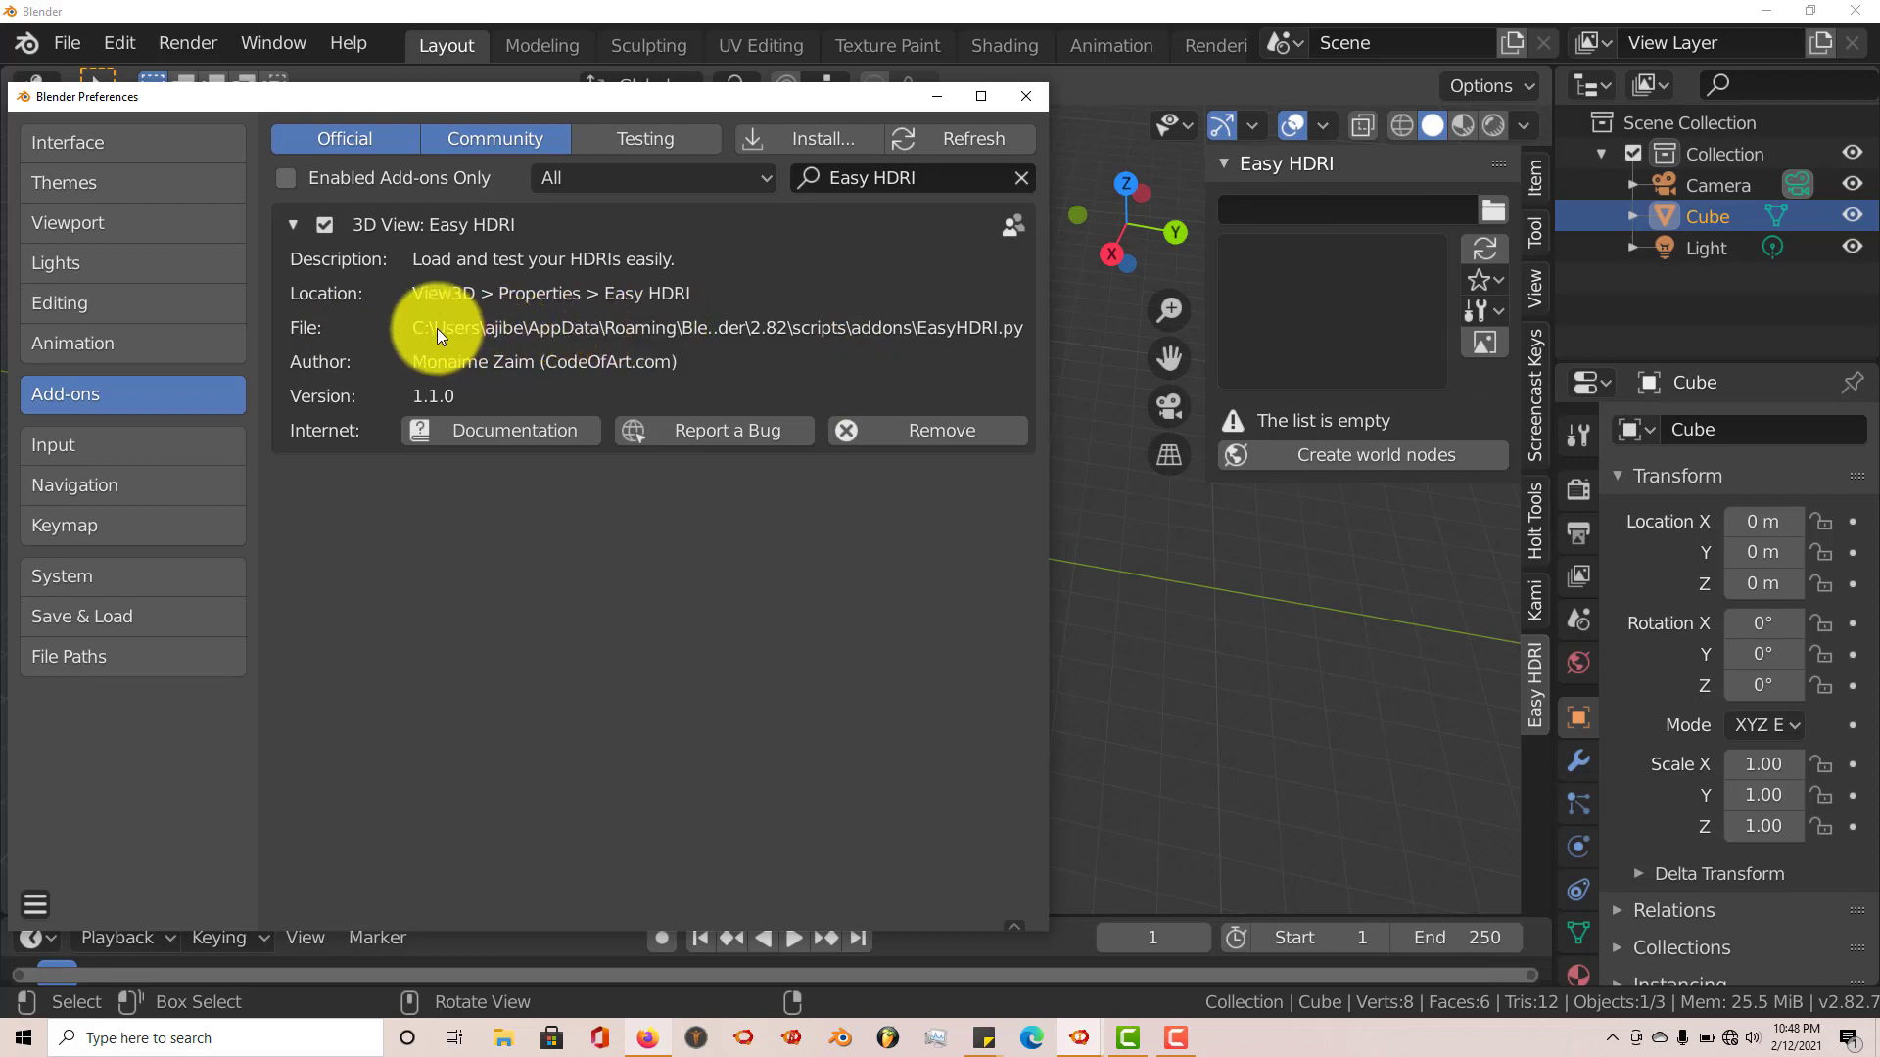
mouse_move(492, 1034)
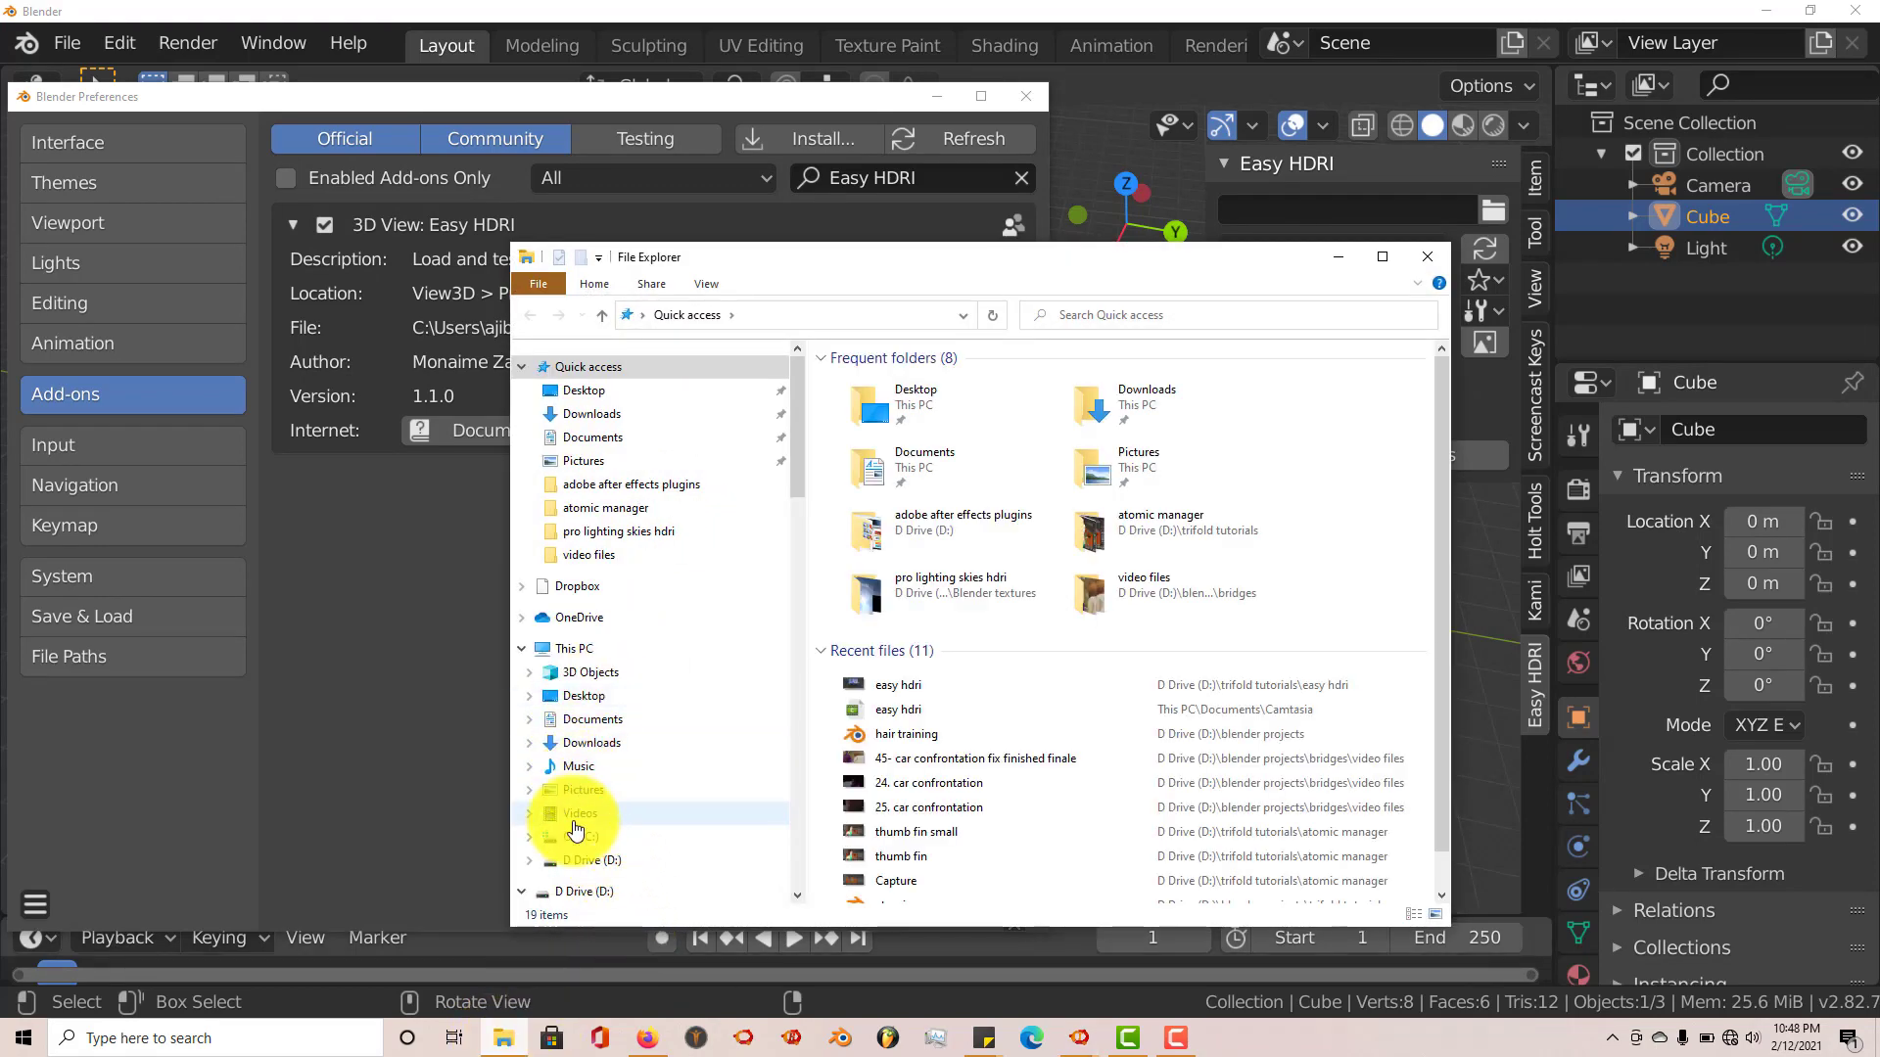
Browse C: > Users > user > AppData > Roaming > Blender Foundation > Blender
click(582, 835)
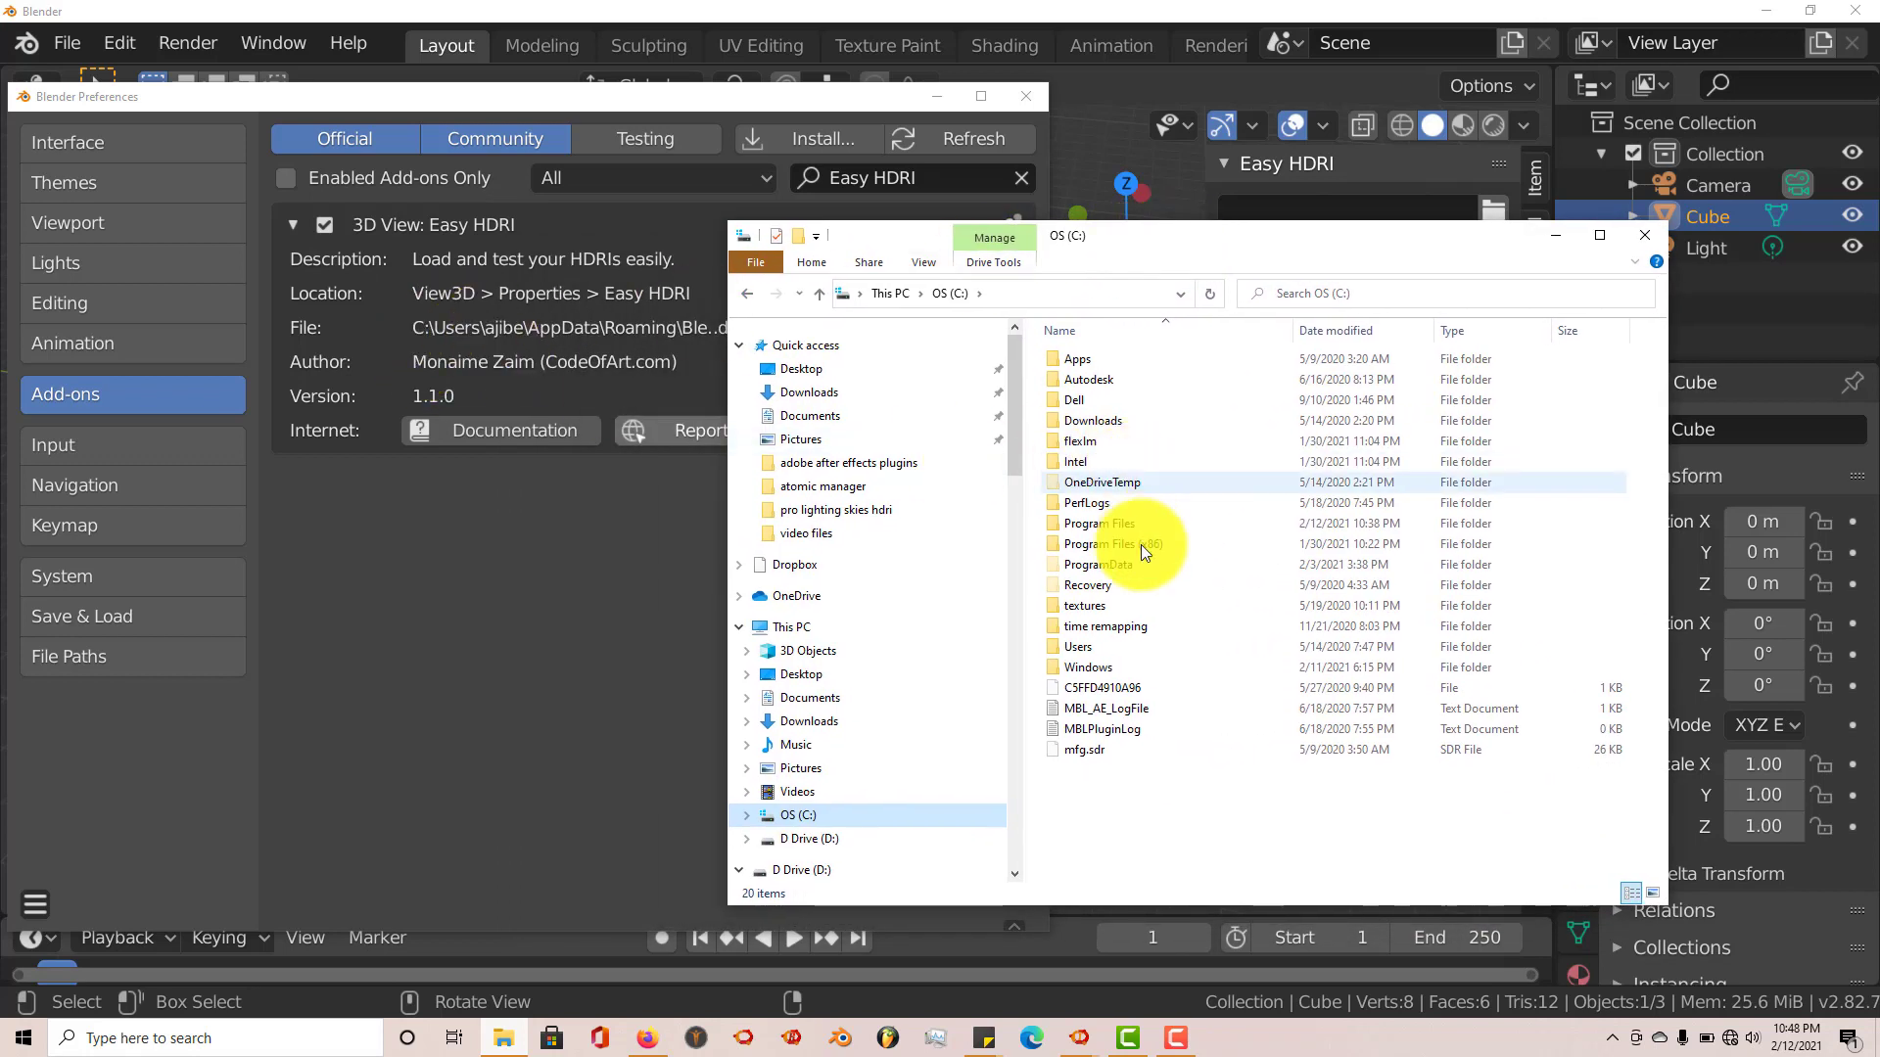
double_click(1077, 646)
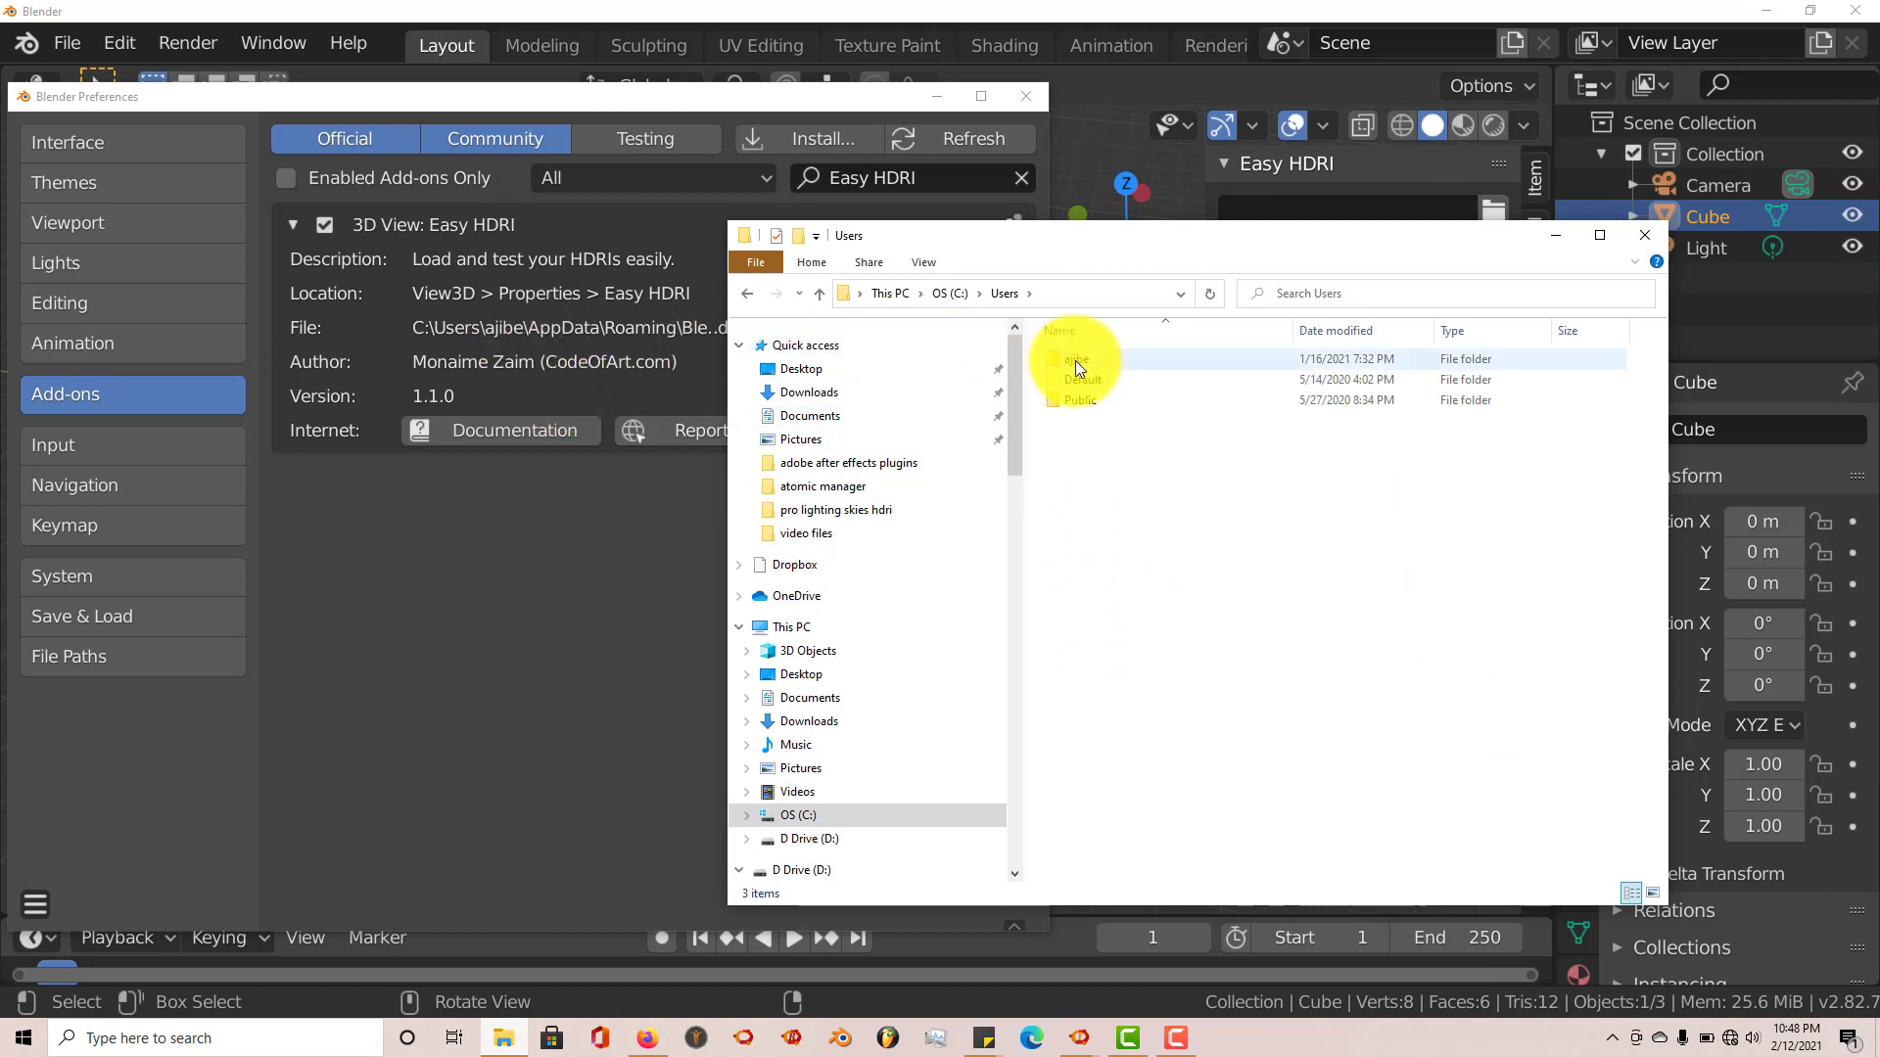
double_click(1075, 358)
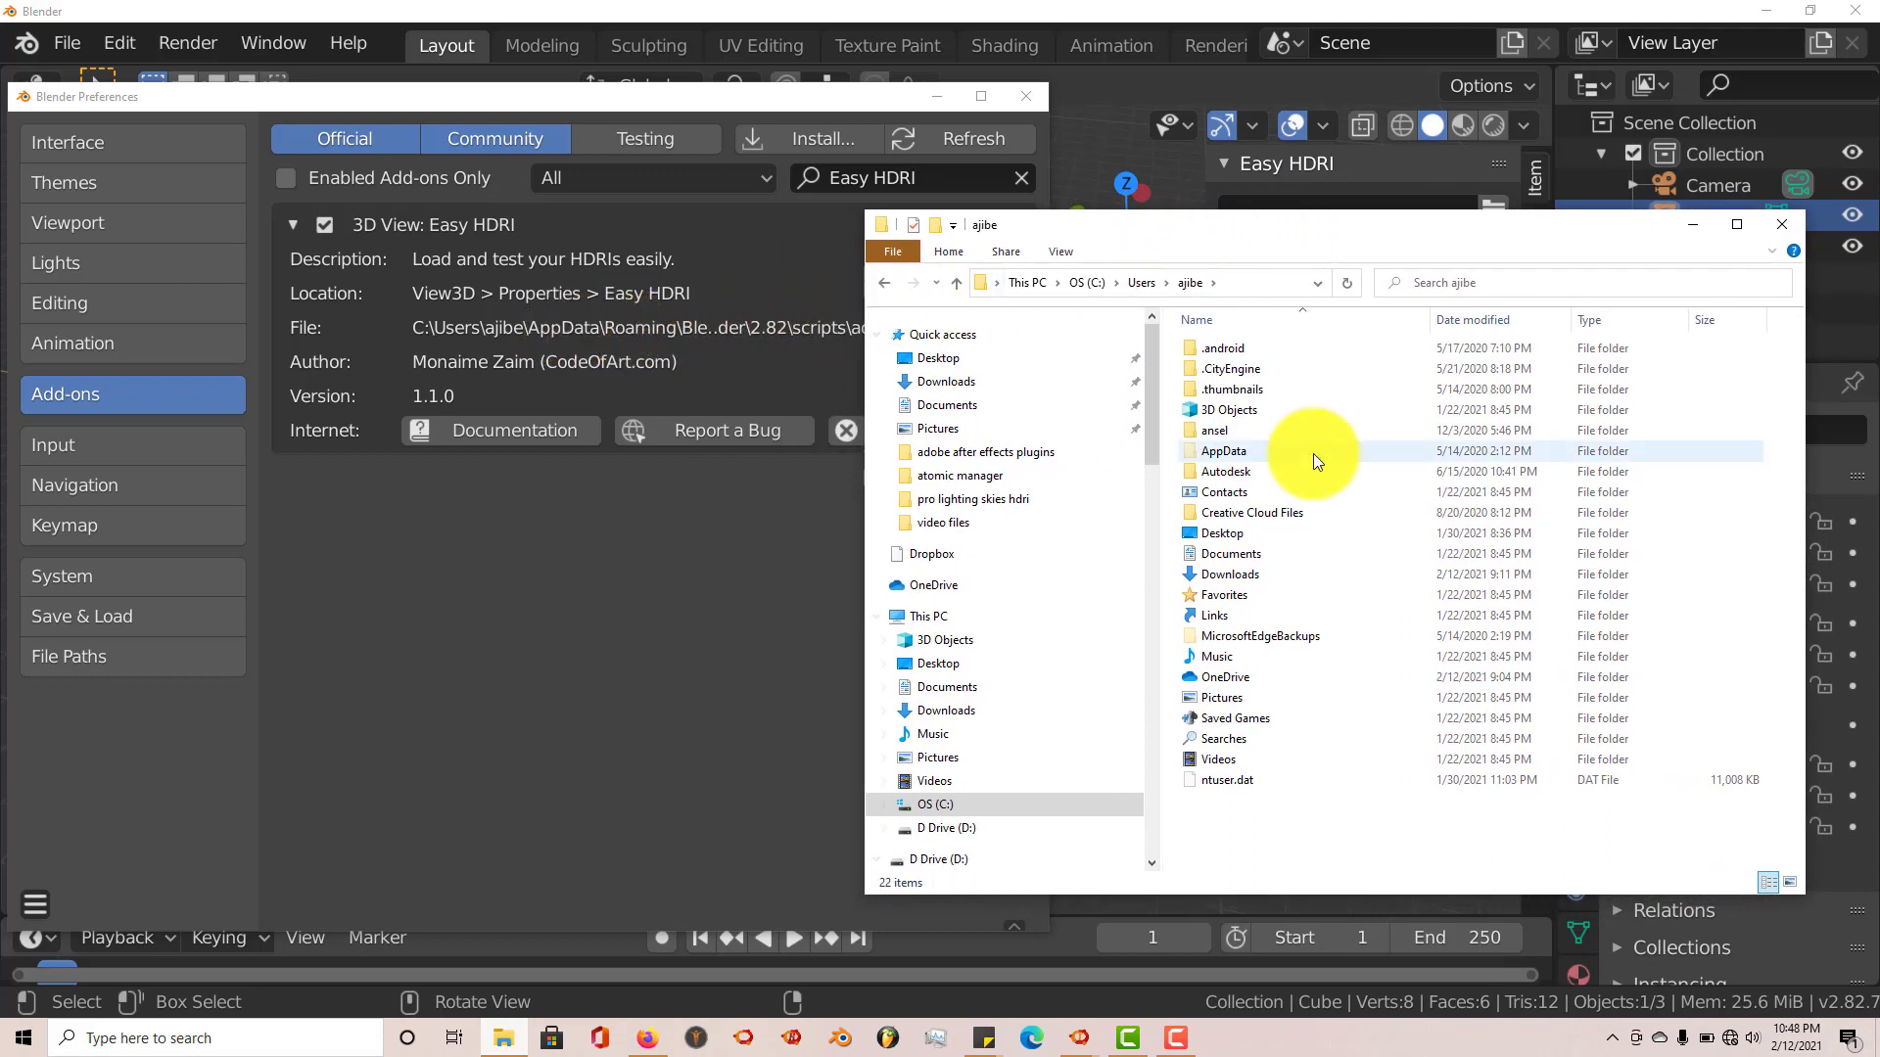
double_click(1223, 450)
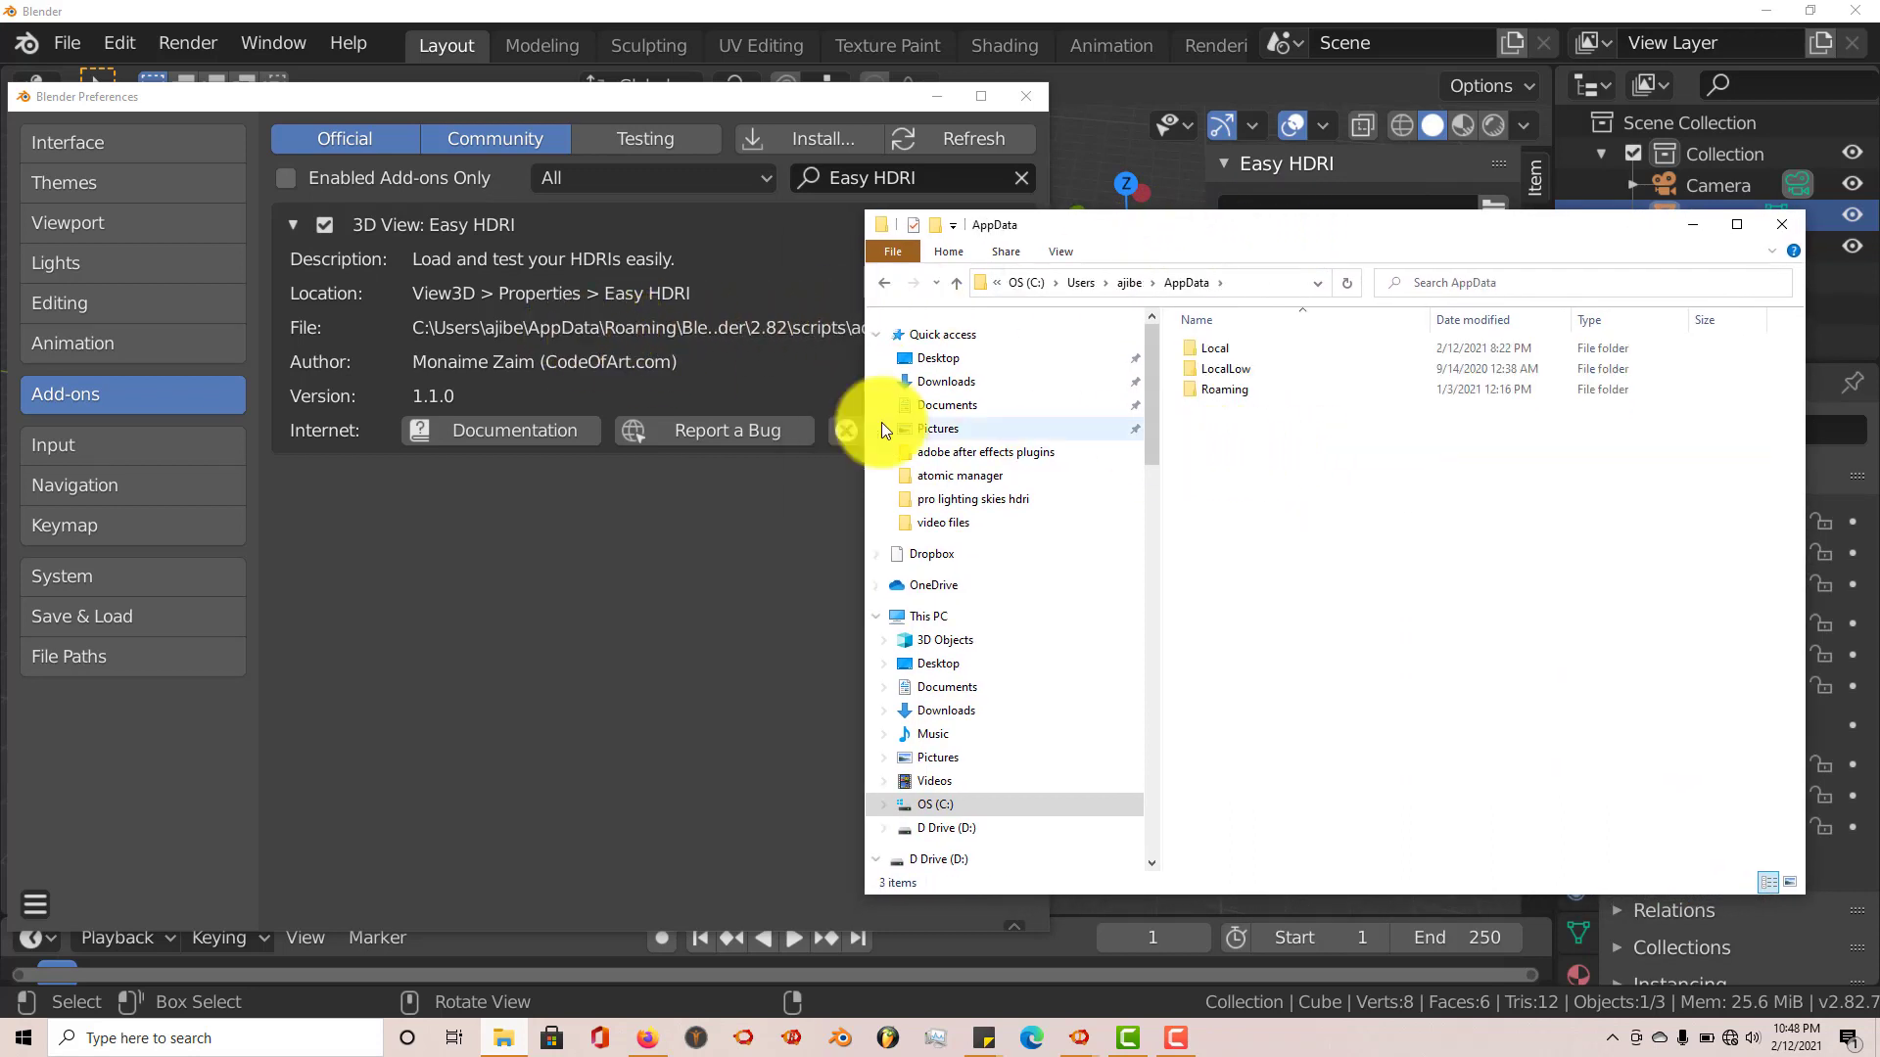
double_click(1224, 390)
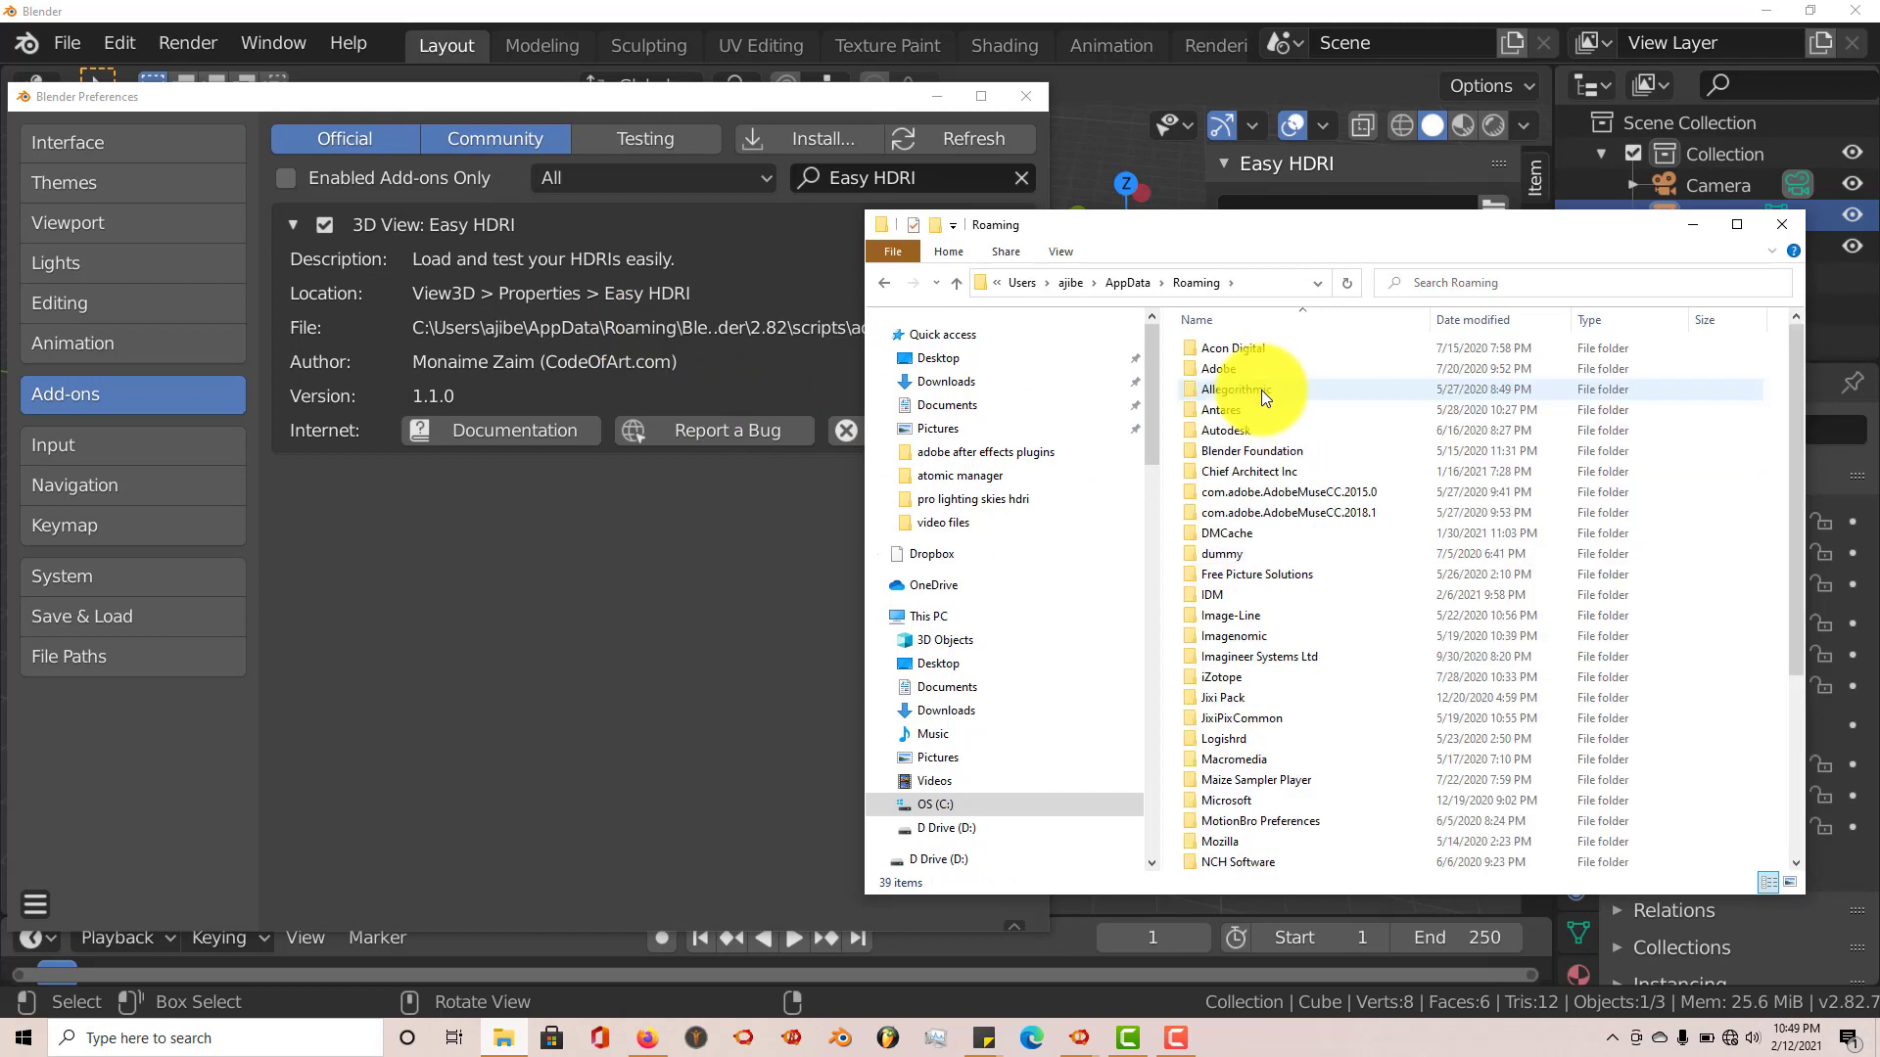
mouse_move(719, 347)
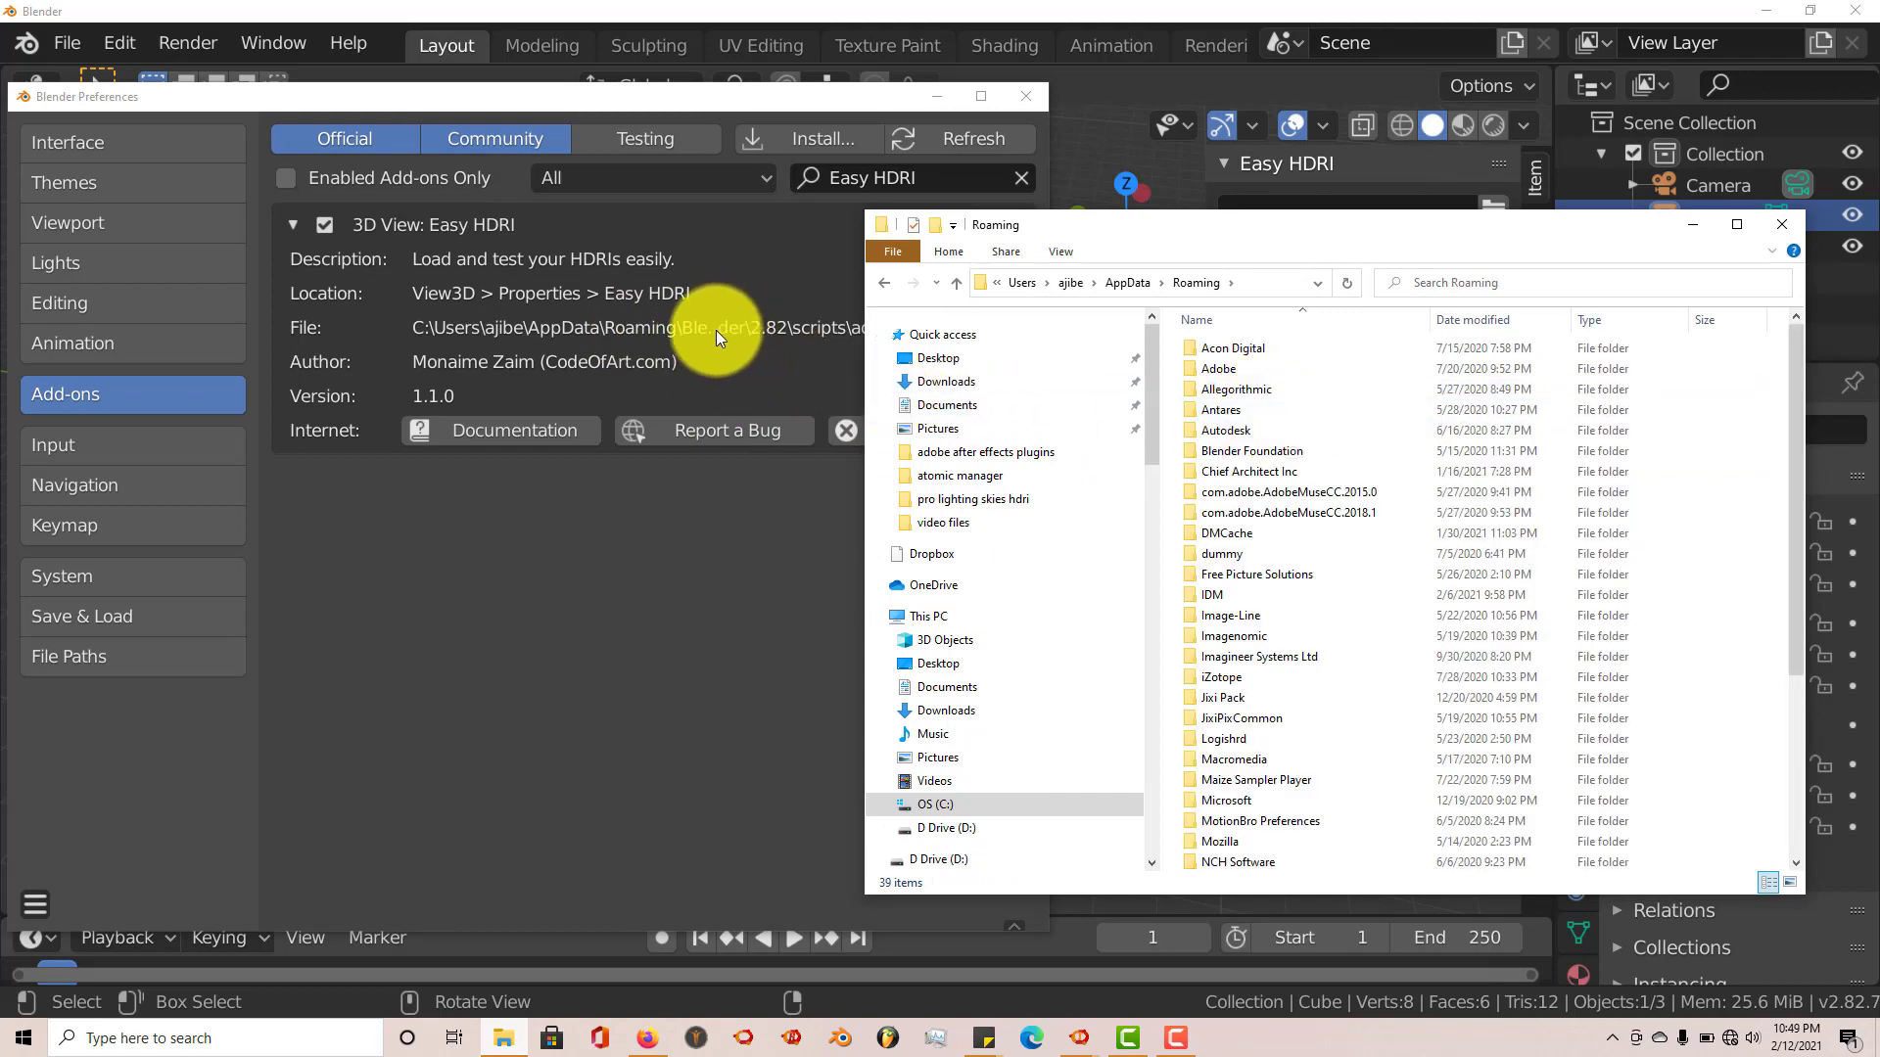
mouse_move(722, 344)
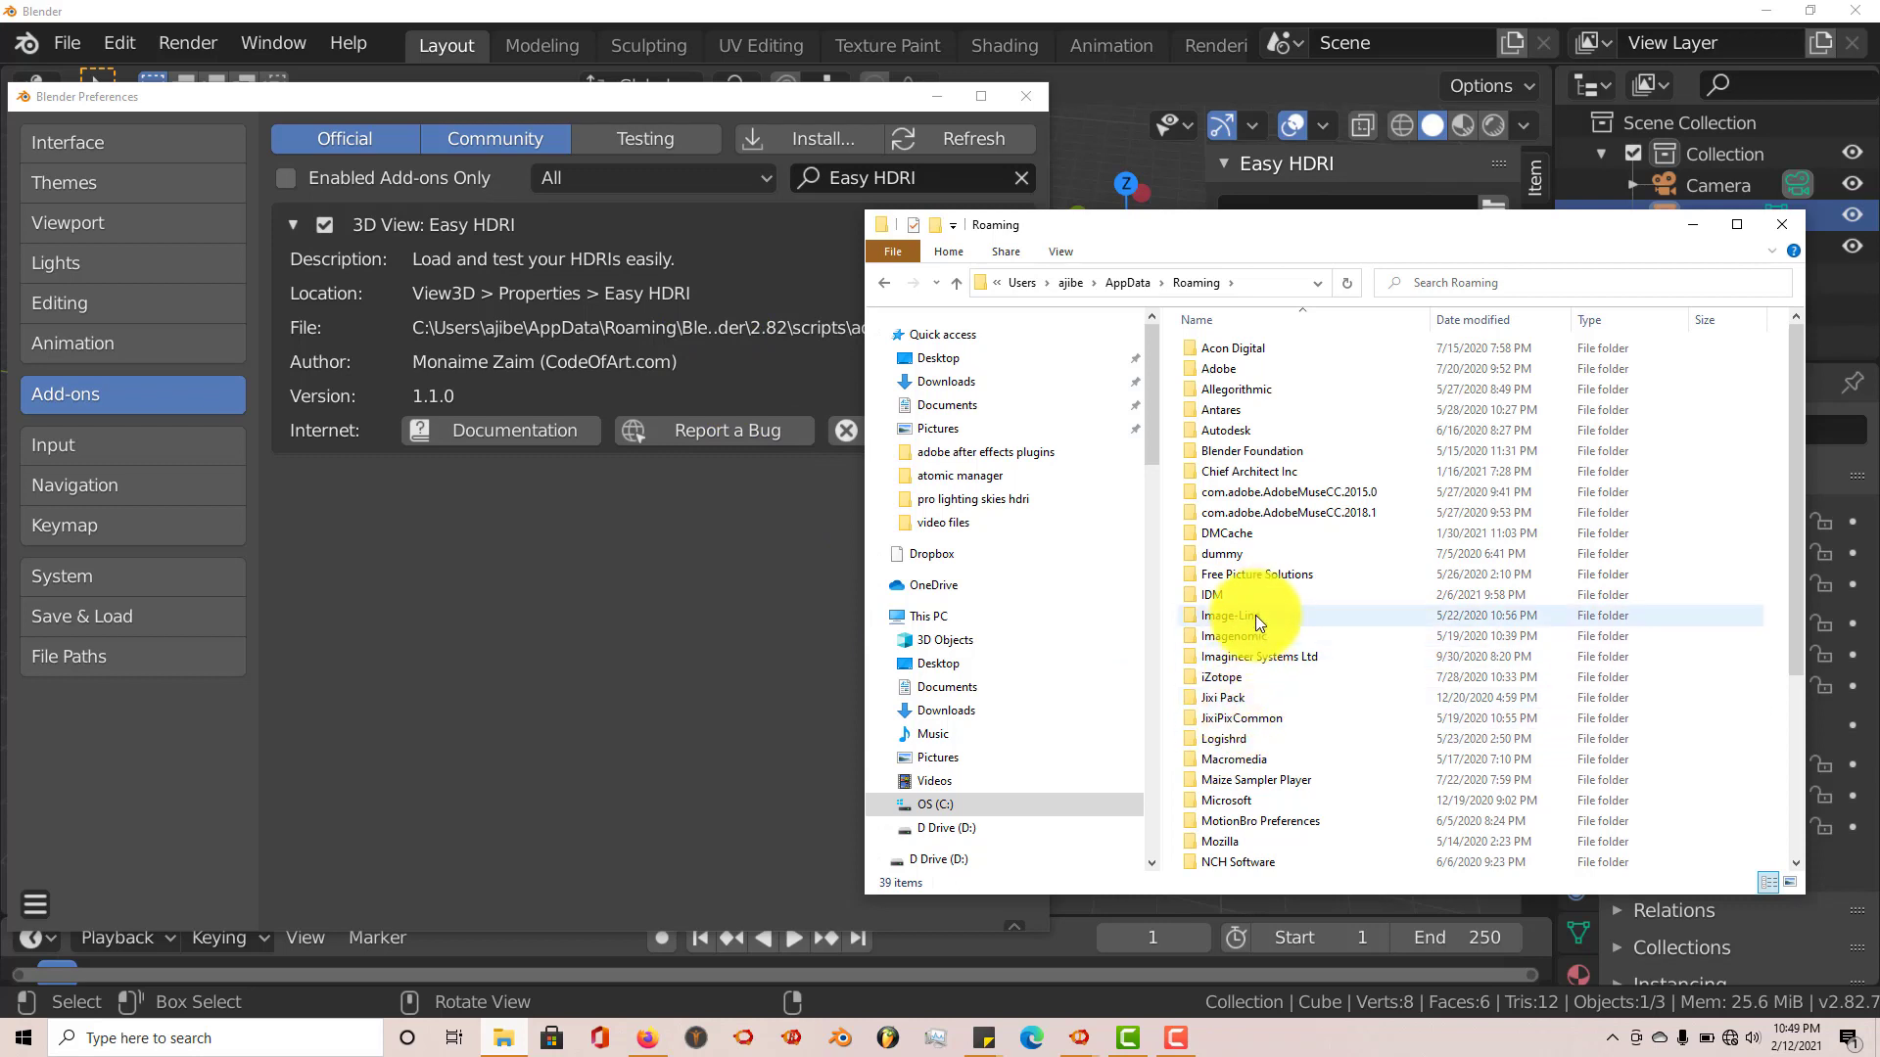
double_click(1255, 450)
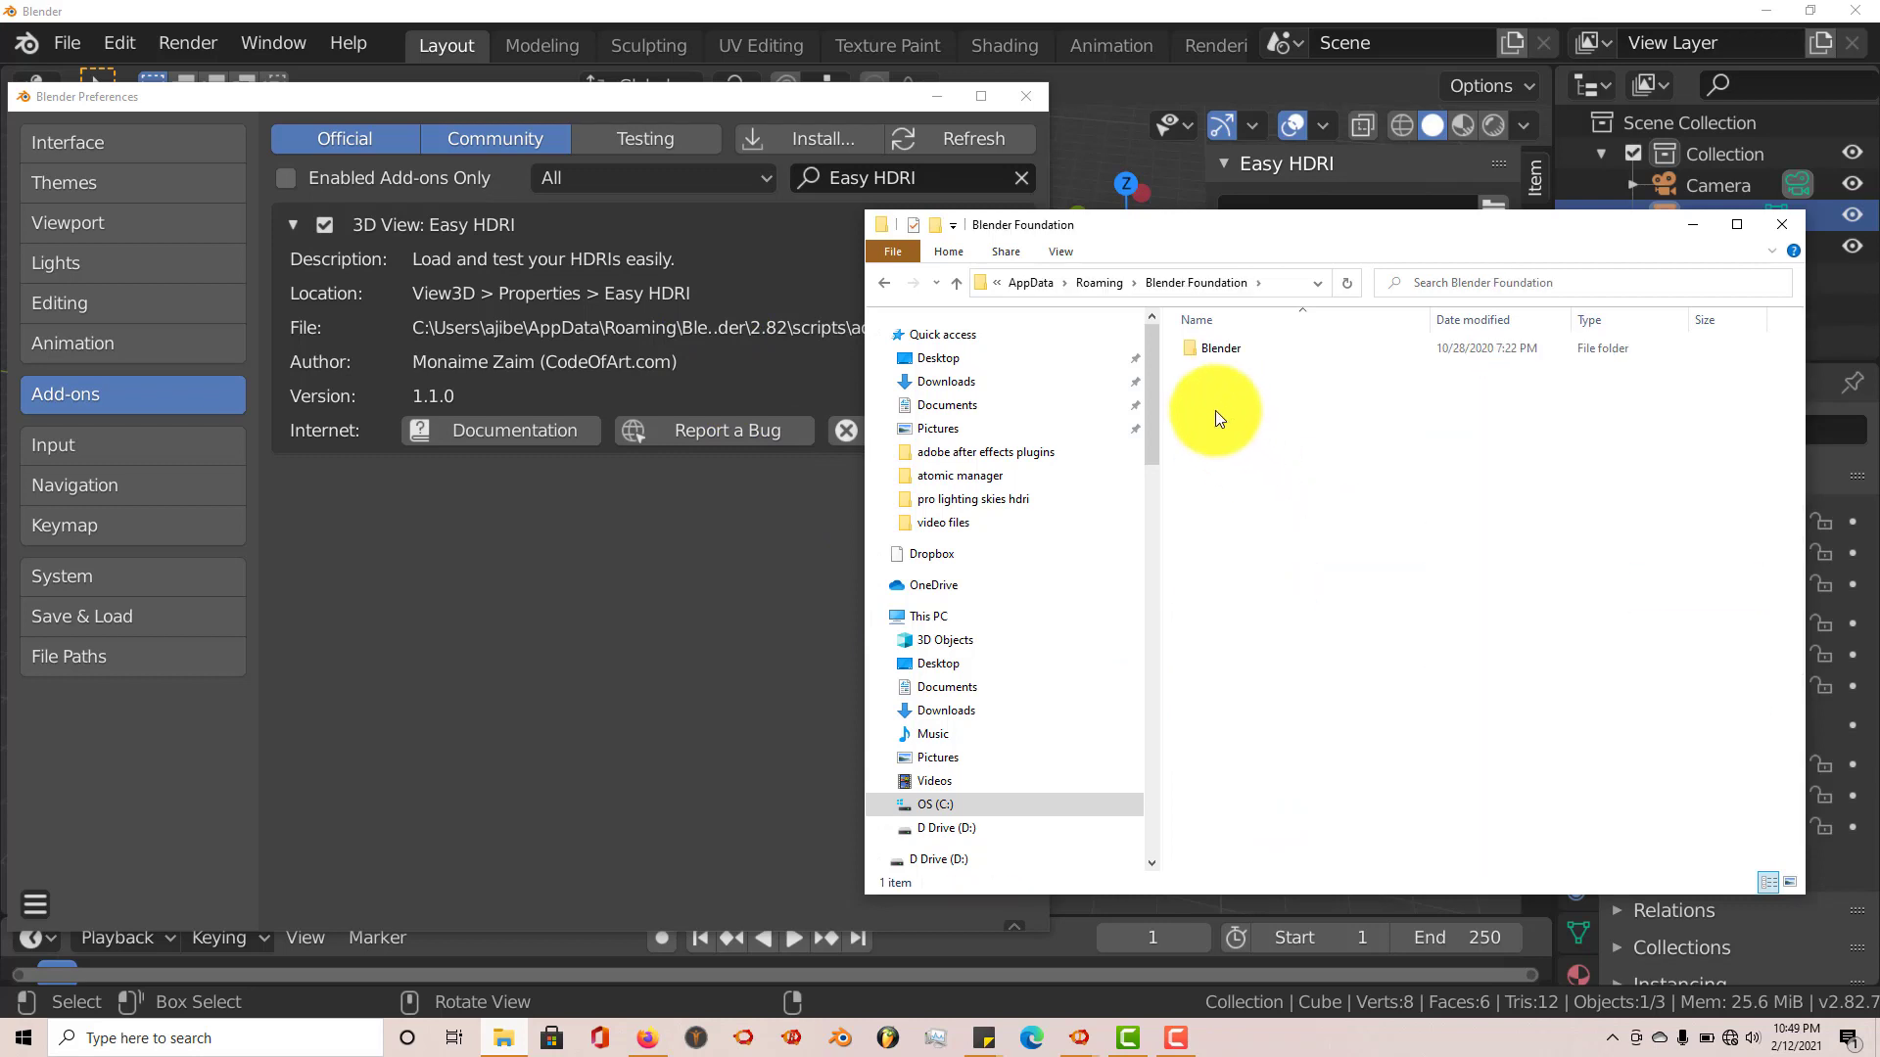
click(1219, 347)
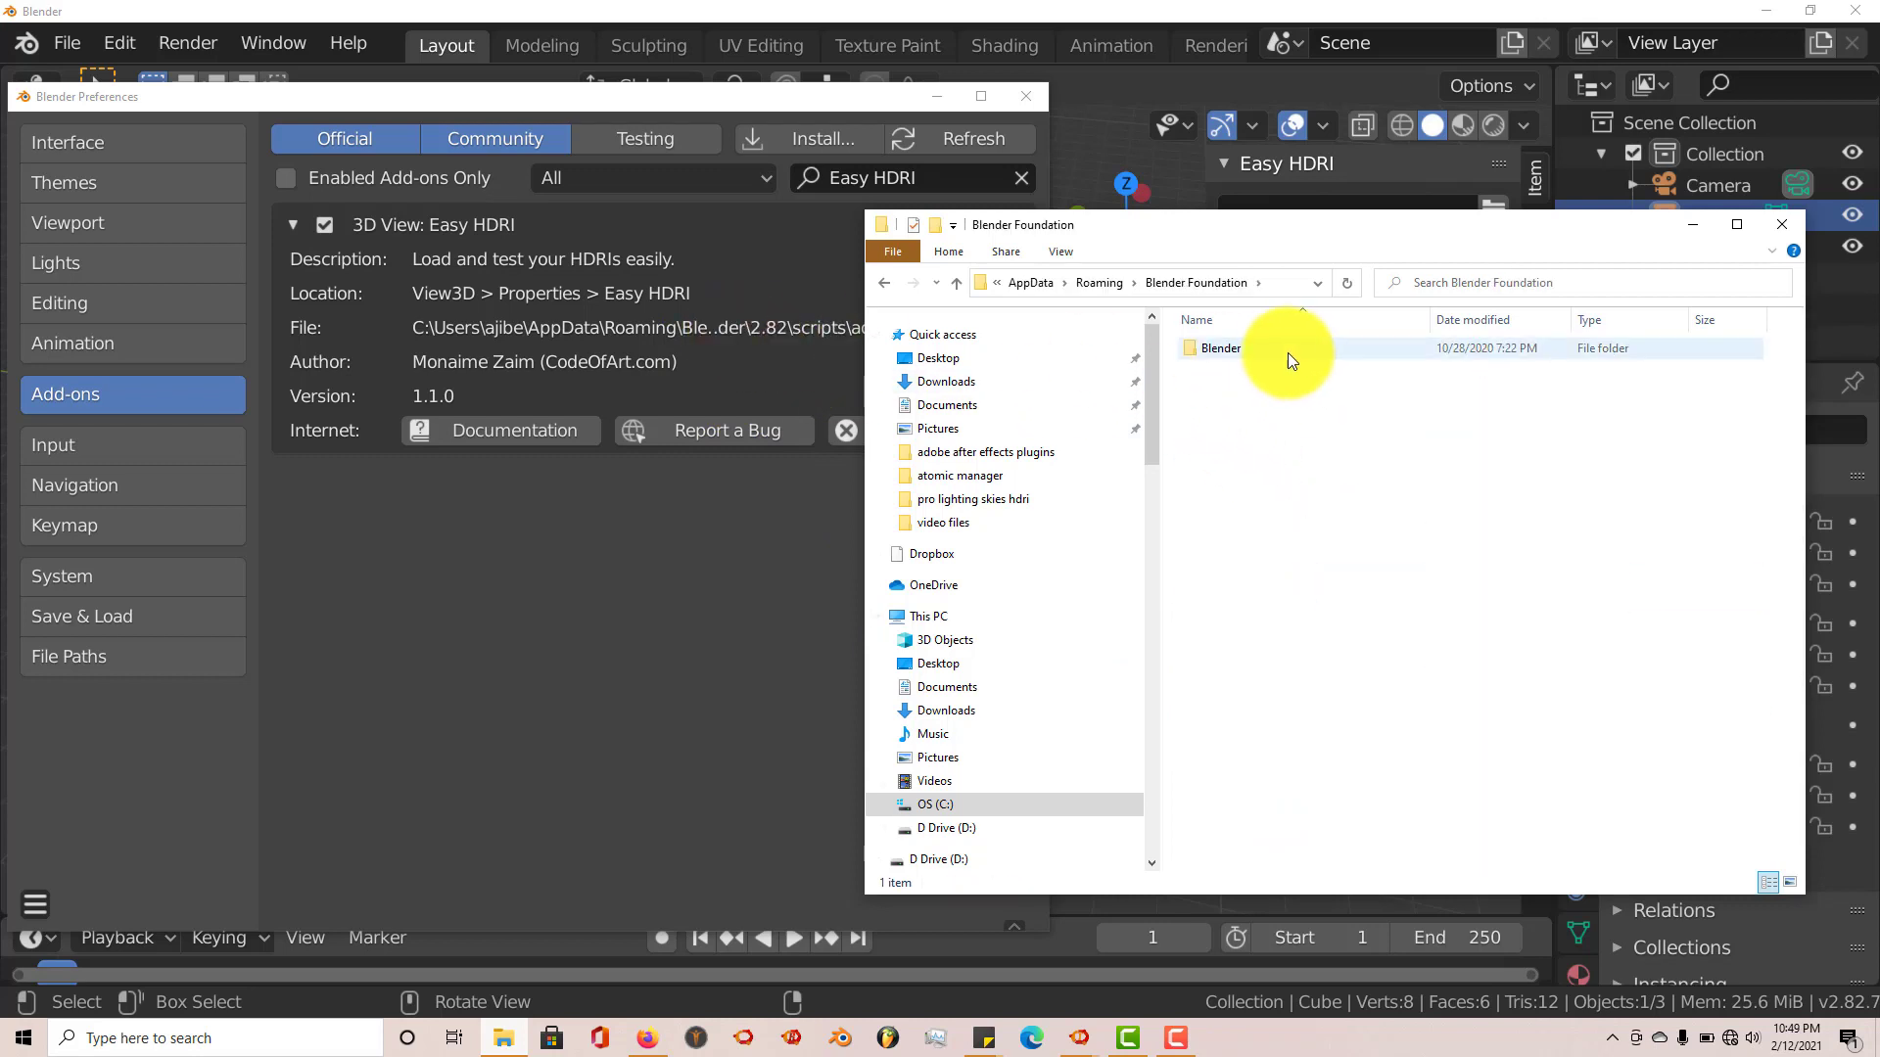
double_click(1221, 348)
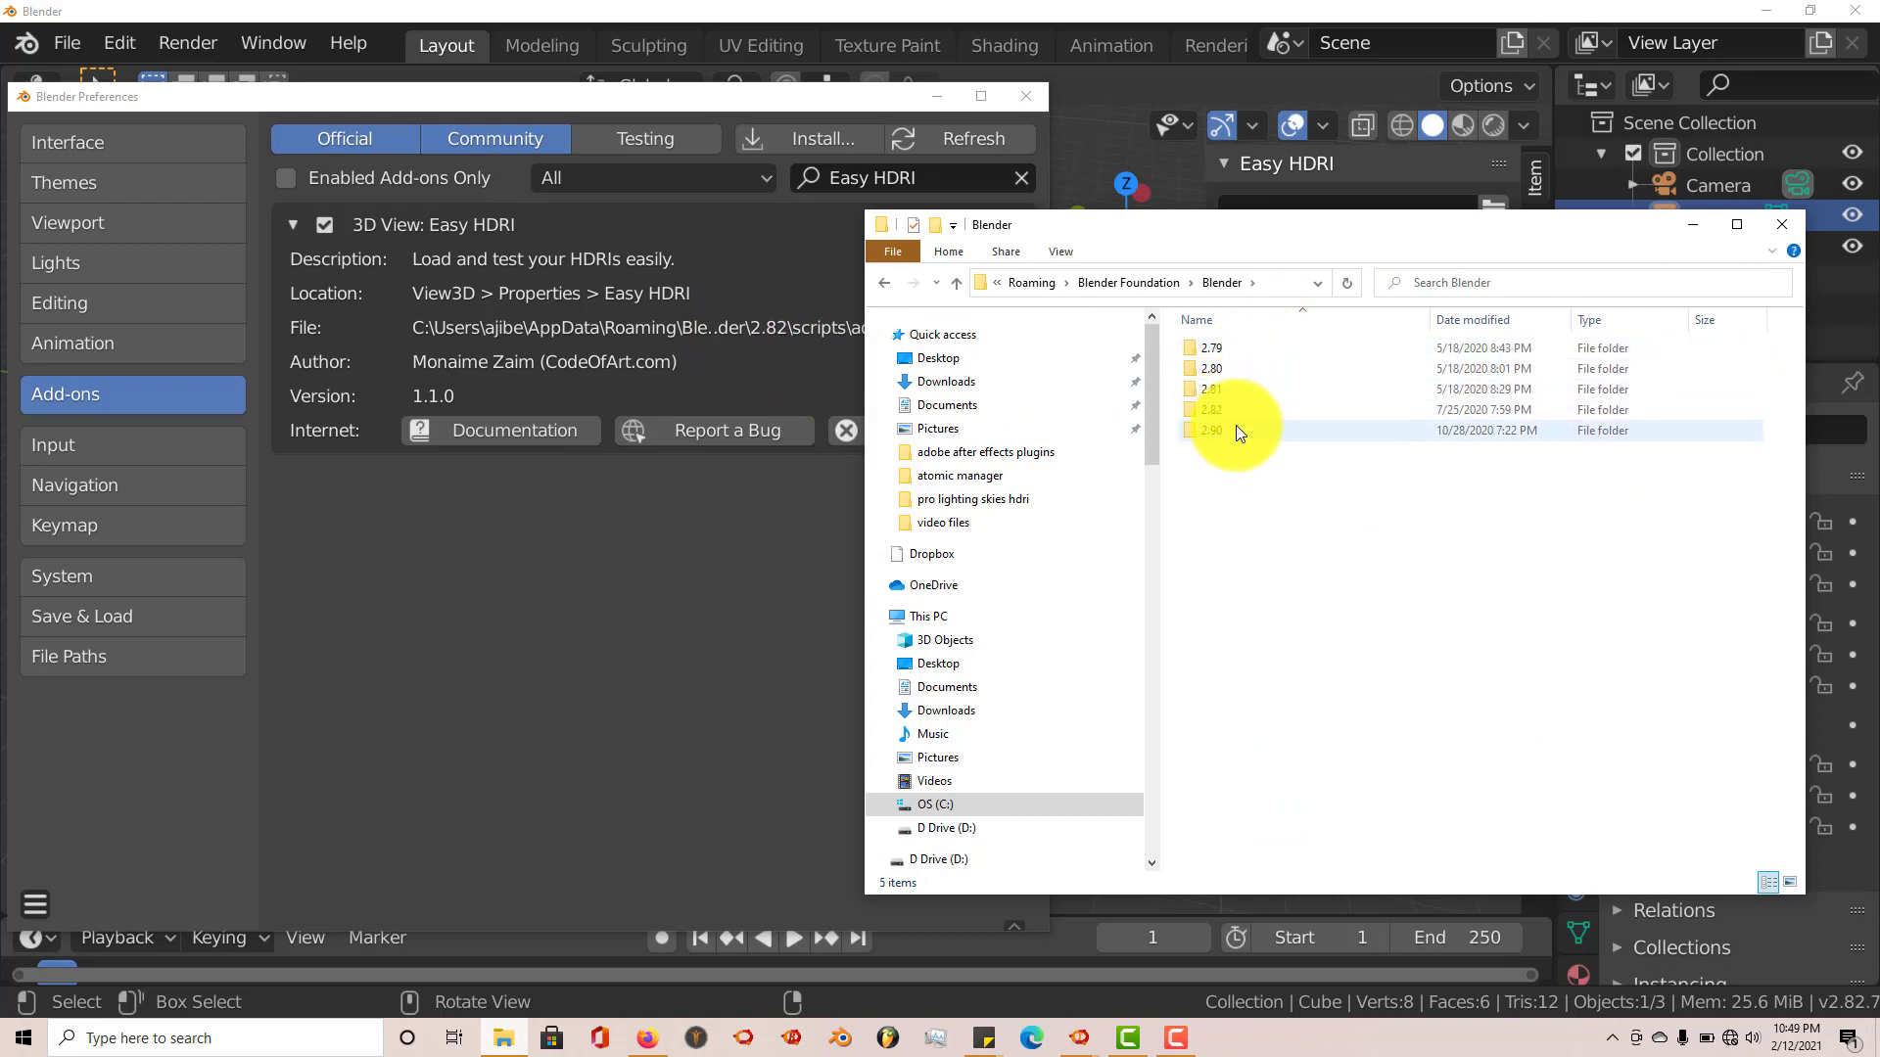
mouse_move(1244, 351)
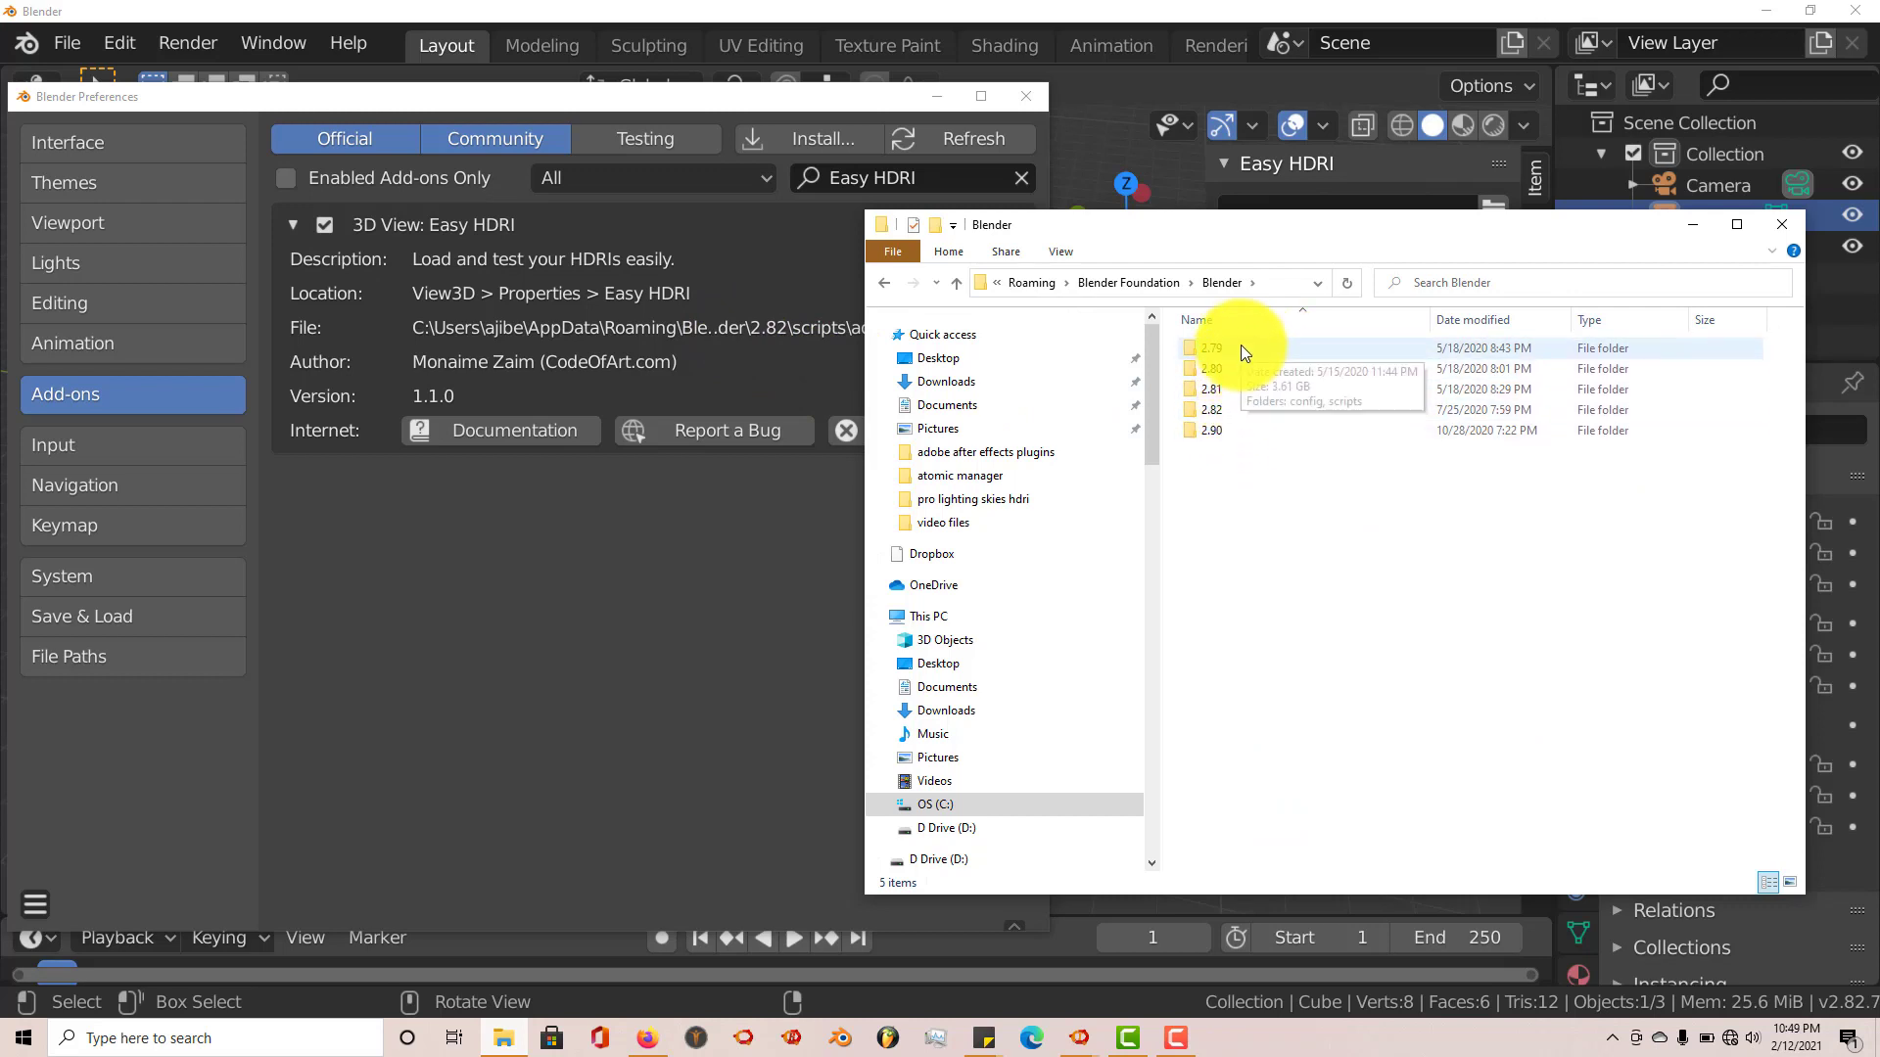
mouse_move(1243, 358)
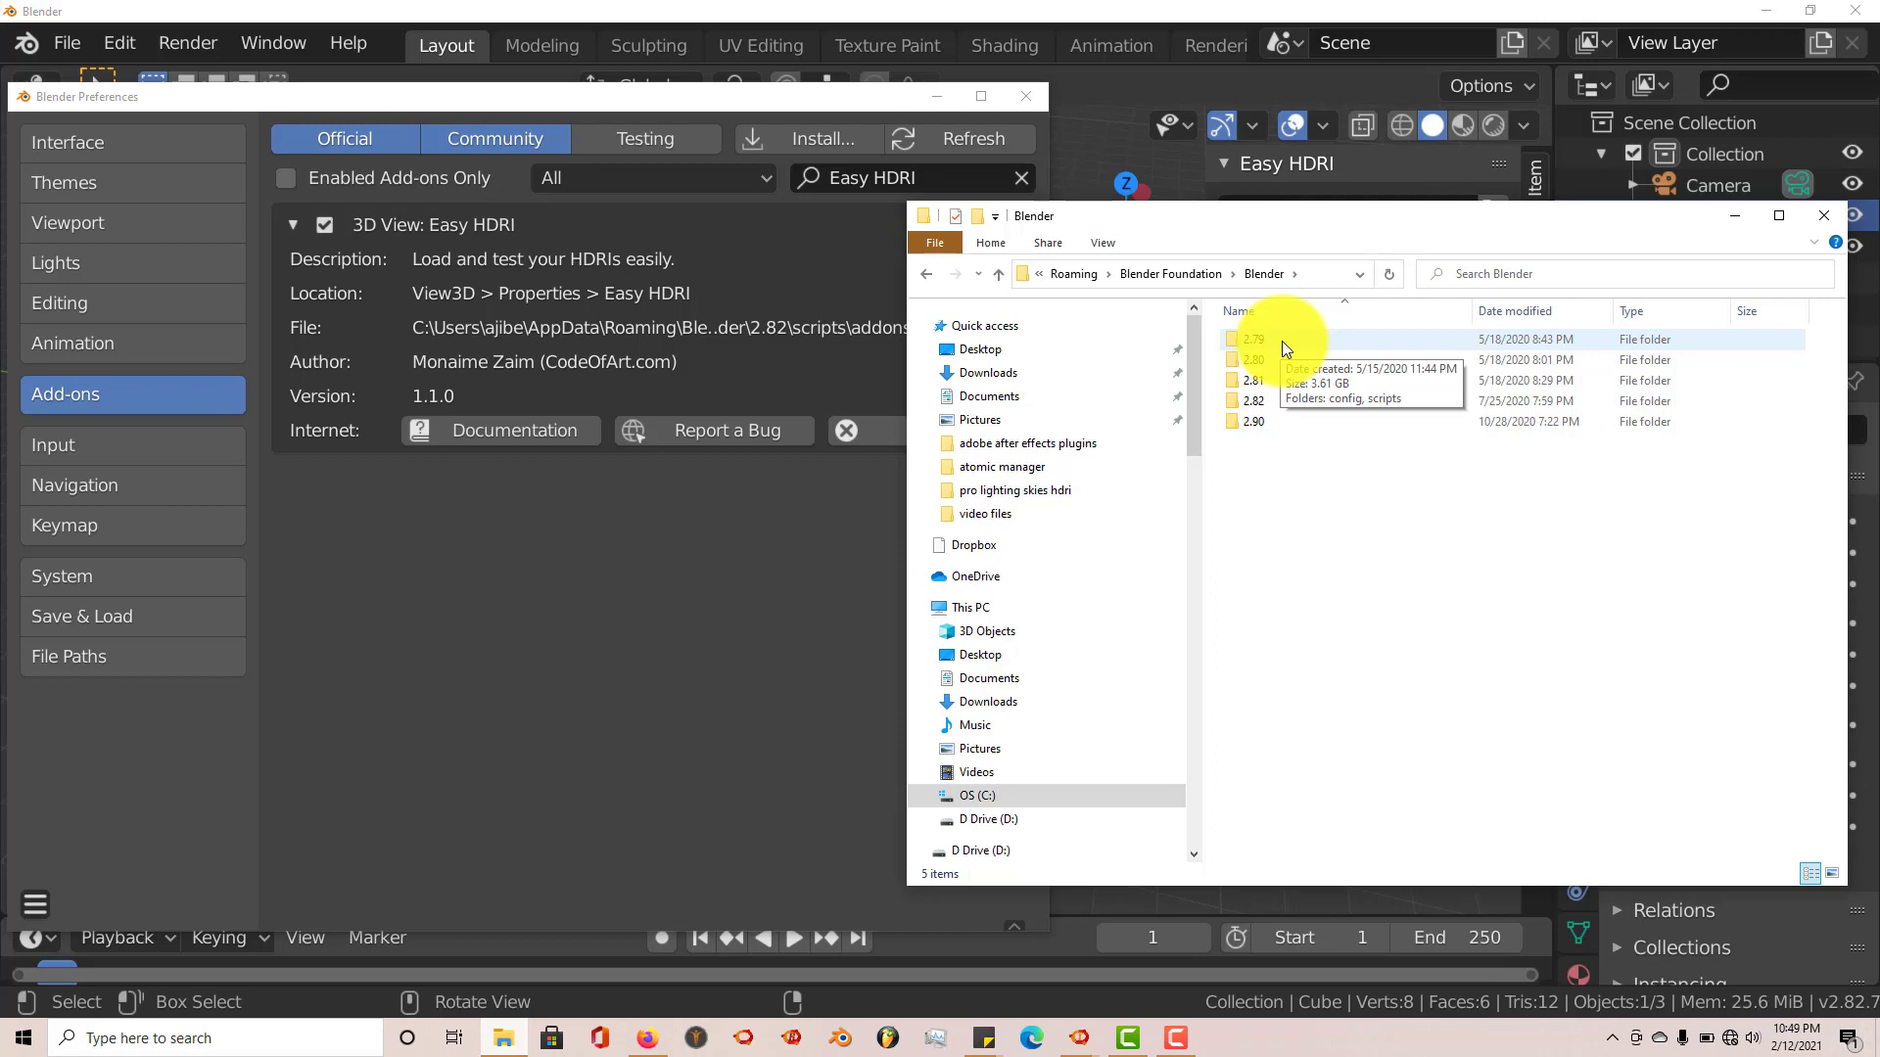
Open 2.79/scripts/addons/pro_lighting_skies_ultimate/hdris and copy its folder path
double_click(1253, 340)
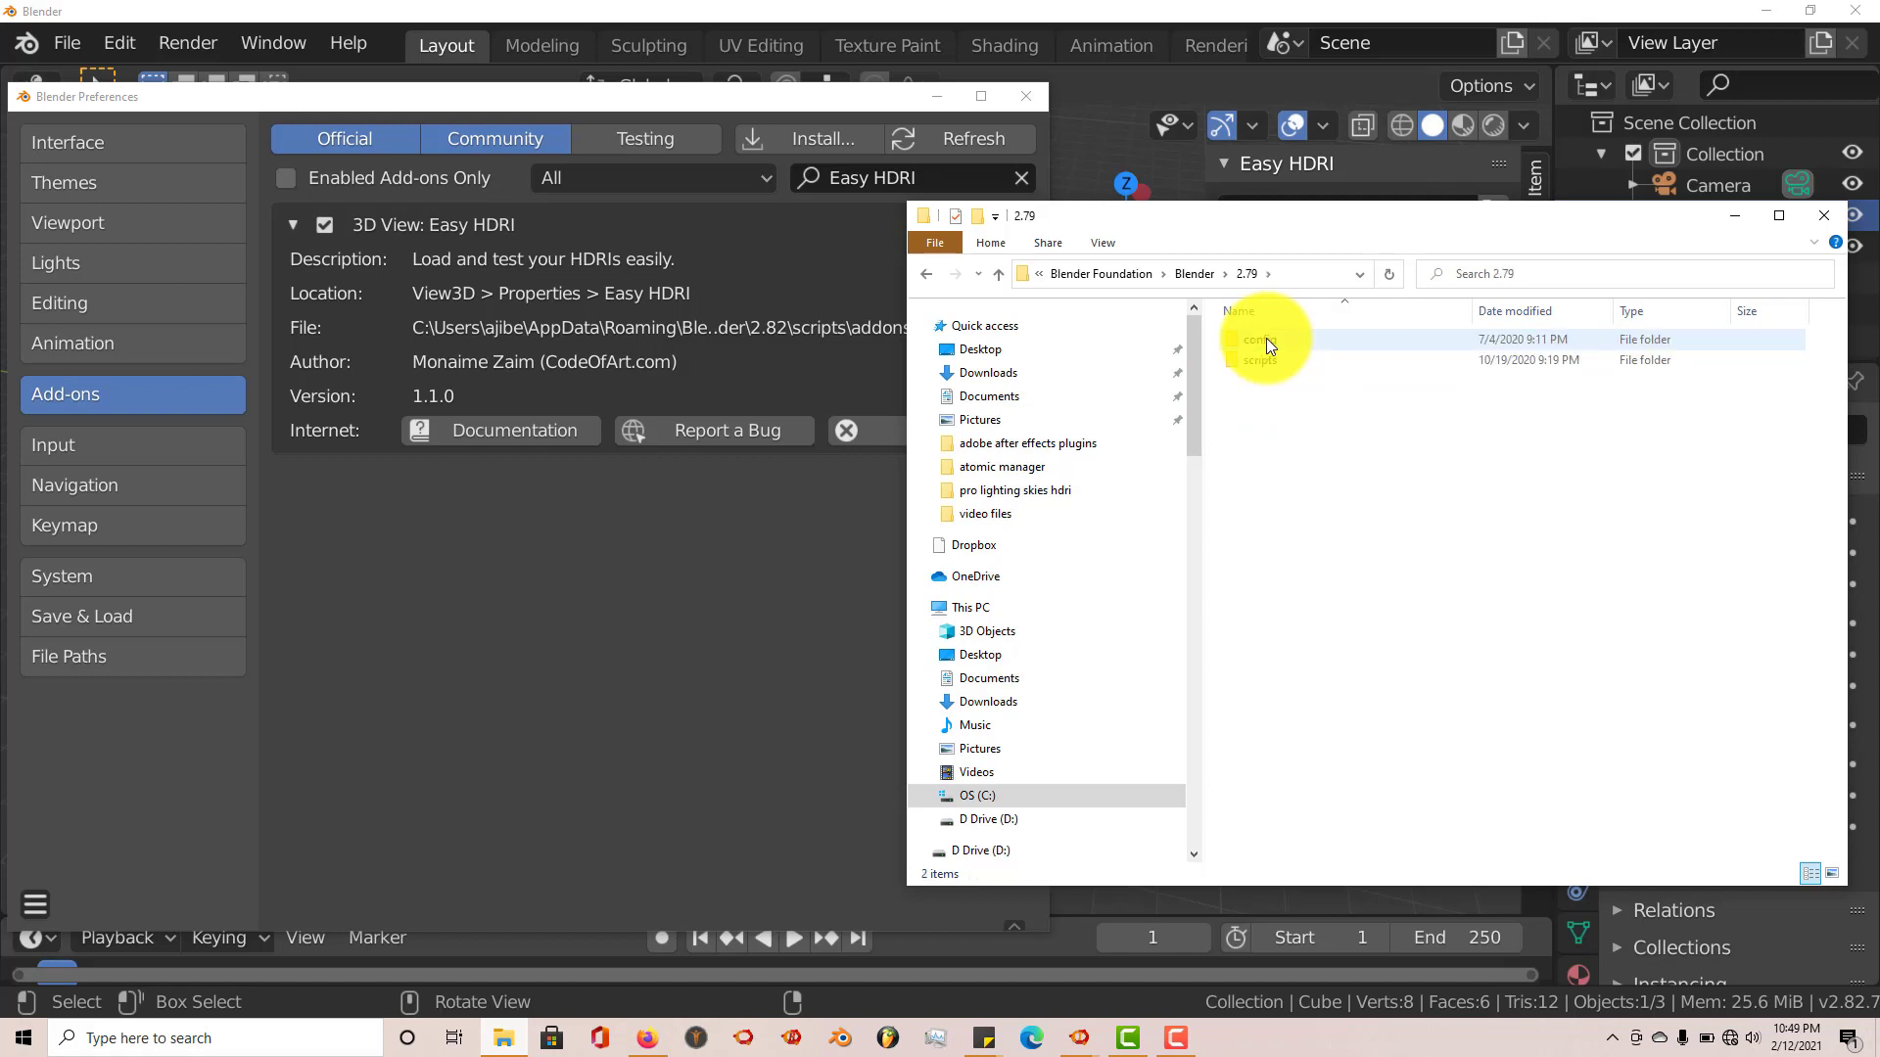
double_click(1264, 340)
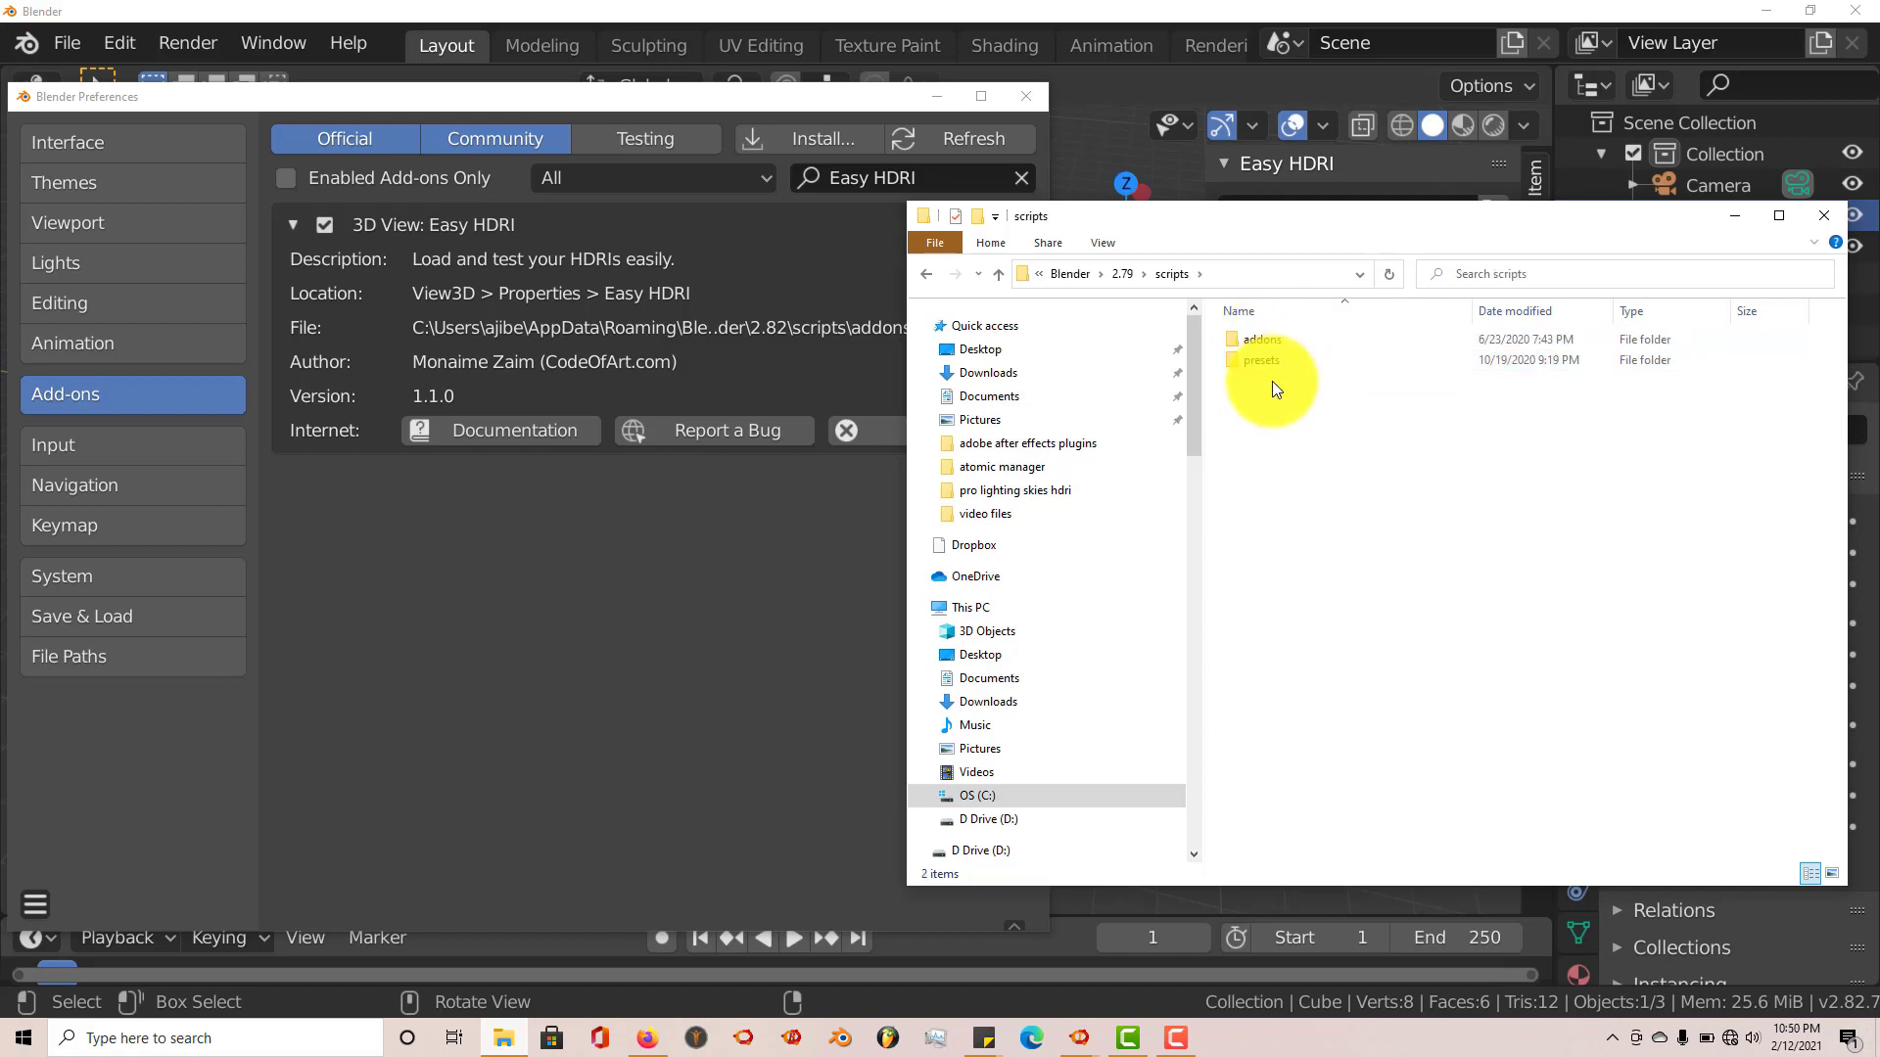
double_click(1260, 340)
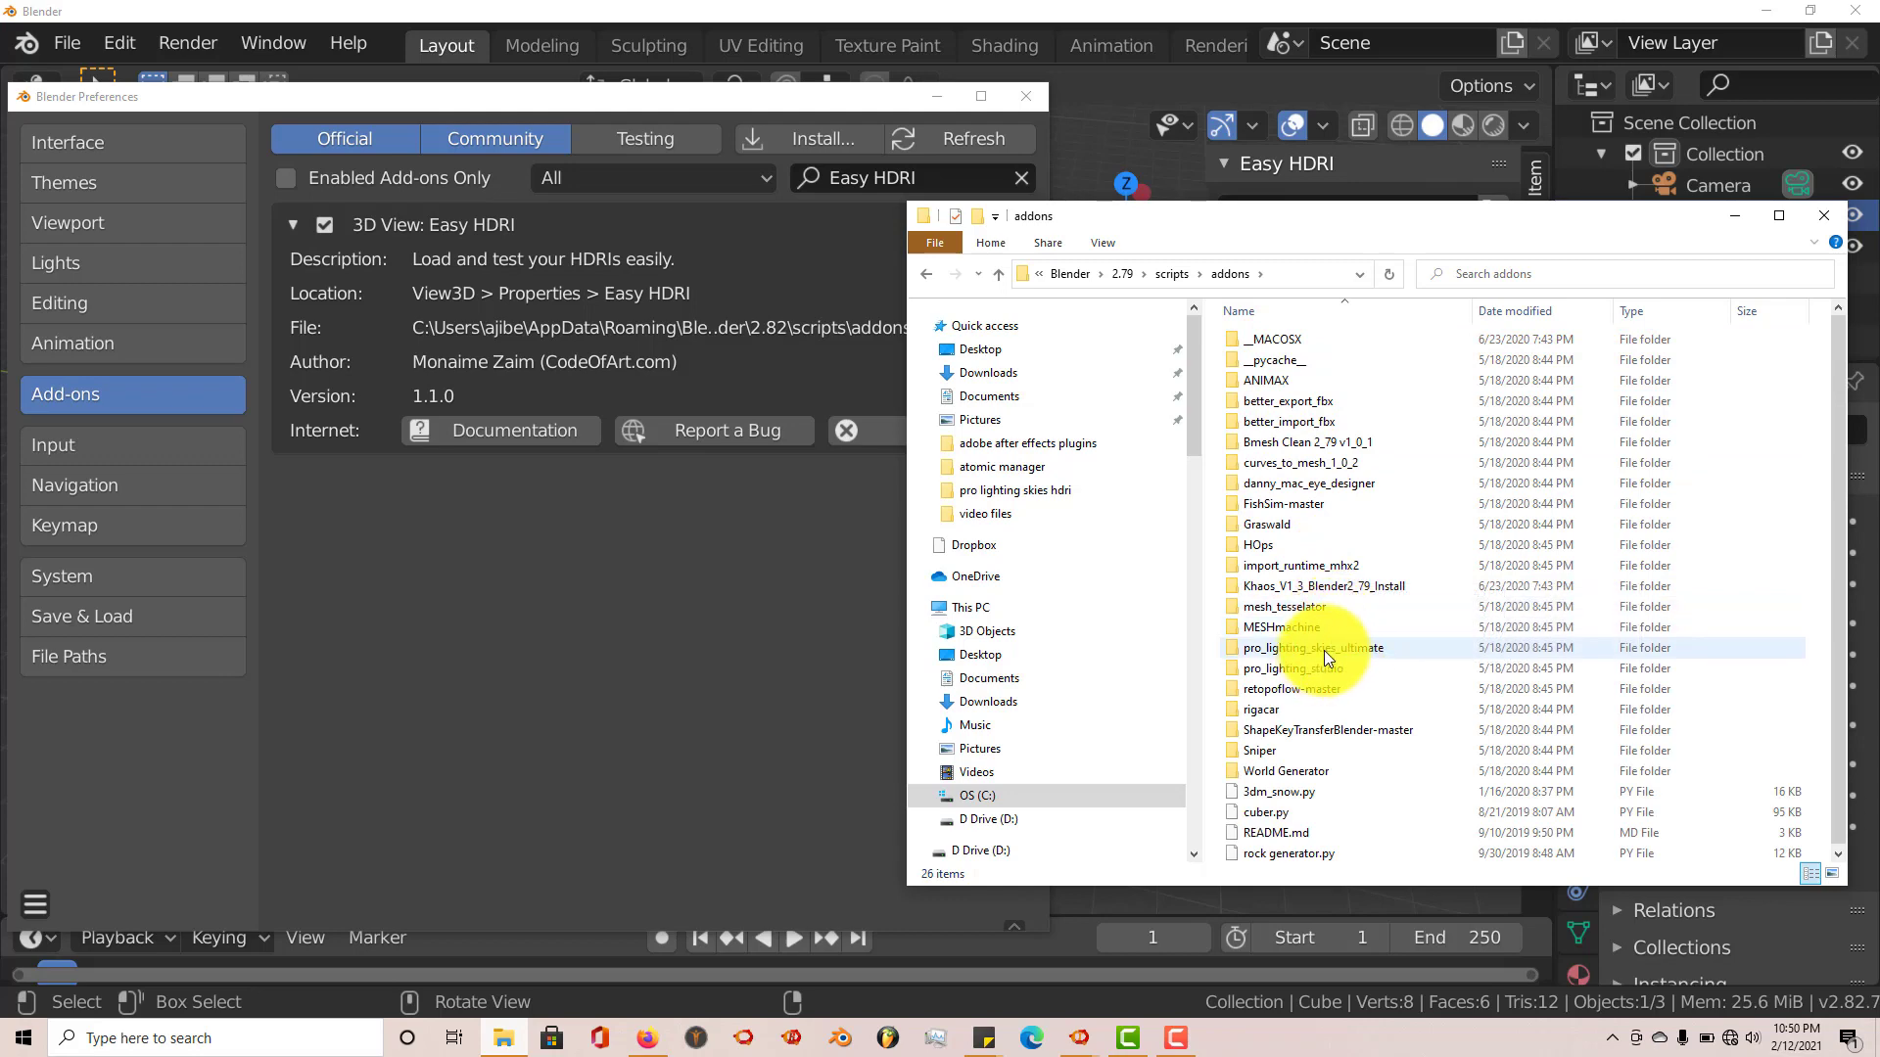
double_click(1313, 647)
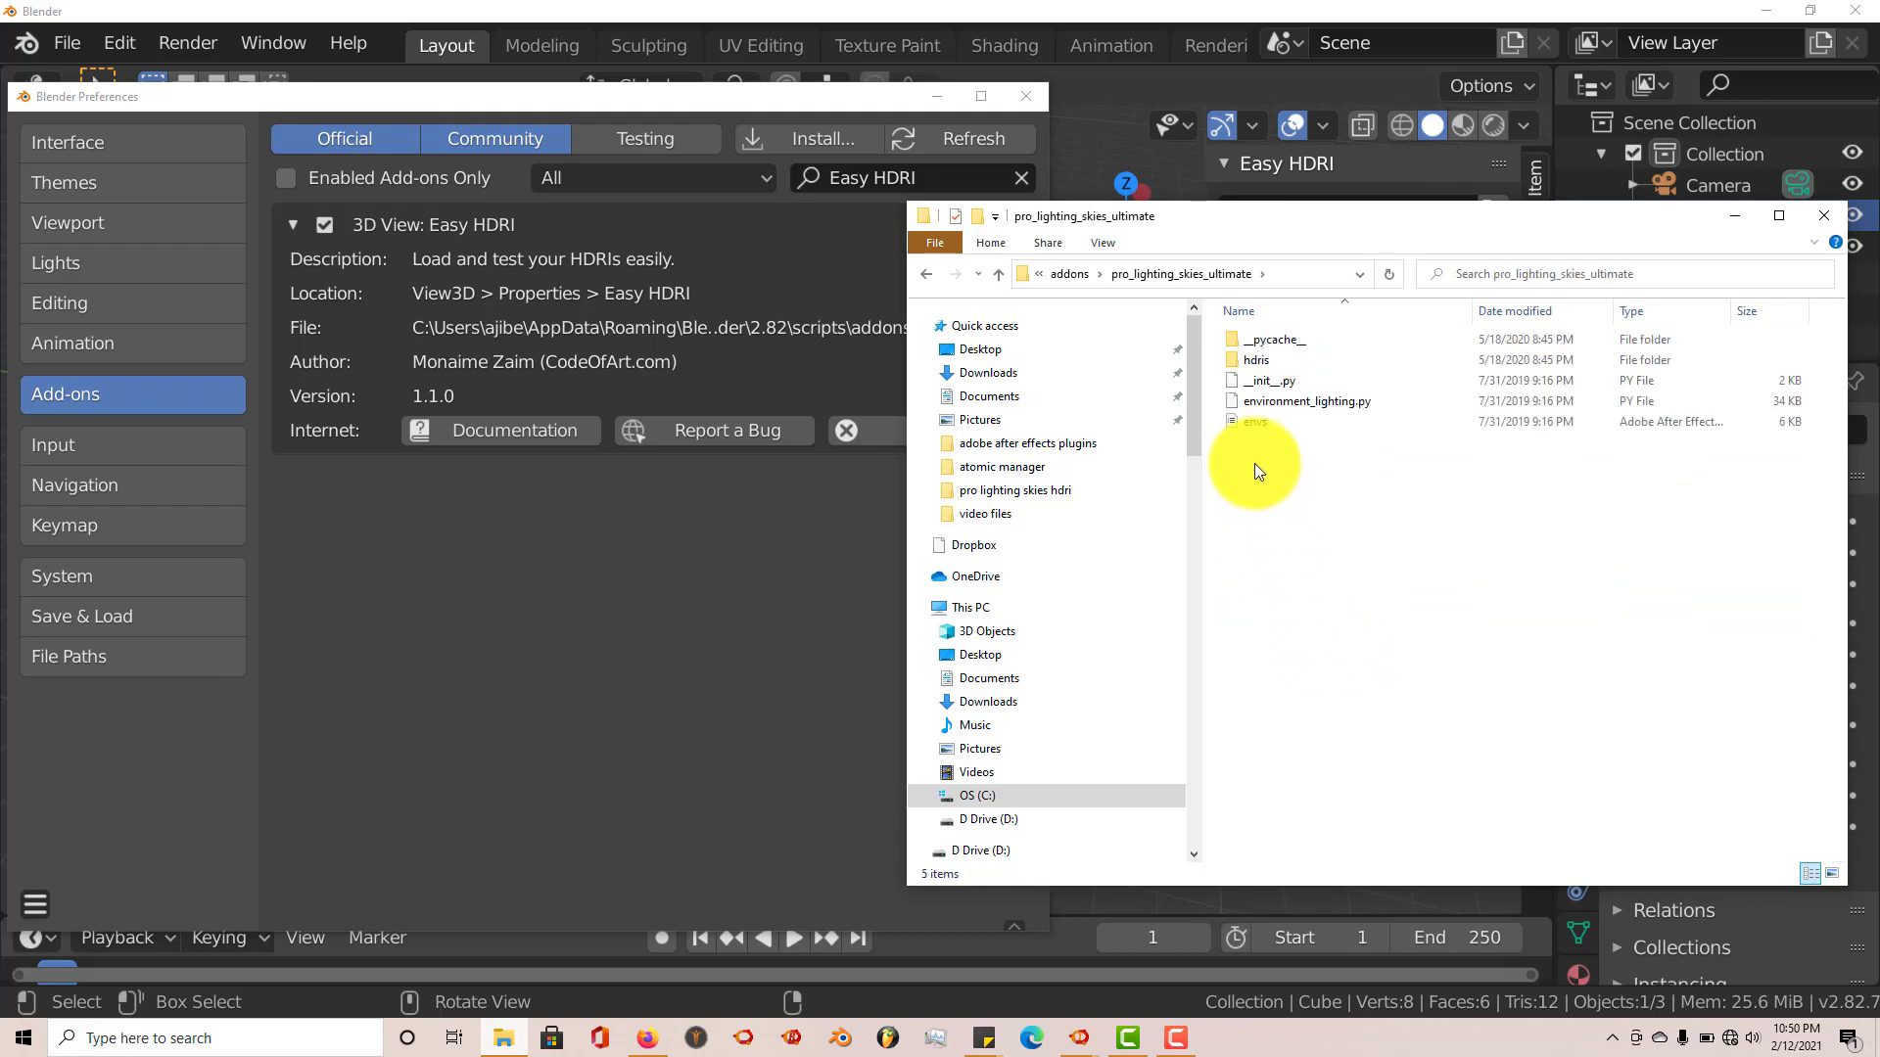
double_click(1255, 359)
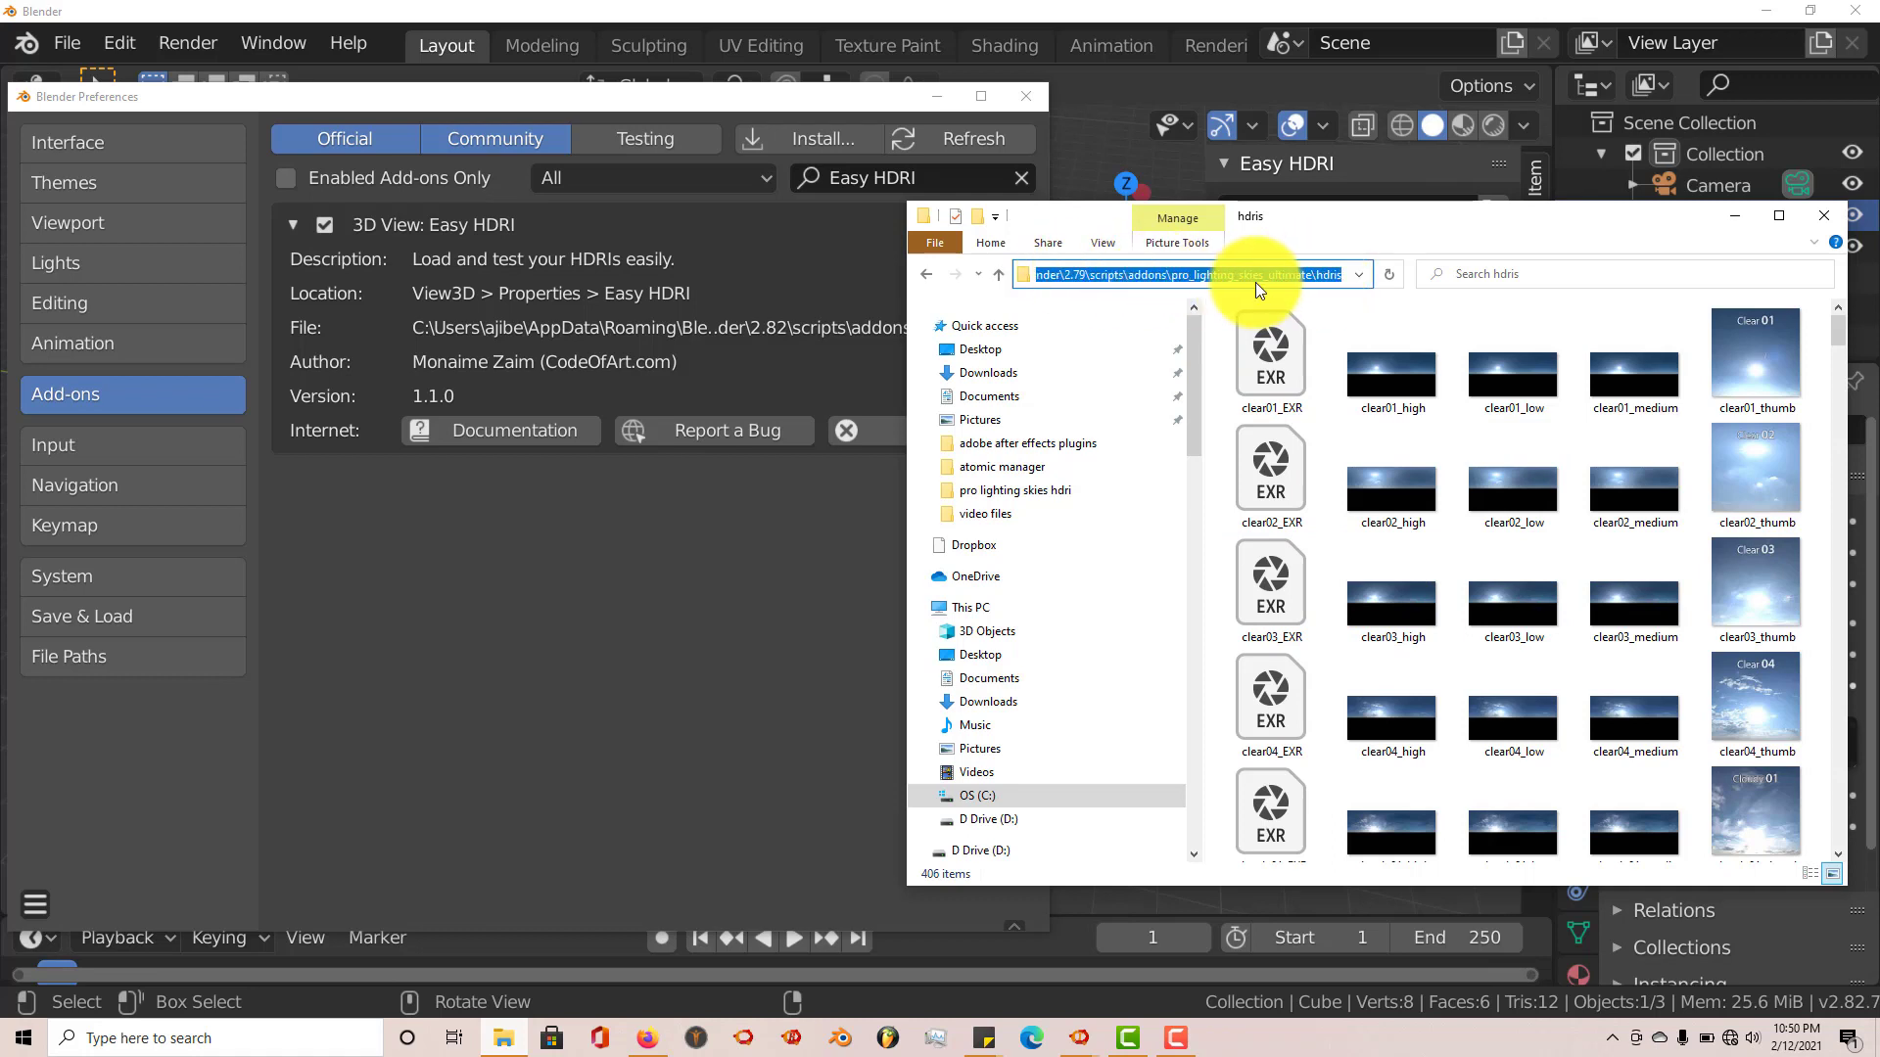
right_click(1198, 274)
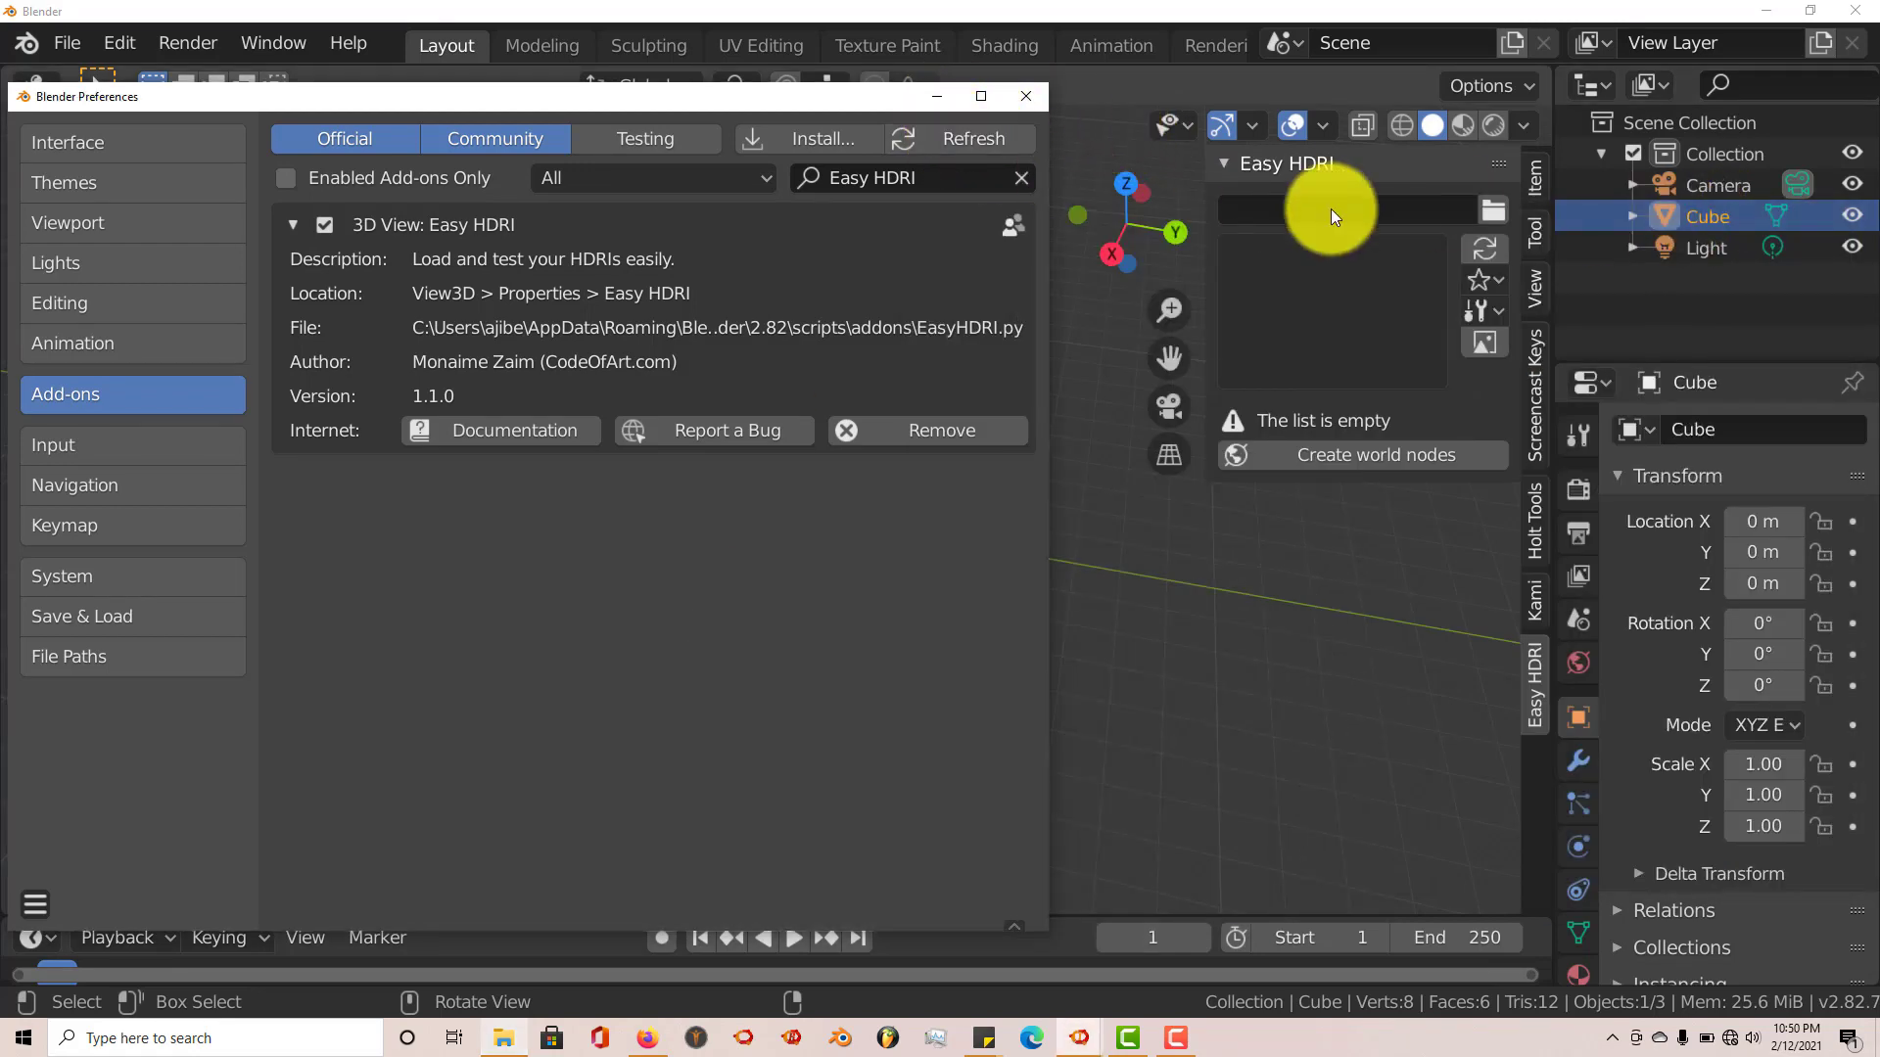
Set the pasted hdris folder as Easy HDRI's source, previewing clear01_EXR.exr
click(1025, 96)
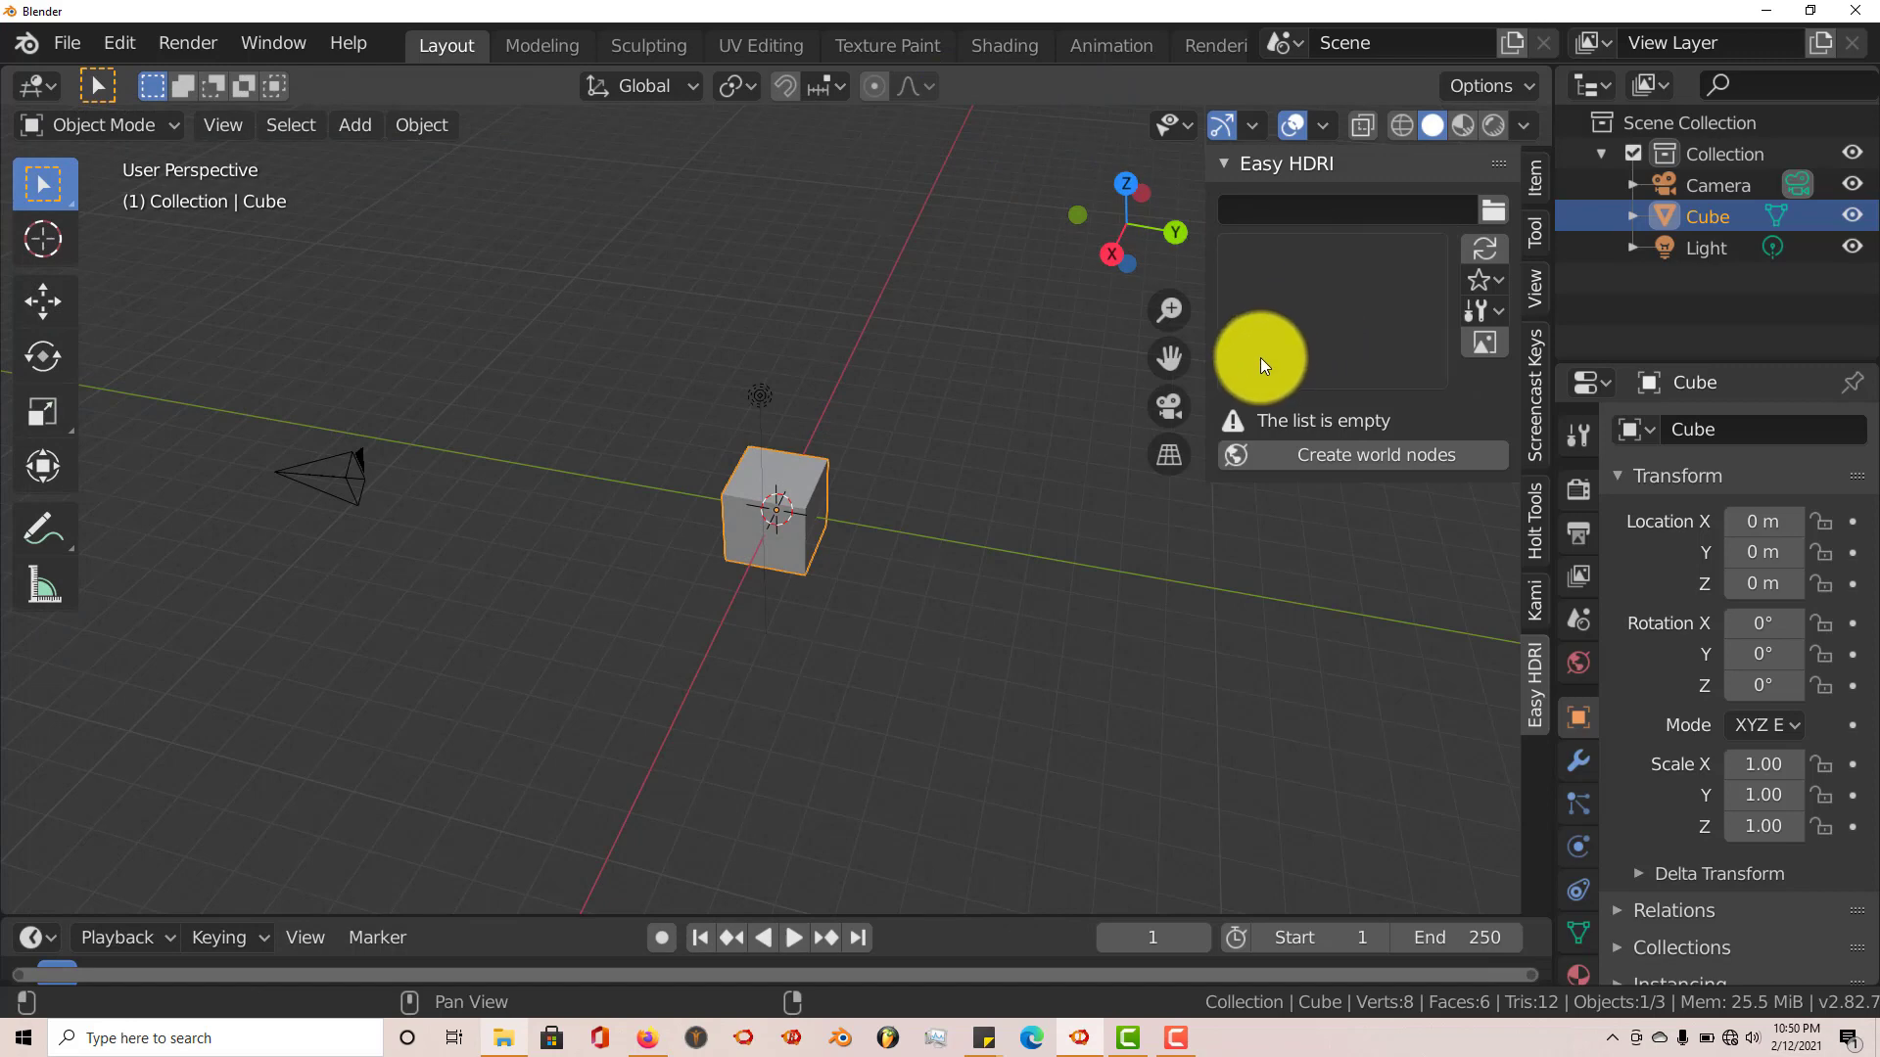
click(1492, 210)
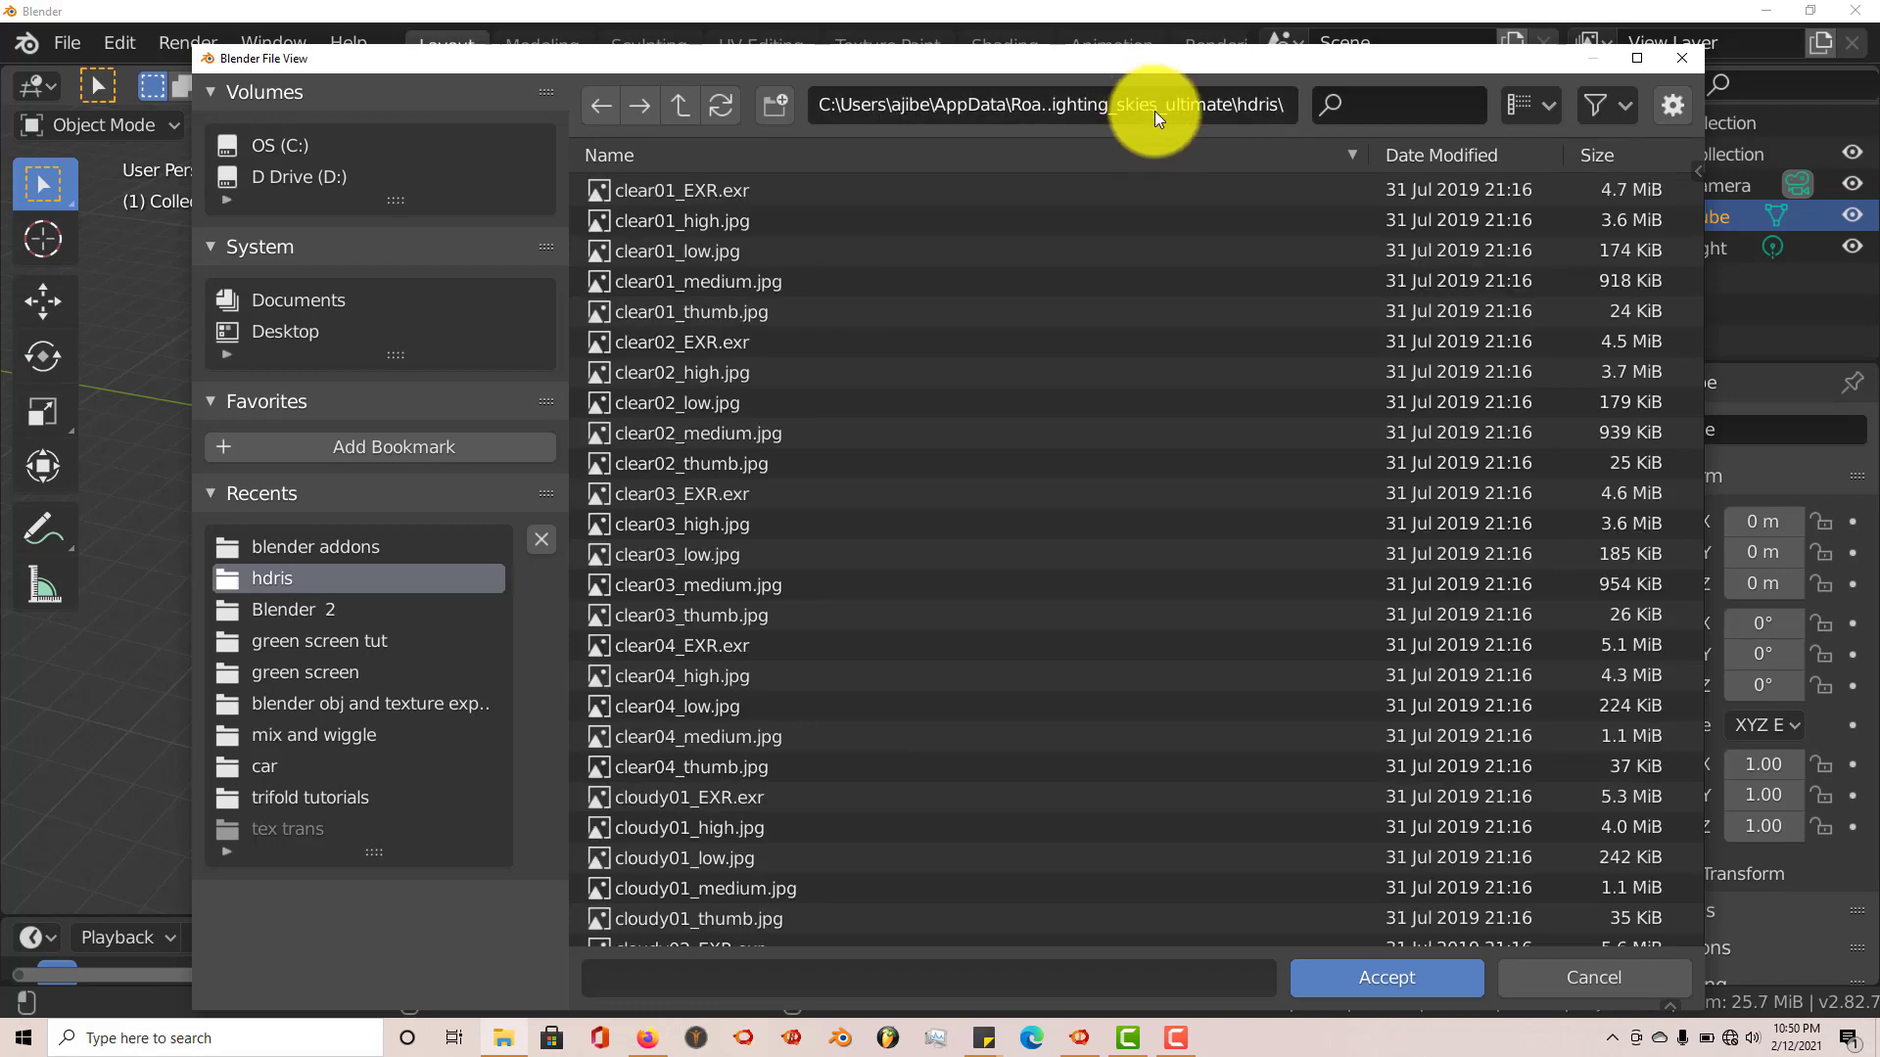
mouse_move(1387, 977)
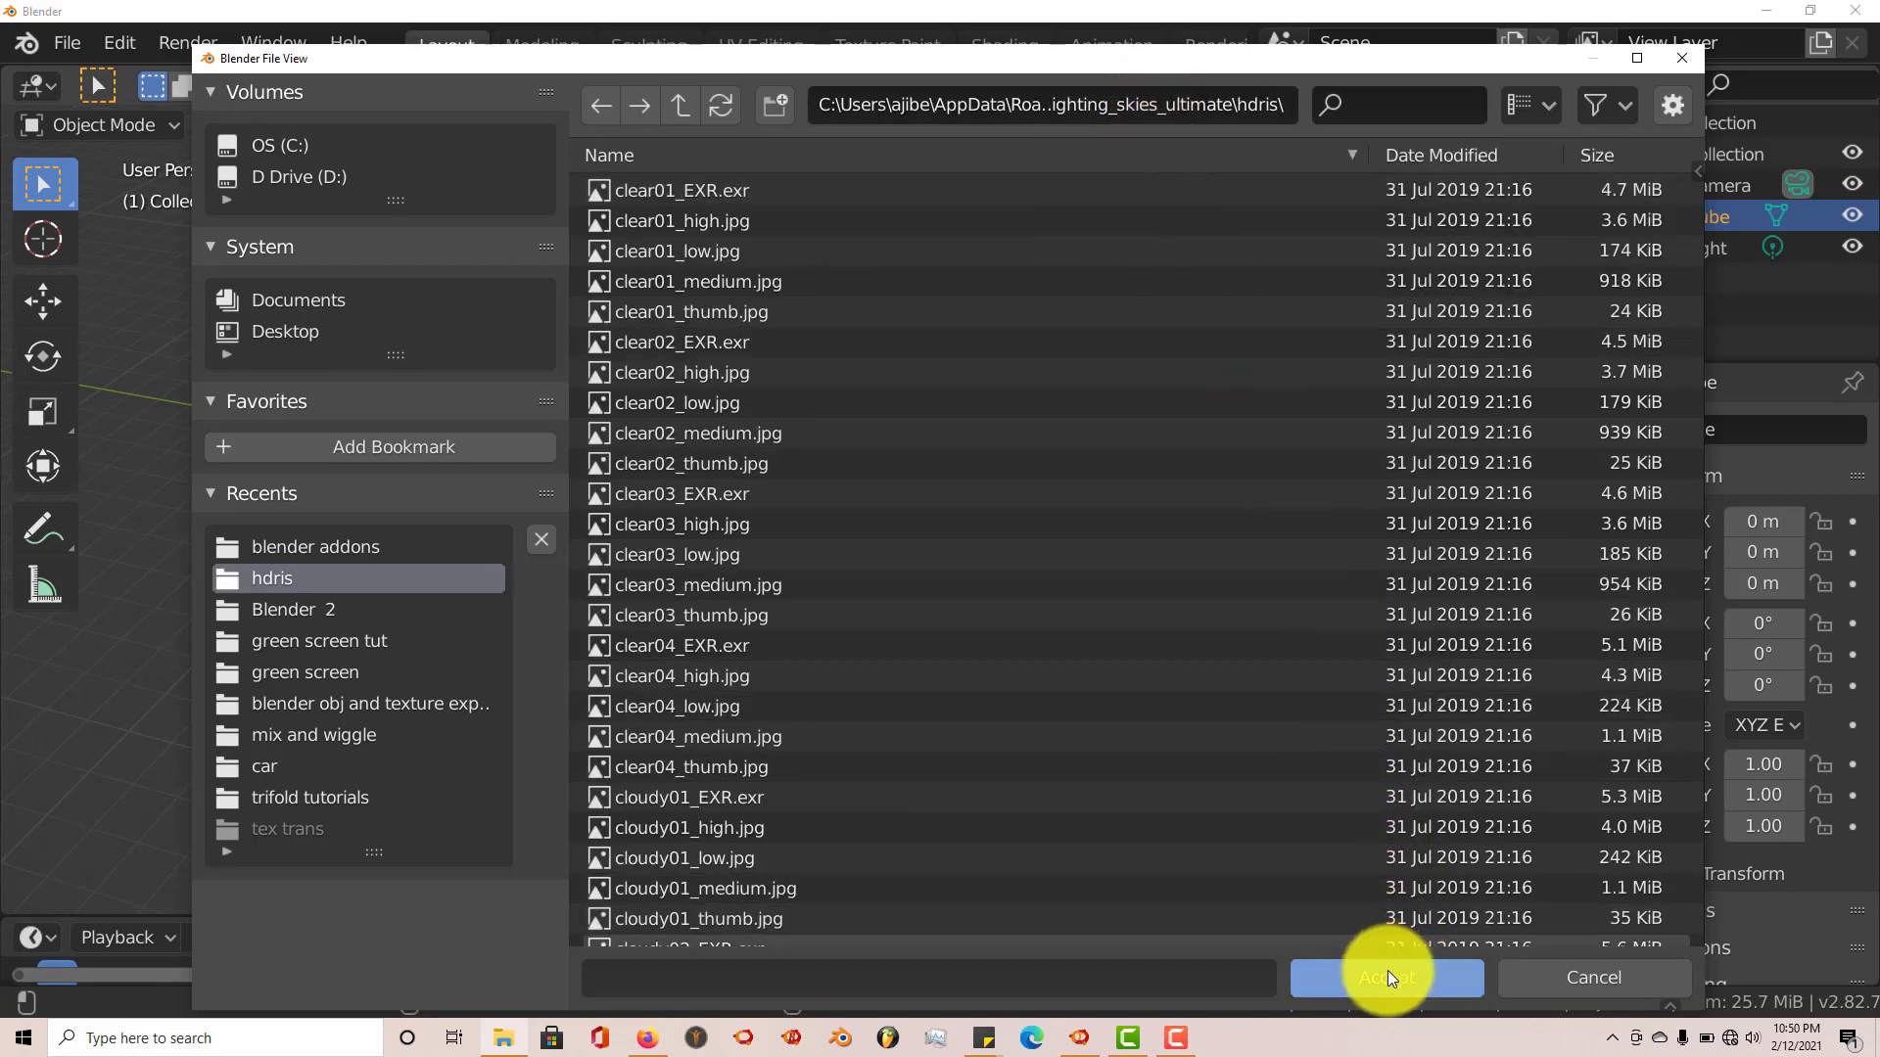
click(1385, 977)
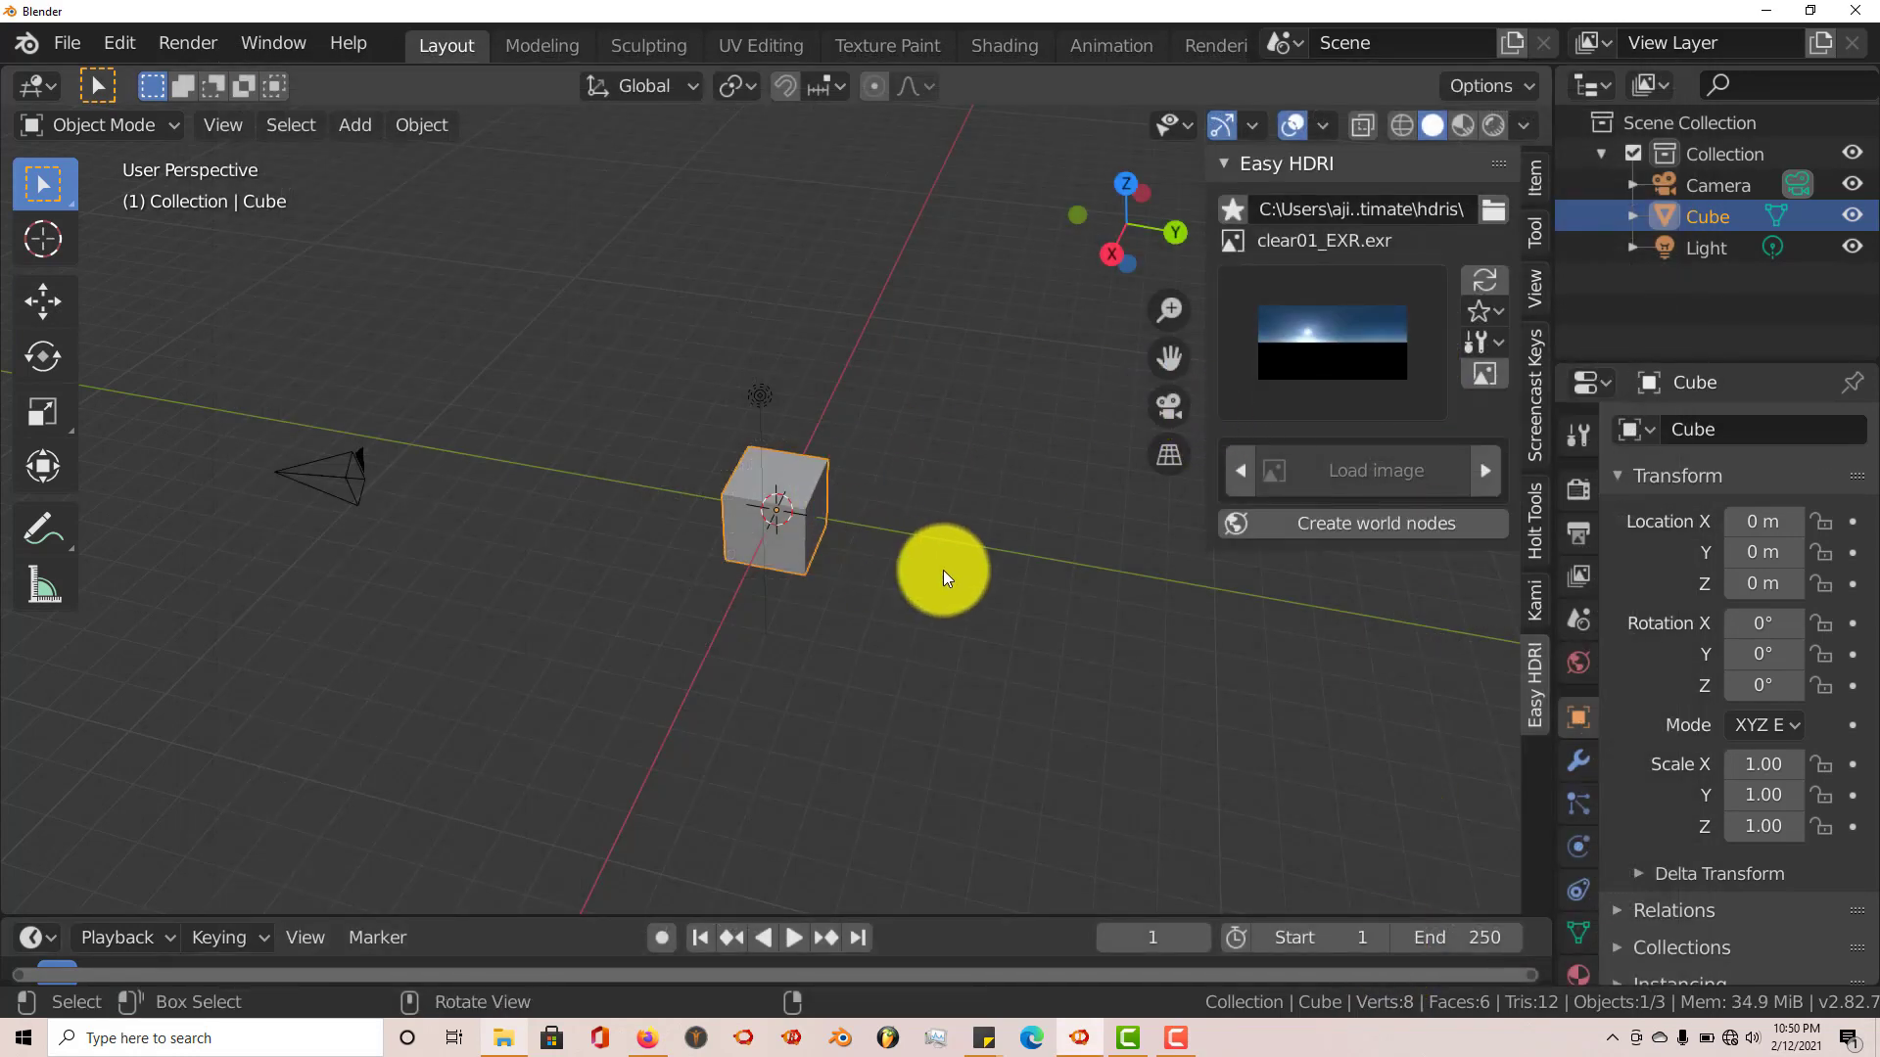
mouse_move(898, 502)
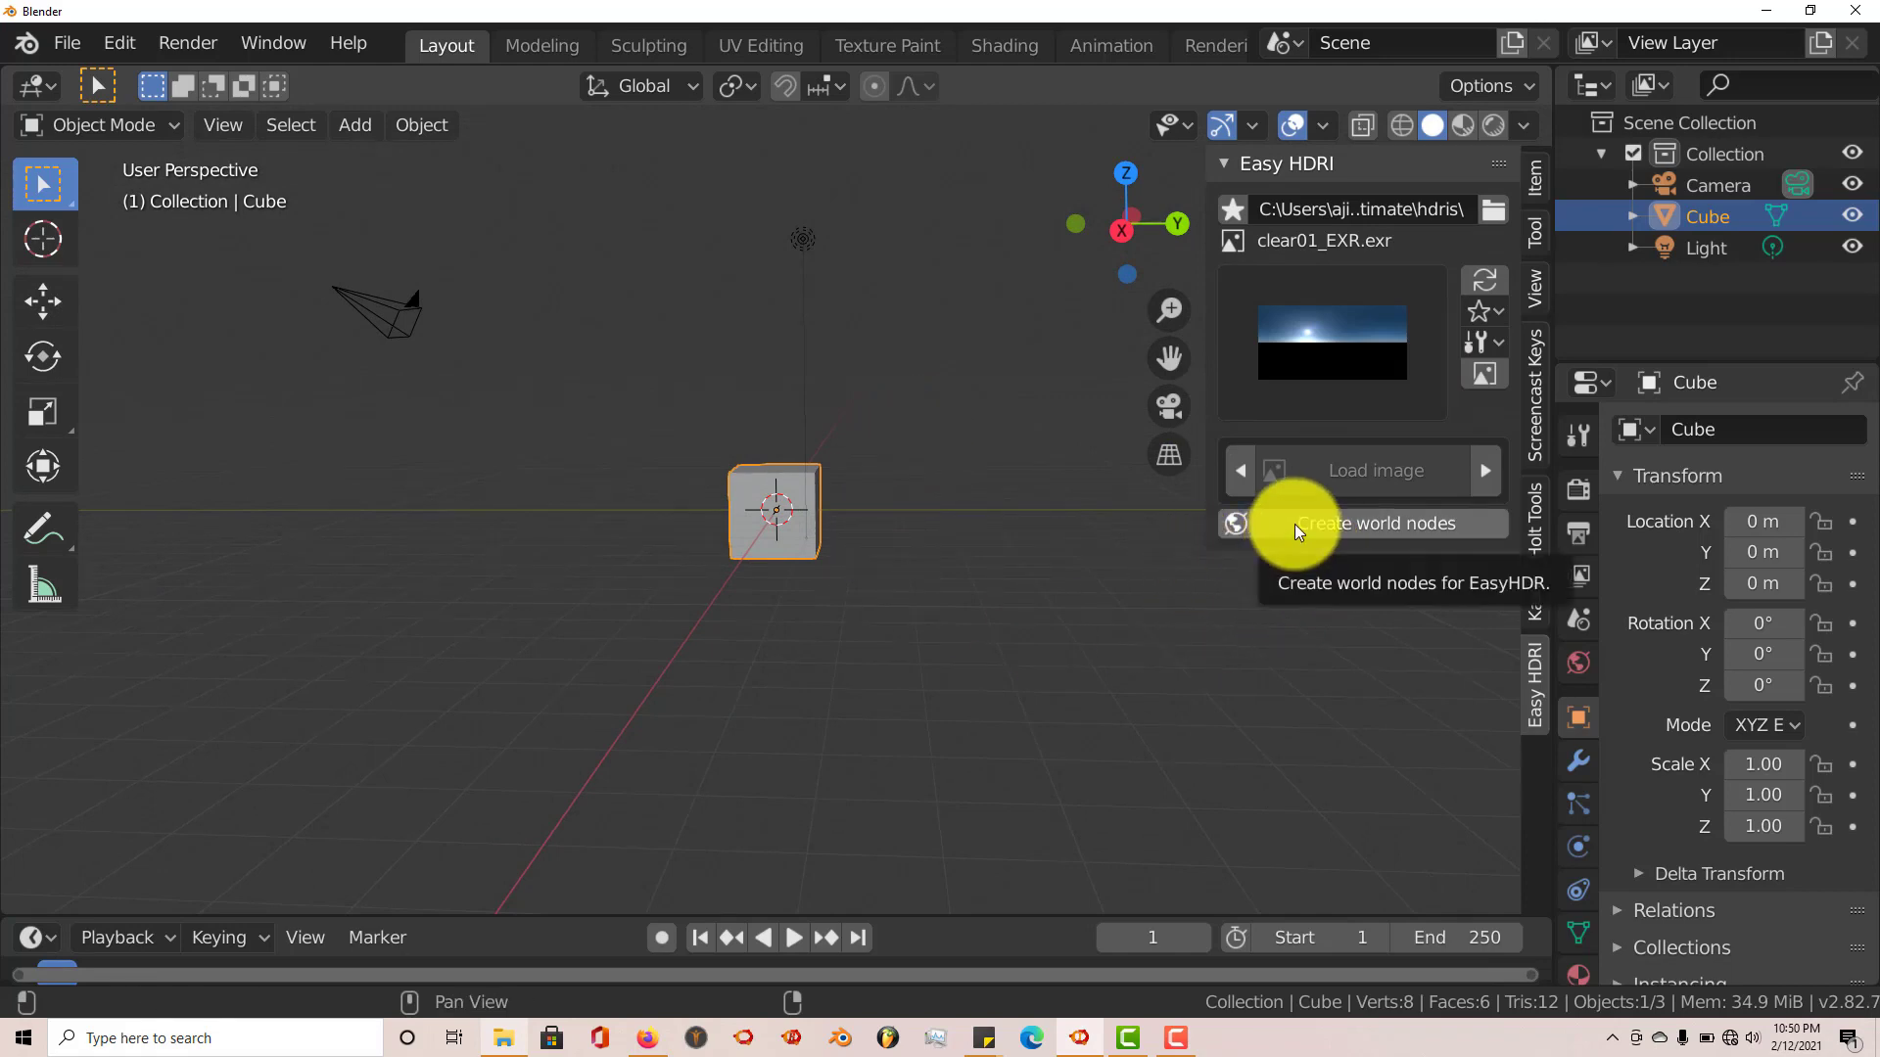
Create the Easy HDRI world nodes, show Render Properties, and switch to Rendered shading
click(1375, 523)
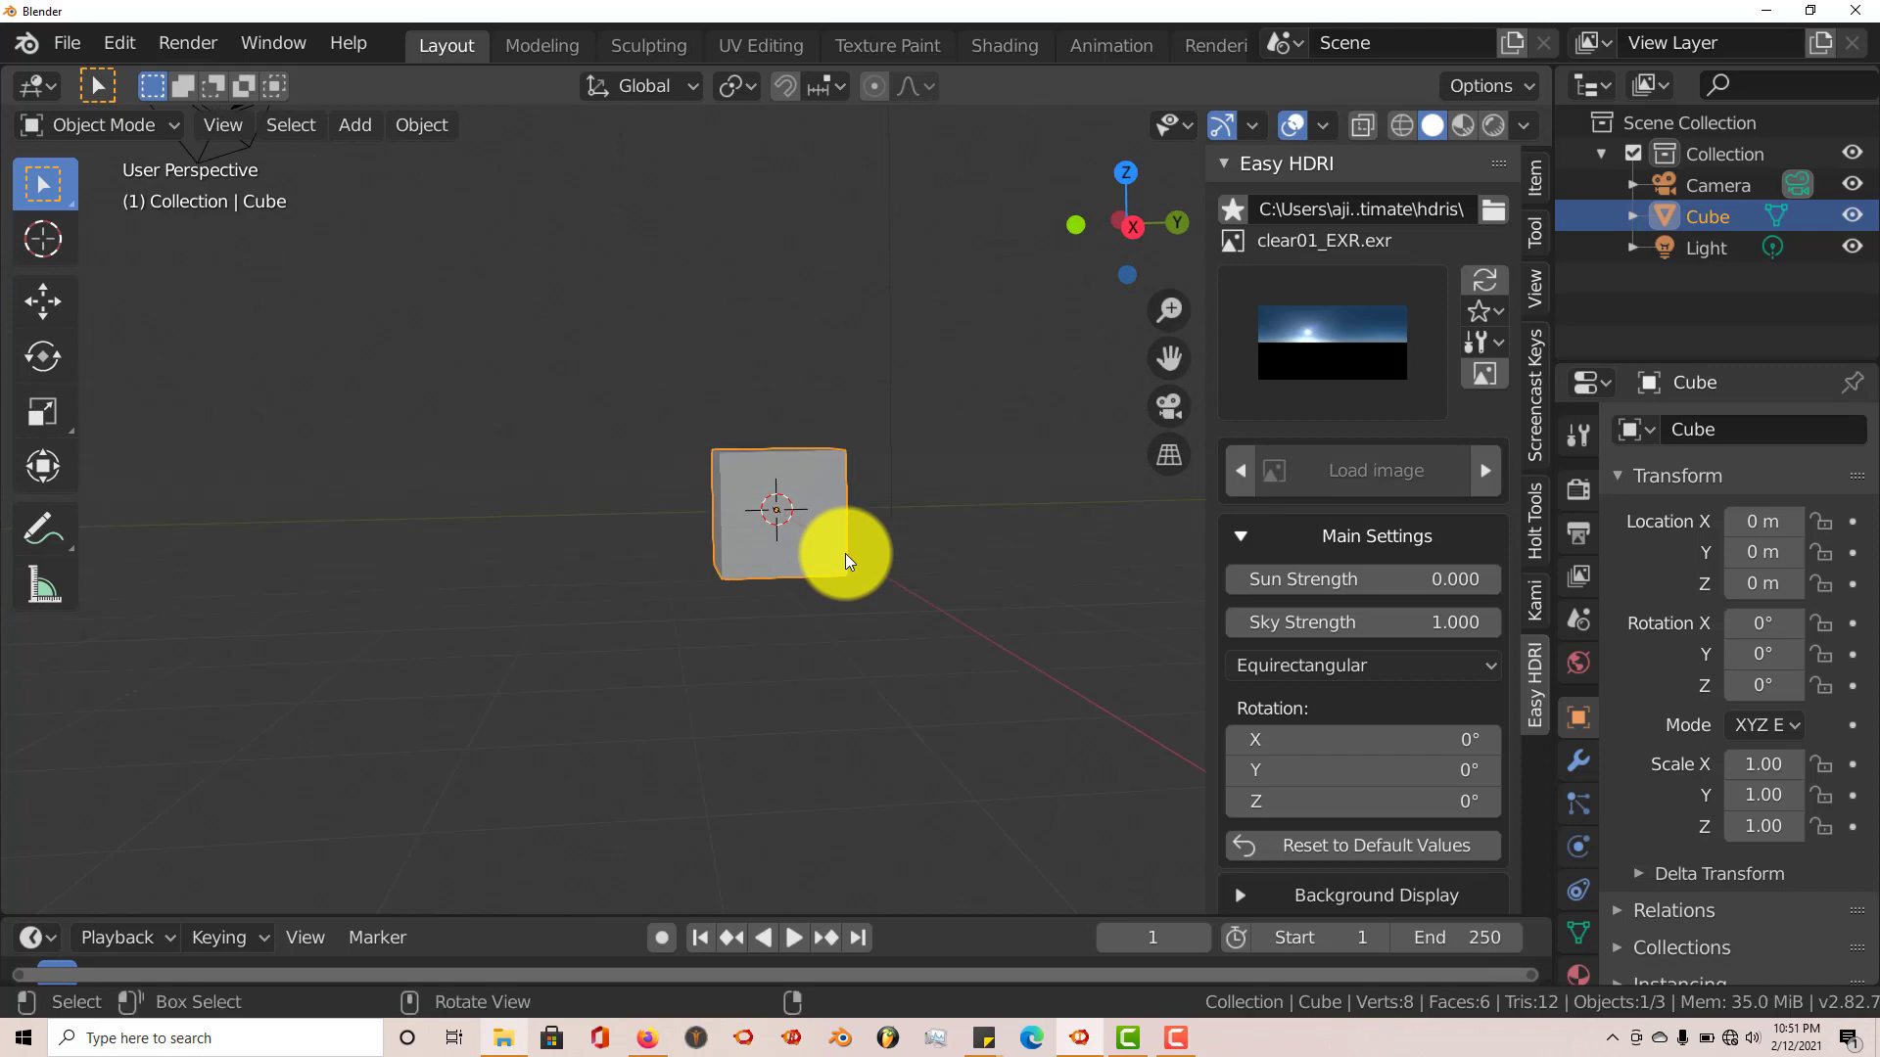
mouse_move(834, 575)
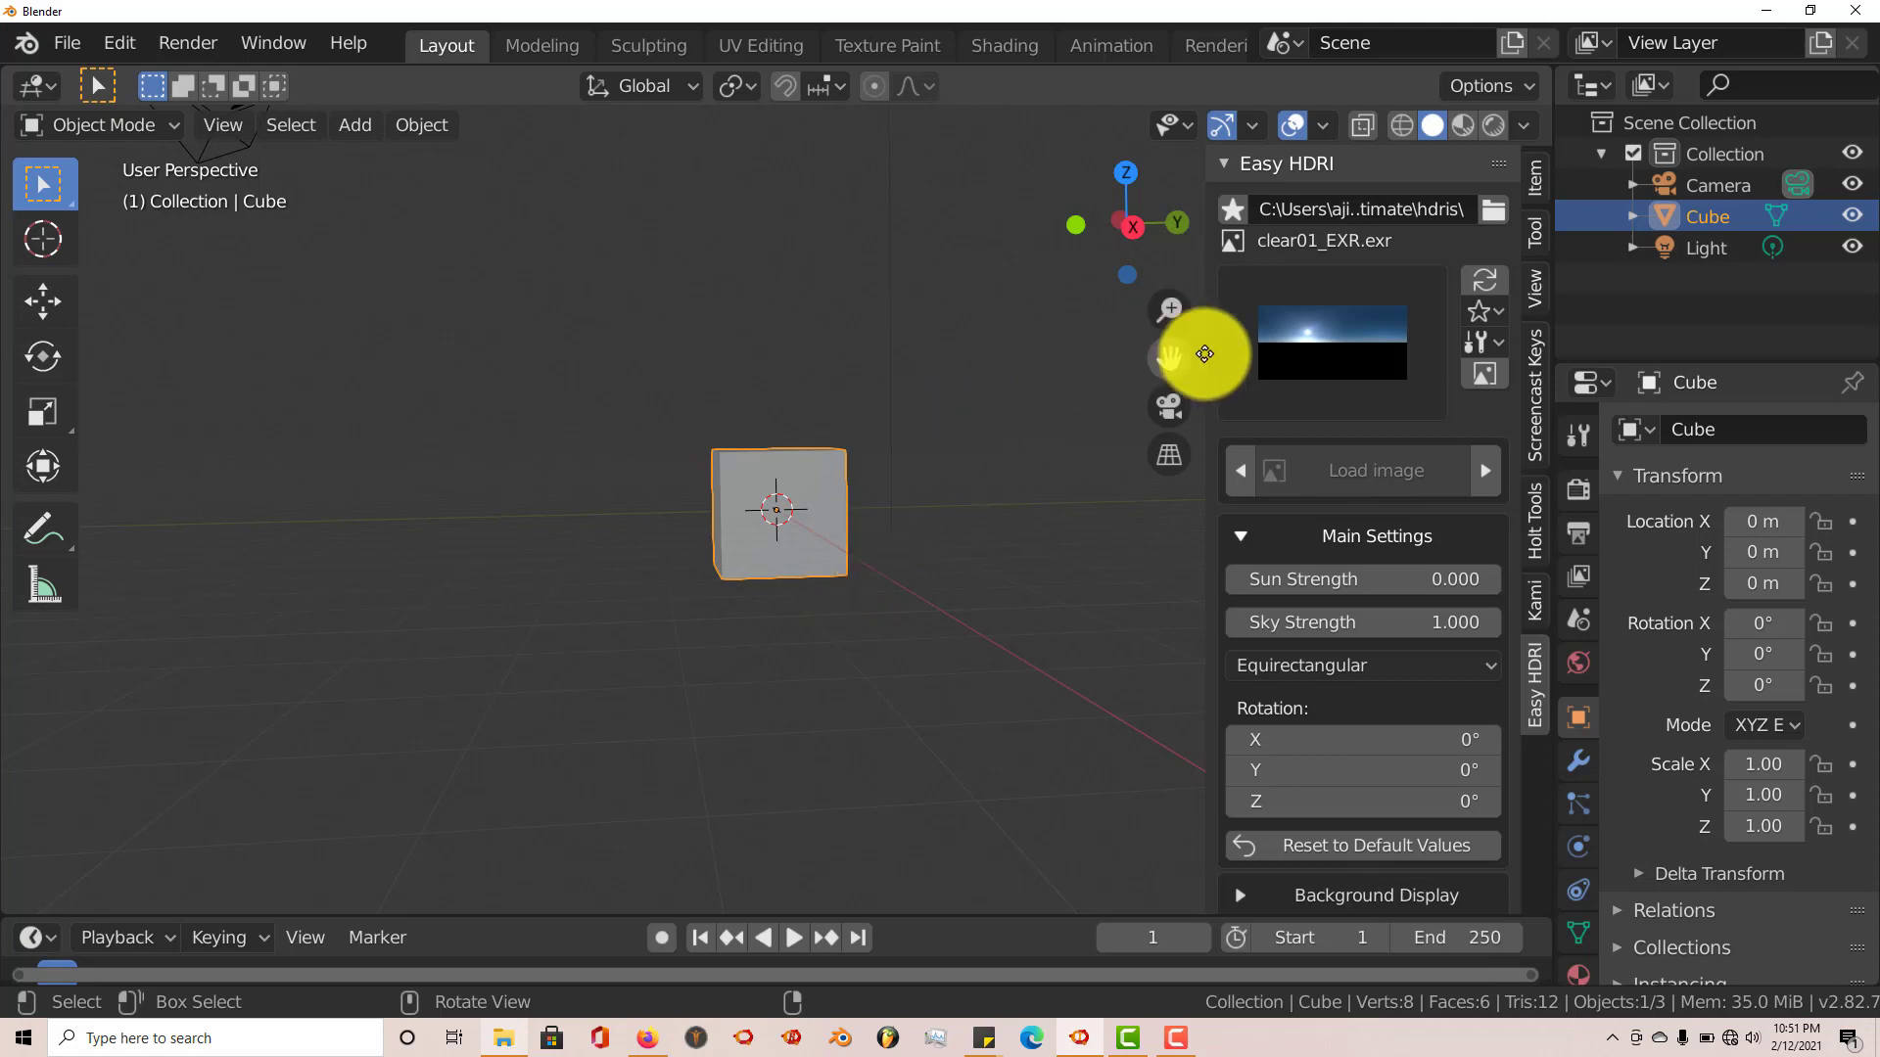
mouse_move(1618, 528)
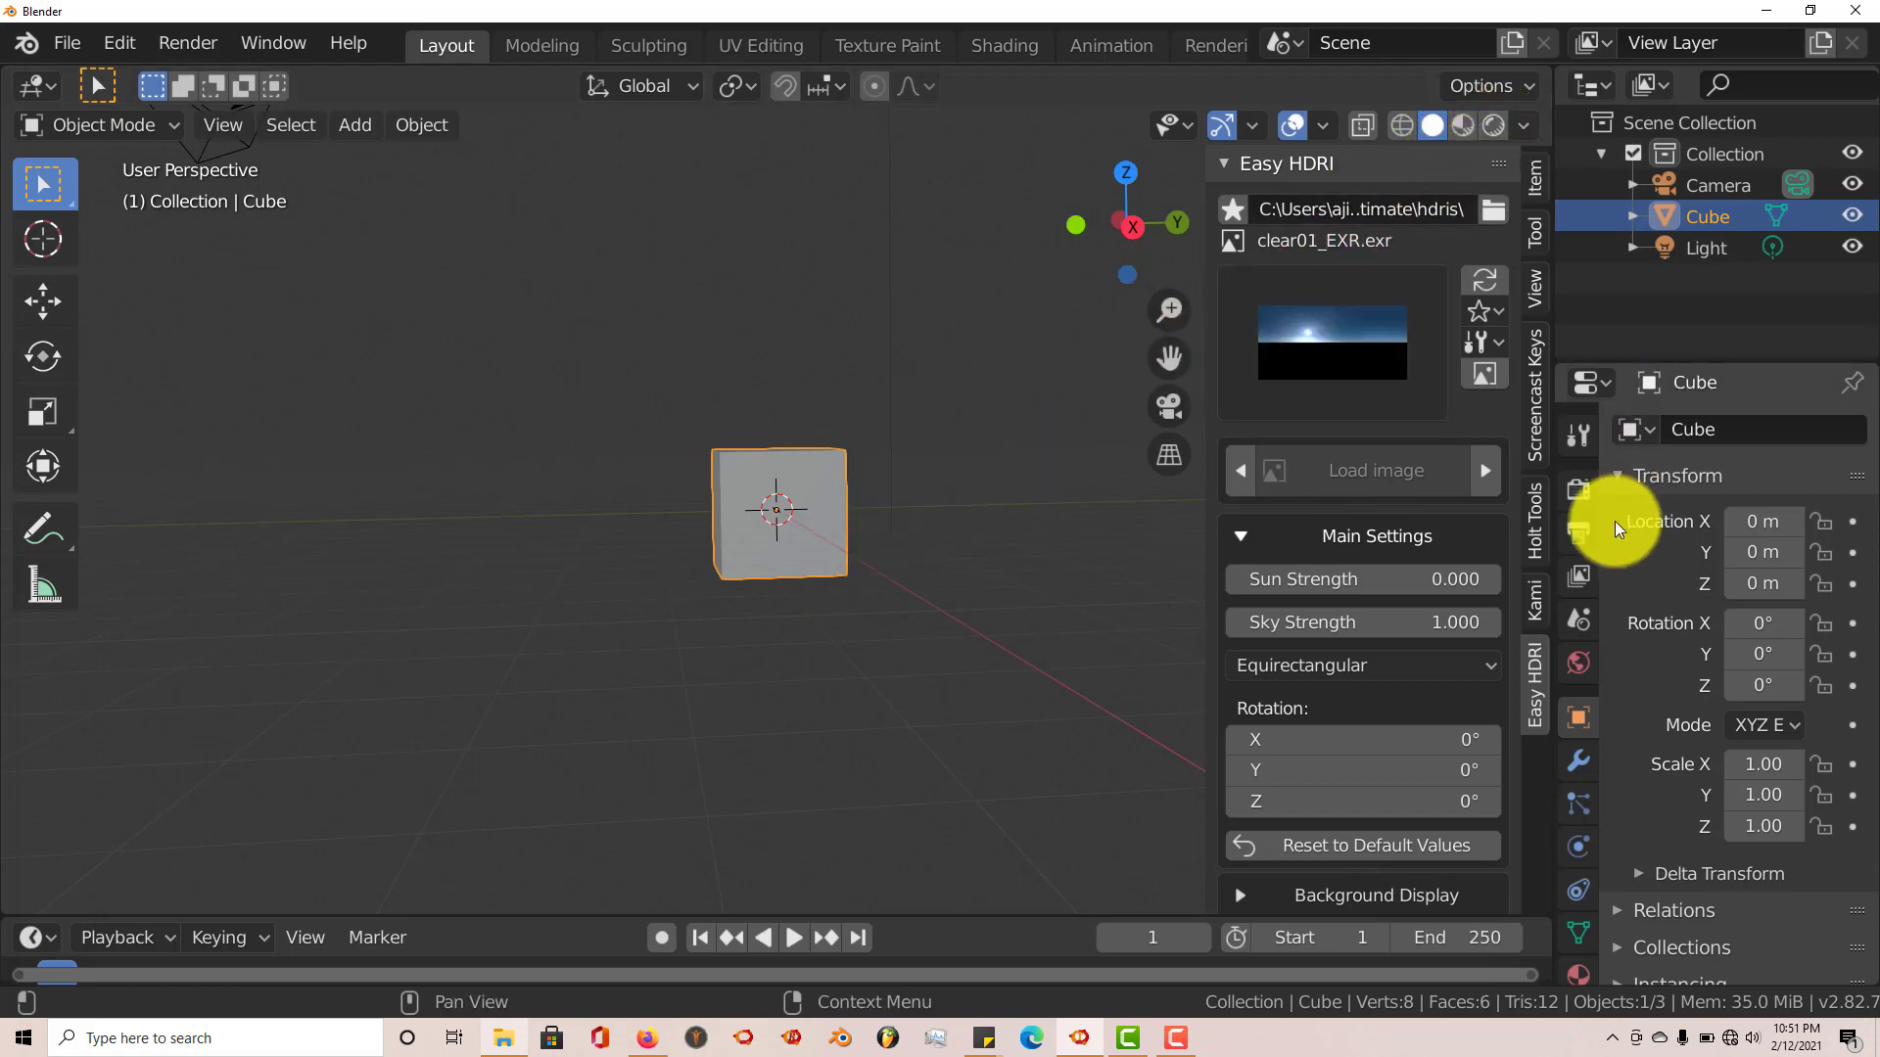
click(1577, 488)
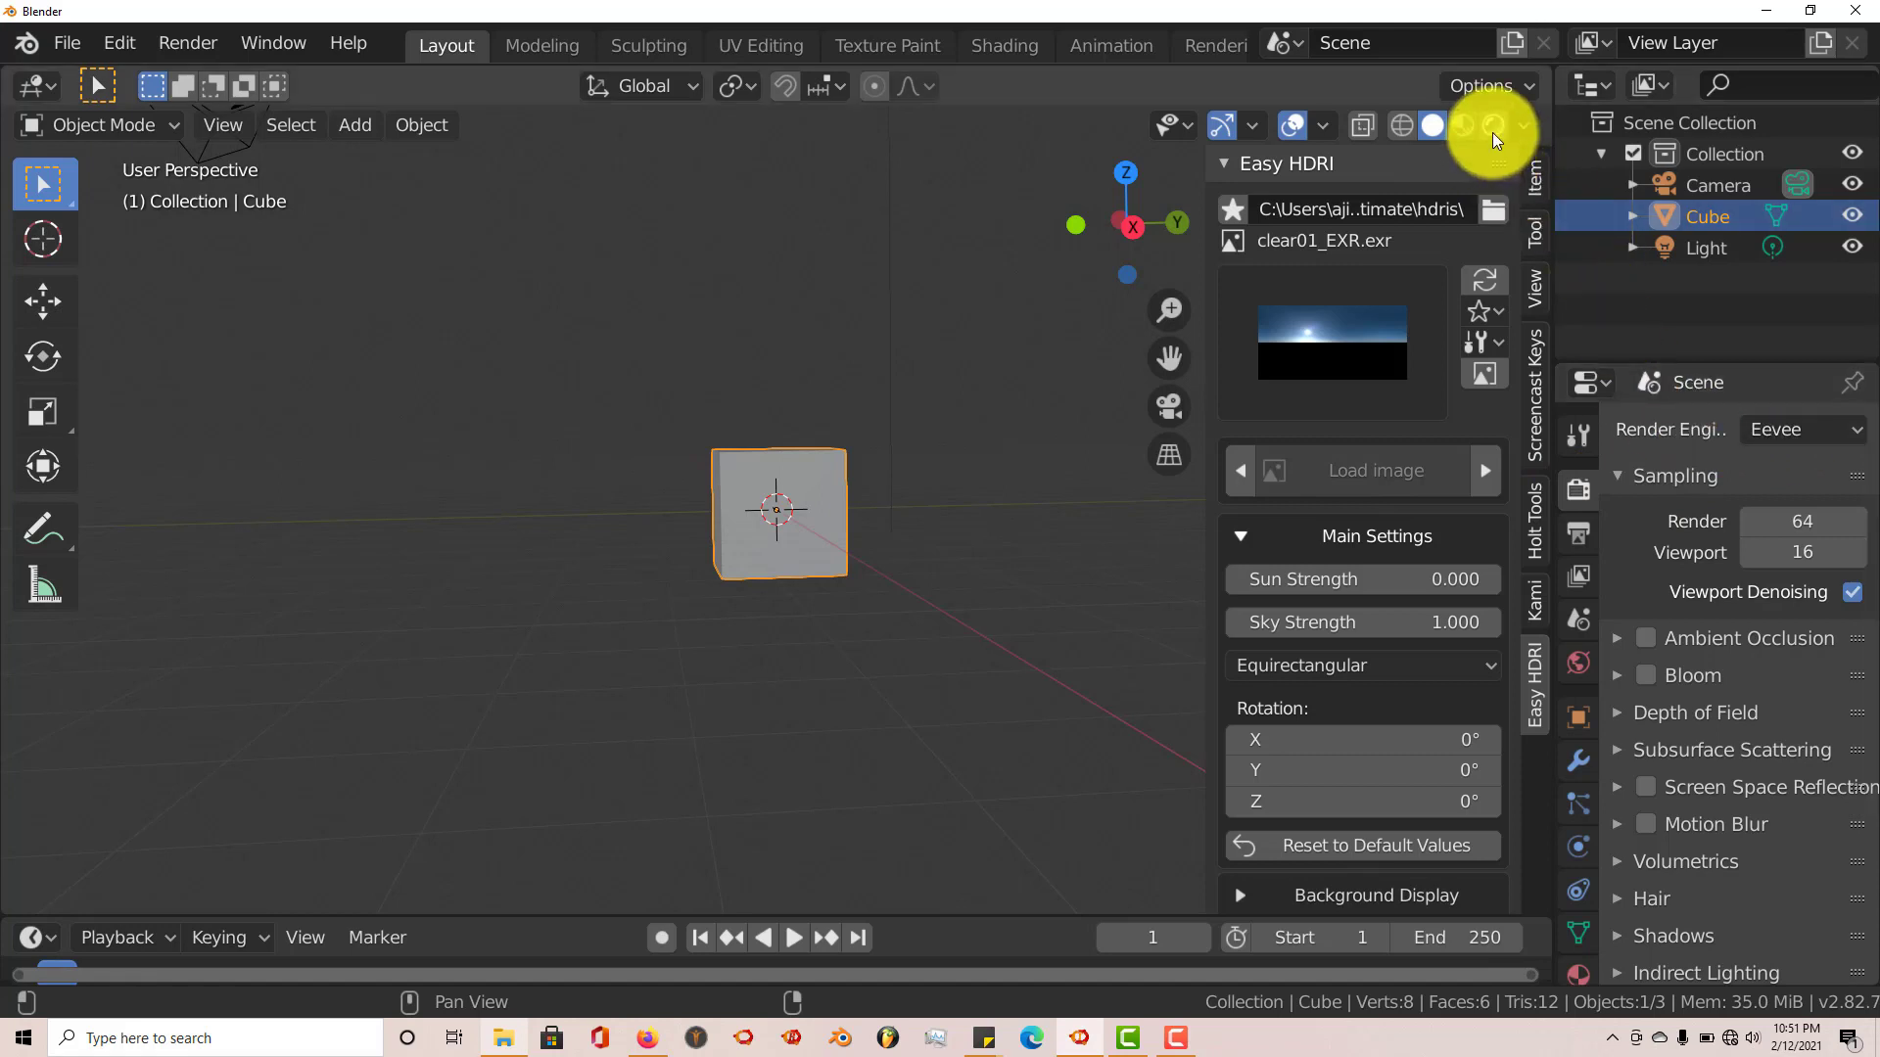
click(1492, 125)
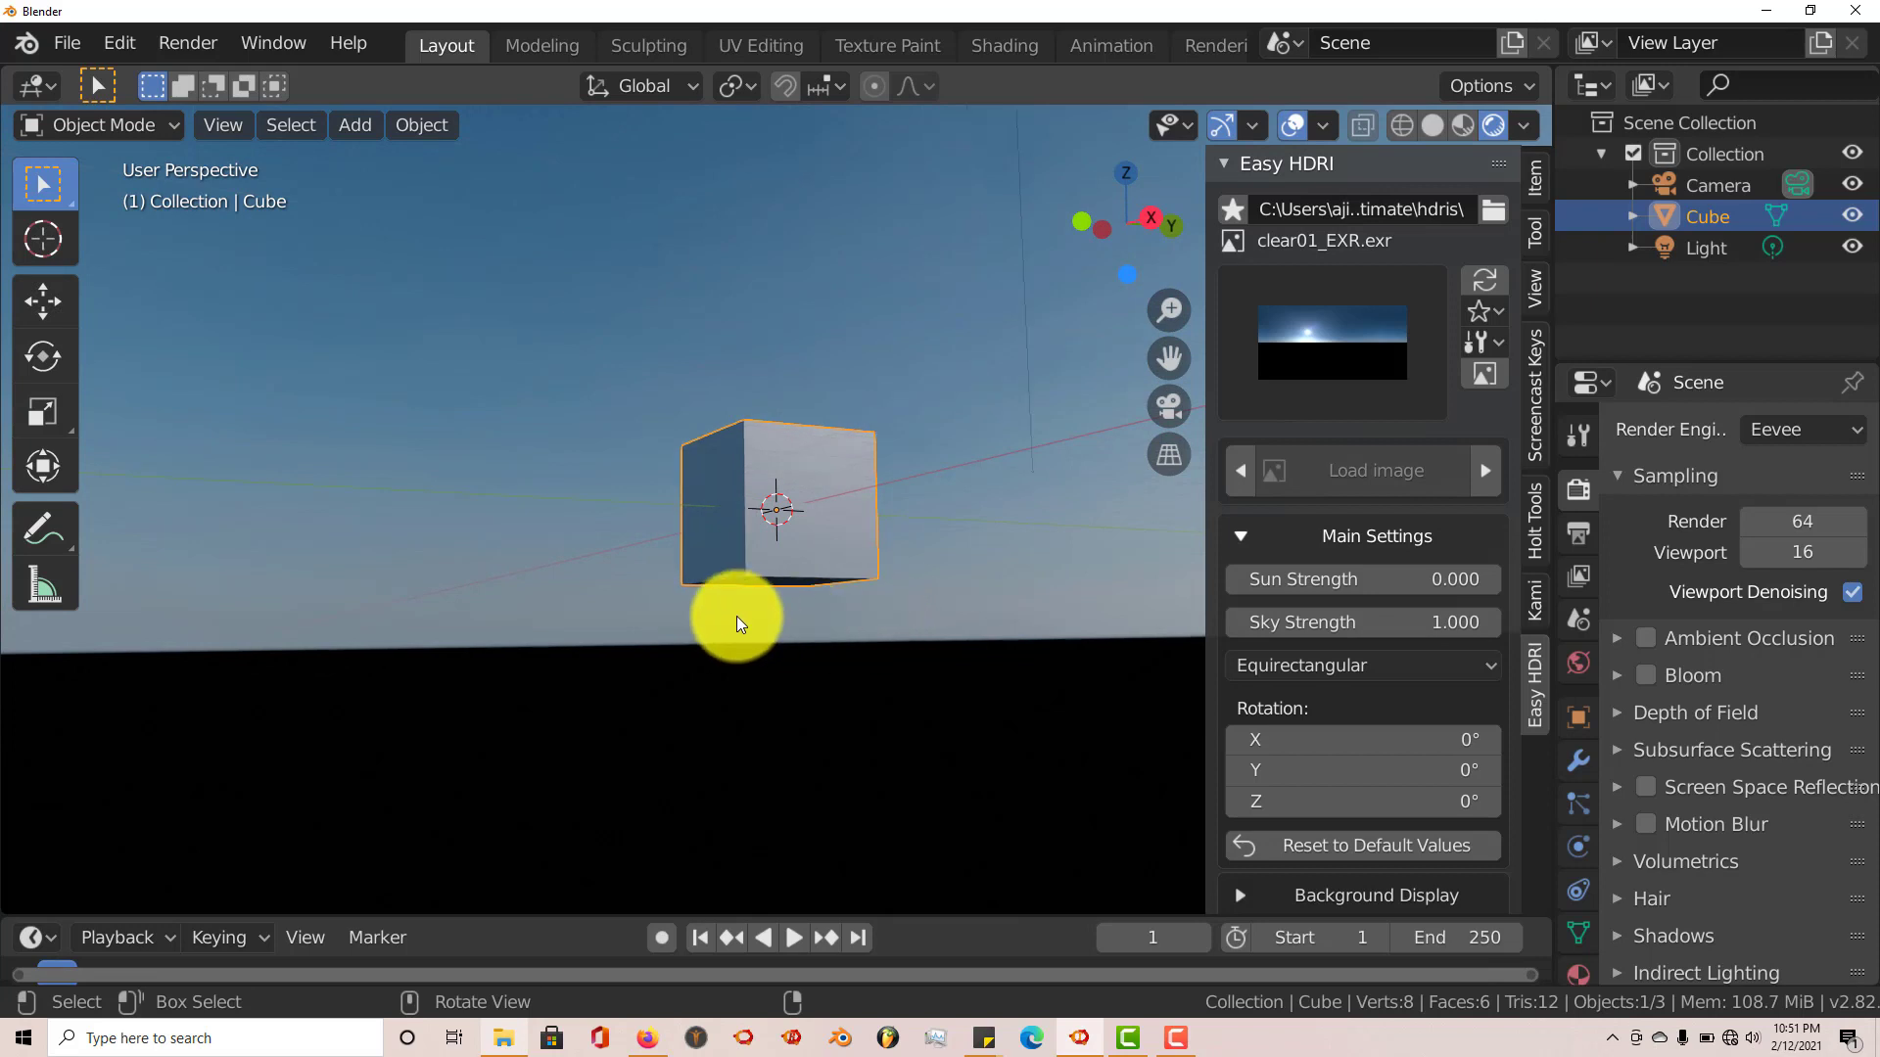
mouse_move(722, 512)
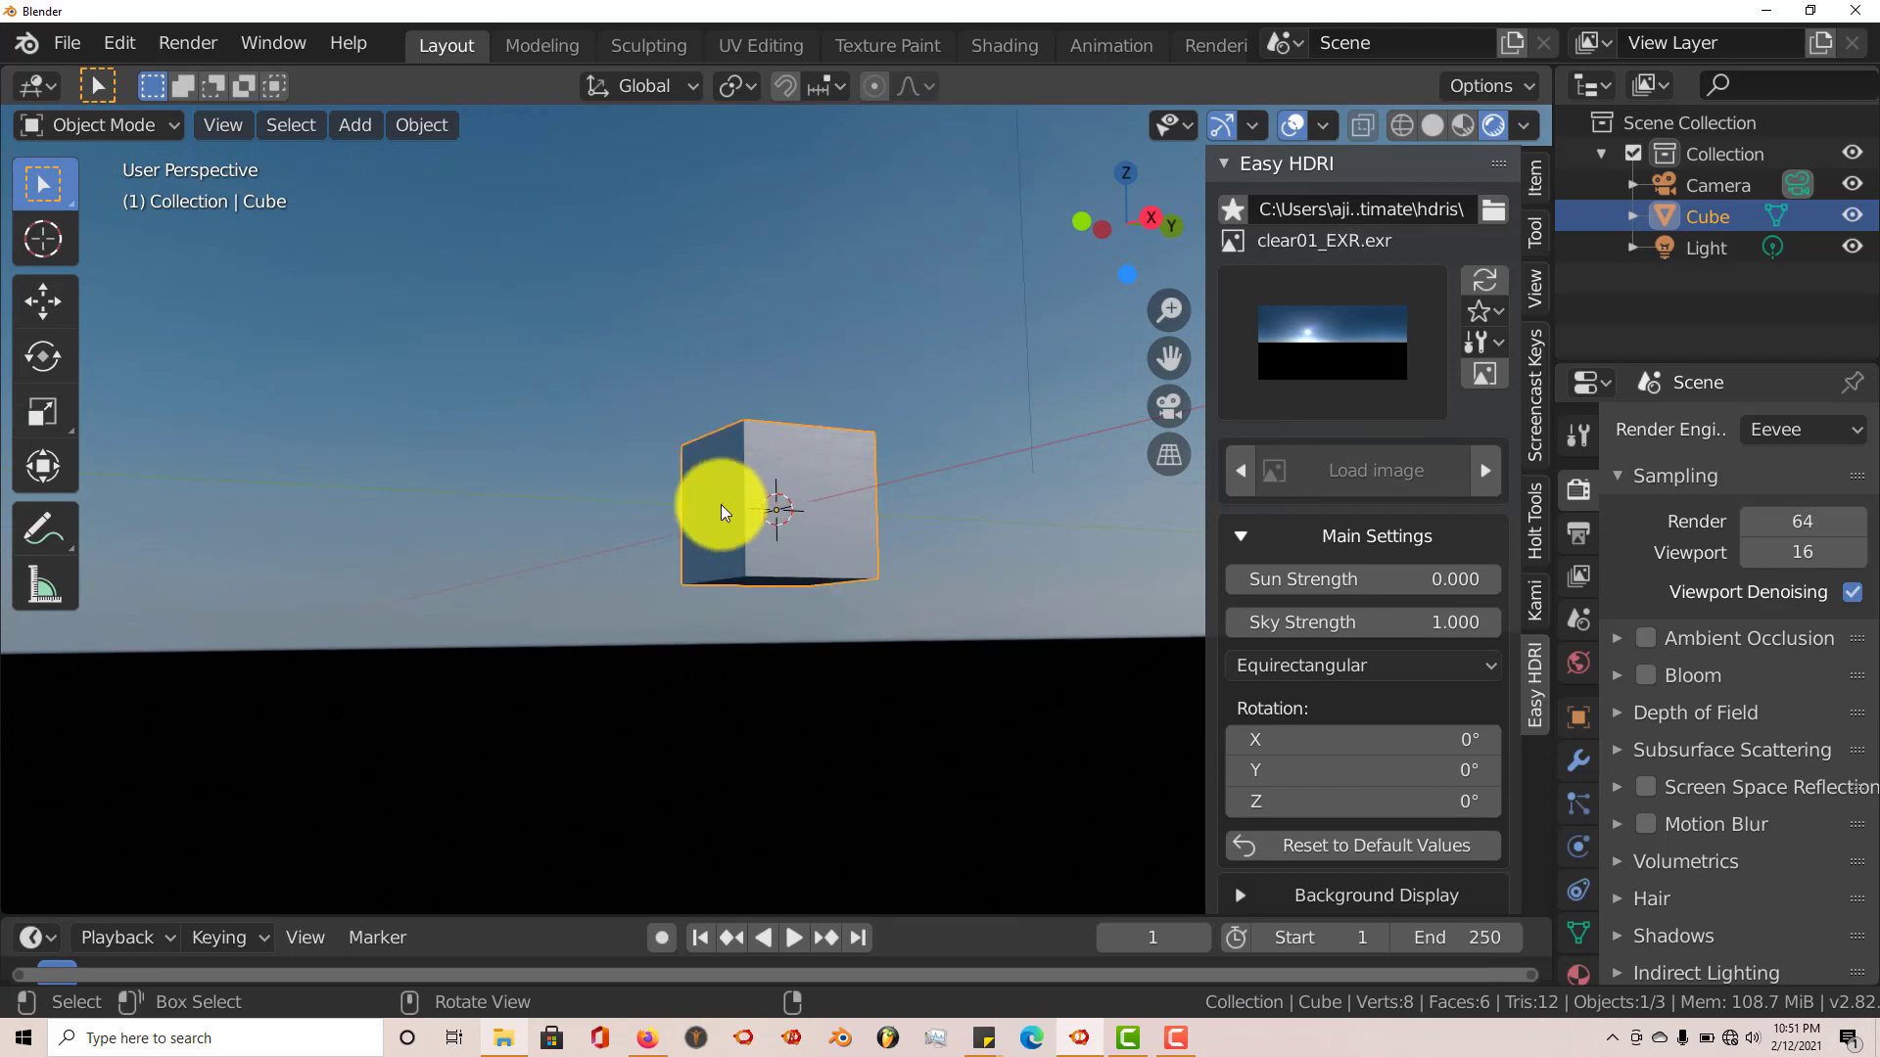
Align the active camera to the current view via View > Align View
click(222, 125)
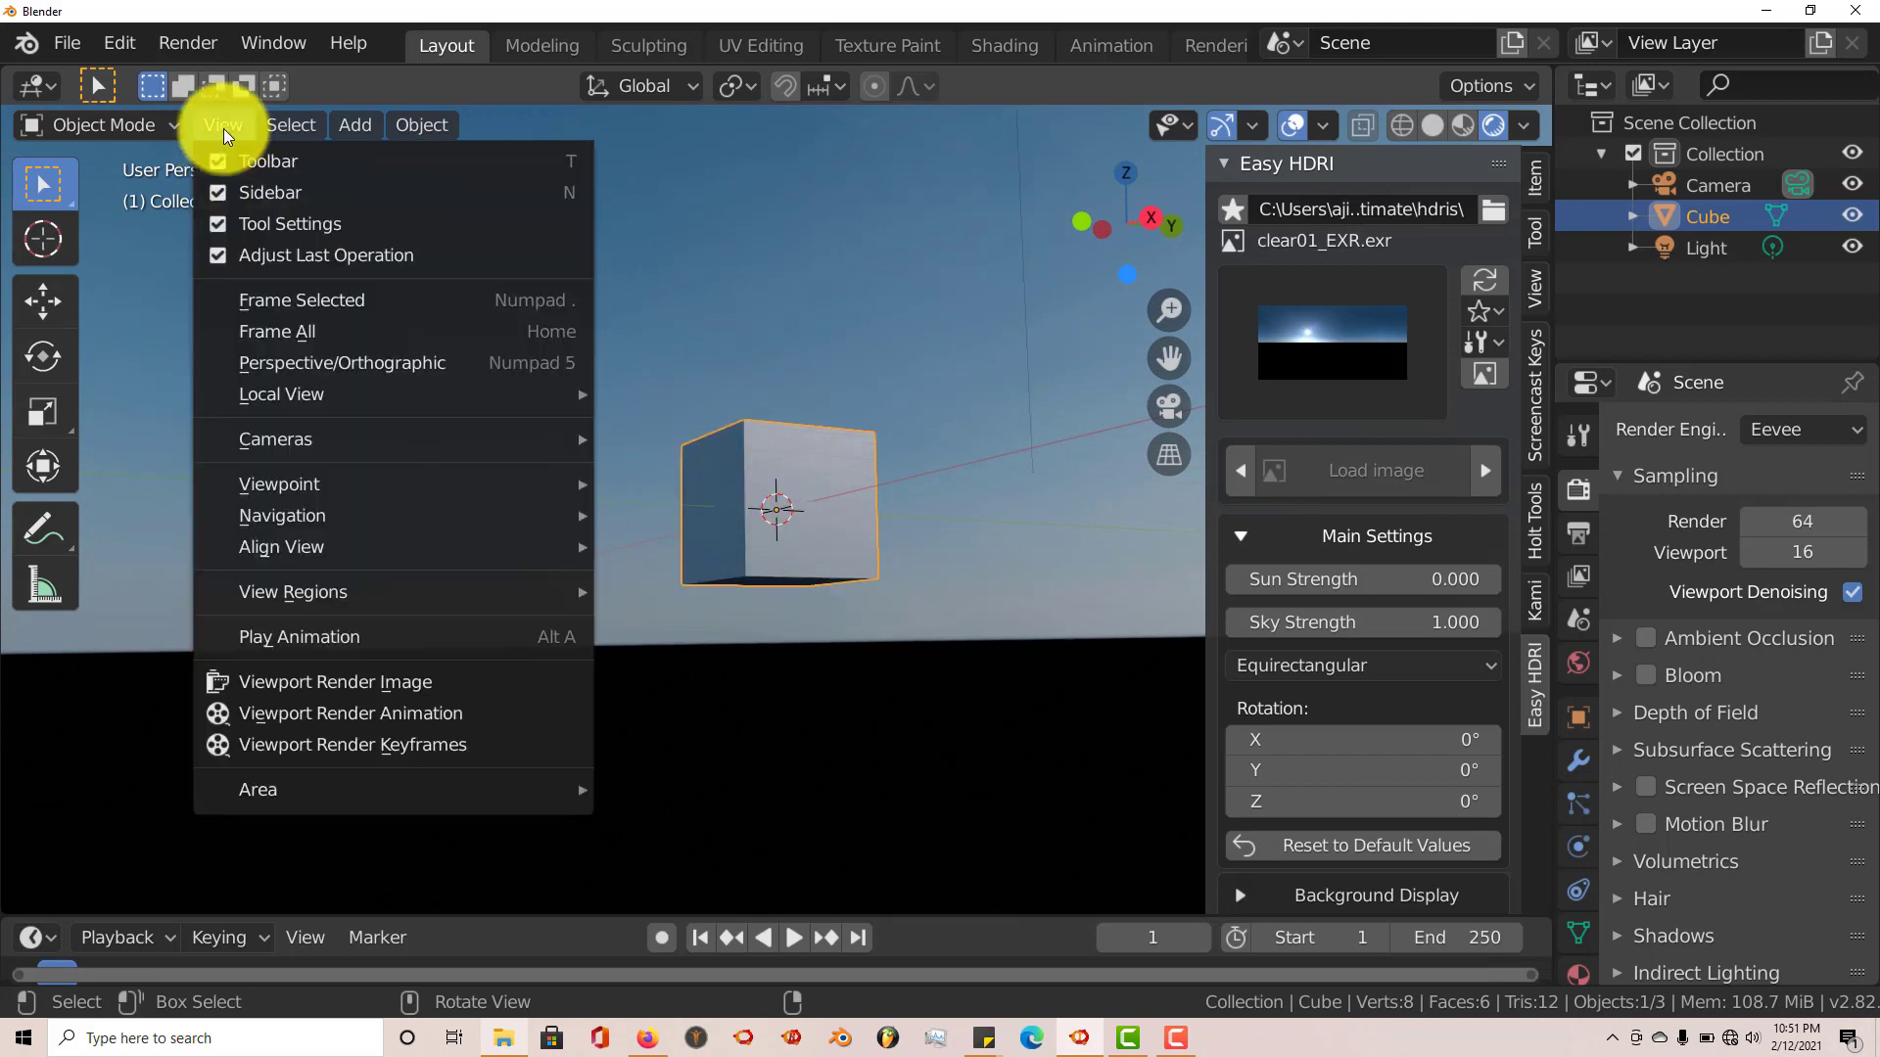
mouse_move(299, 546)
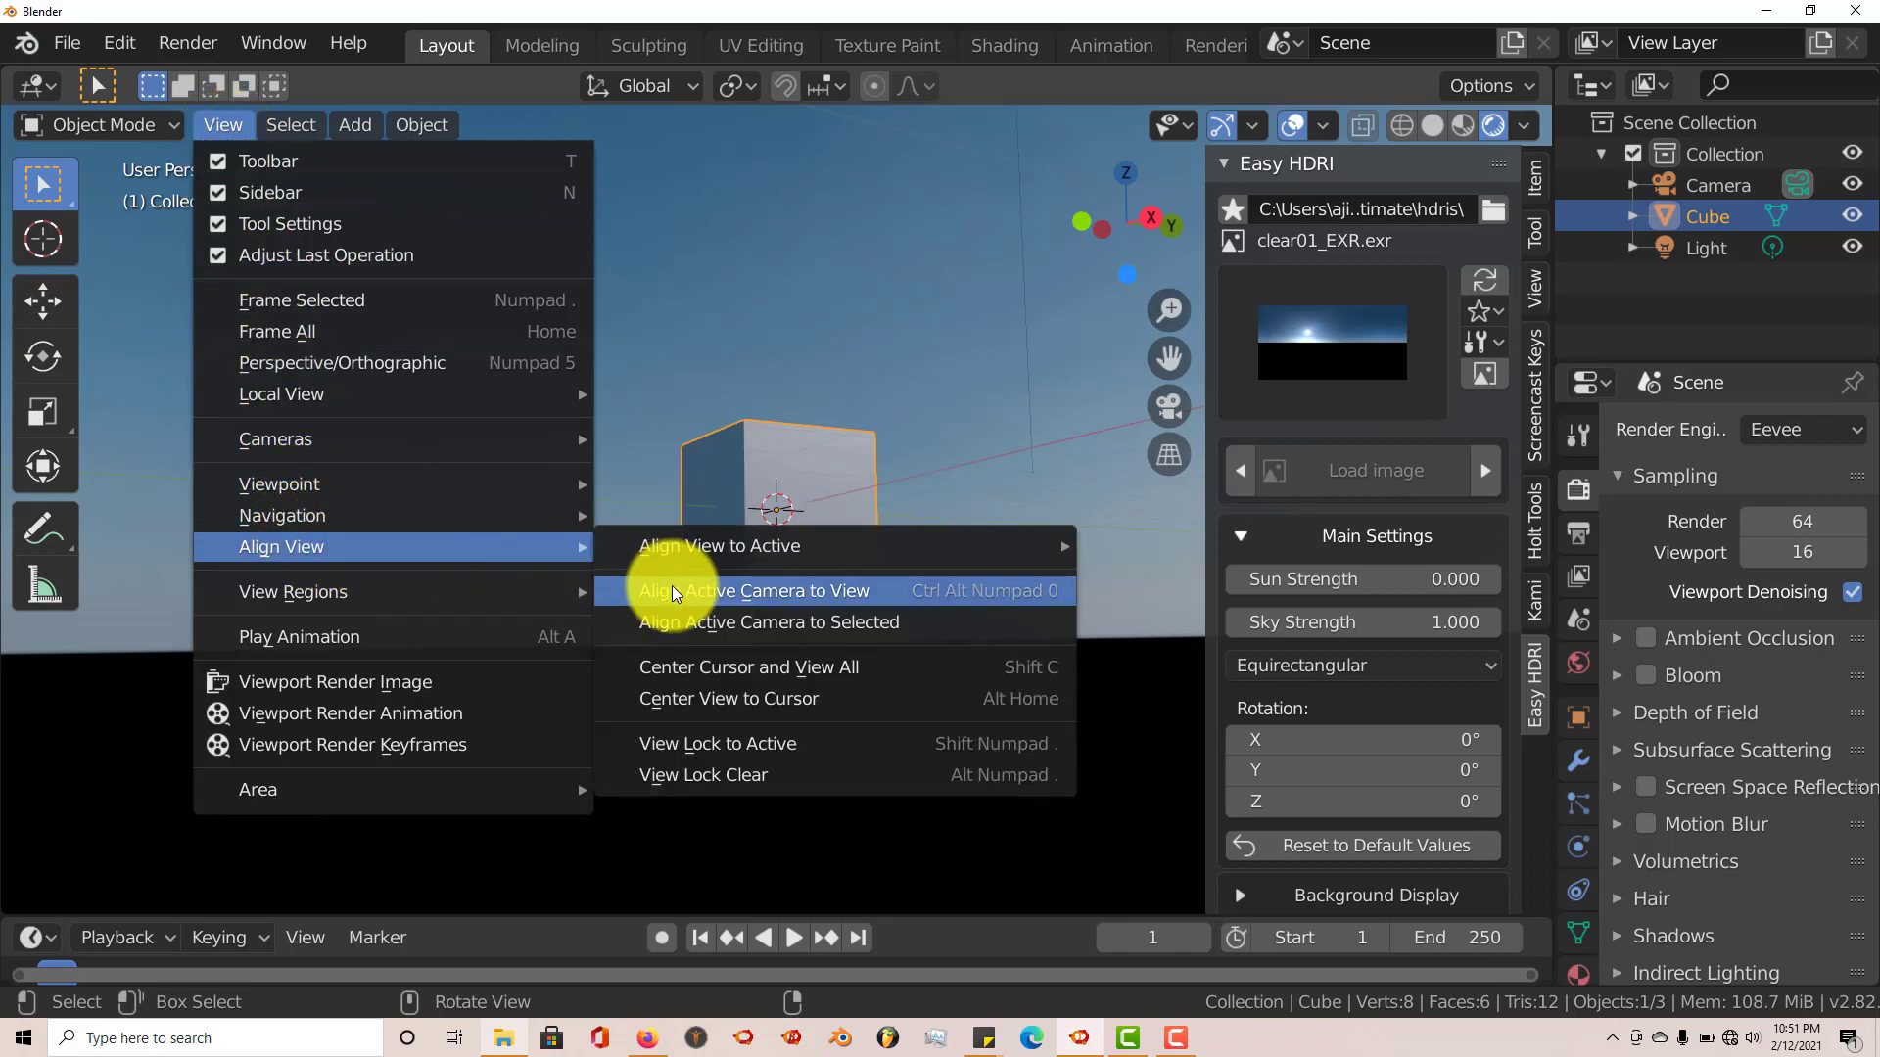
click(755, 590)
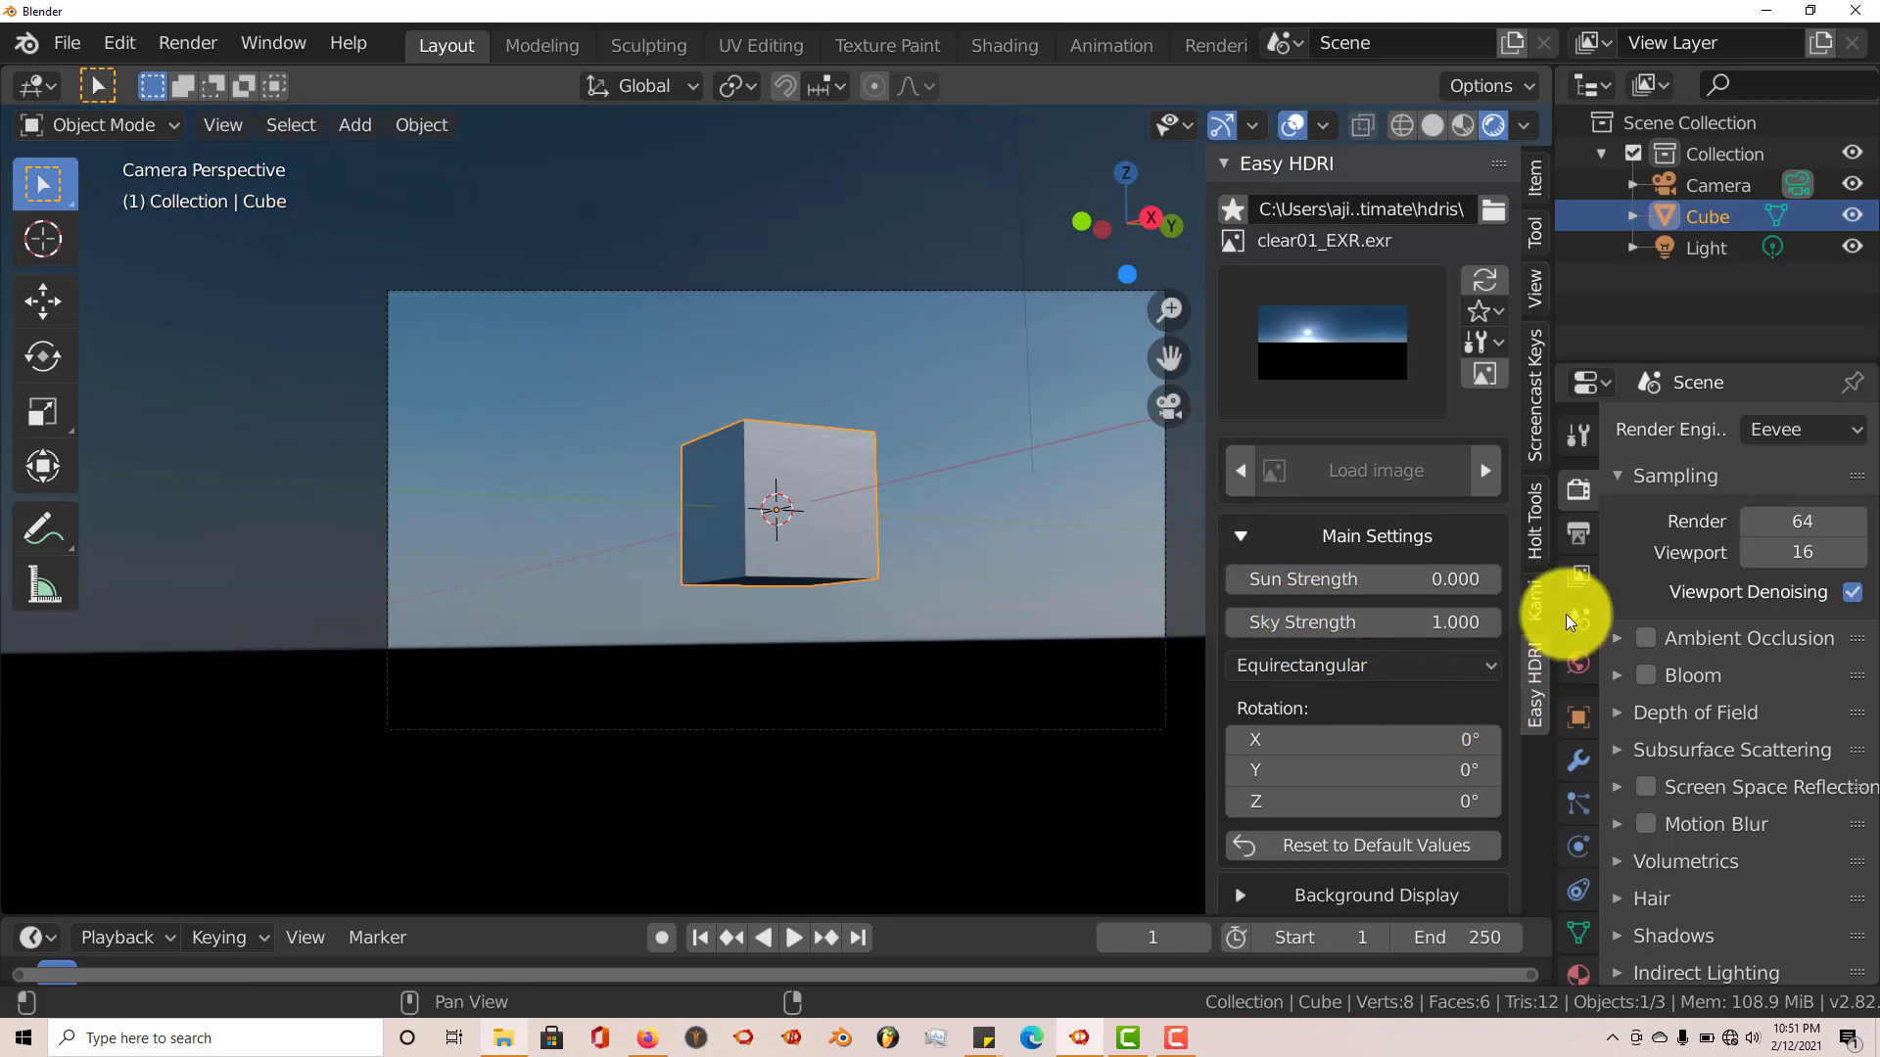
mouse_move(1547, 586)
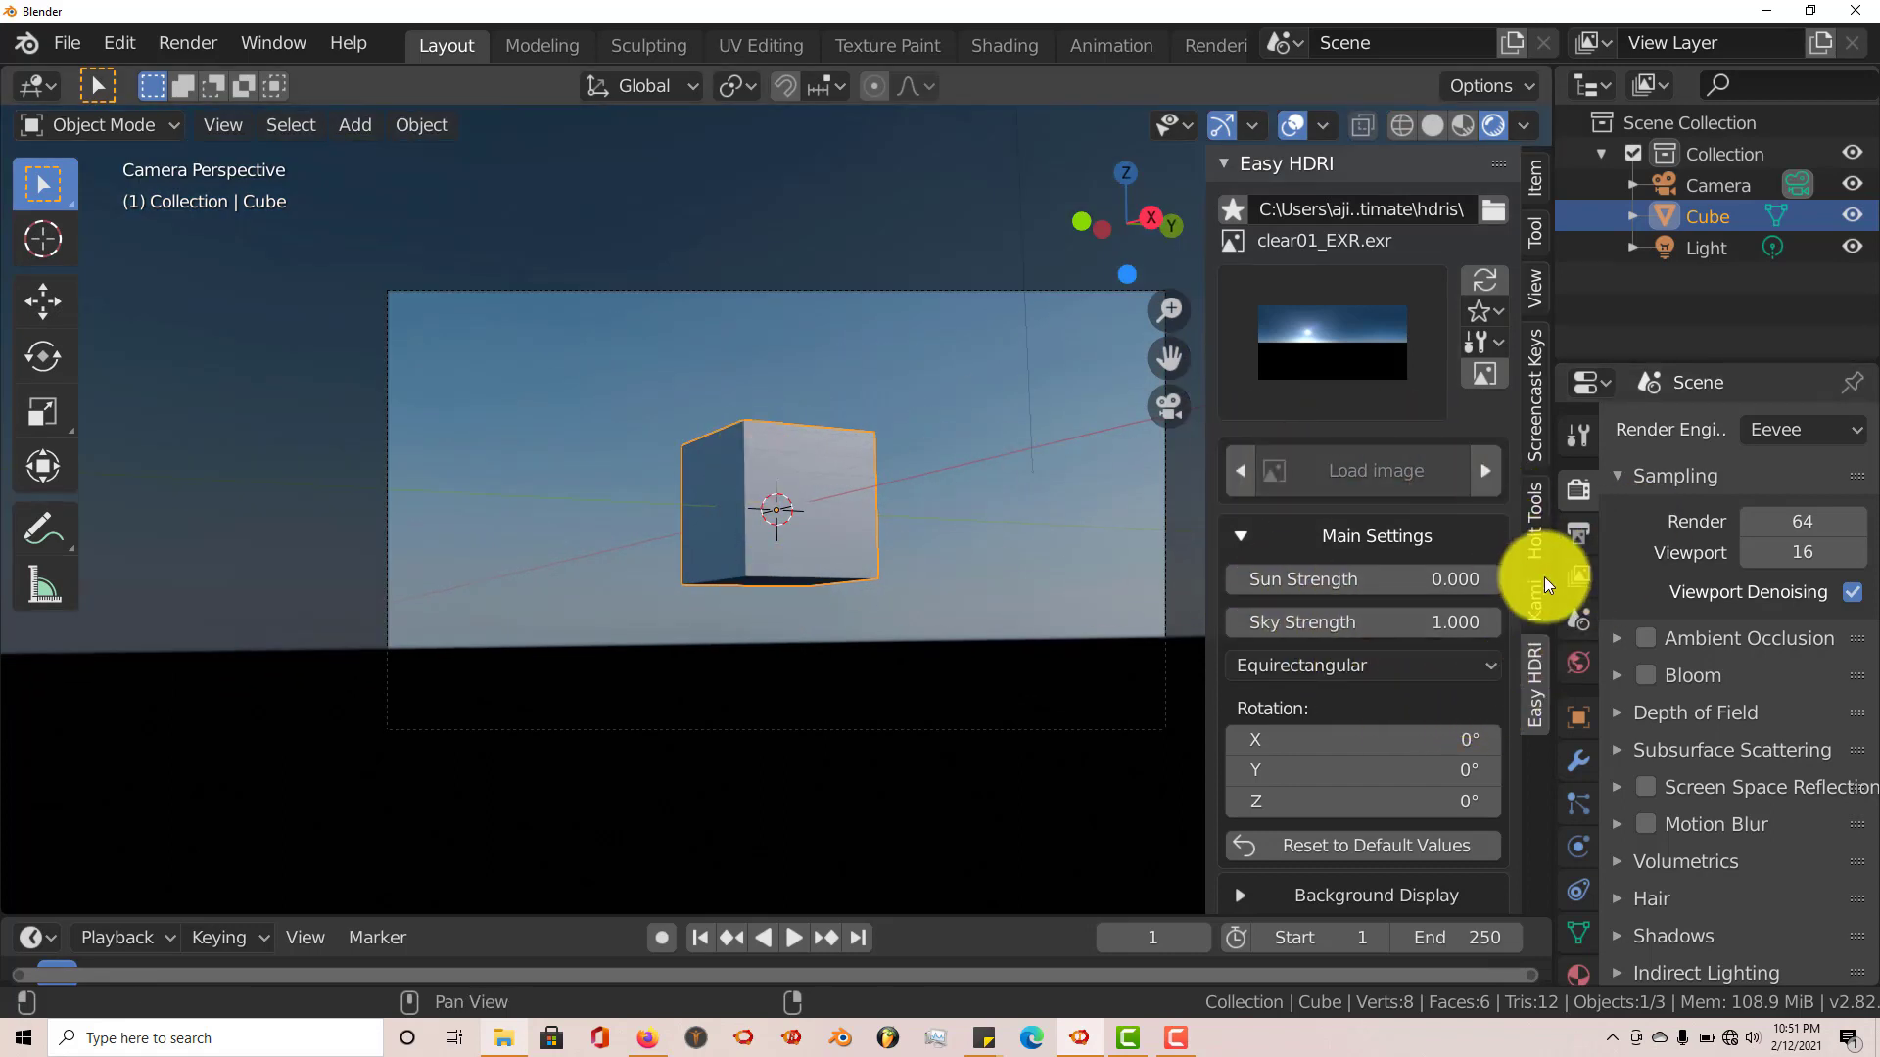
Set the render engine to Cycles with GPU Compute, then reopen the engine list
click(1799, 429)
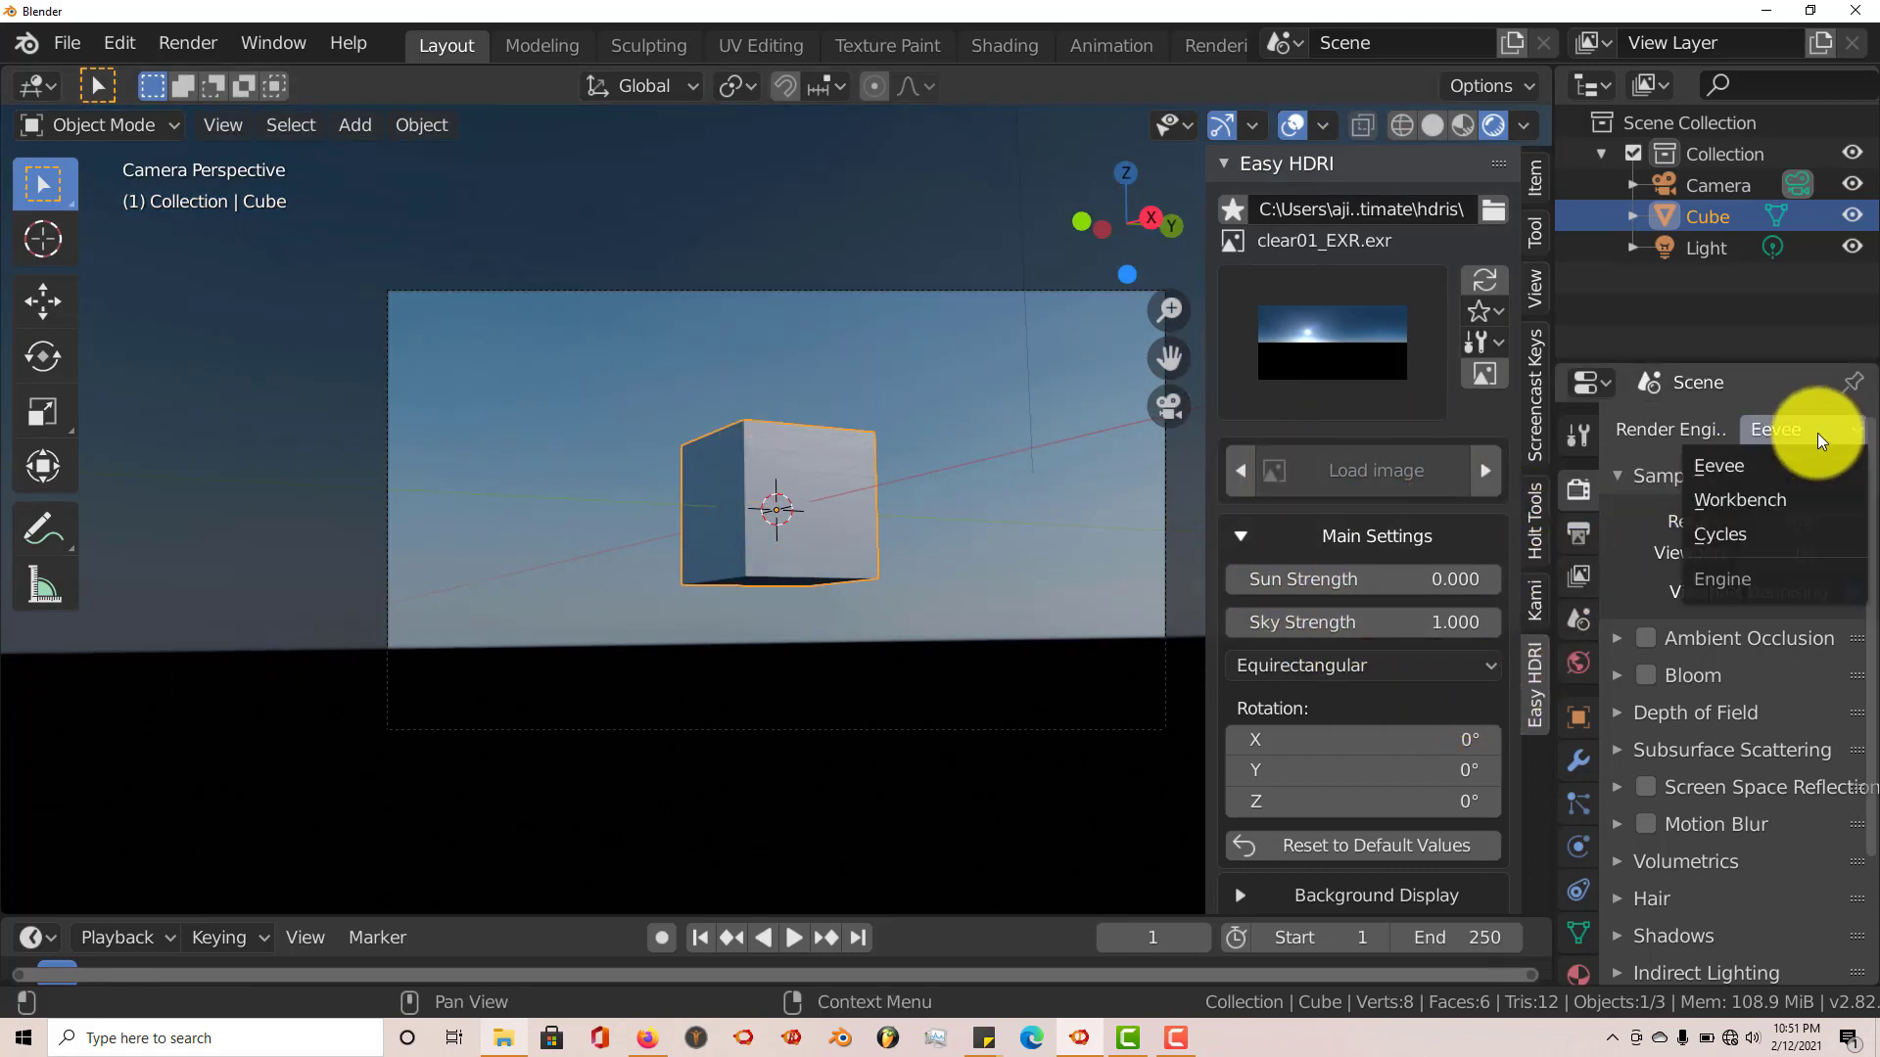
click(1720, 534)
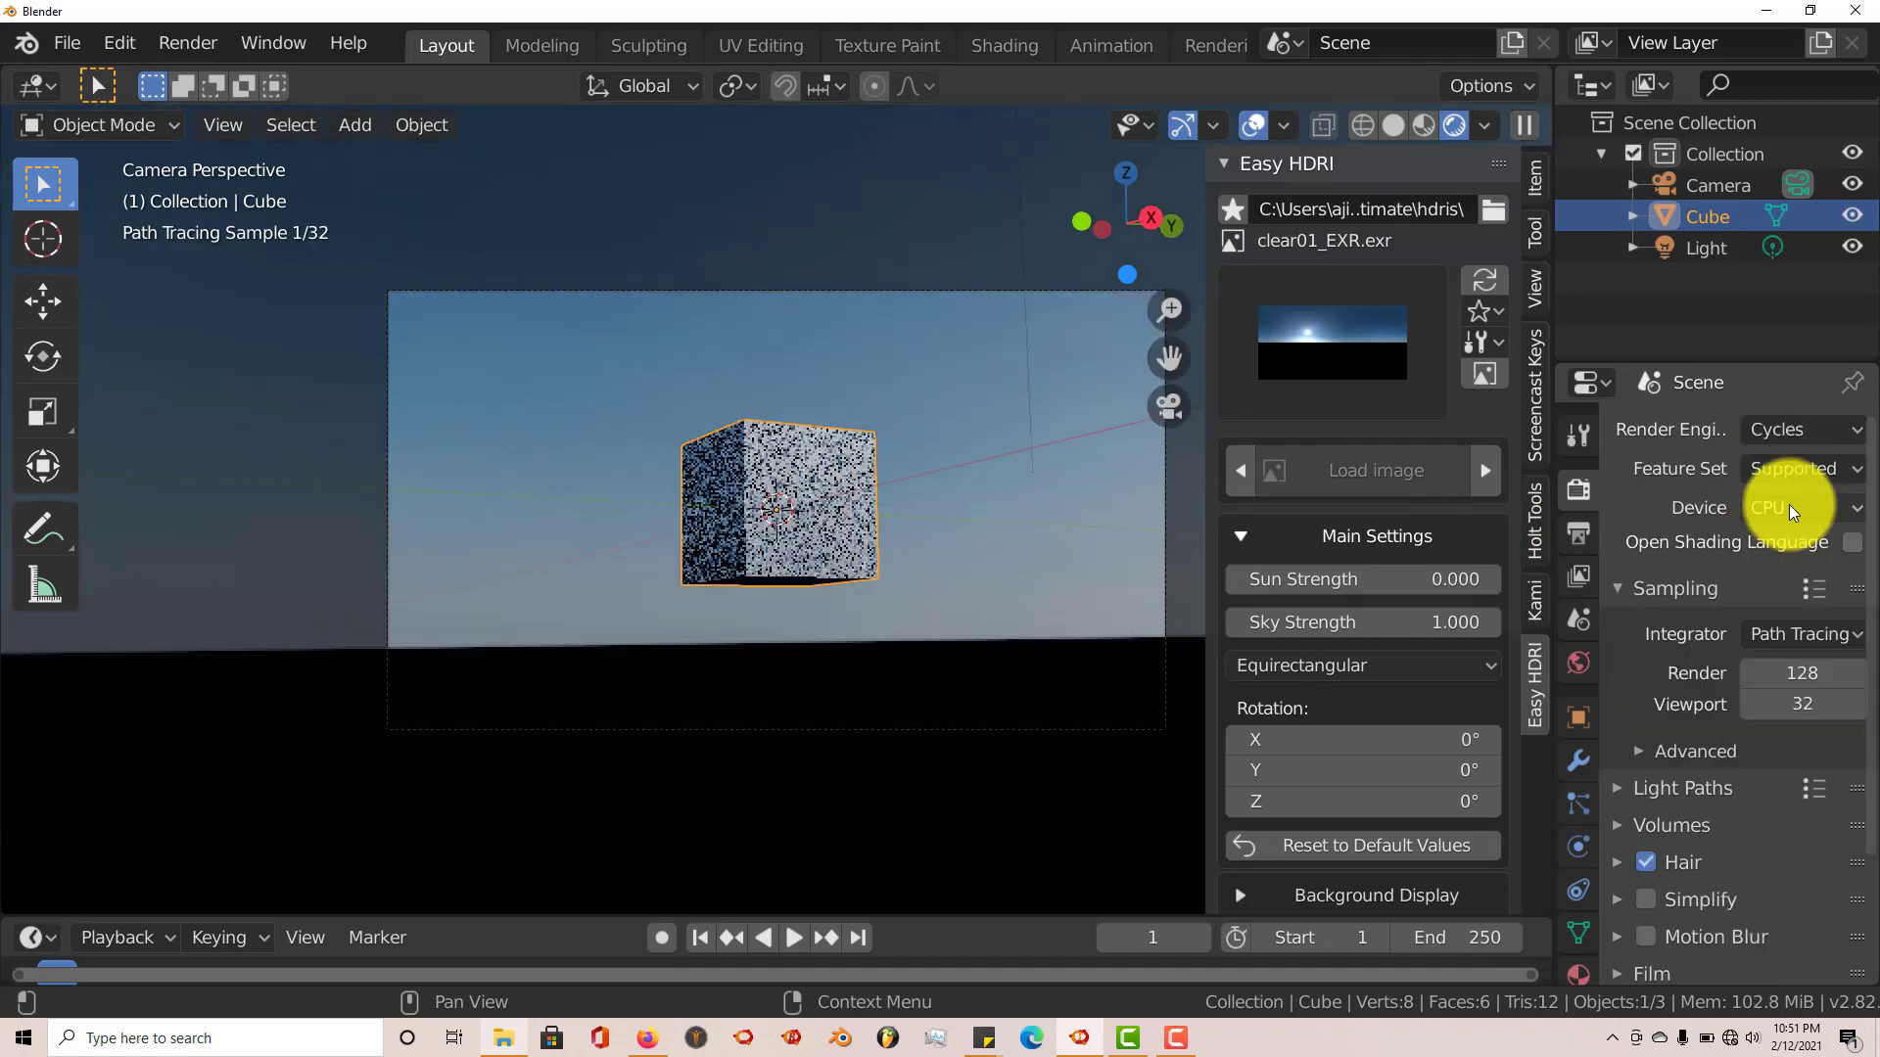
click(1799, 508)
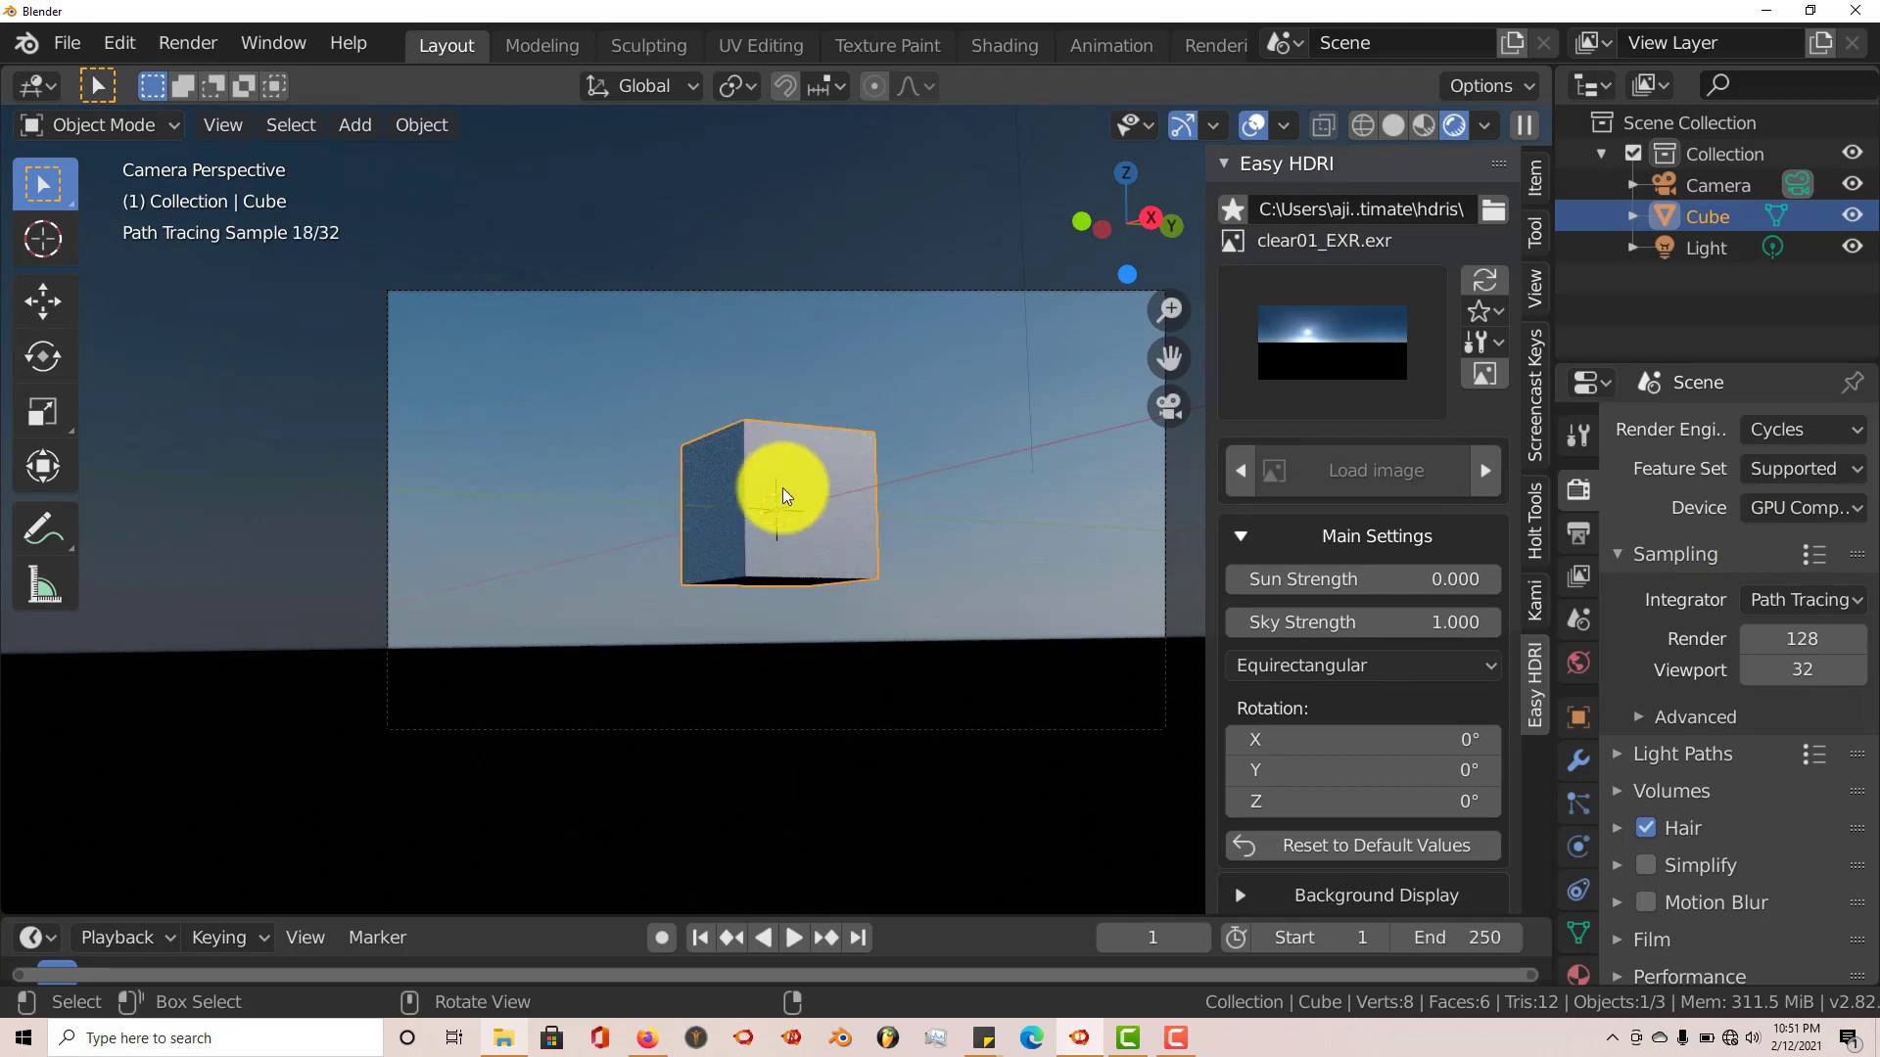
mouse_move(731, 549)
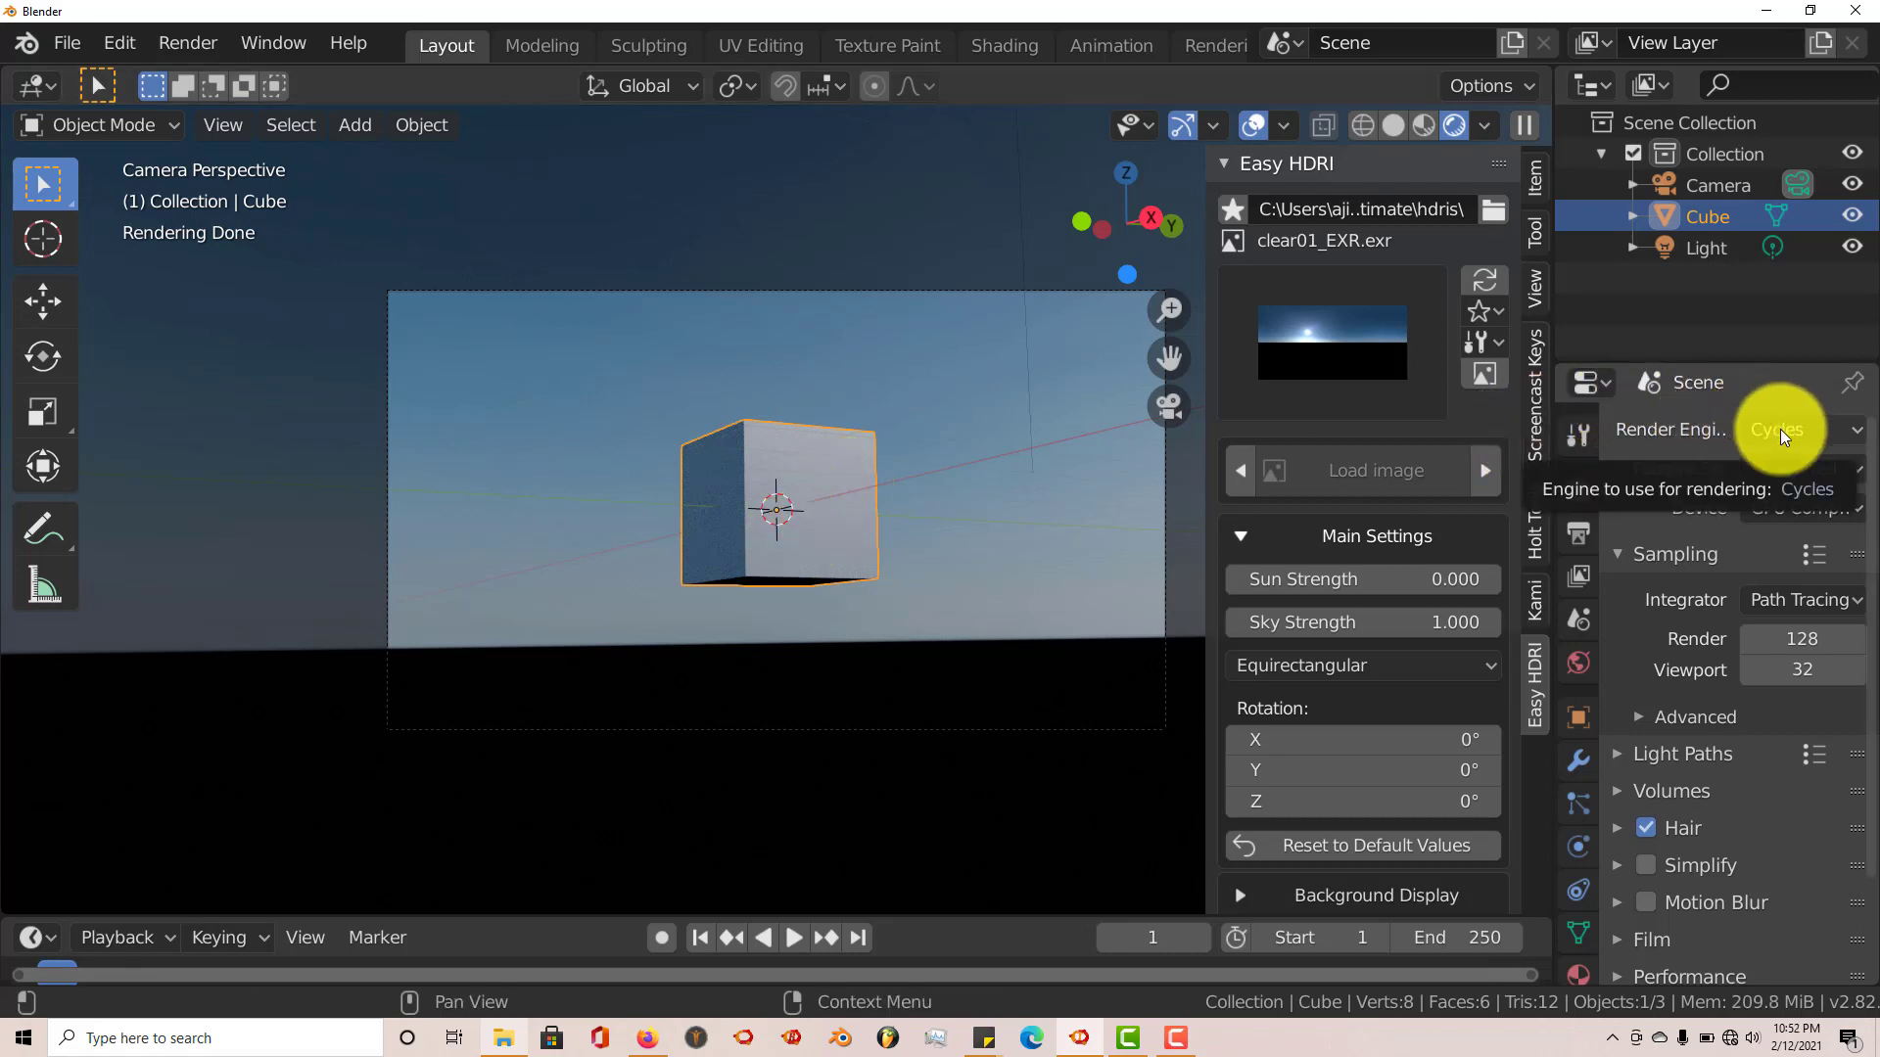
mouse_move(929, 422)
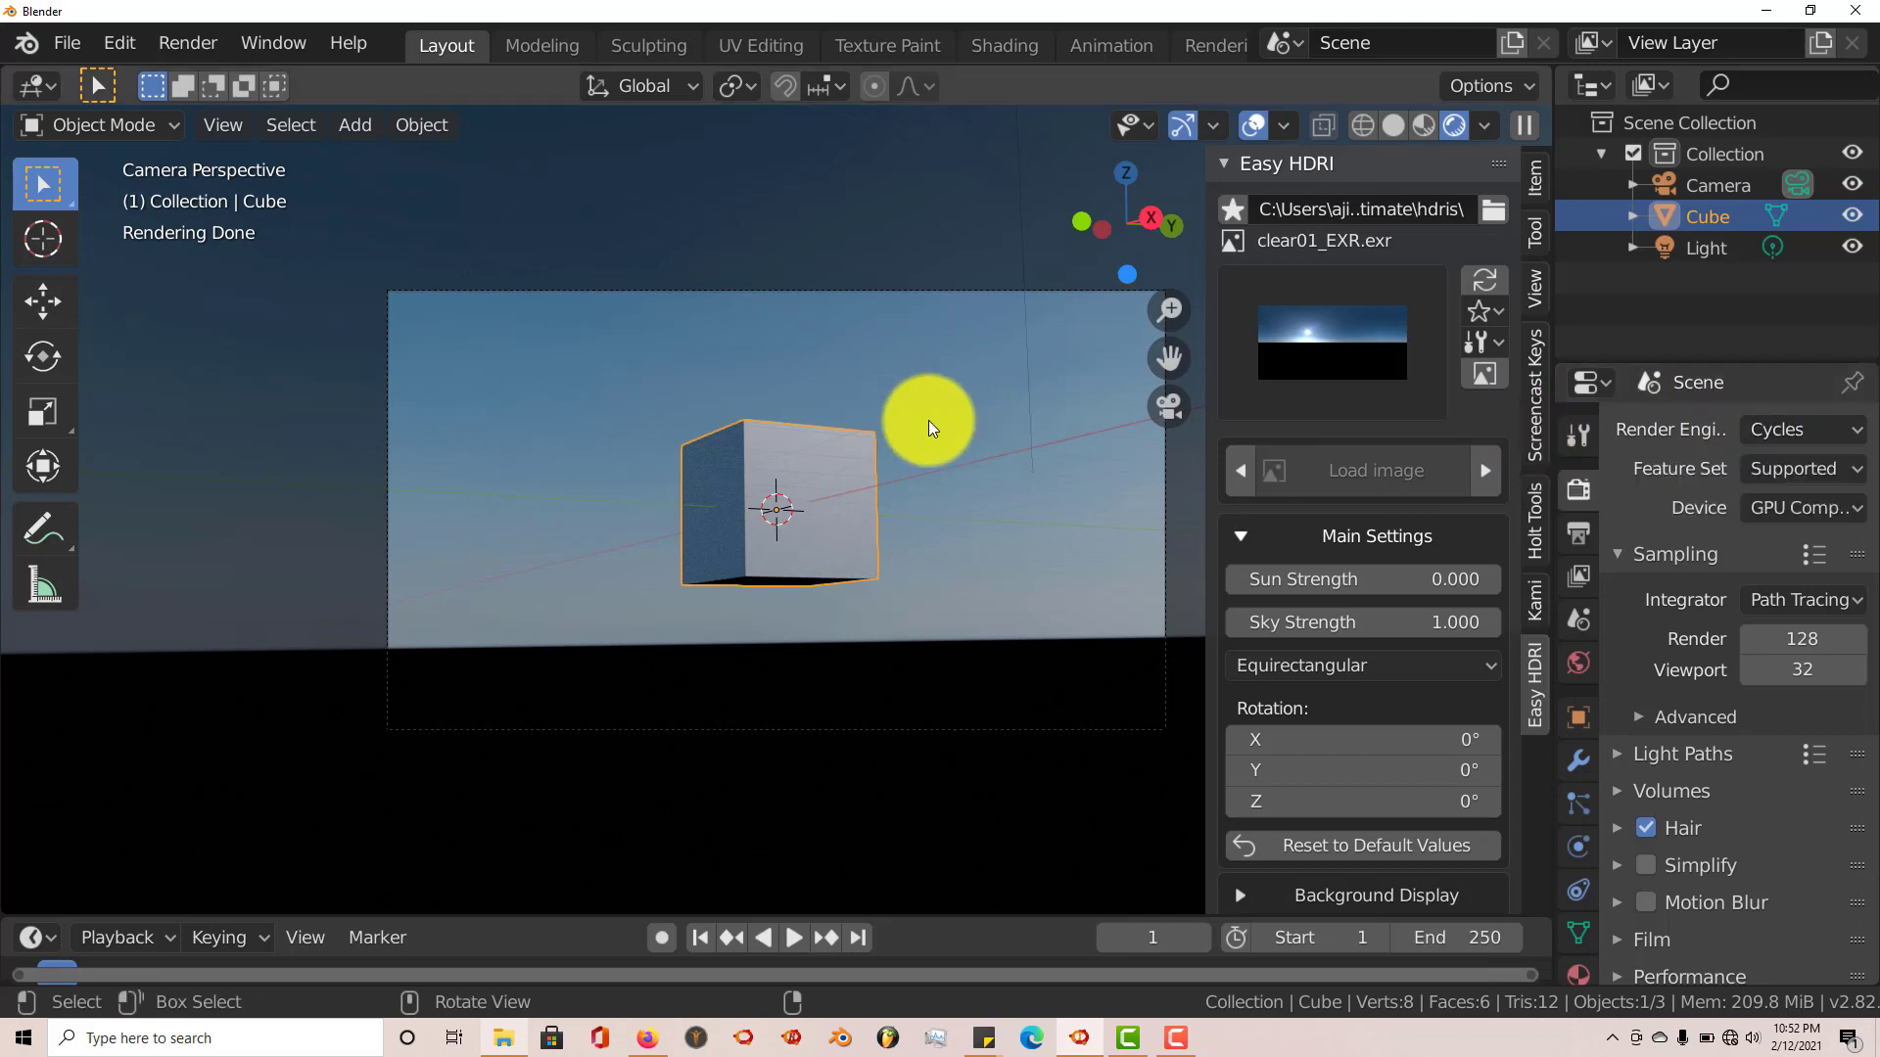
click(1794, 429)
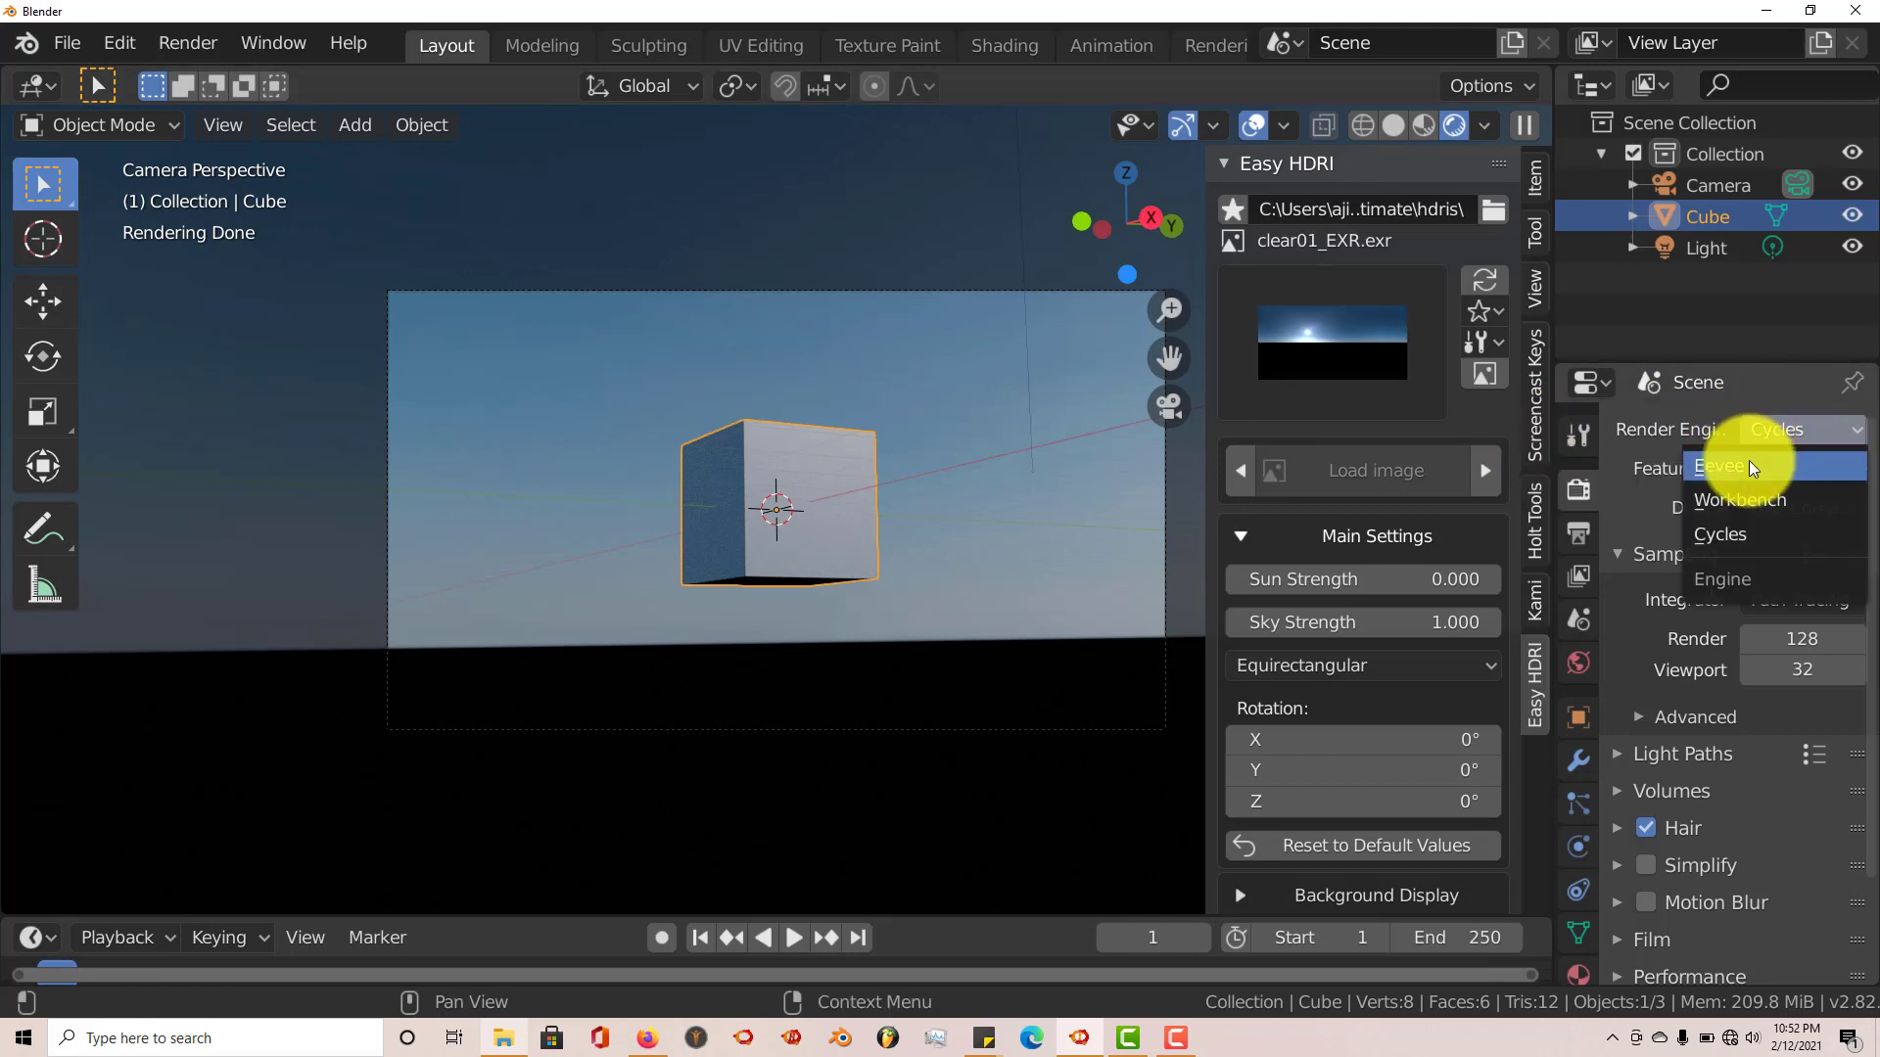
Switch the render engine back to Eevee, enable Bloom, and expand the Shadows panel
click(1724, 466)
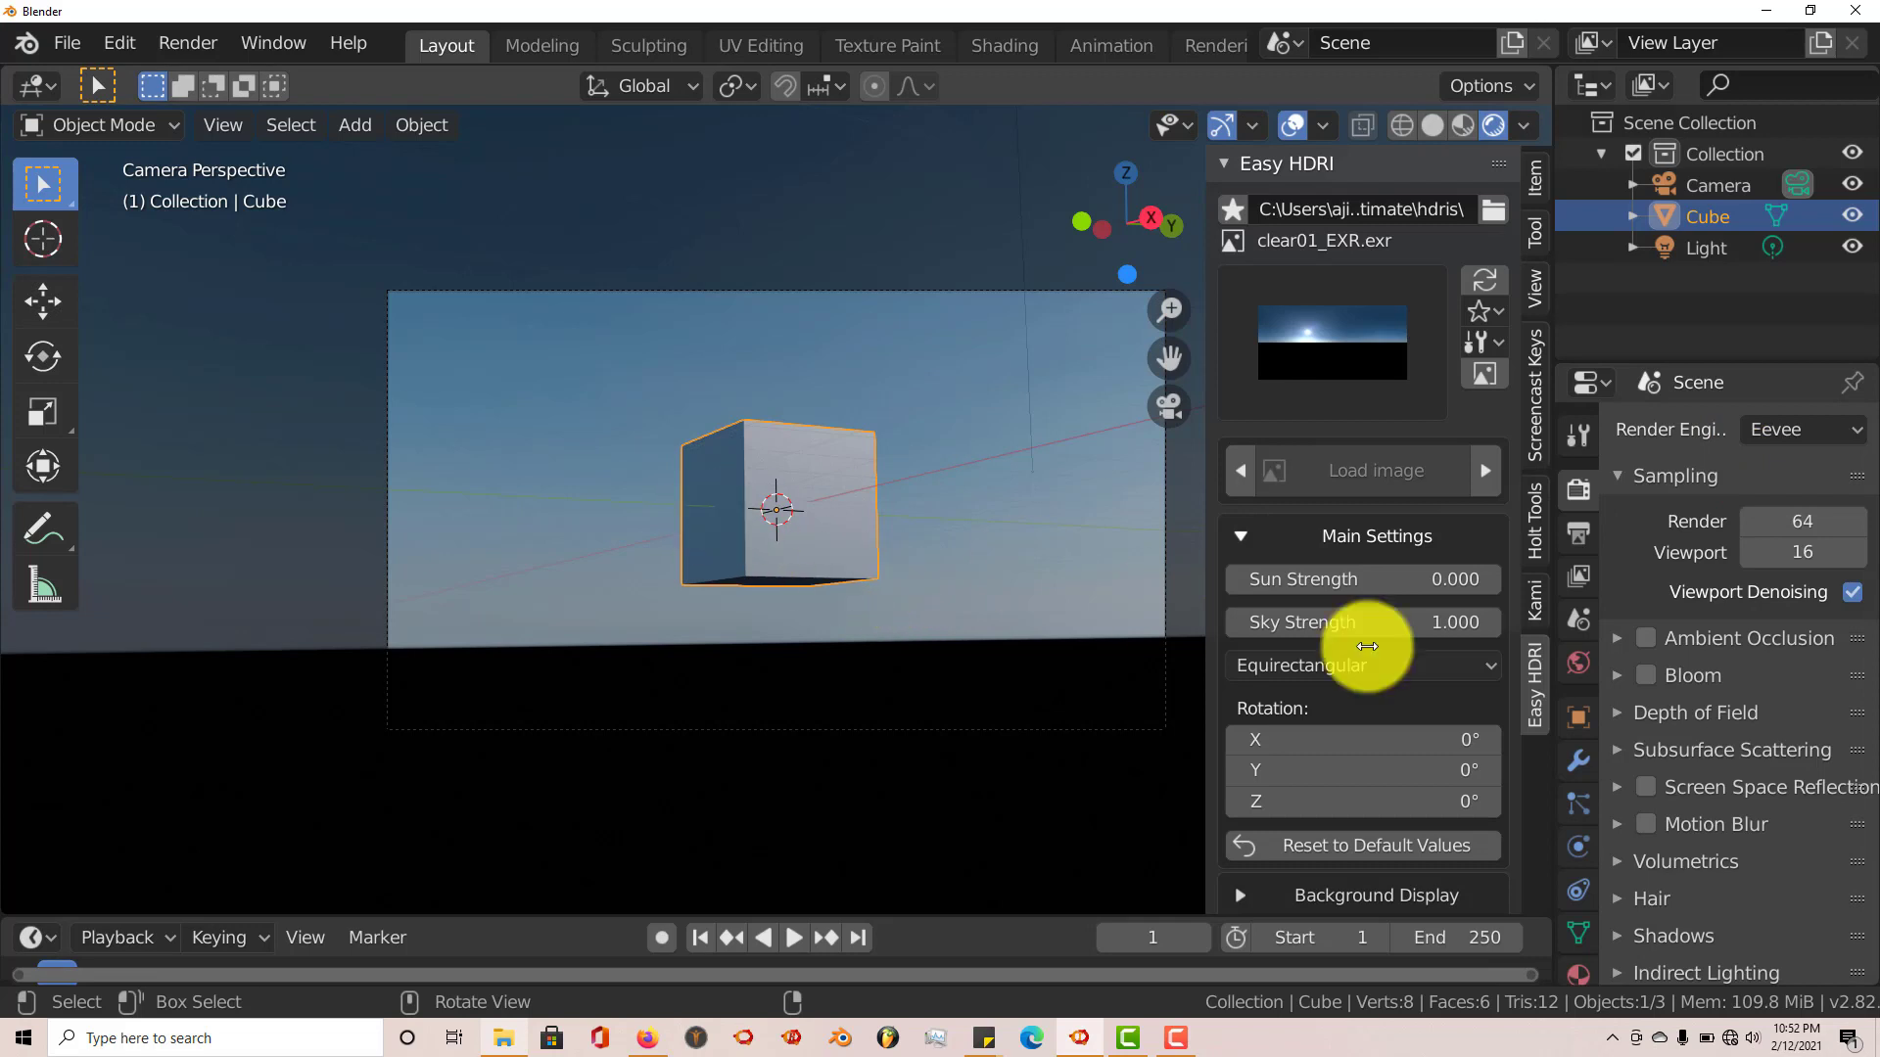
mouse_move(960, 587)
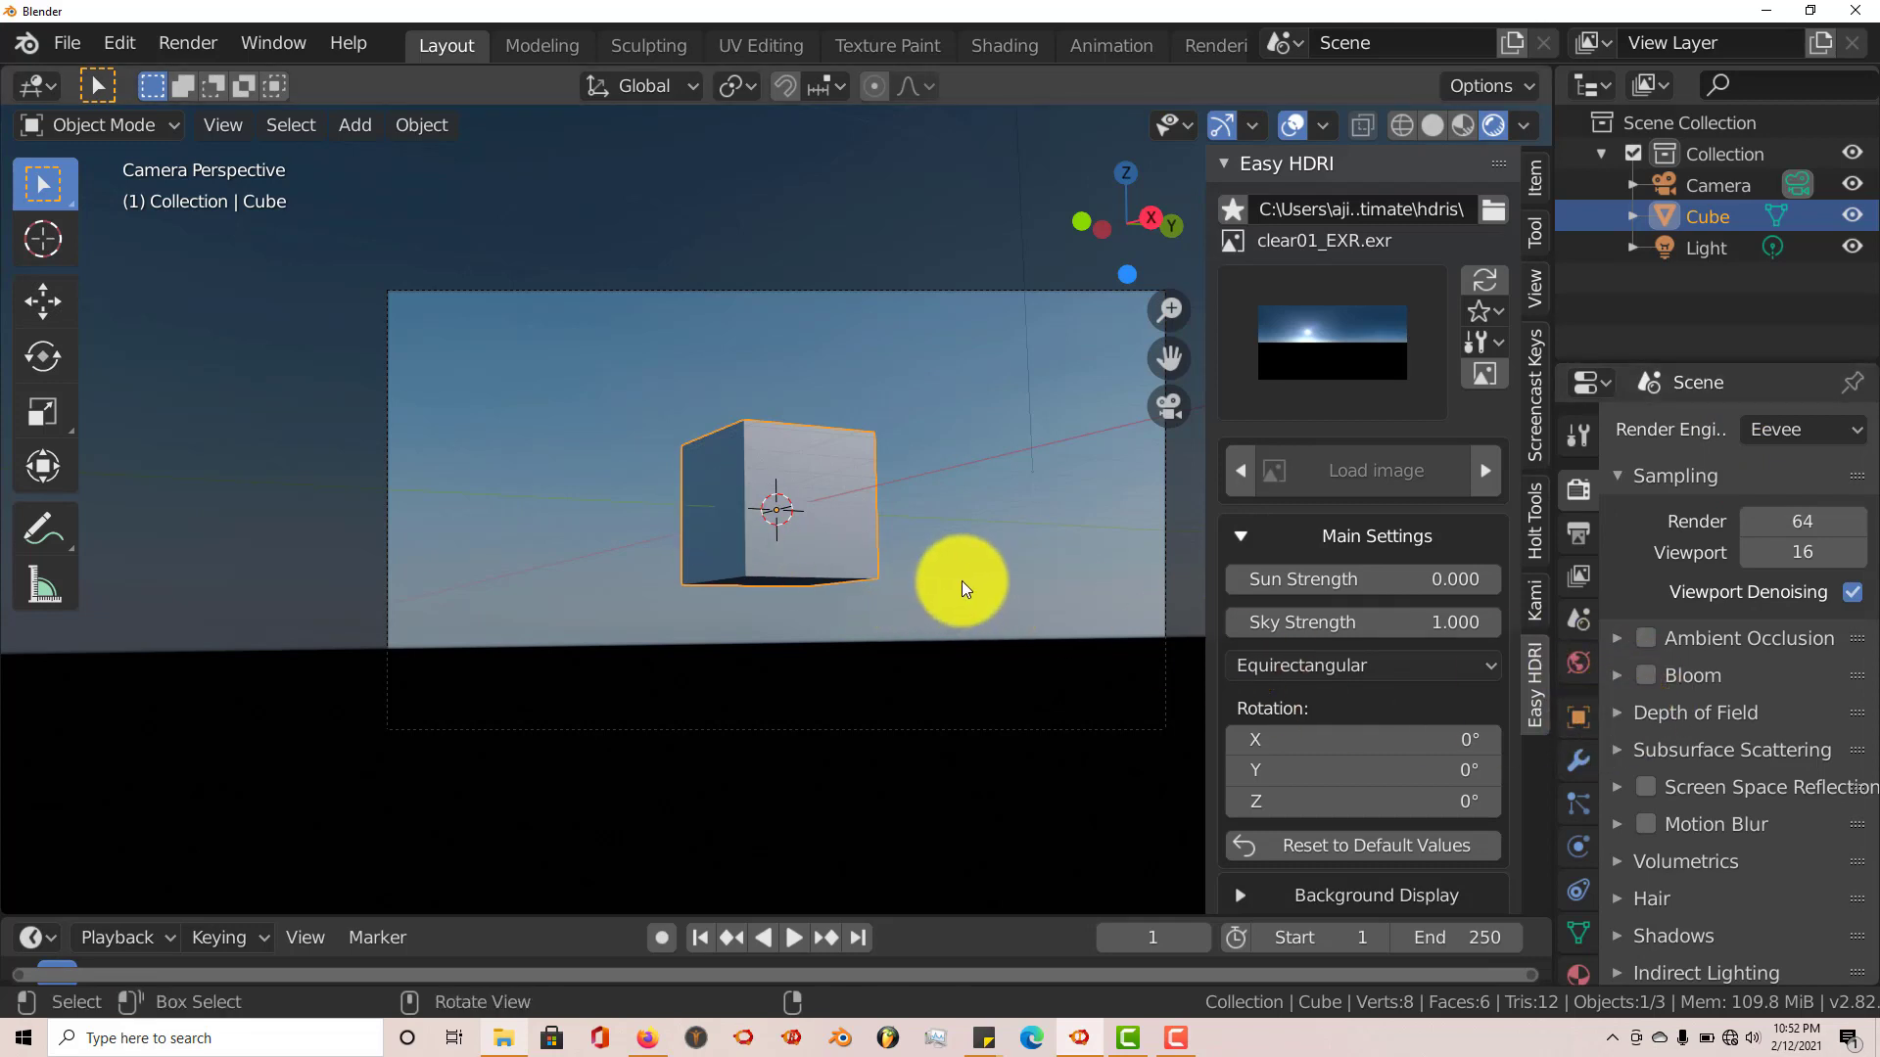
mouse_move(898, 561)
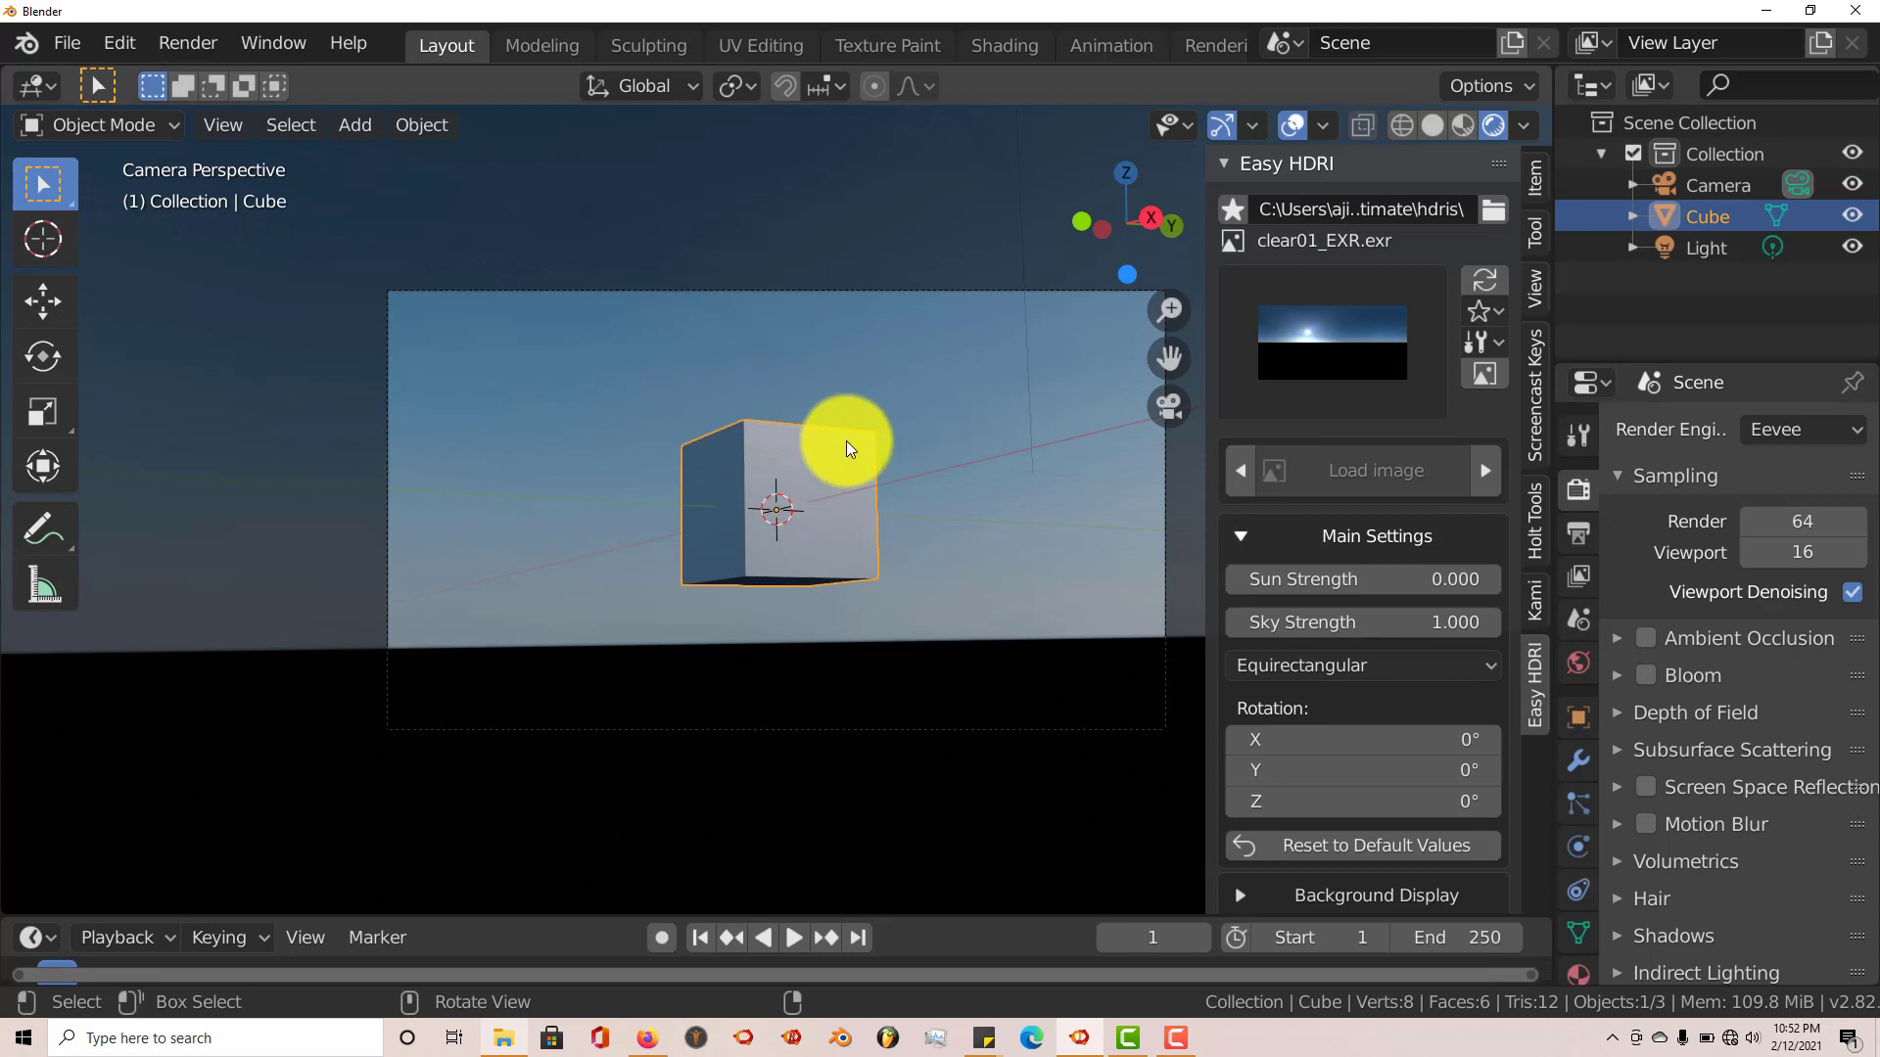
mouse_move(1644, 683)
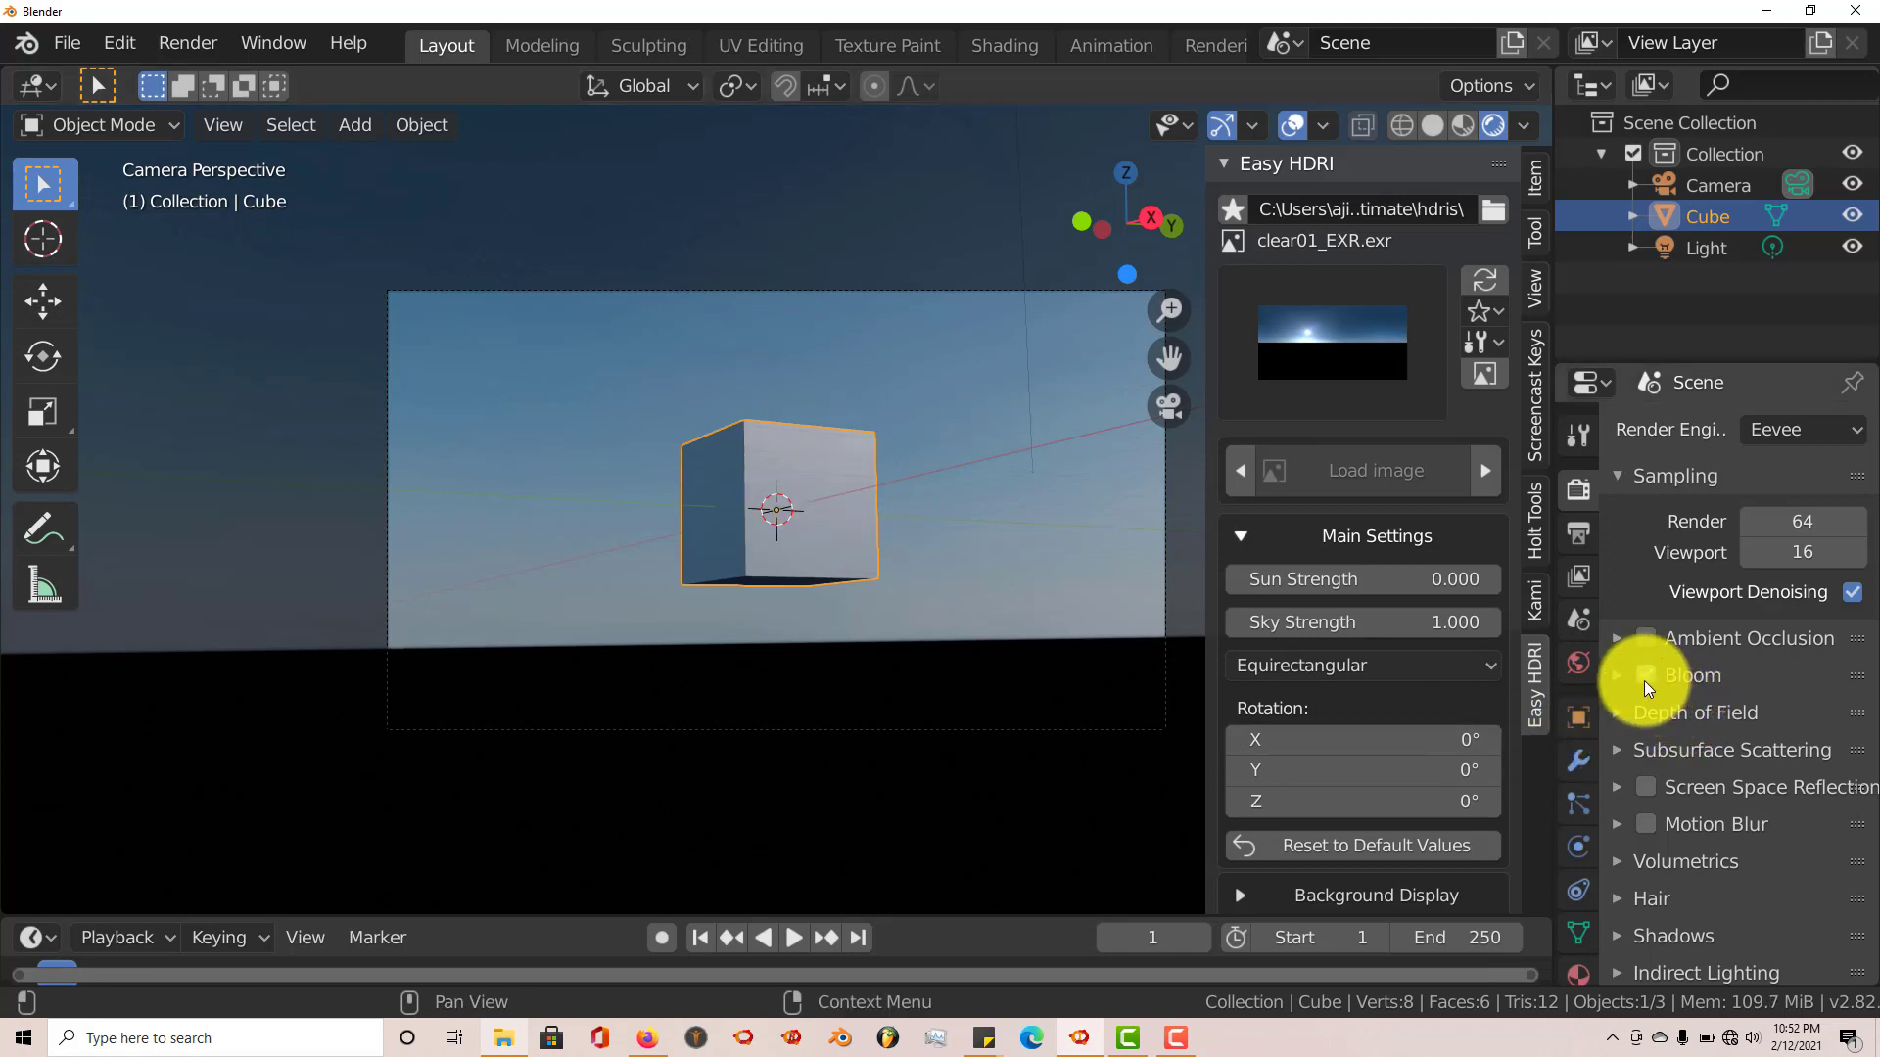
click(1647, 675)
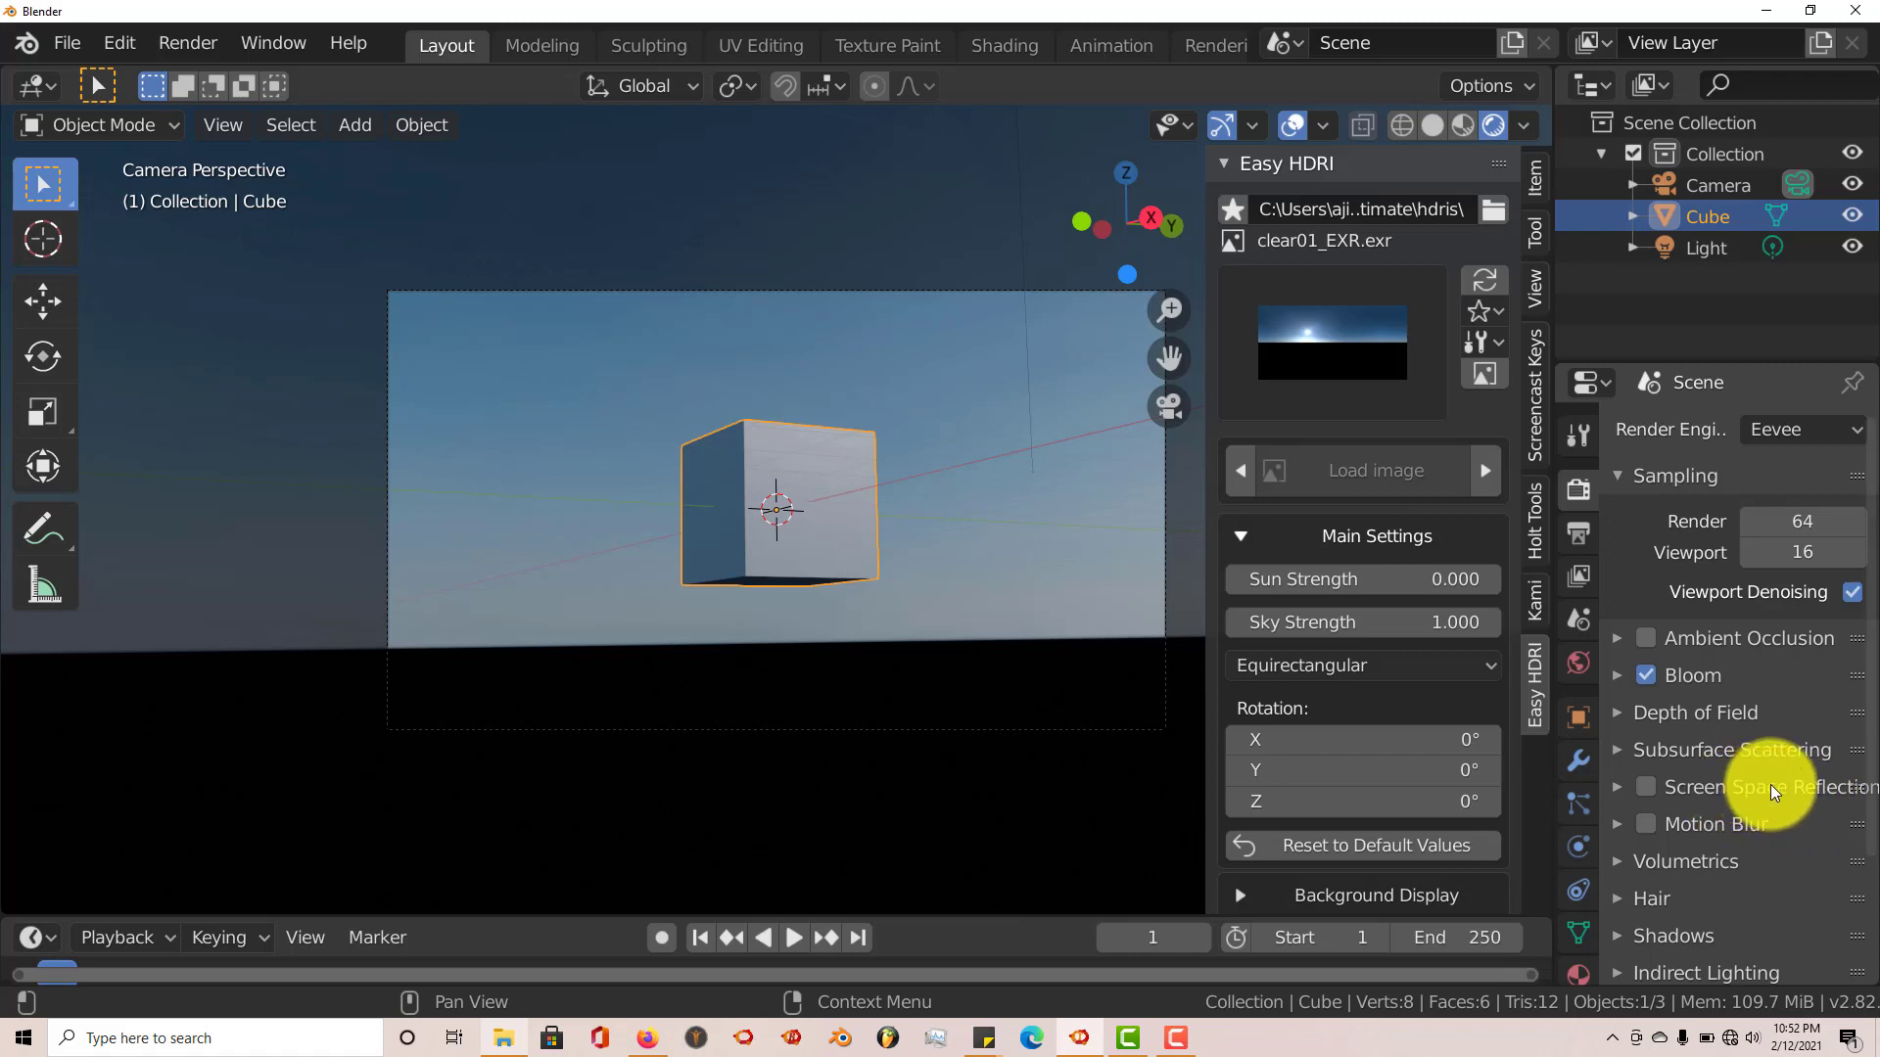
mouse_move(1703, 795)
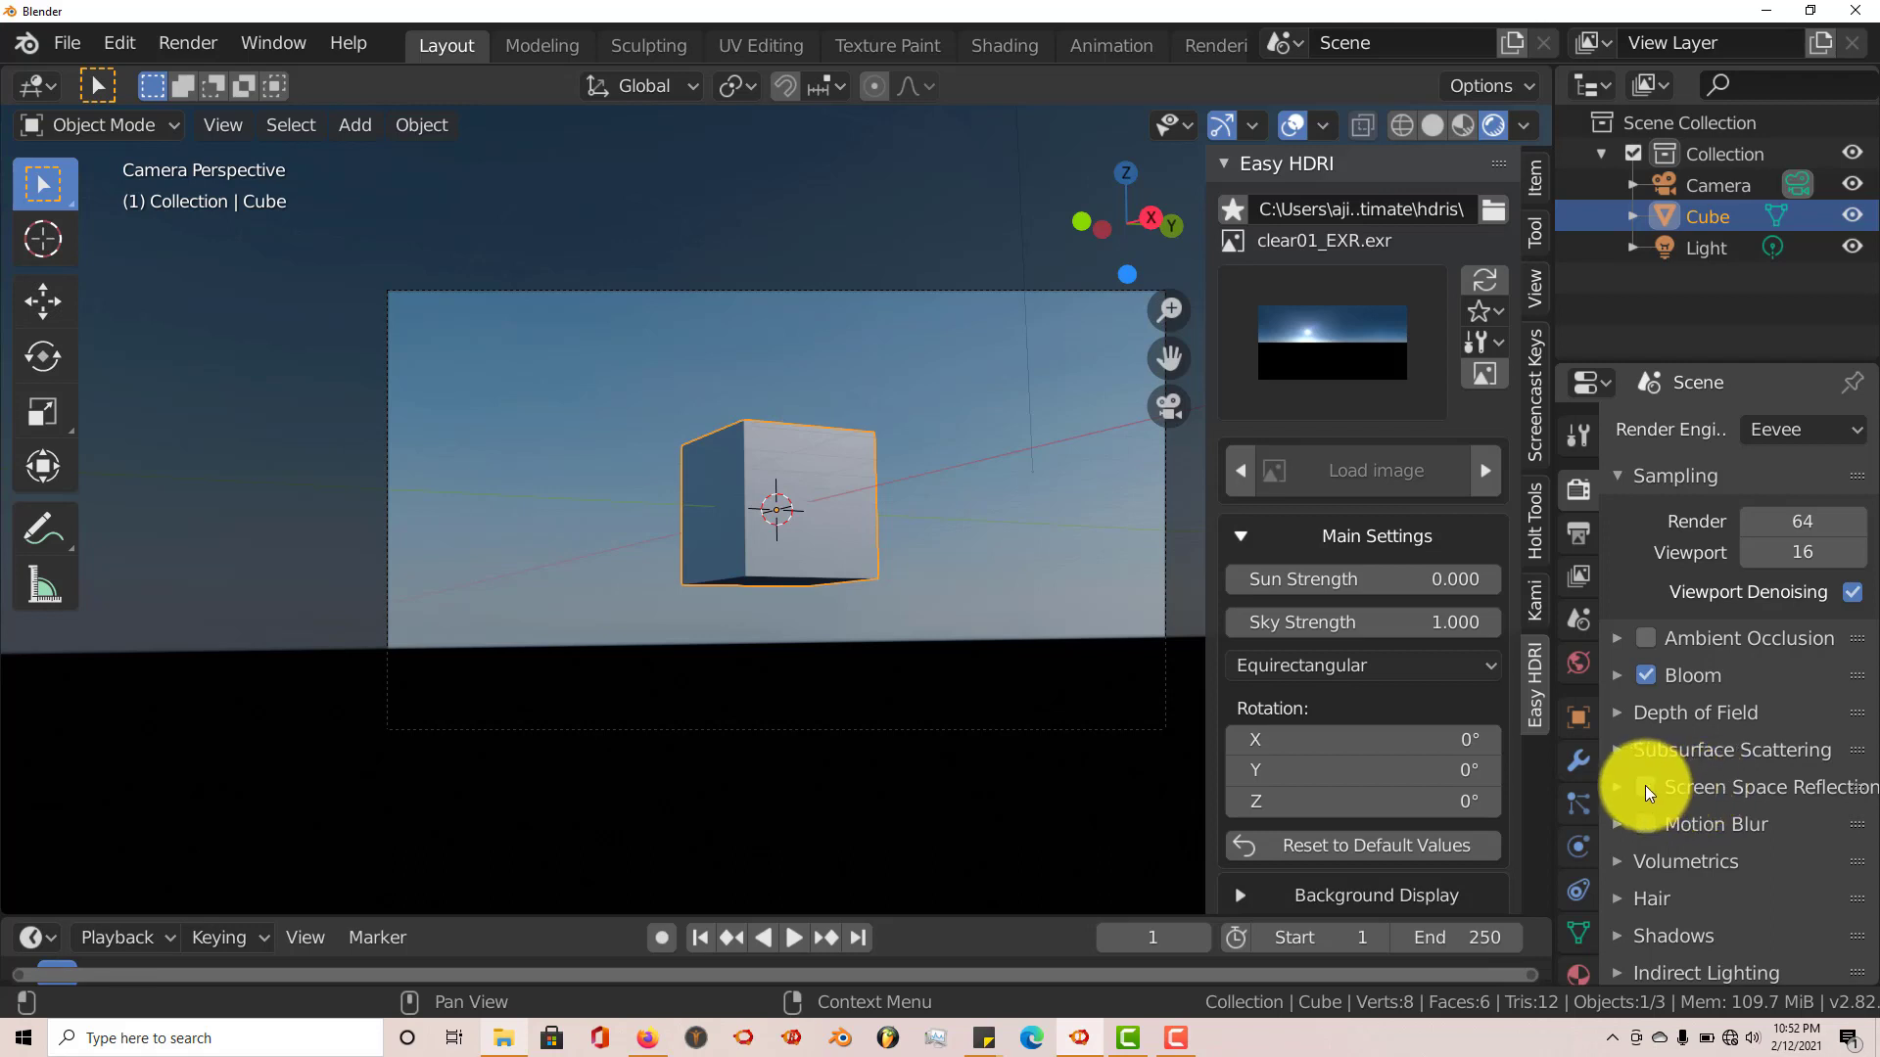
scroll(down, 3)
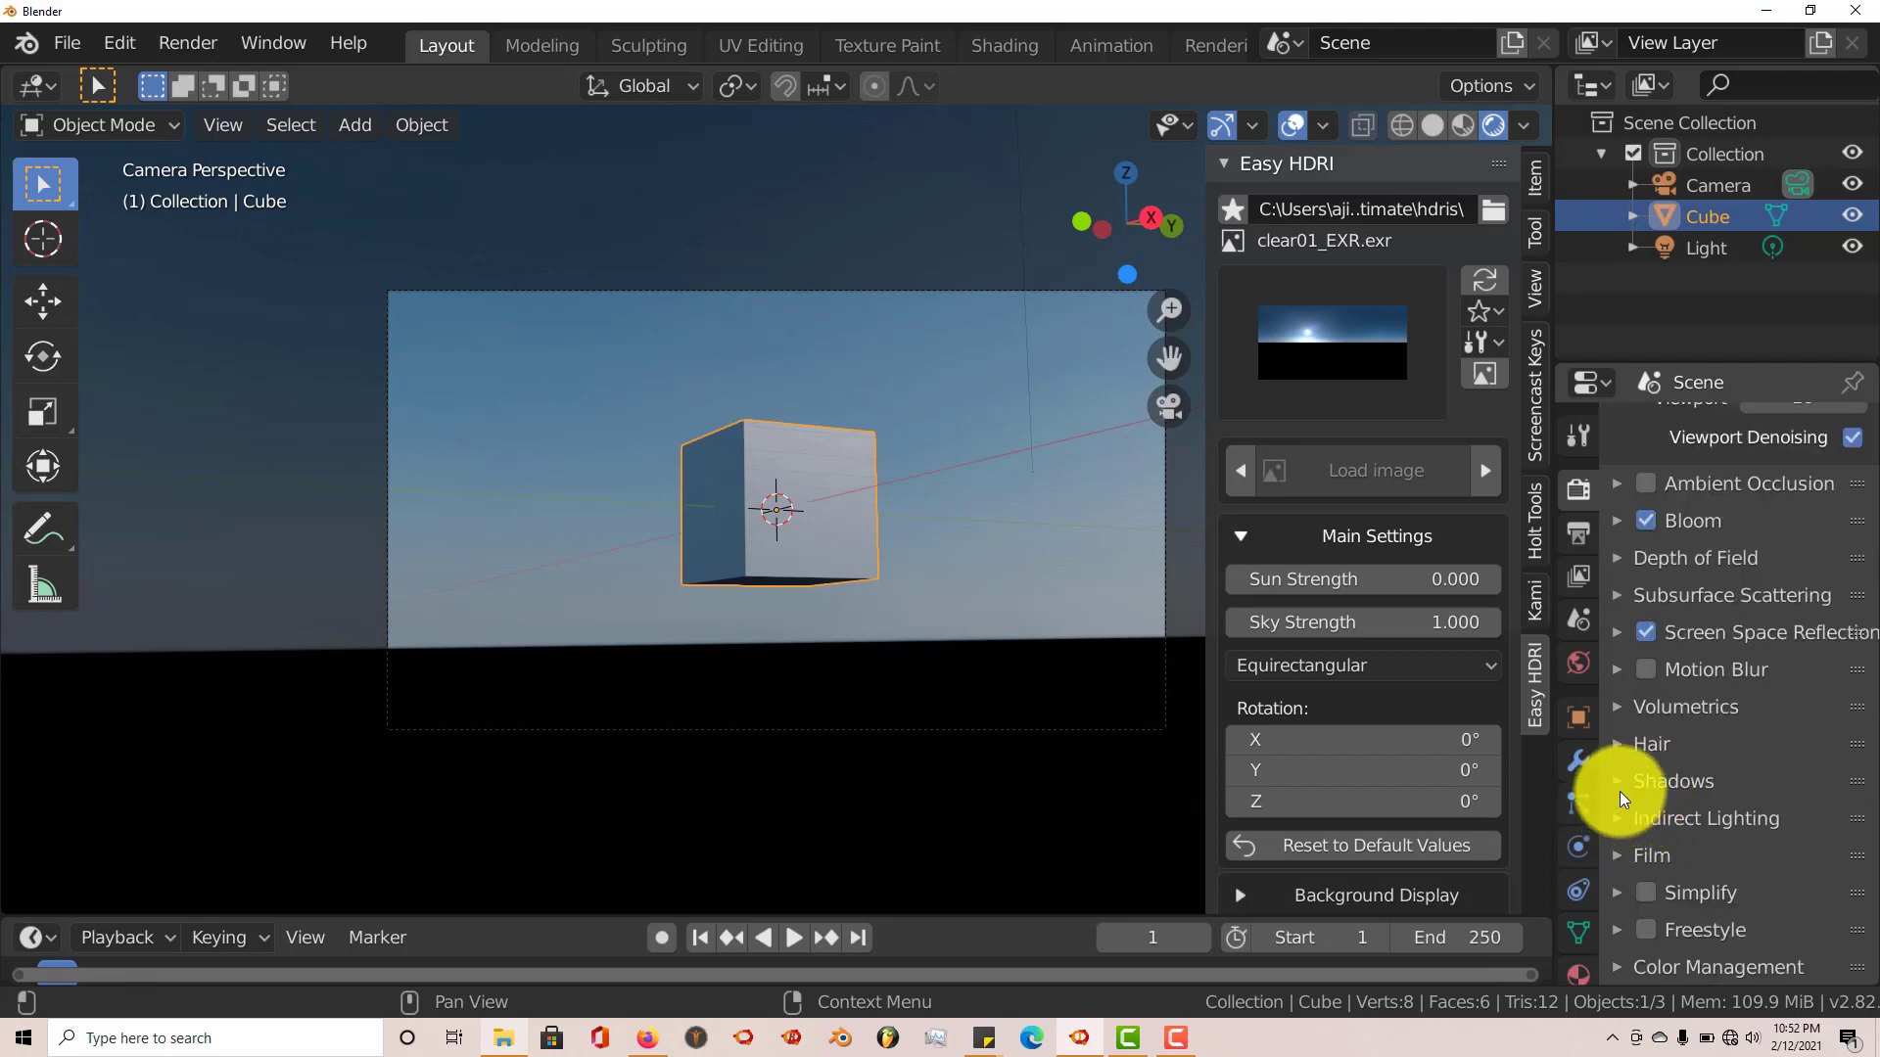
click(1618, 780)
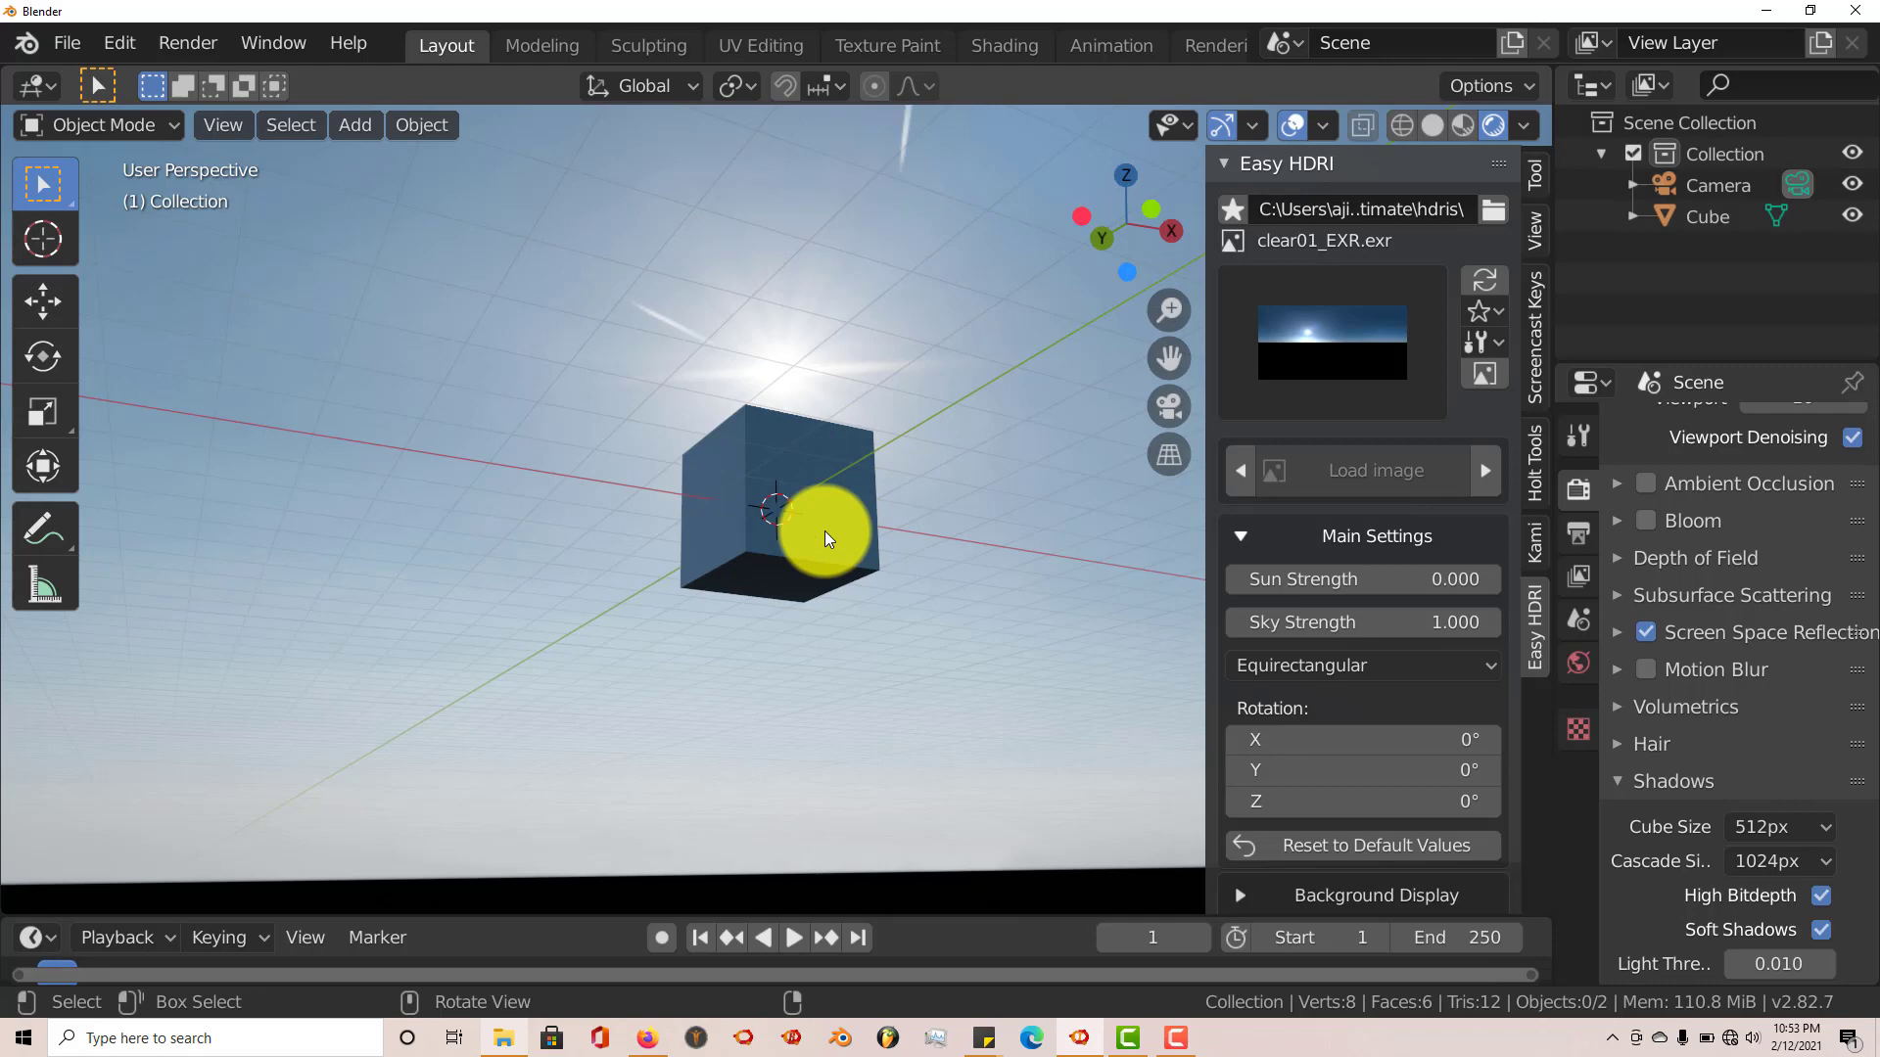
mouse_move(822, 532)
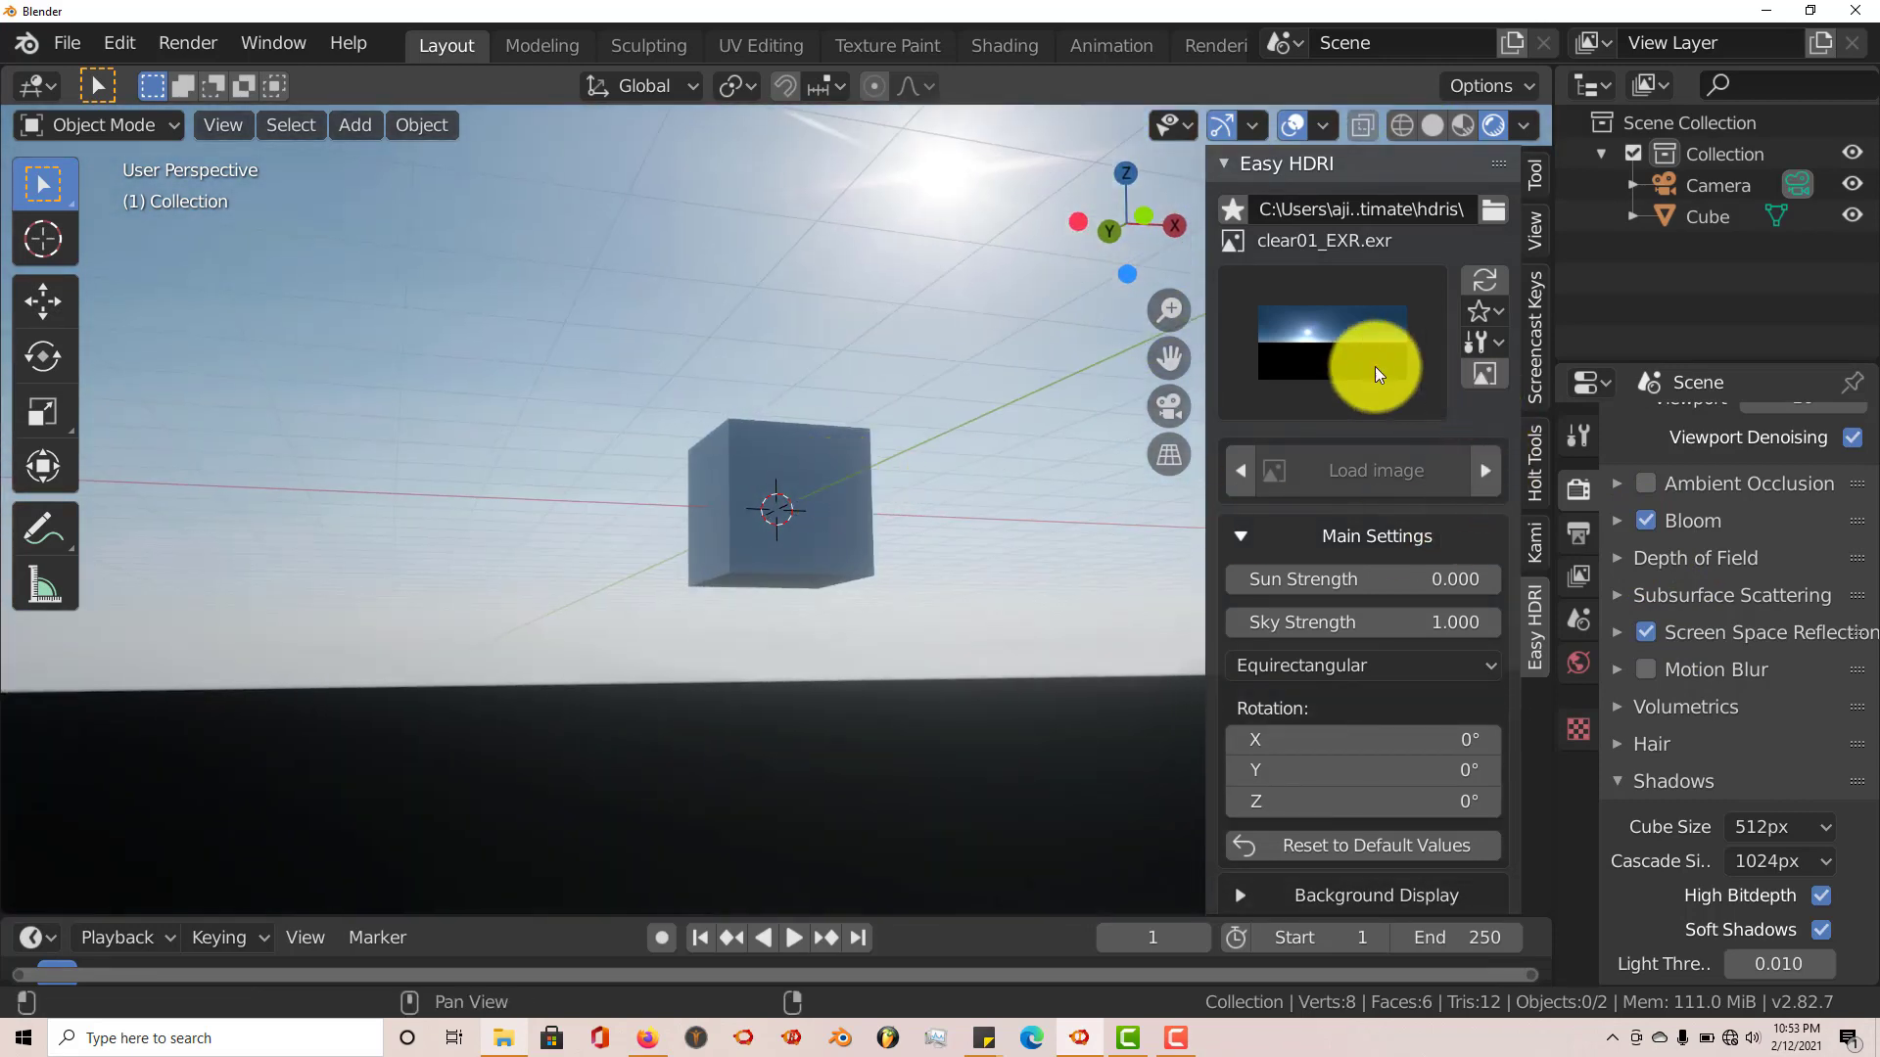
mouse_move(1361, 666)
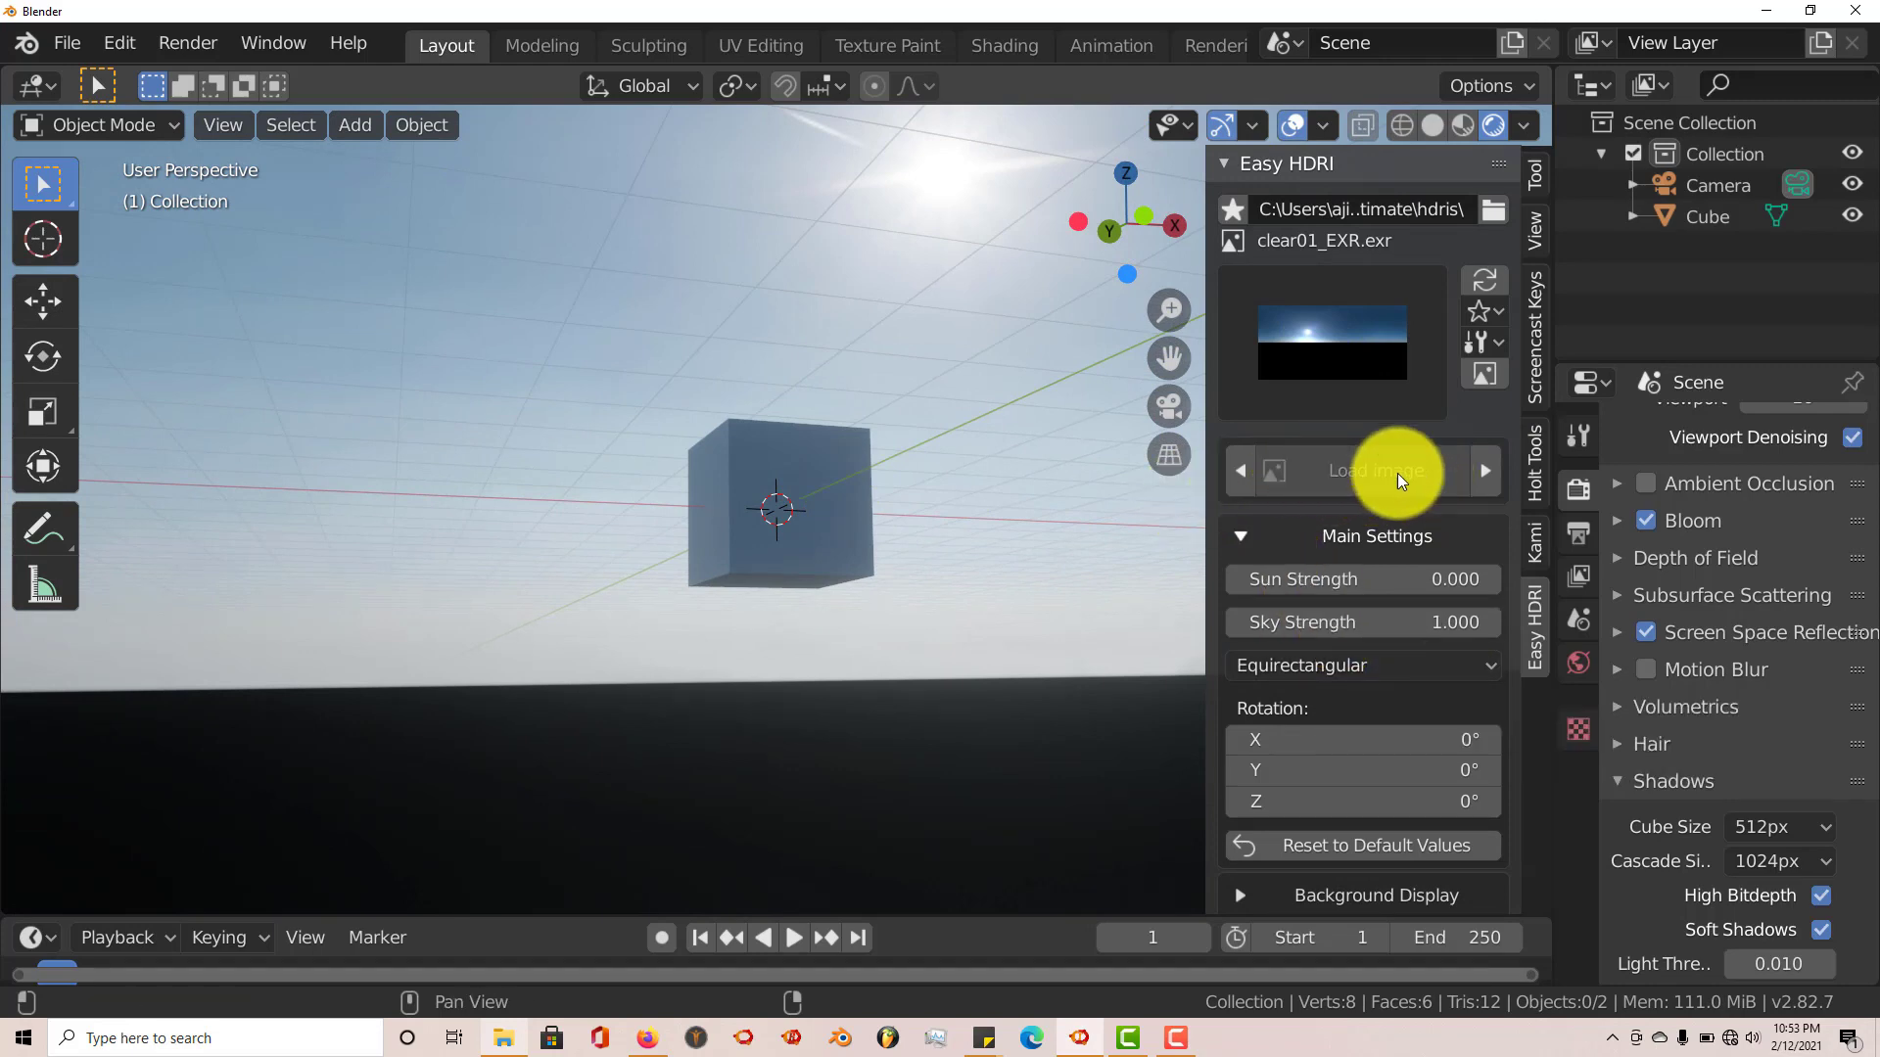
mouse_move(1169, 368)
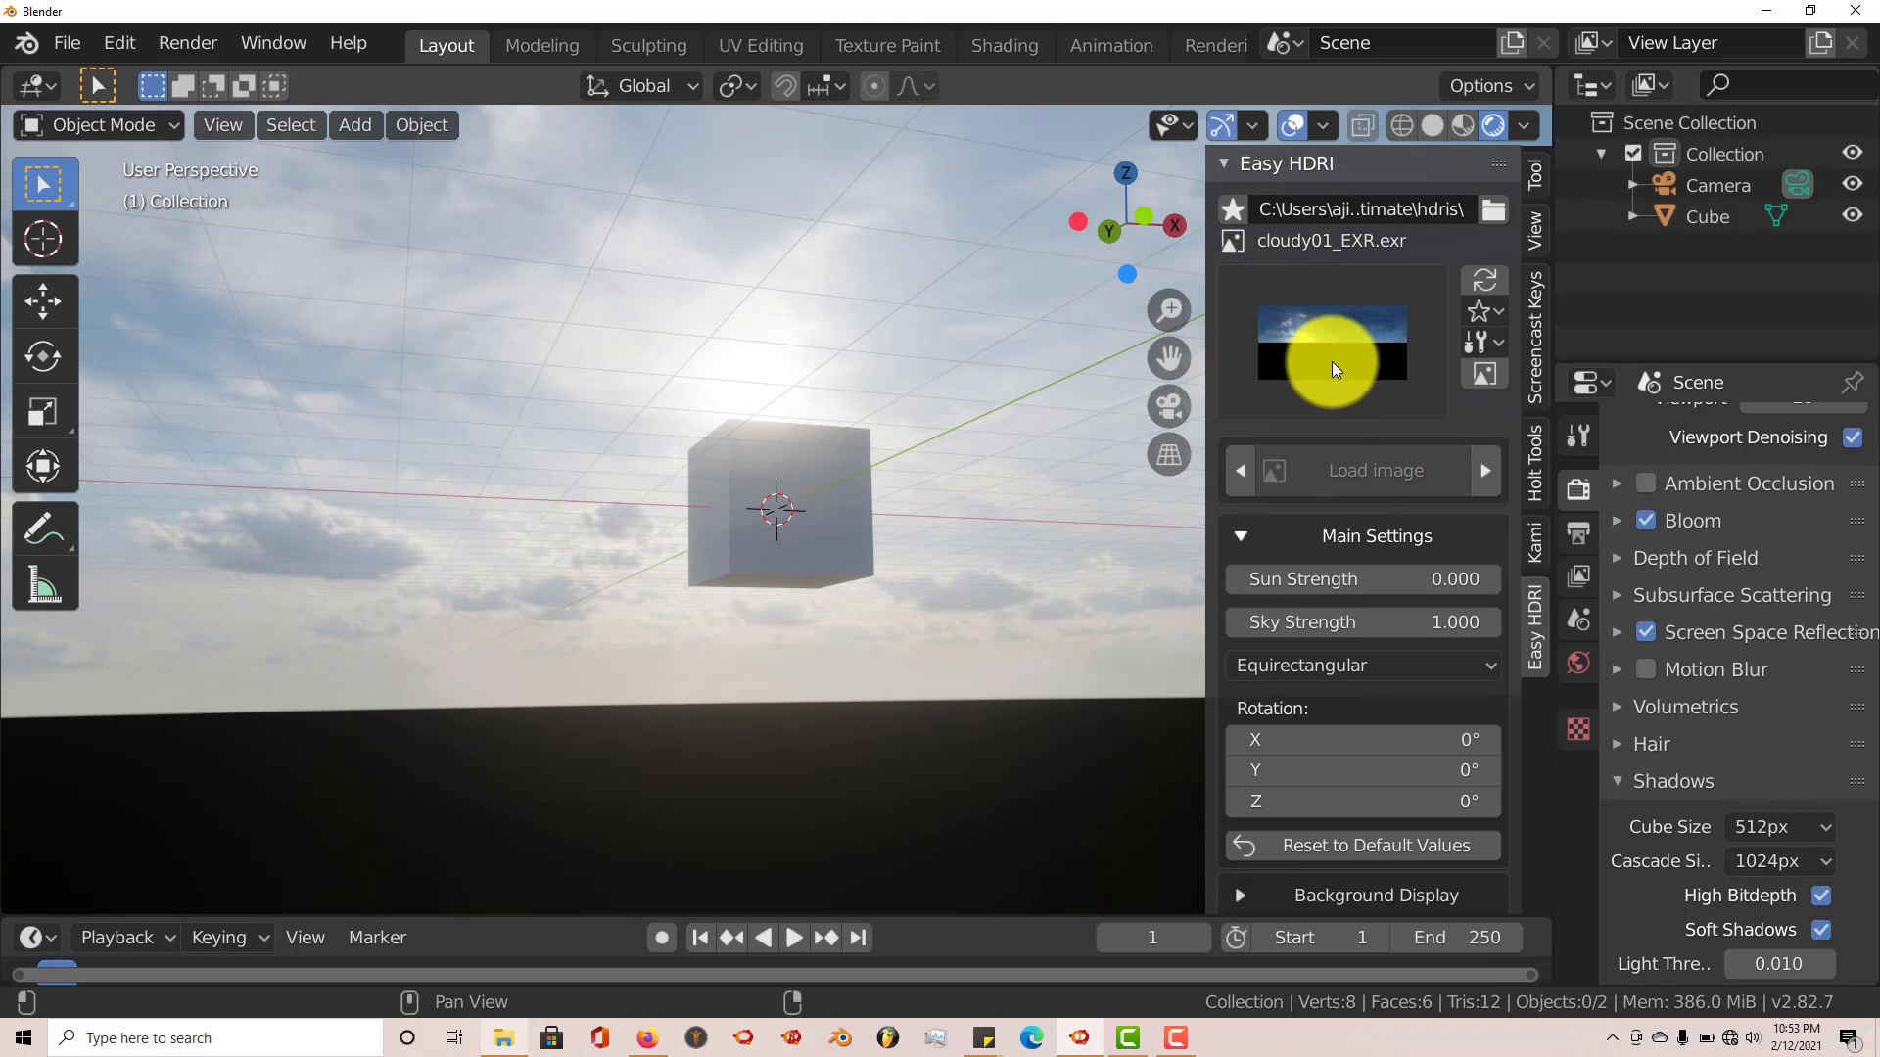
Swap the Easy HDRI sky from clear01 to the cloudy12 image
click(1330, 348)
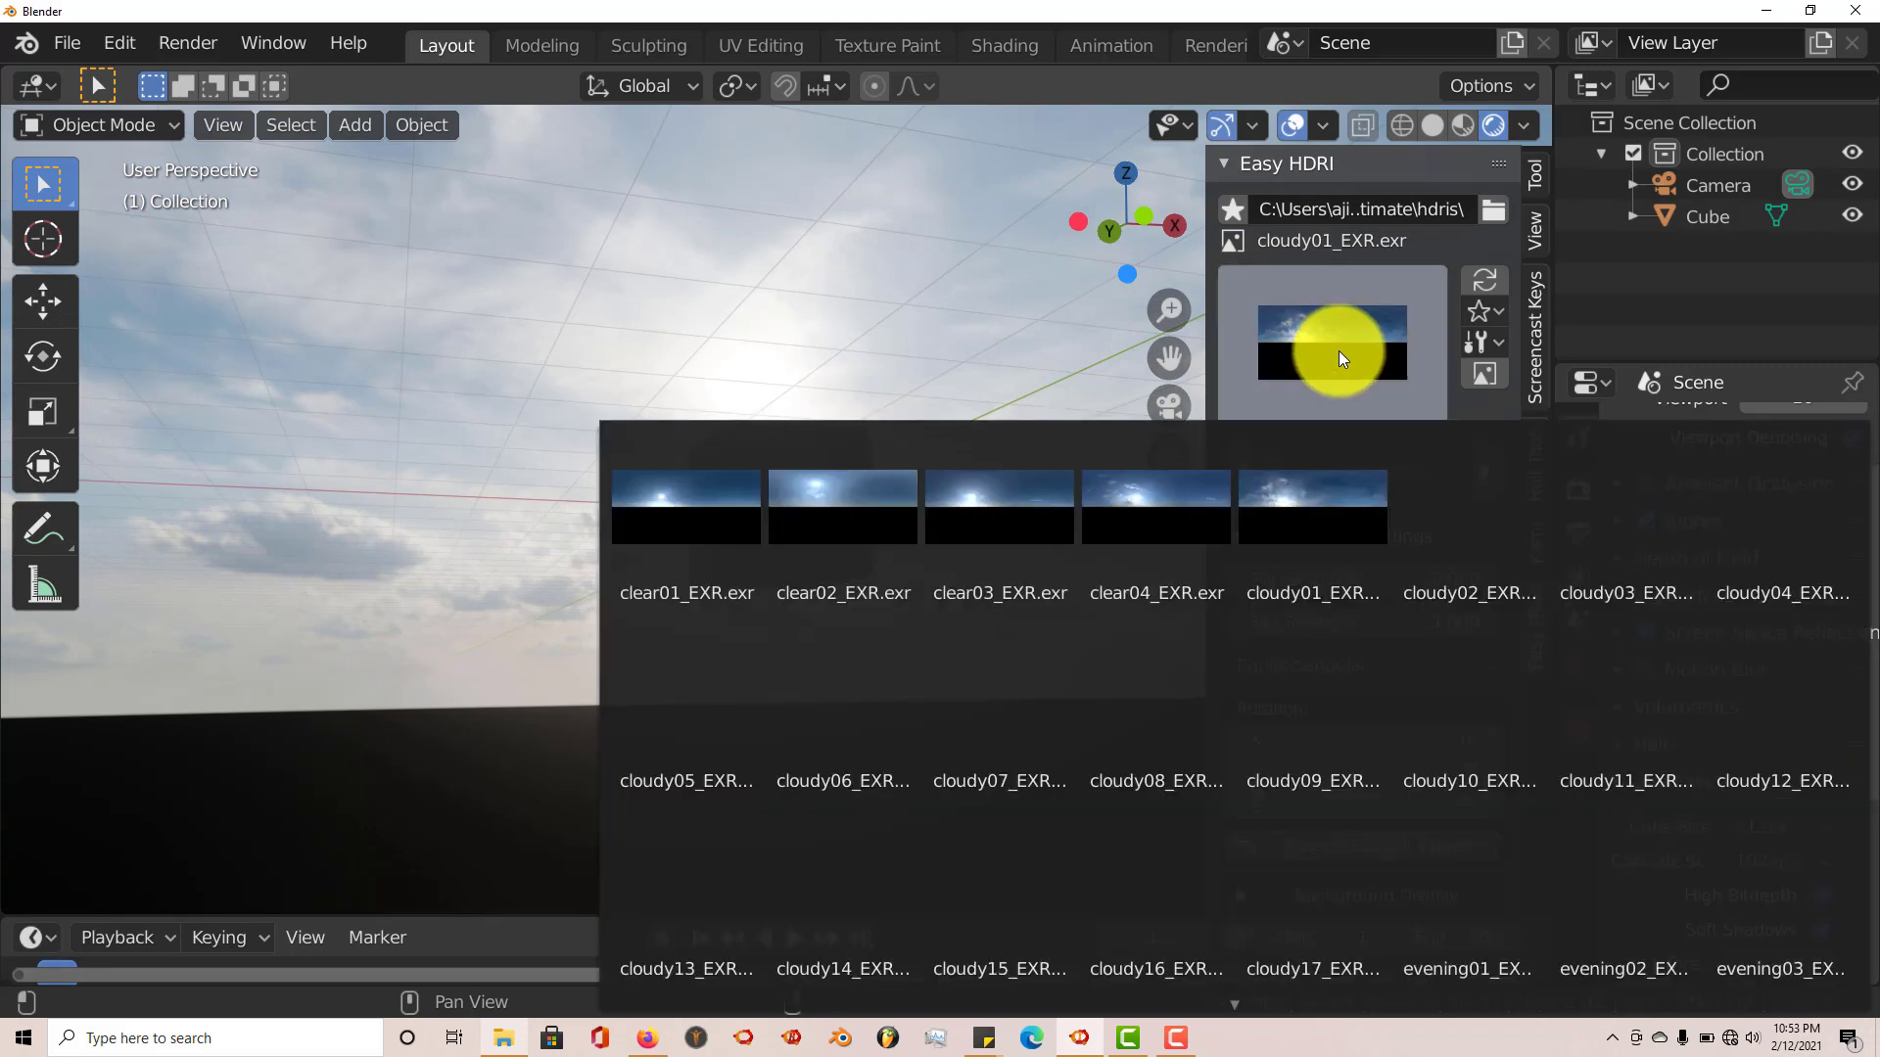
click(1469, 503)
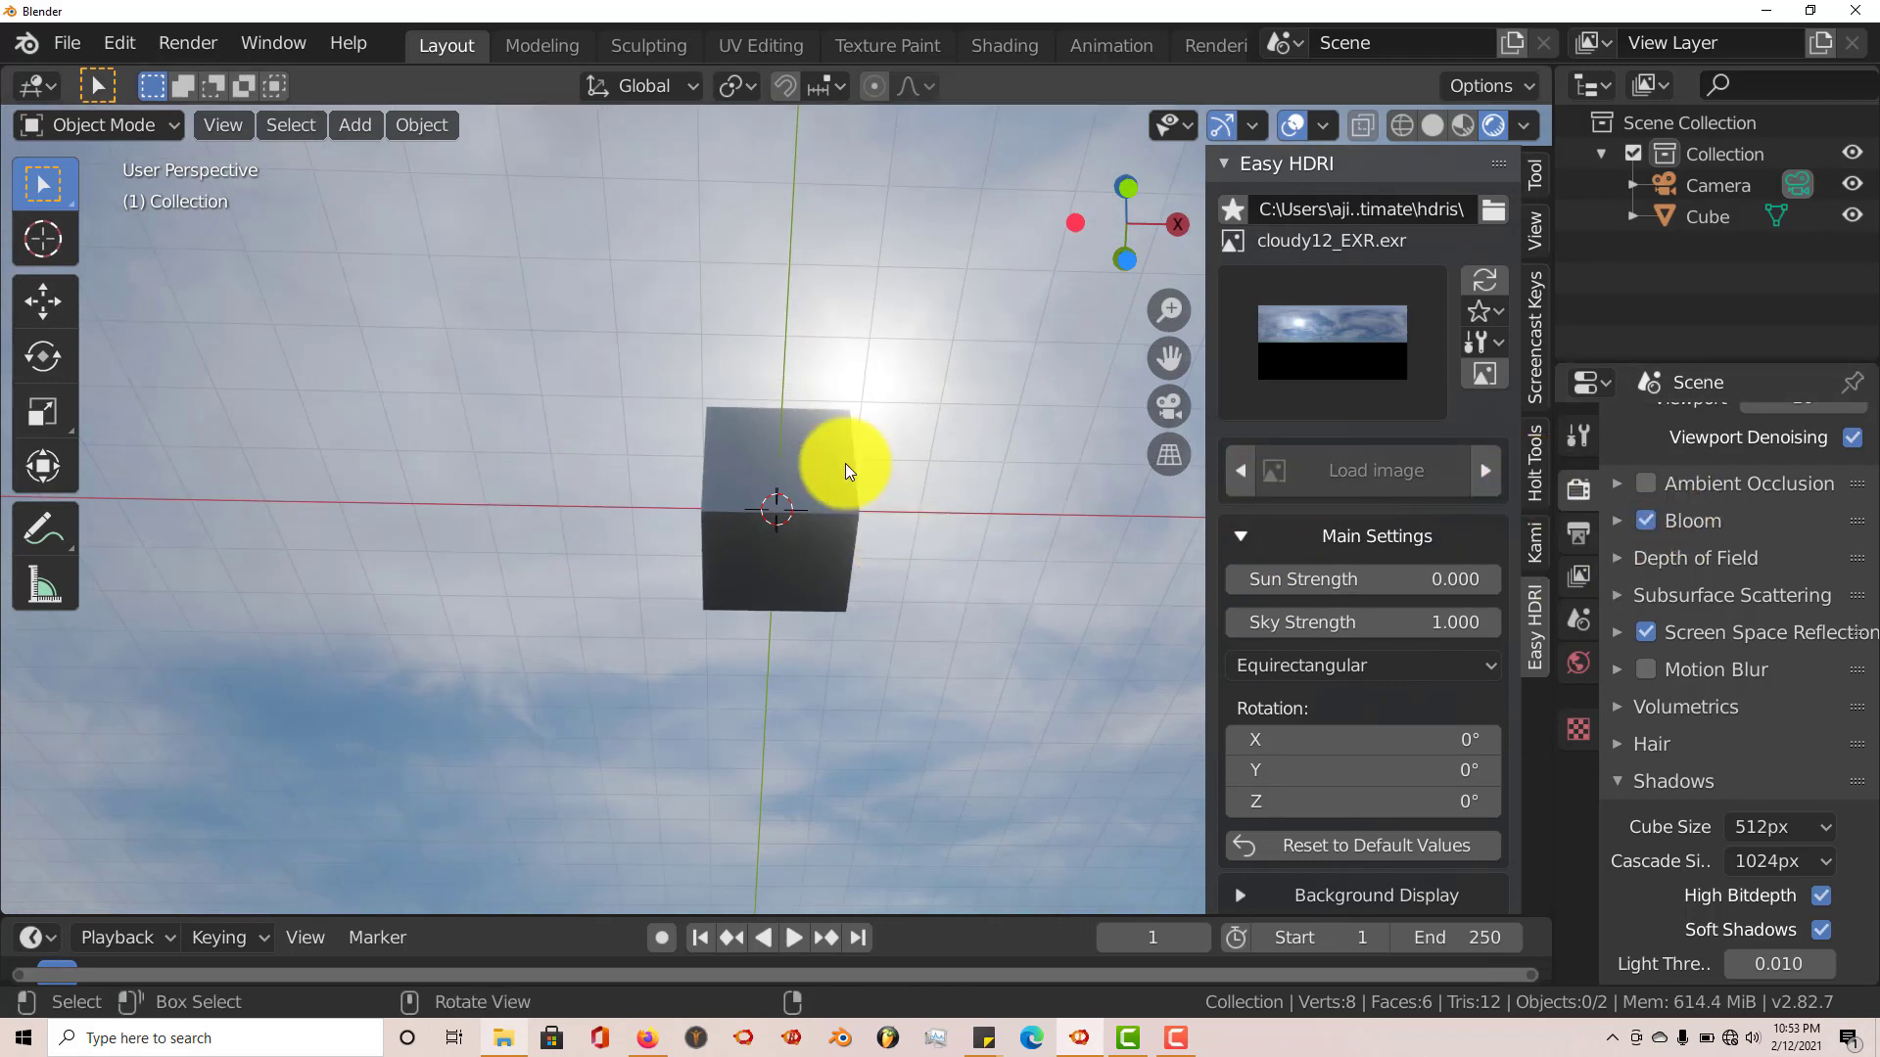
mouse_move(875, 483)
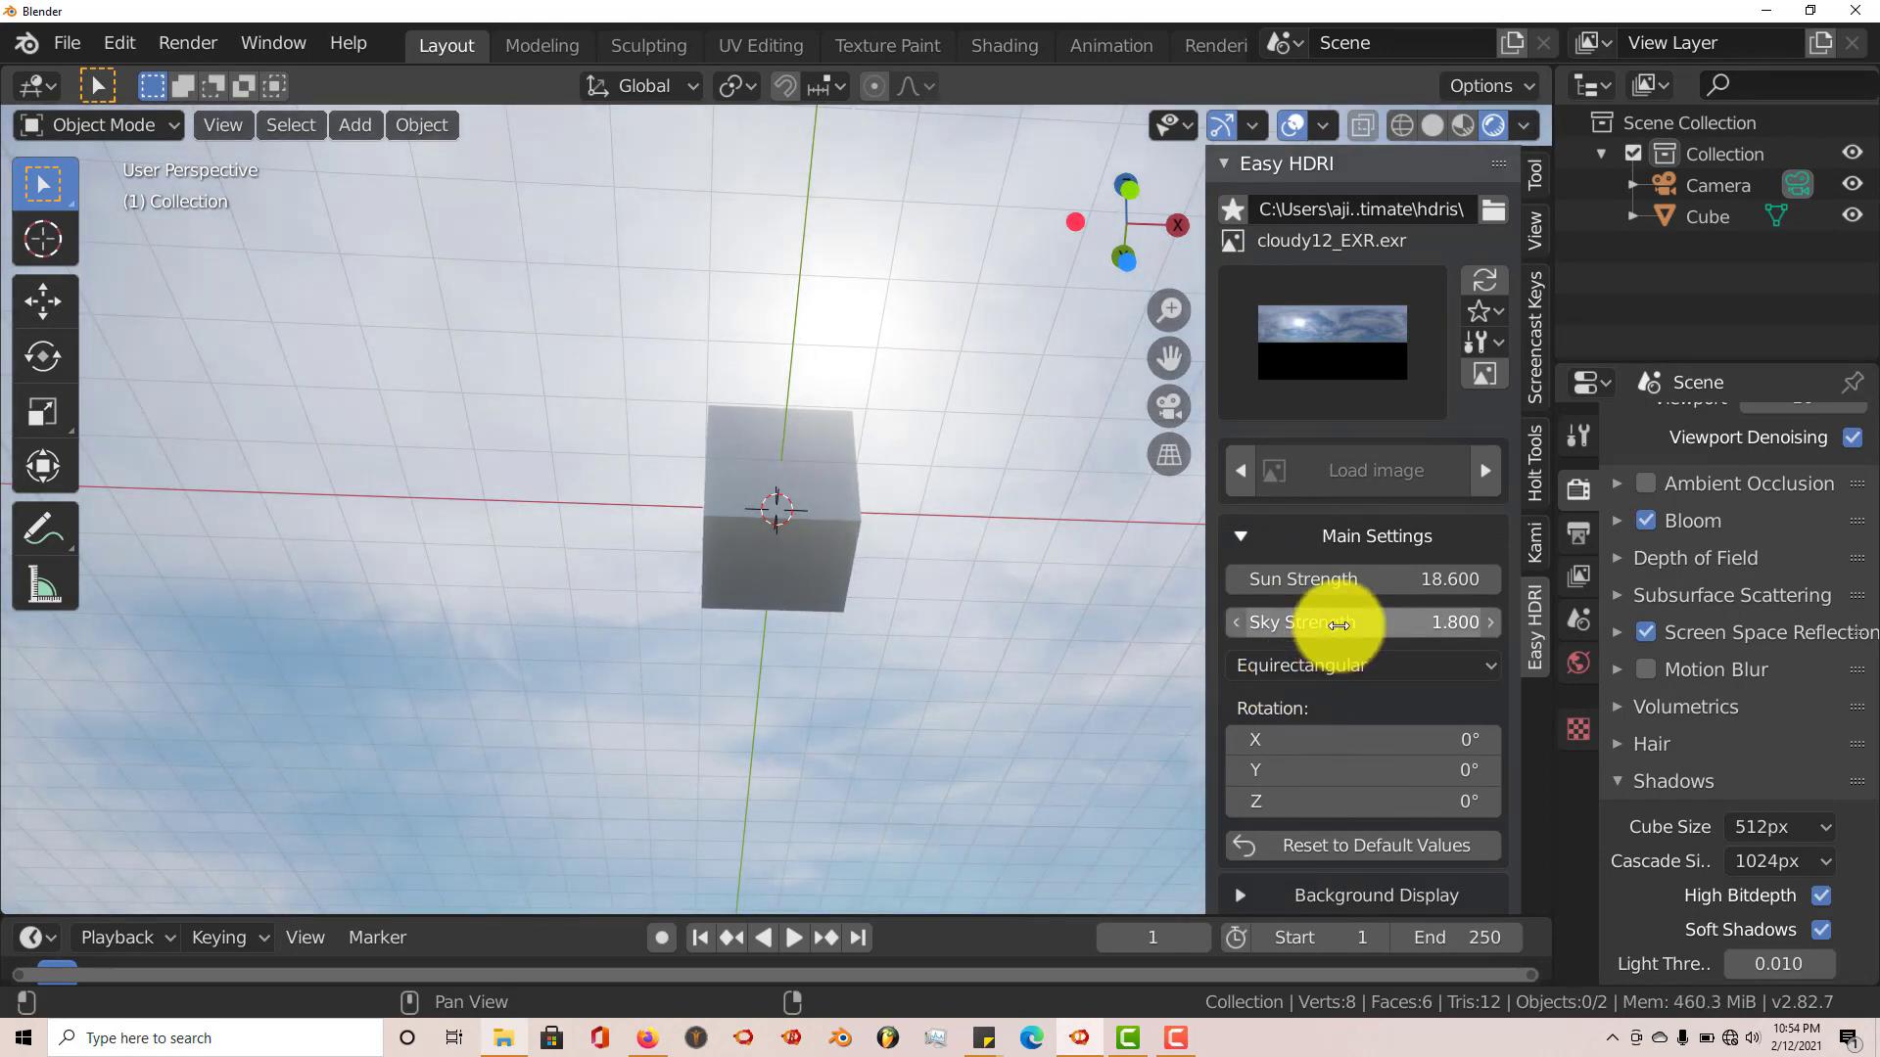
Reset Sky Strength to 1 and check keyframe options on Sun Strength
right_click(1319, 622)
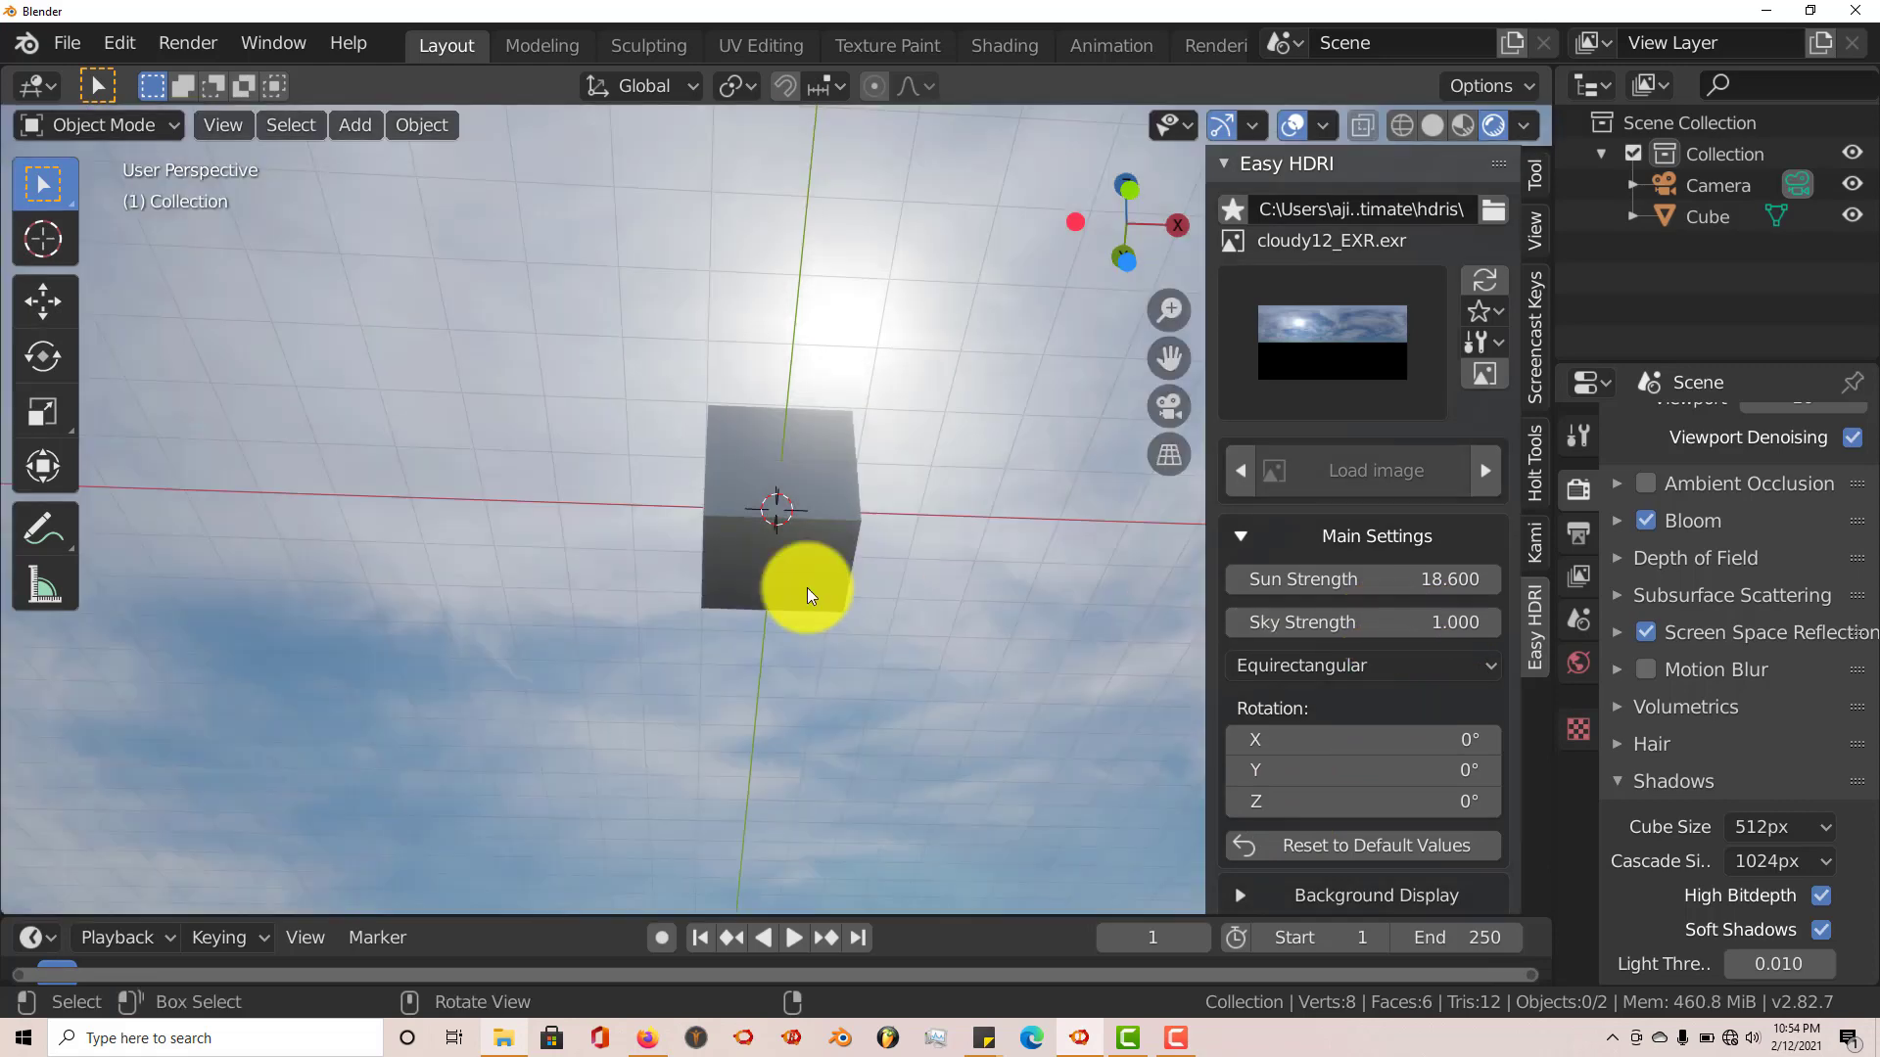
right_click(1361, 578)
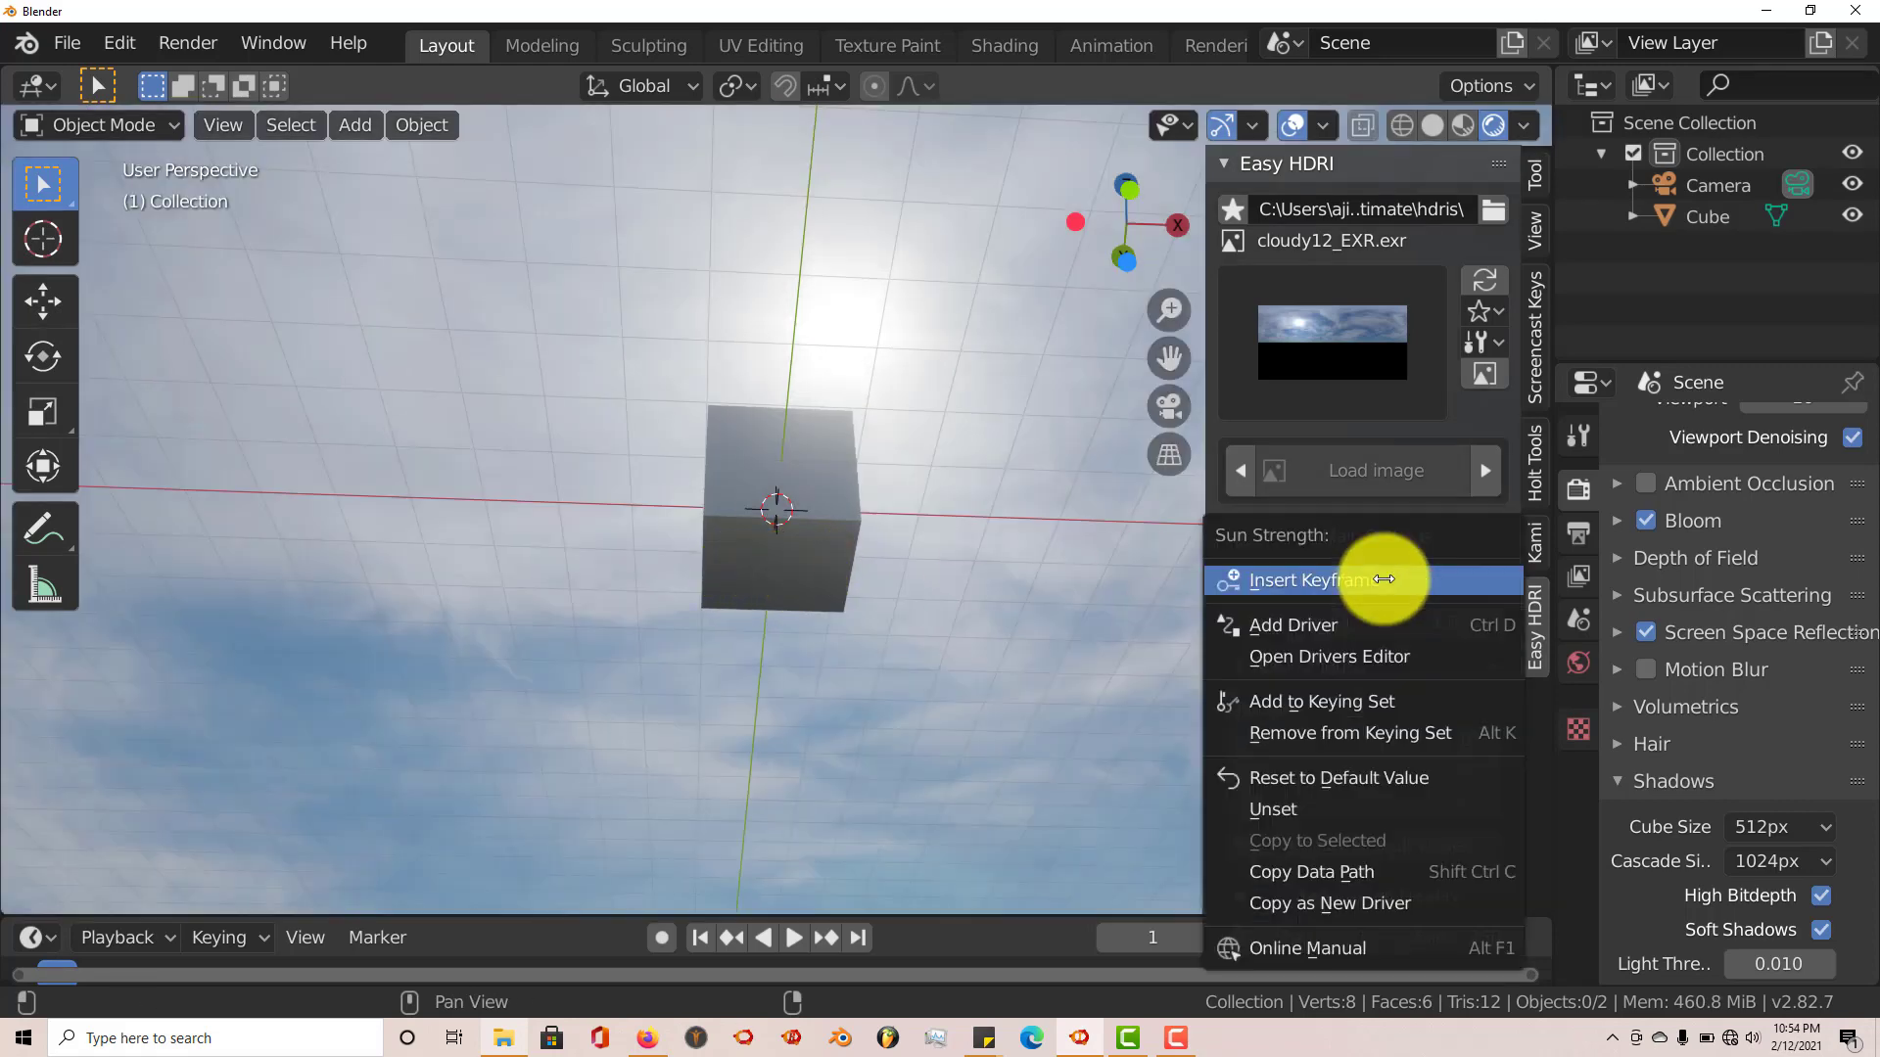
mouse_move(1341, 776)
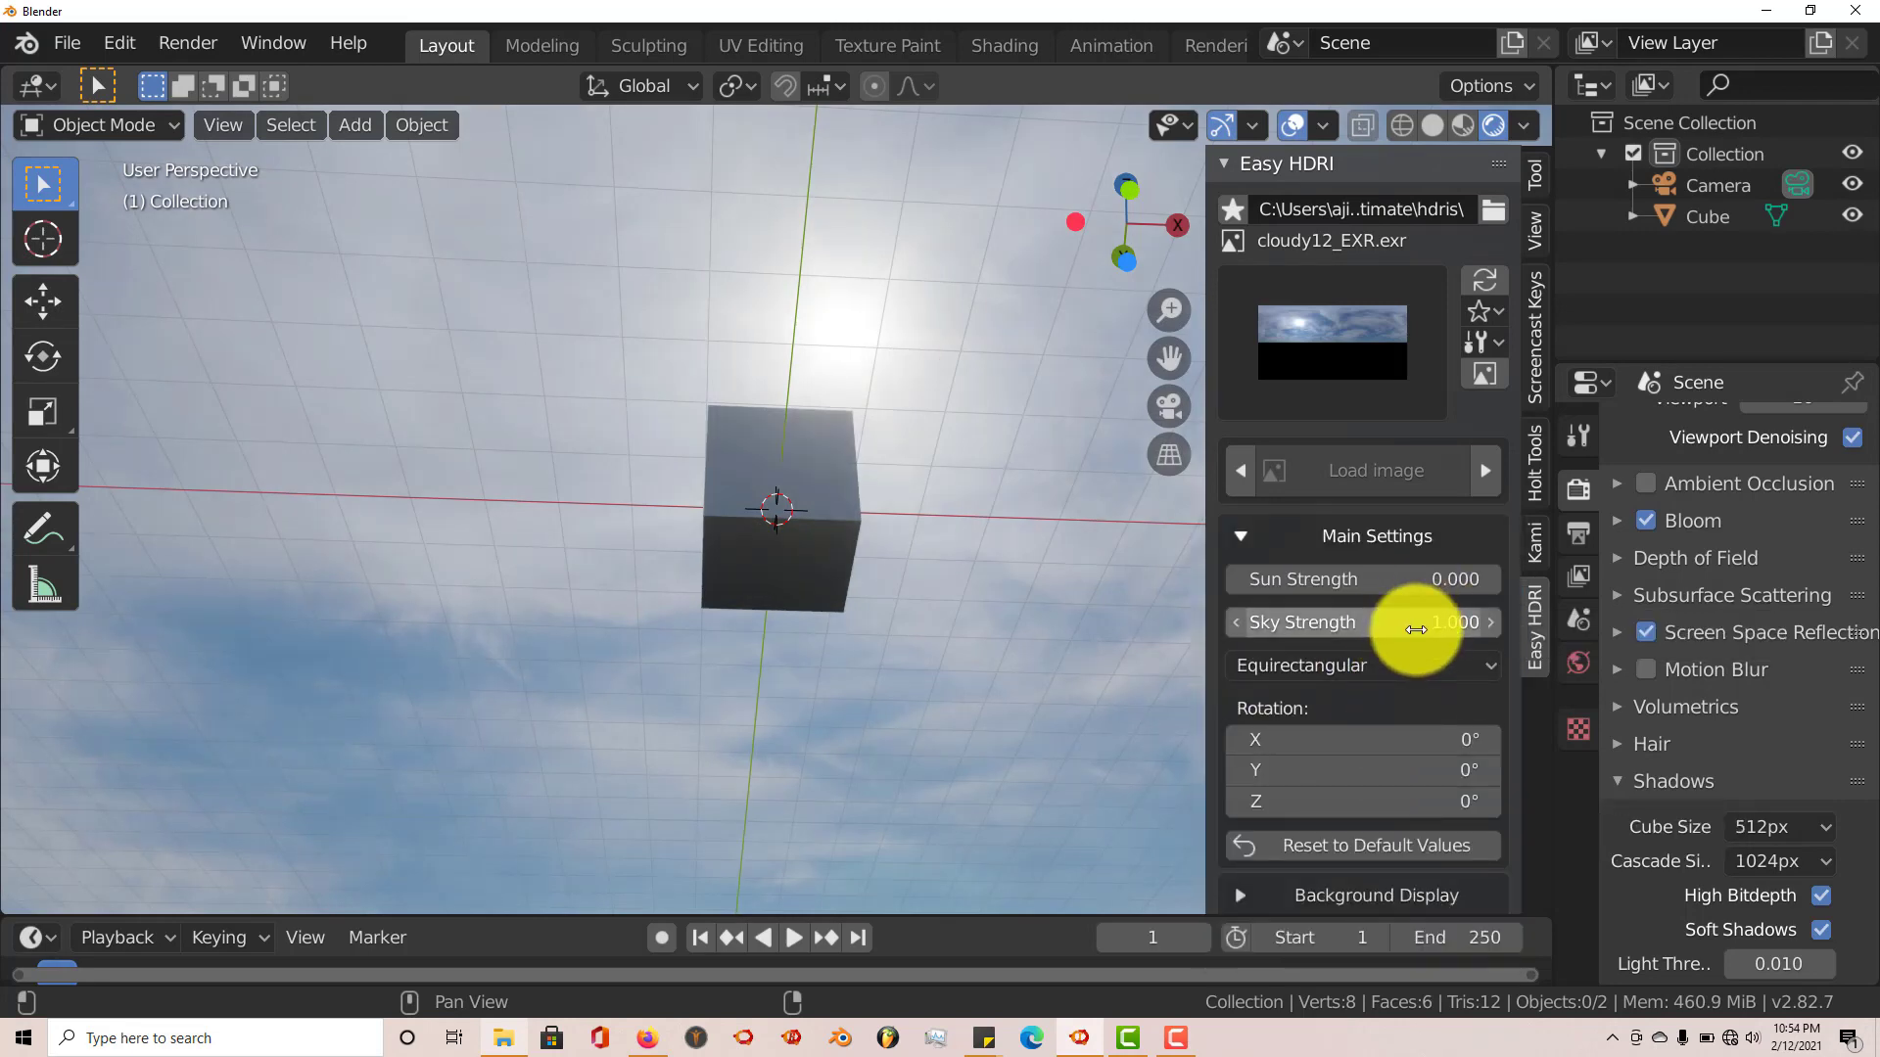
scroll(down, 3)
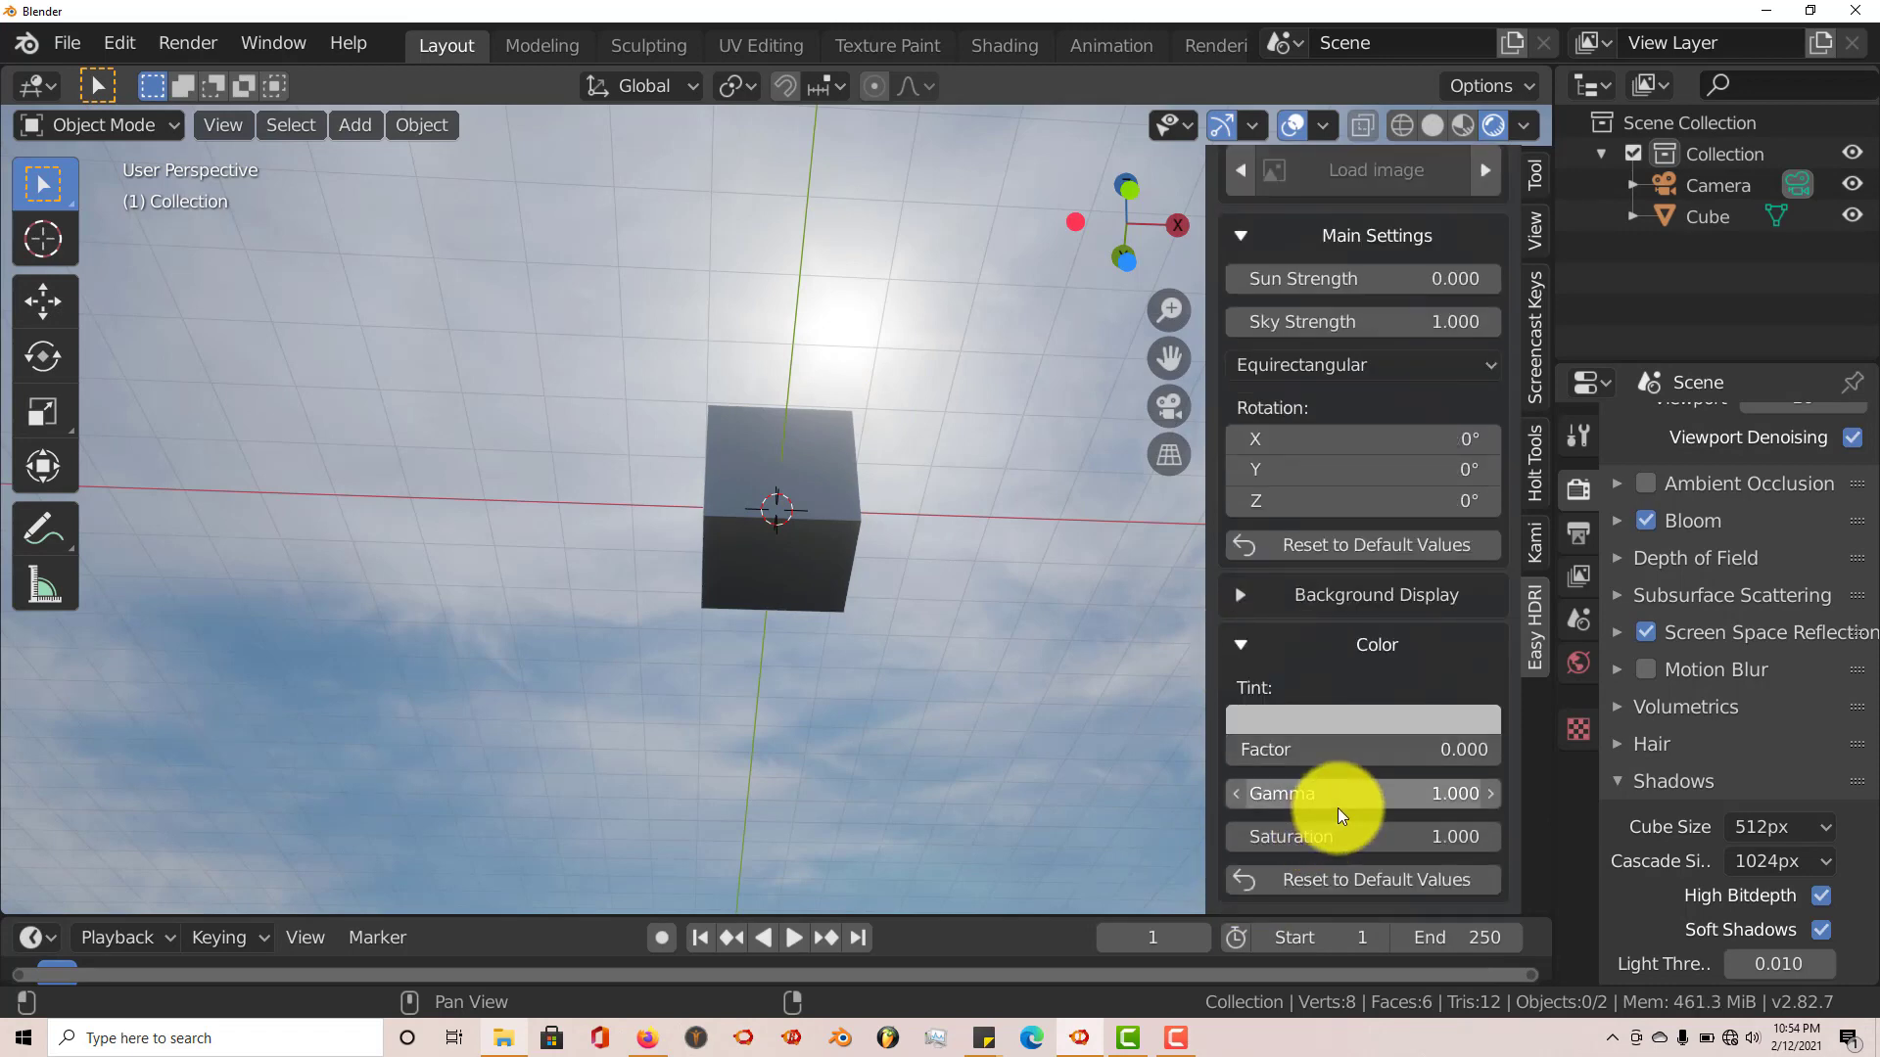
Pick a tint colour for the sky and open the tint colour's options
click(1362, 718)
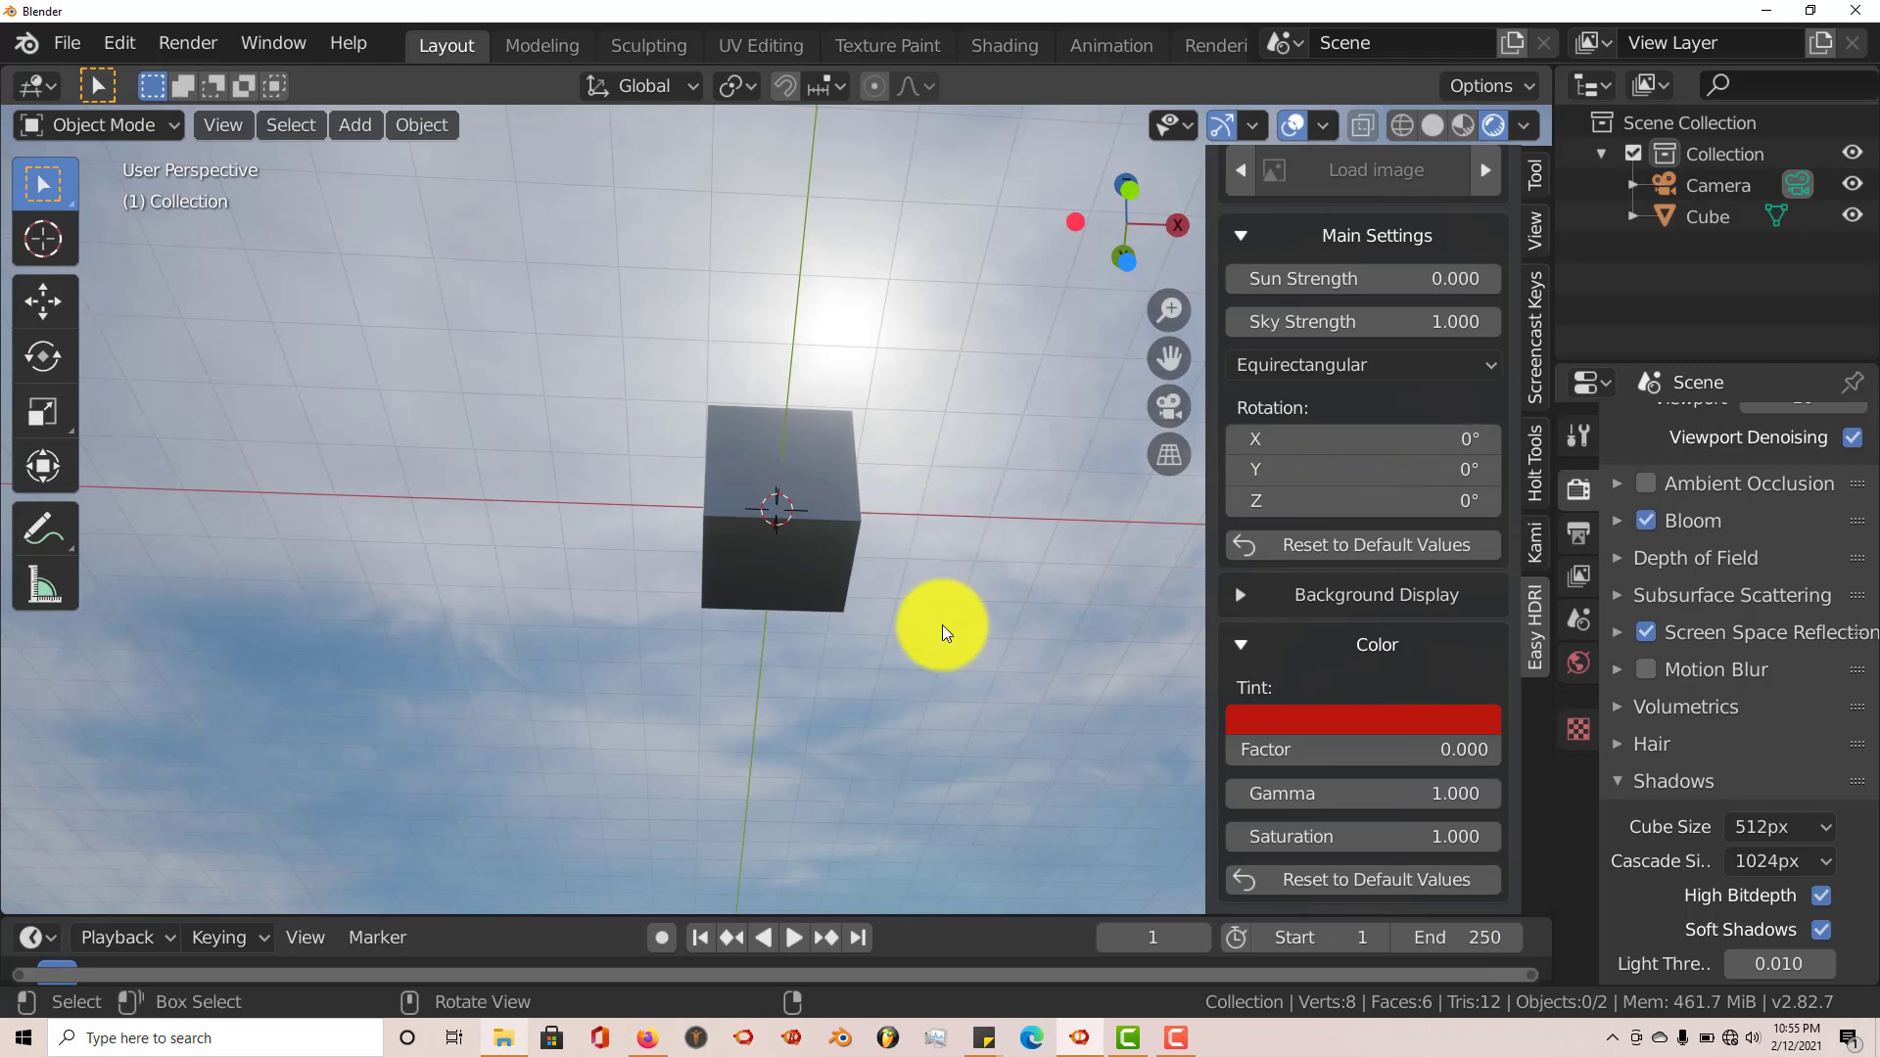
mouse_move(1372, 762)
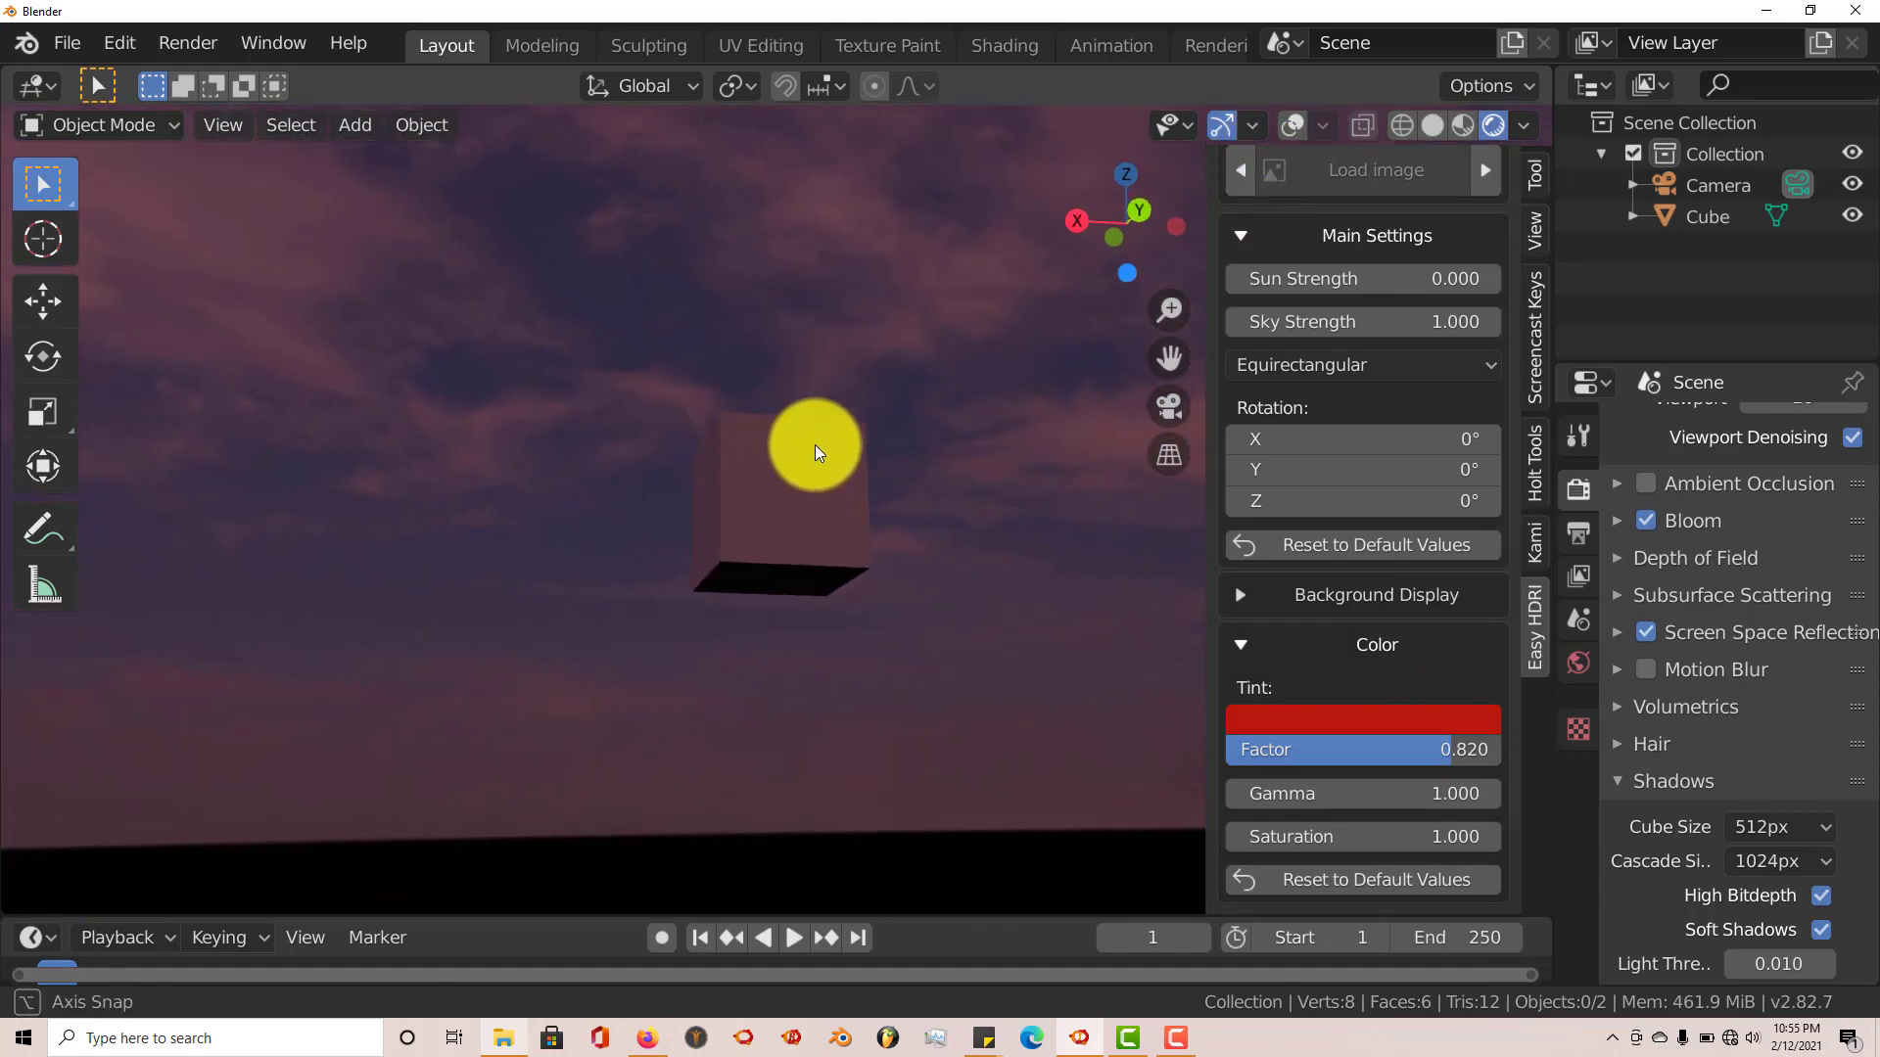
right_click(1362, 749)
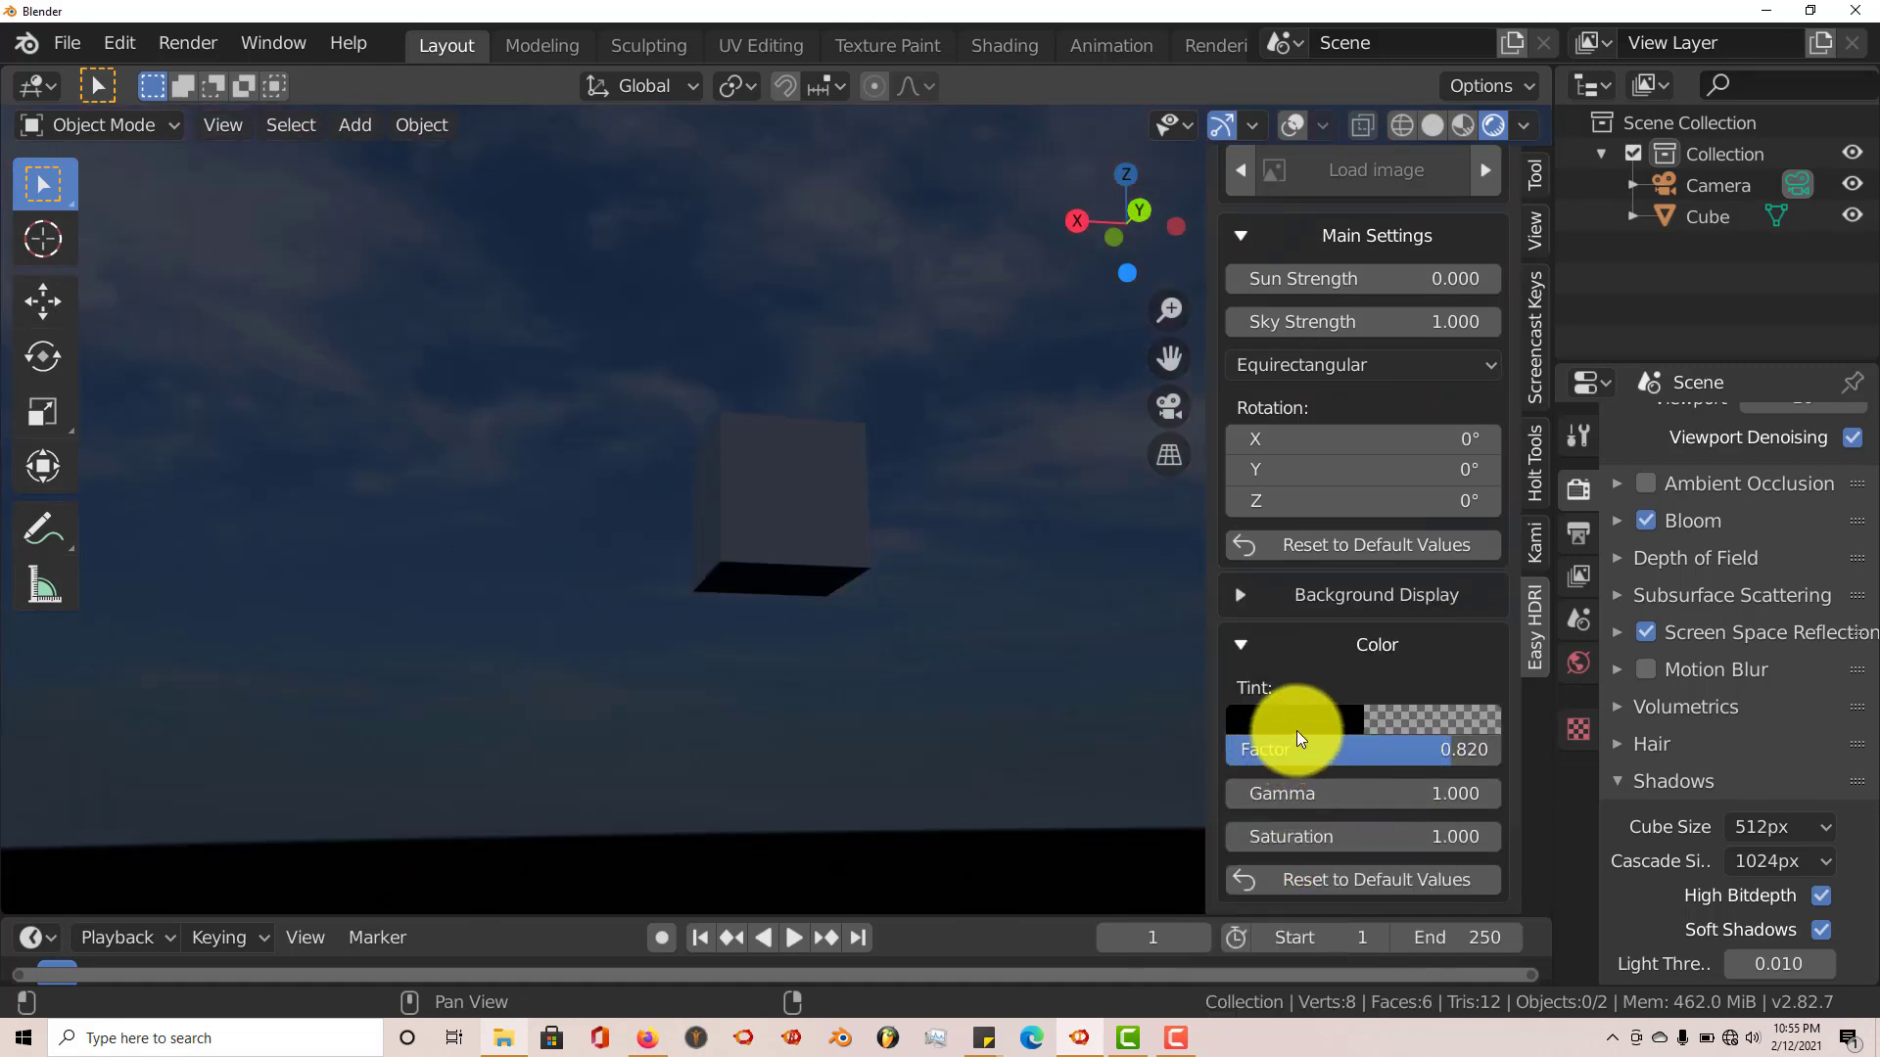
mouse_move(1222, 701)
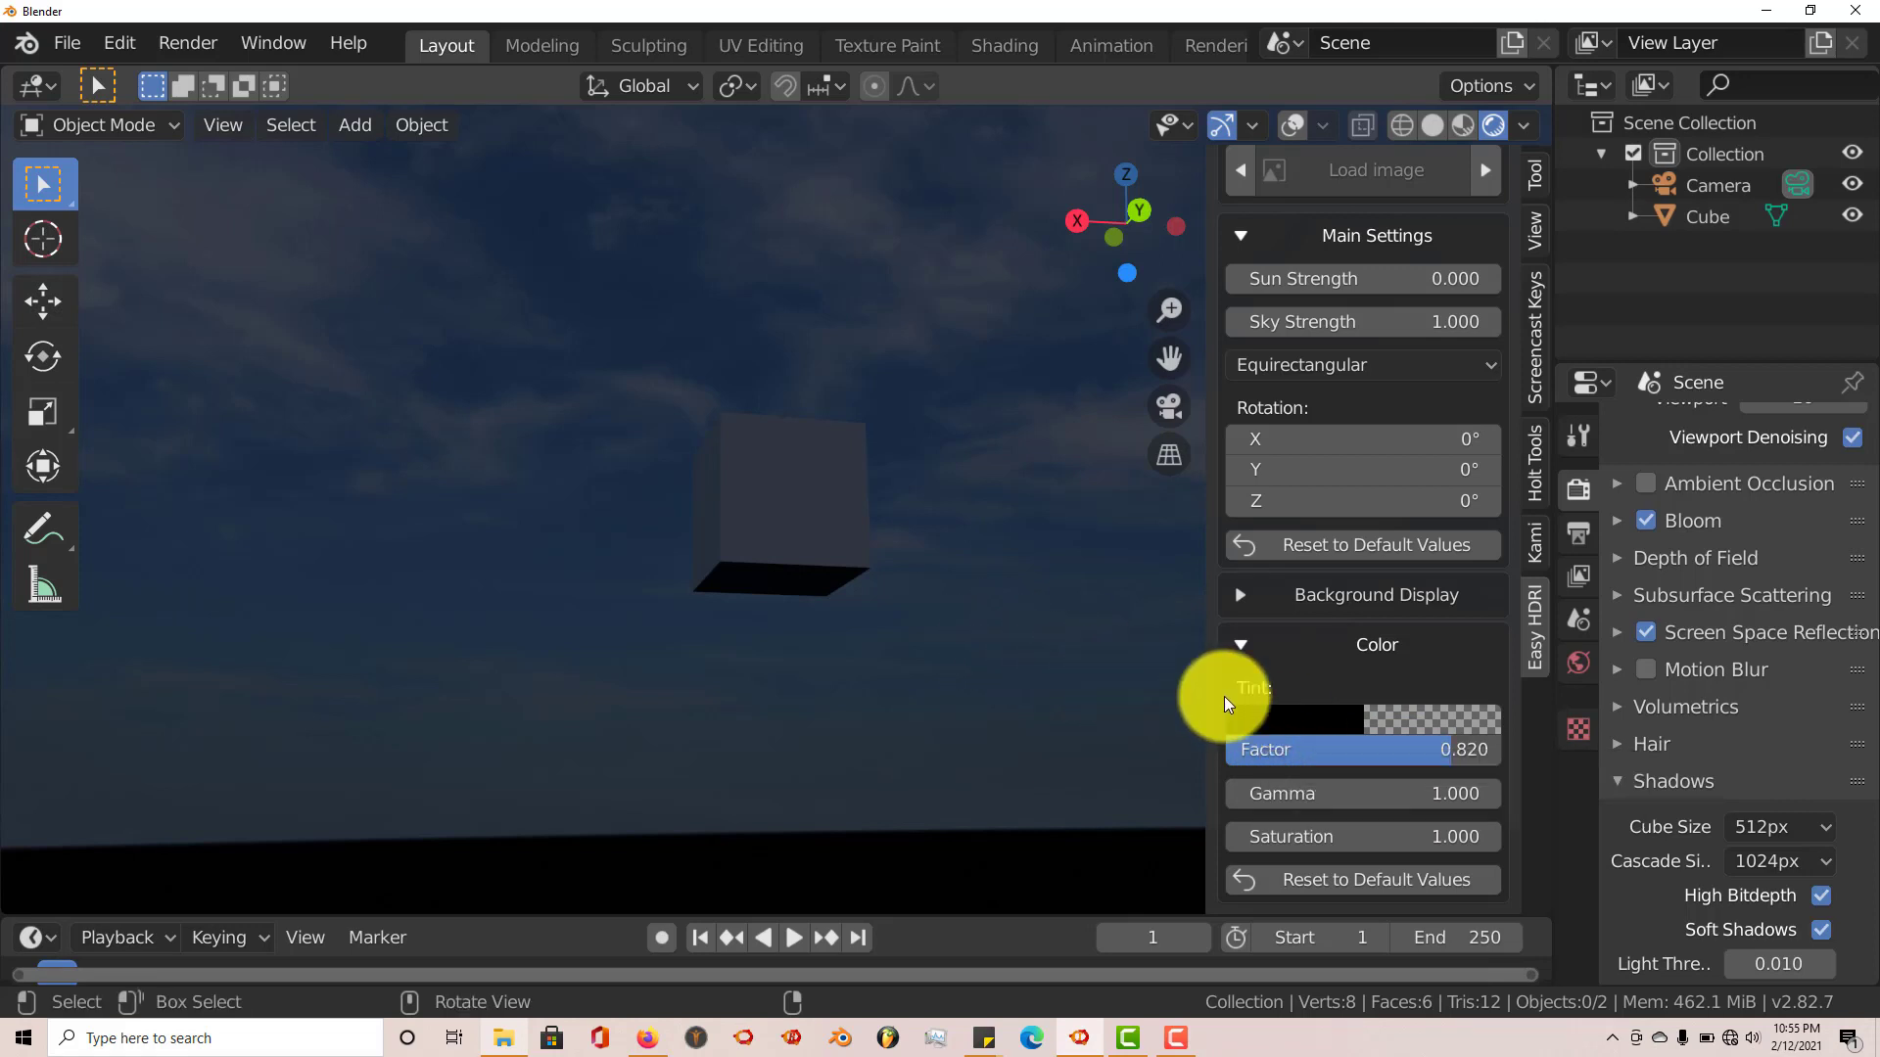
mouse_move(1225, 749)
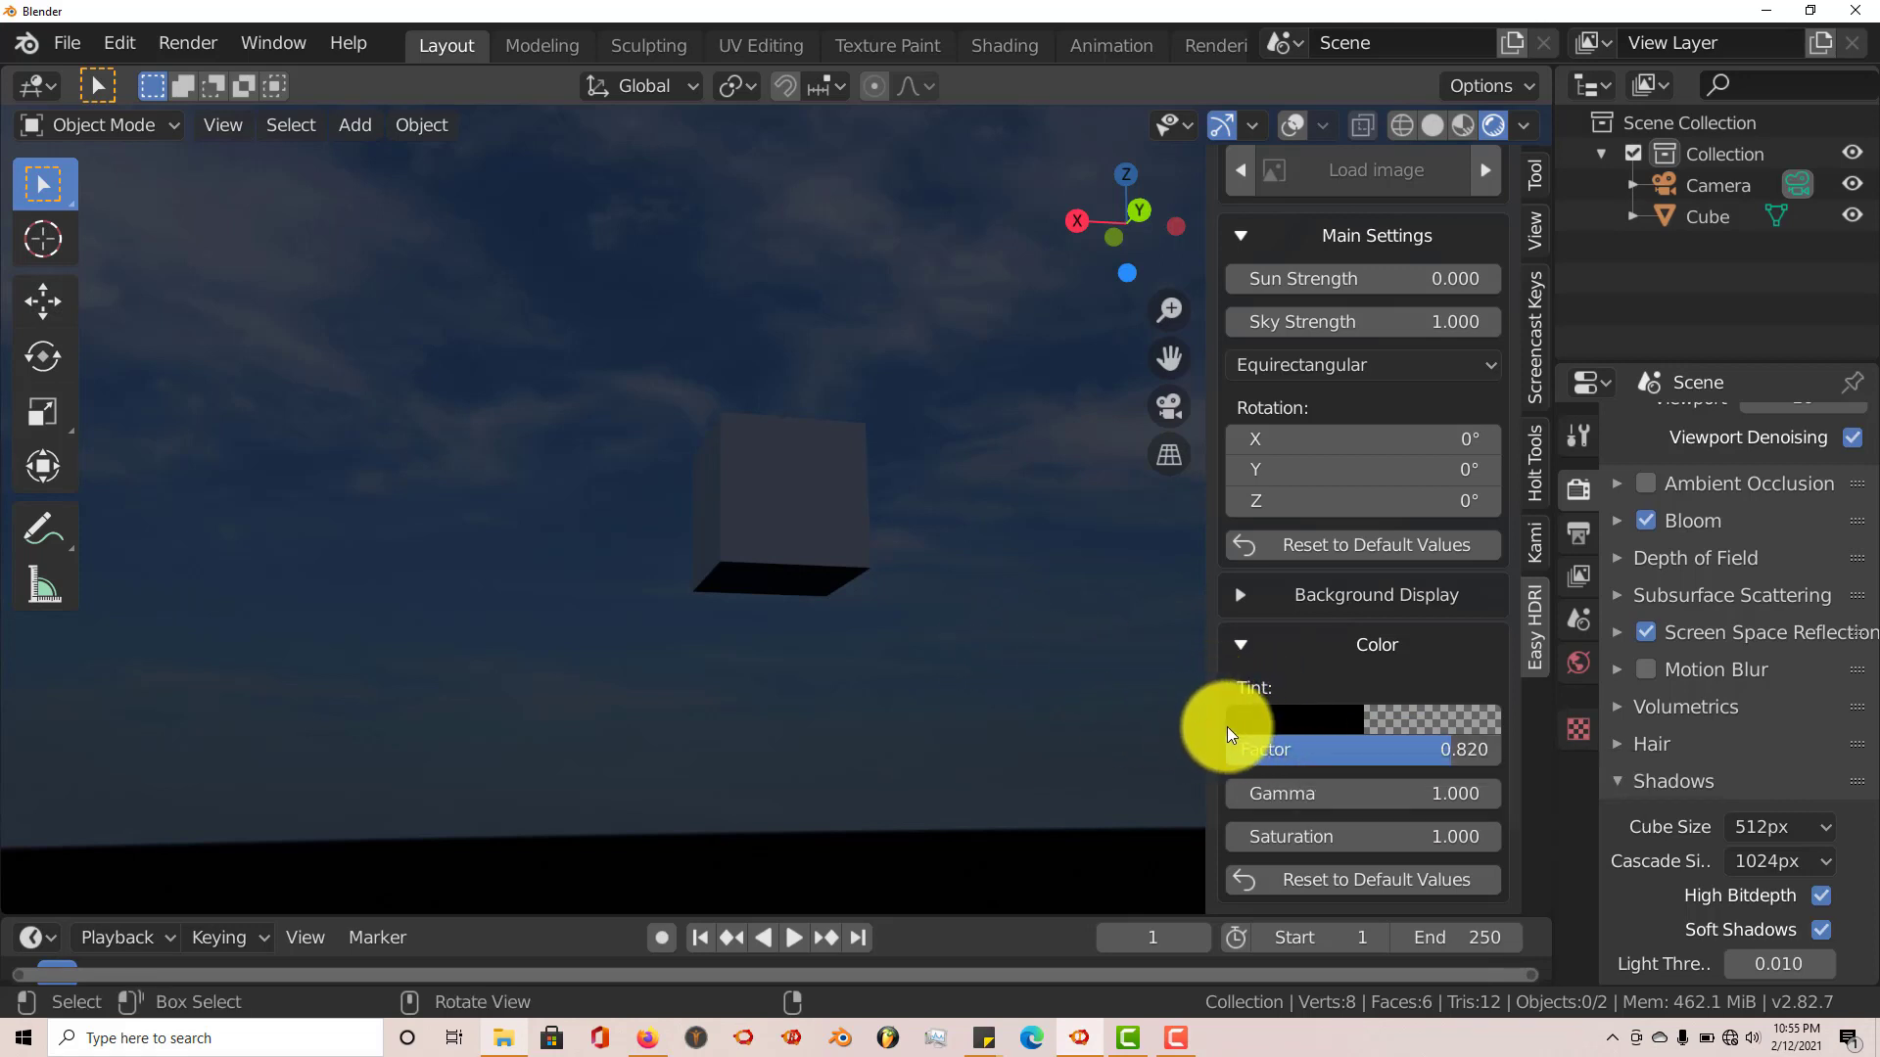
mouse_move(1313, 731)
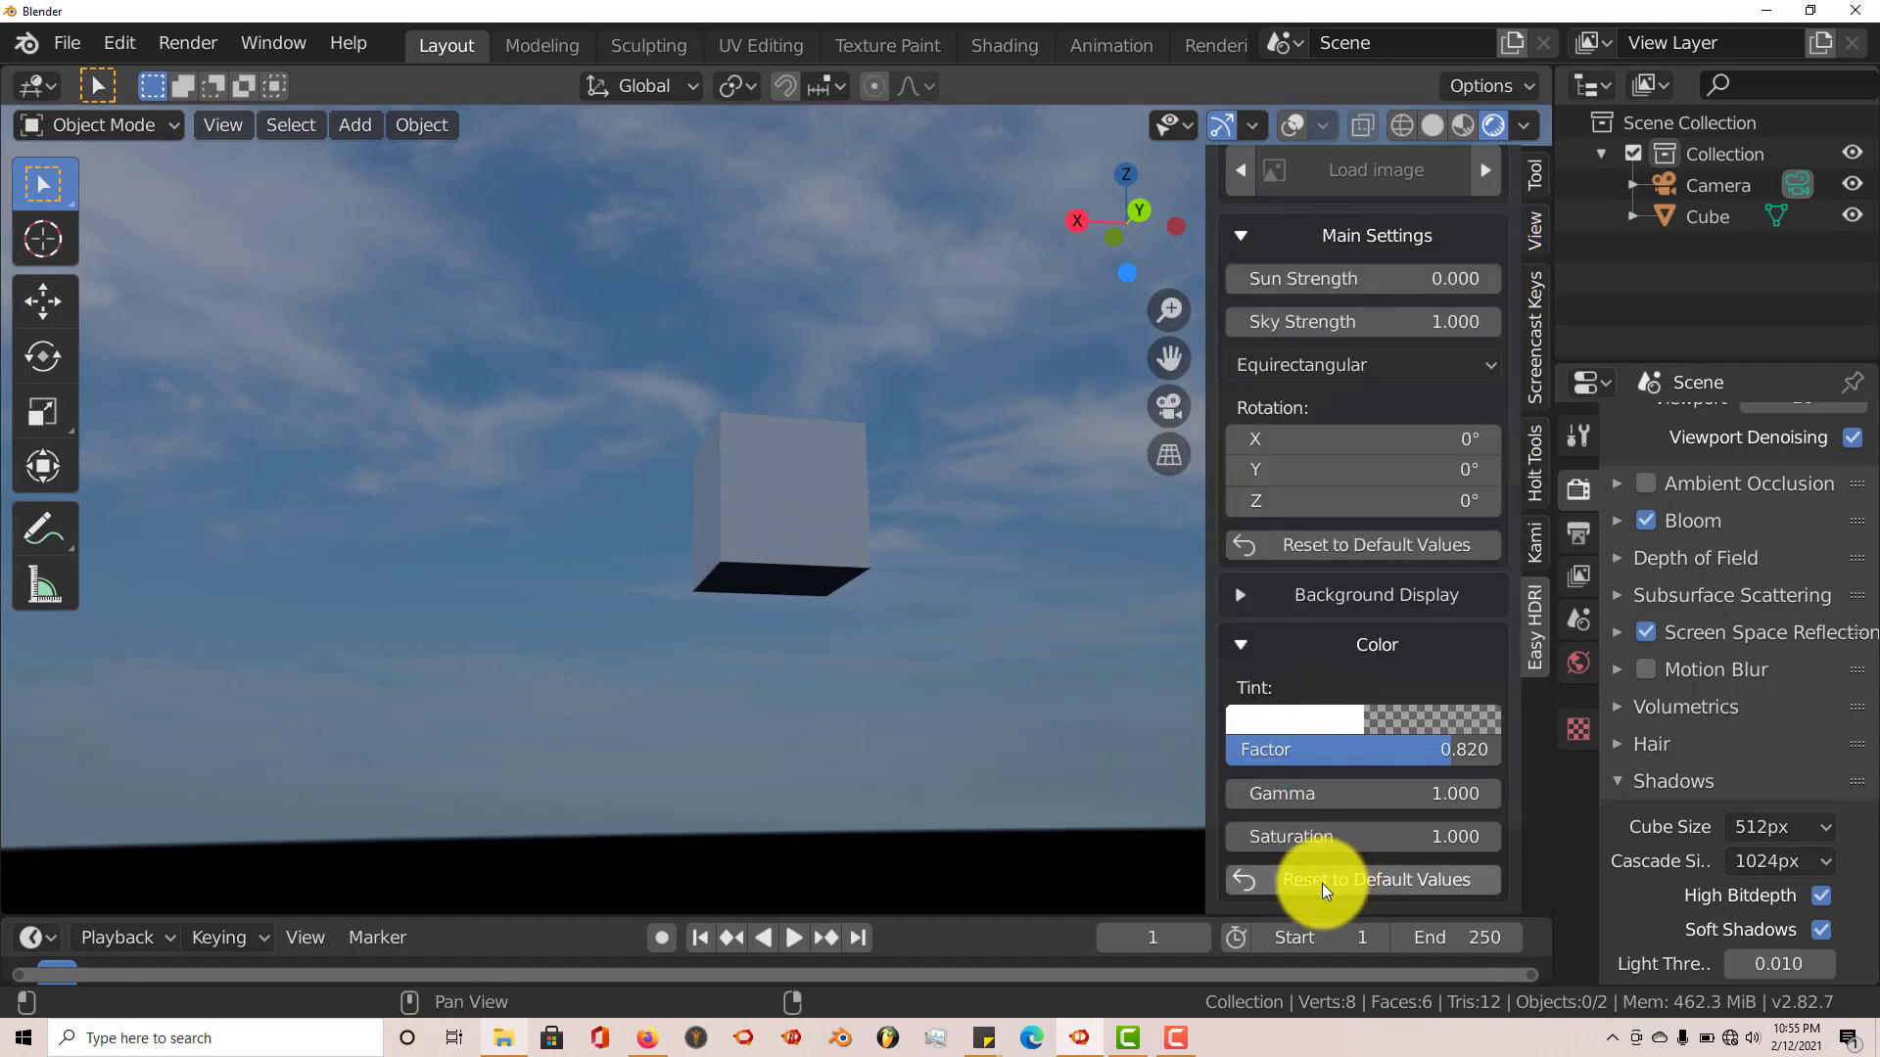
mouse_move(1363, 880)
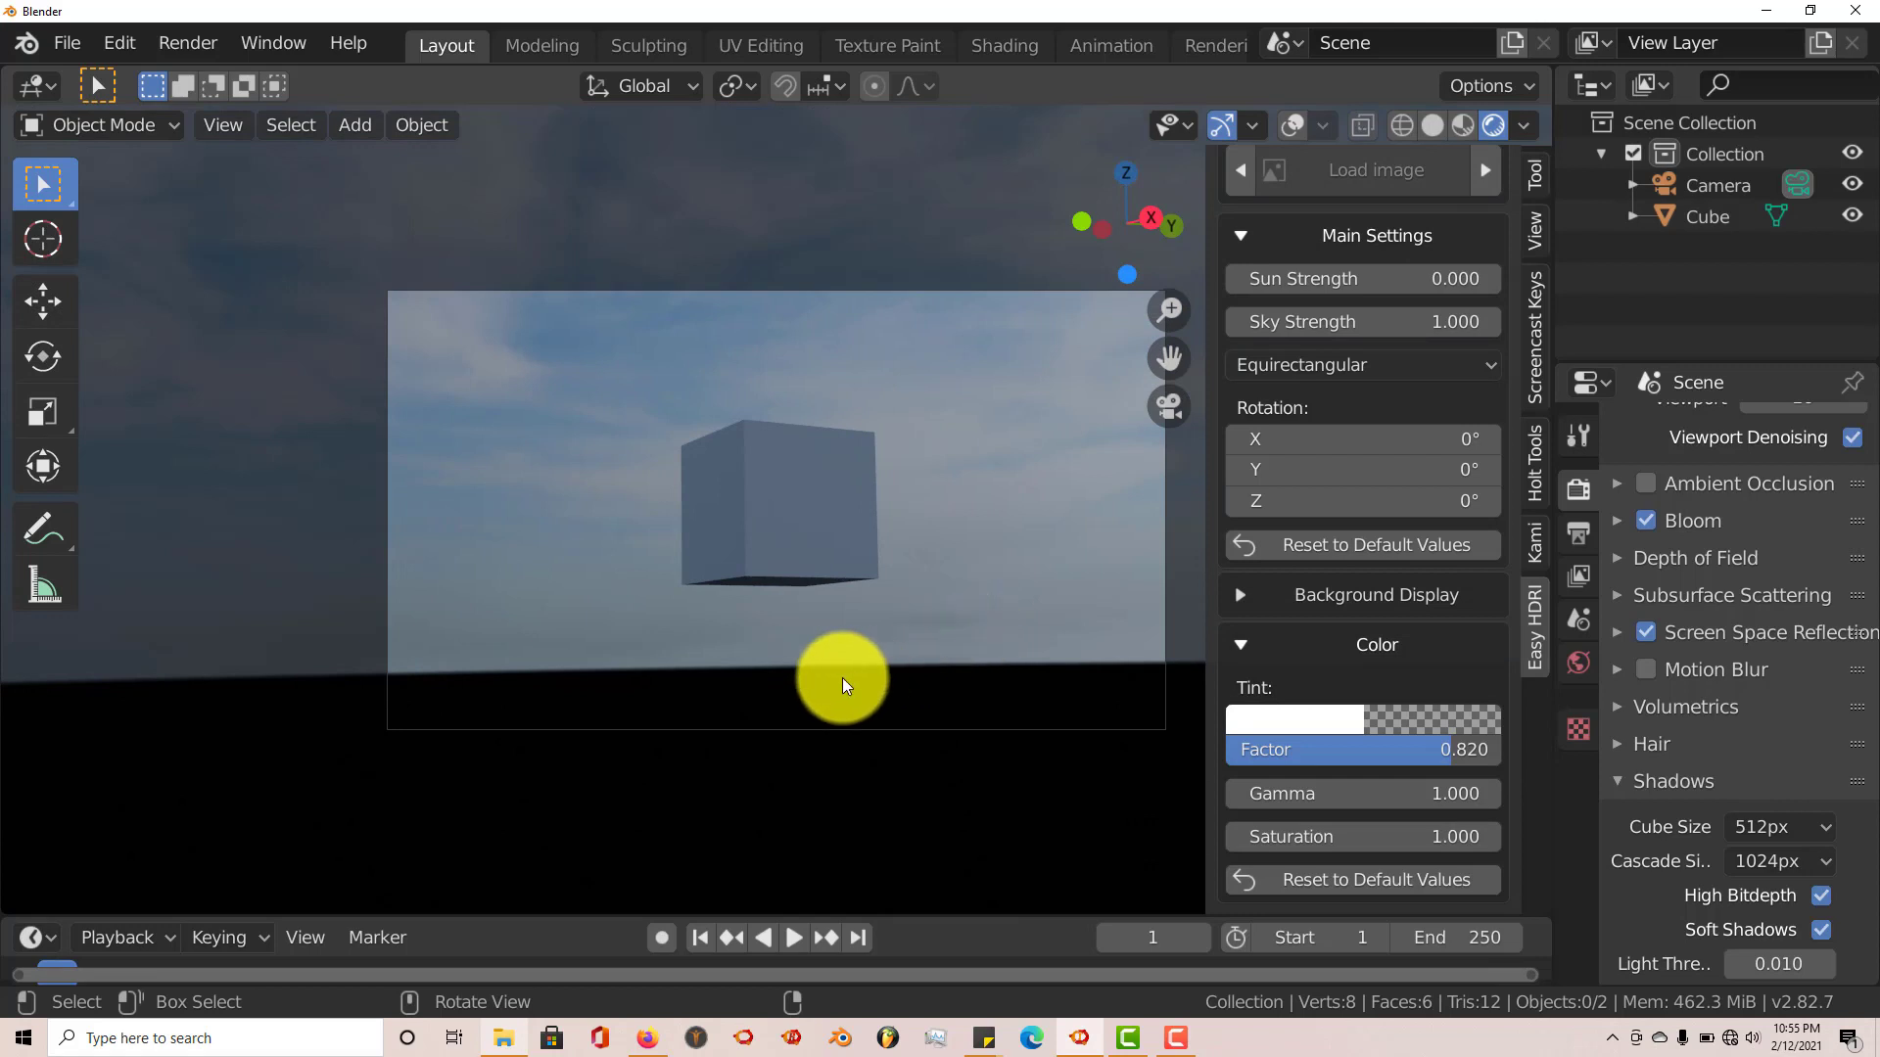
mouse_move(531, 680)
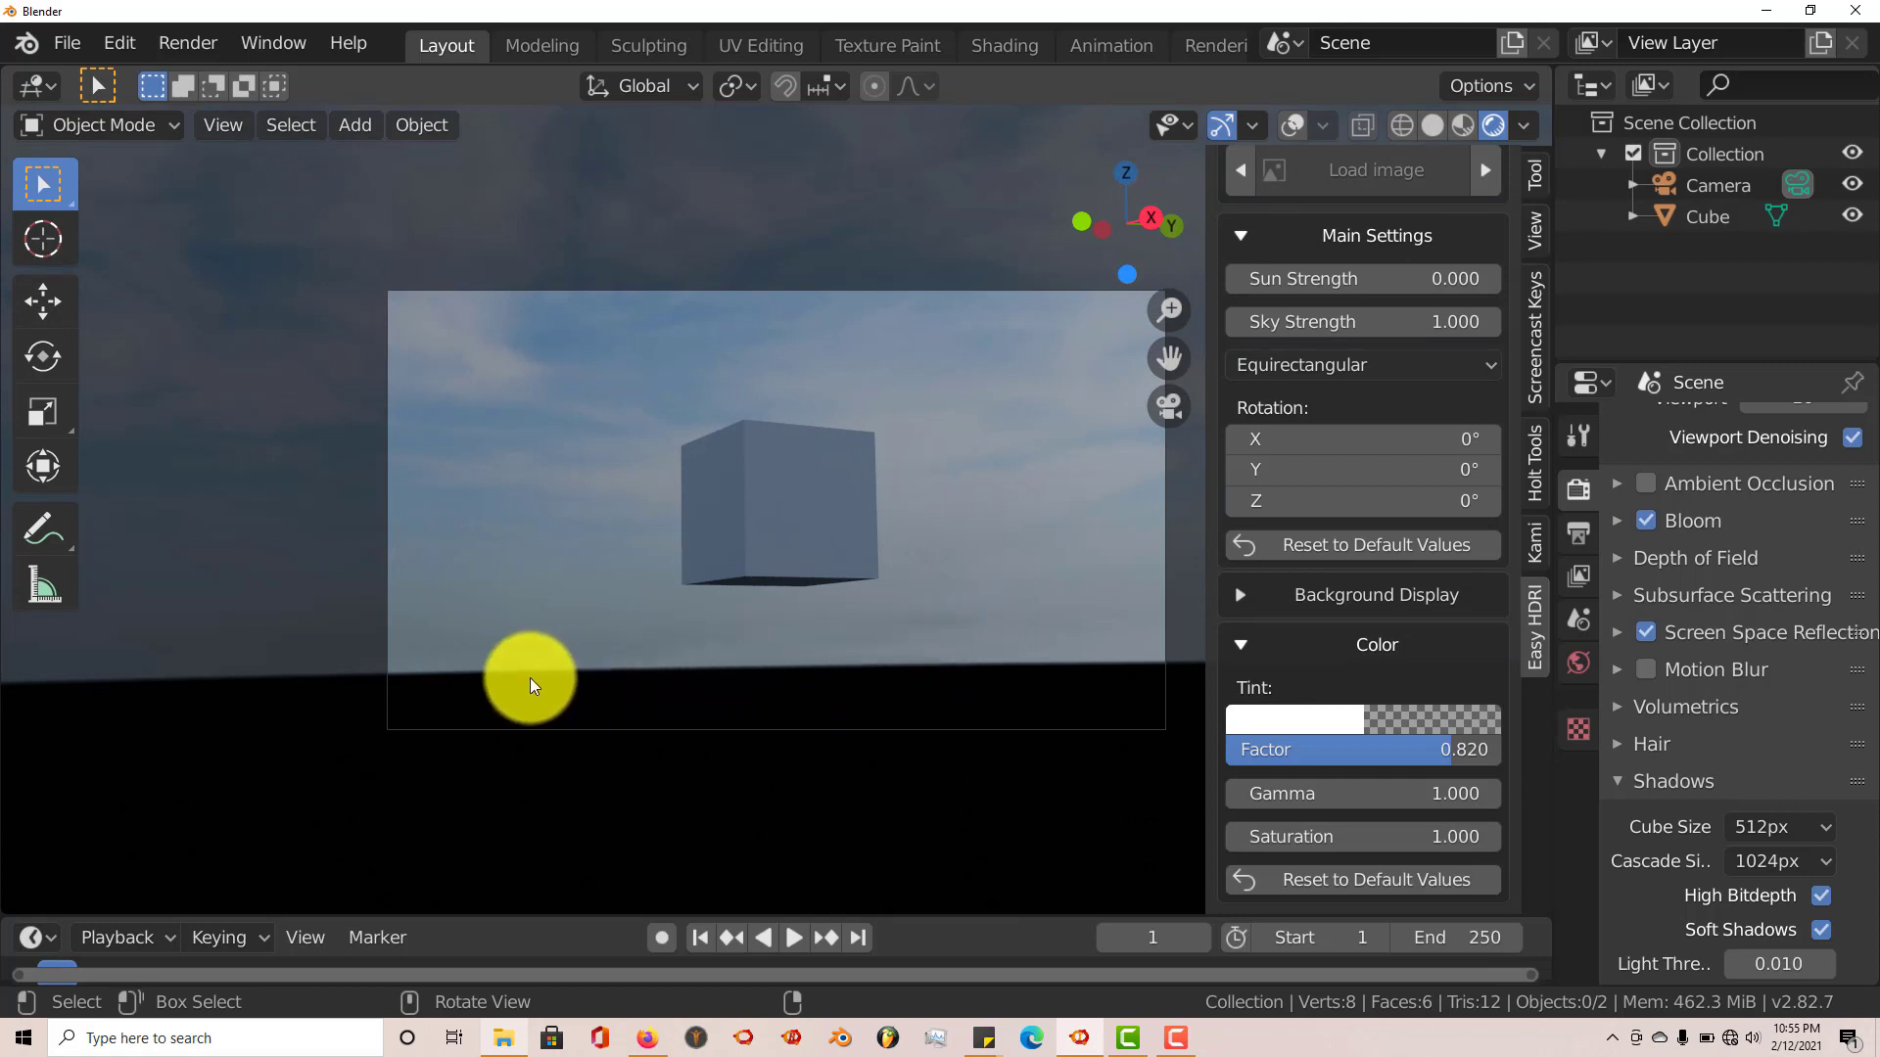
mouse_move(803, 701)
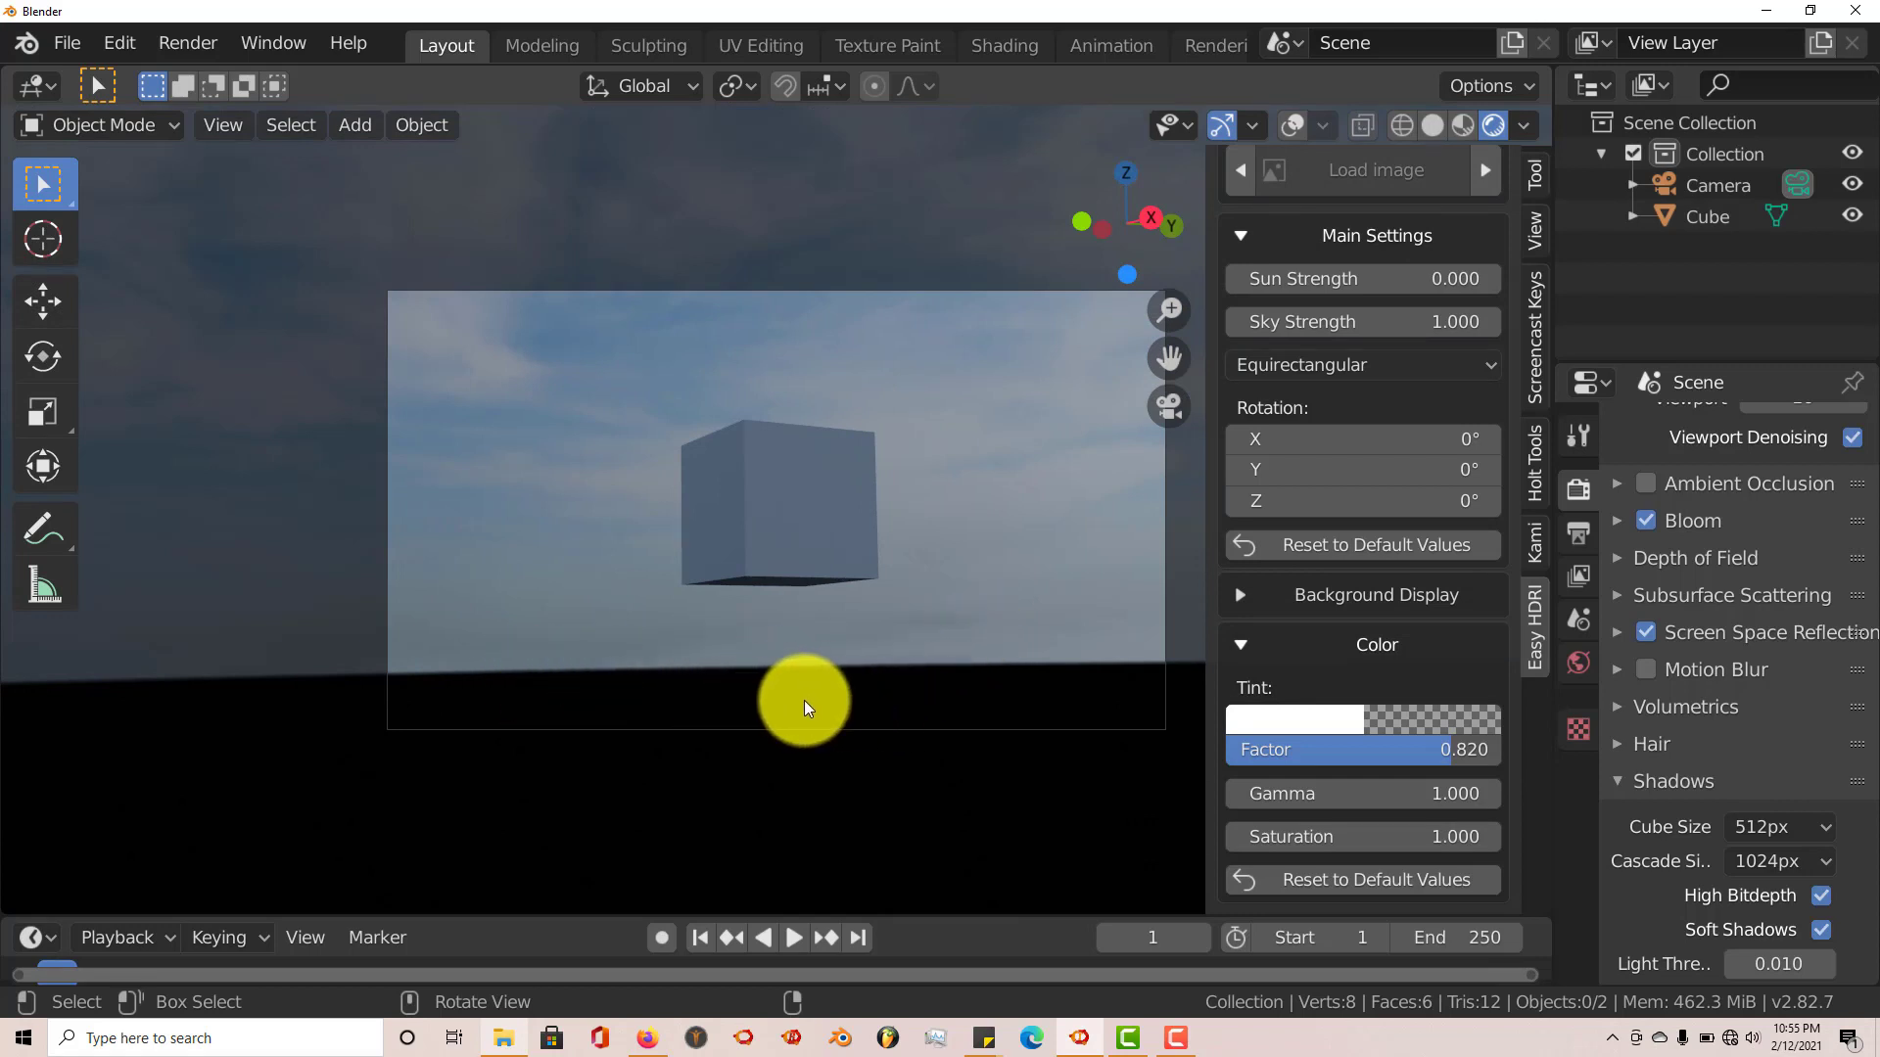
mouse_move(749, 701)
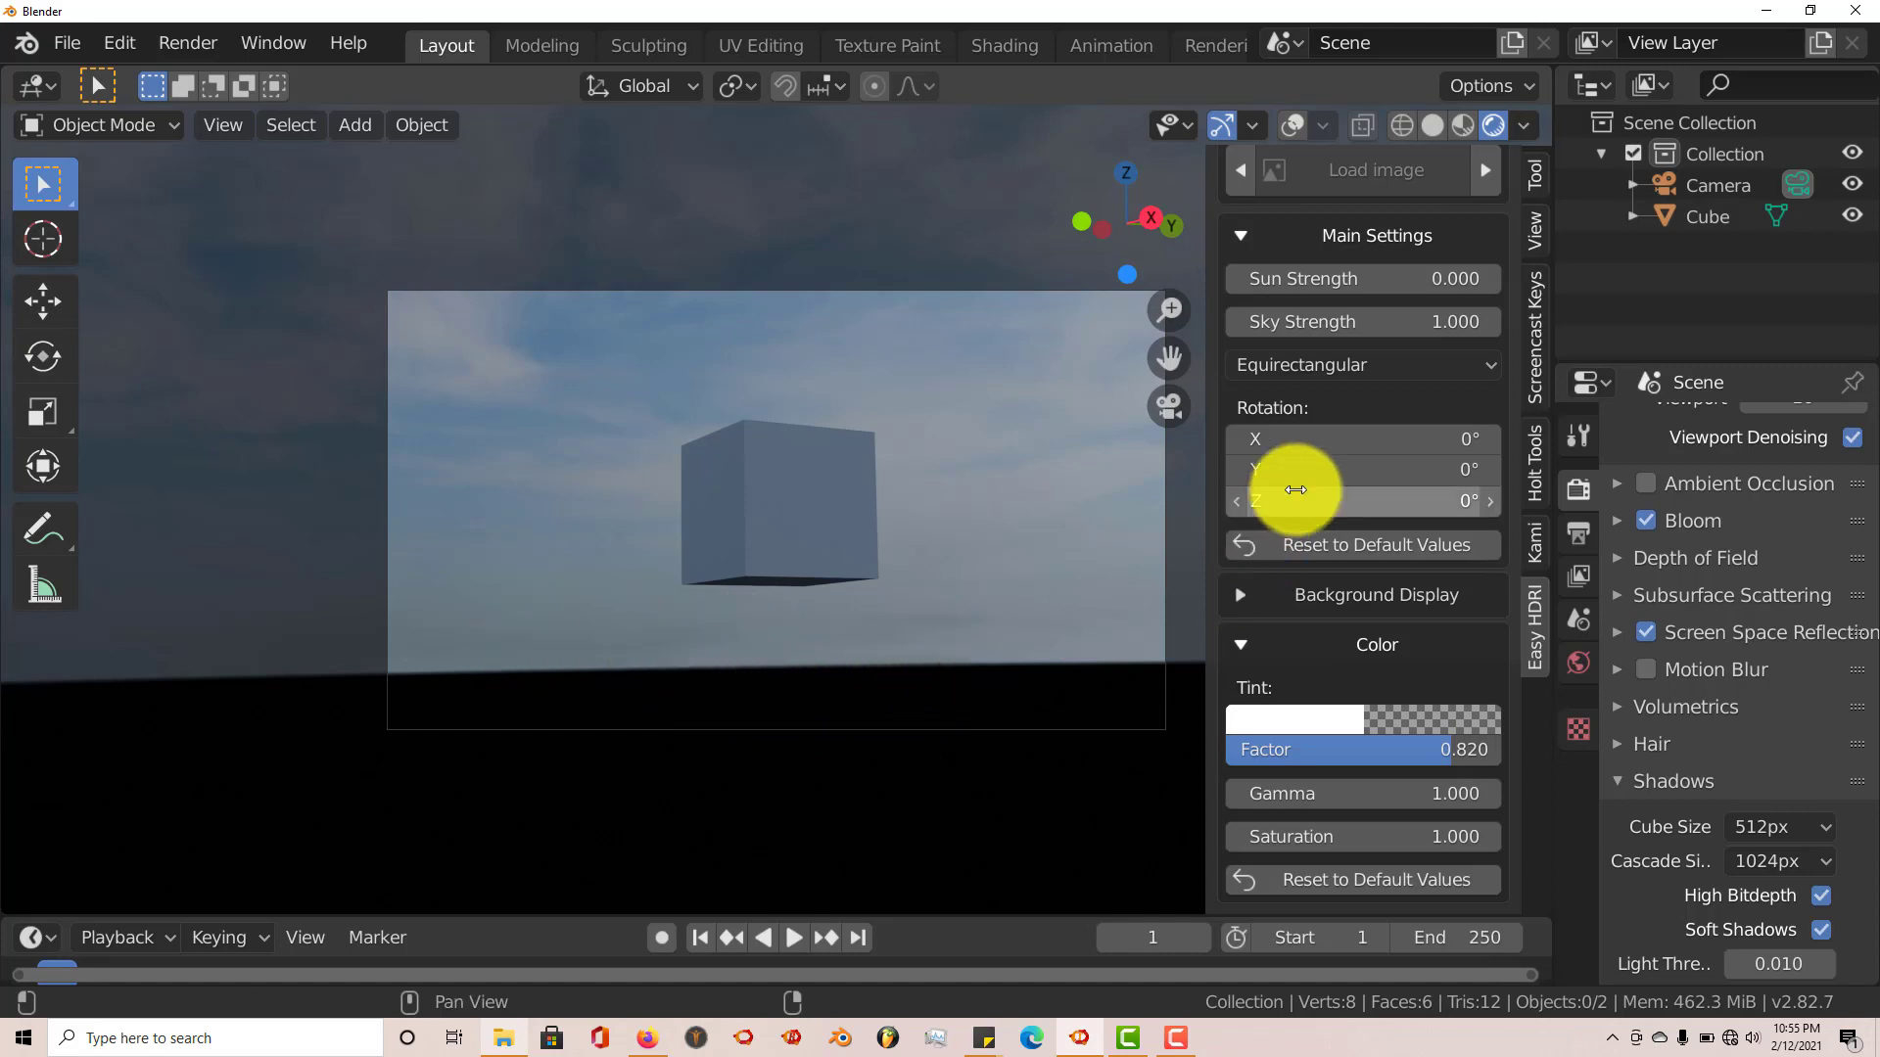
mouse_move(1294, 468)
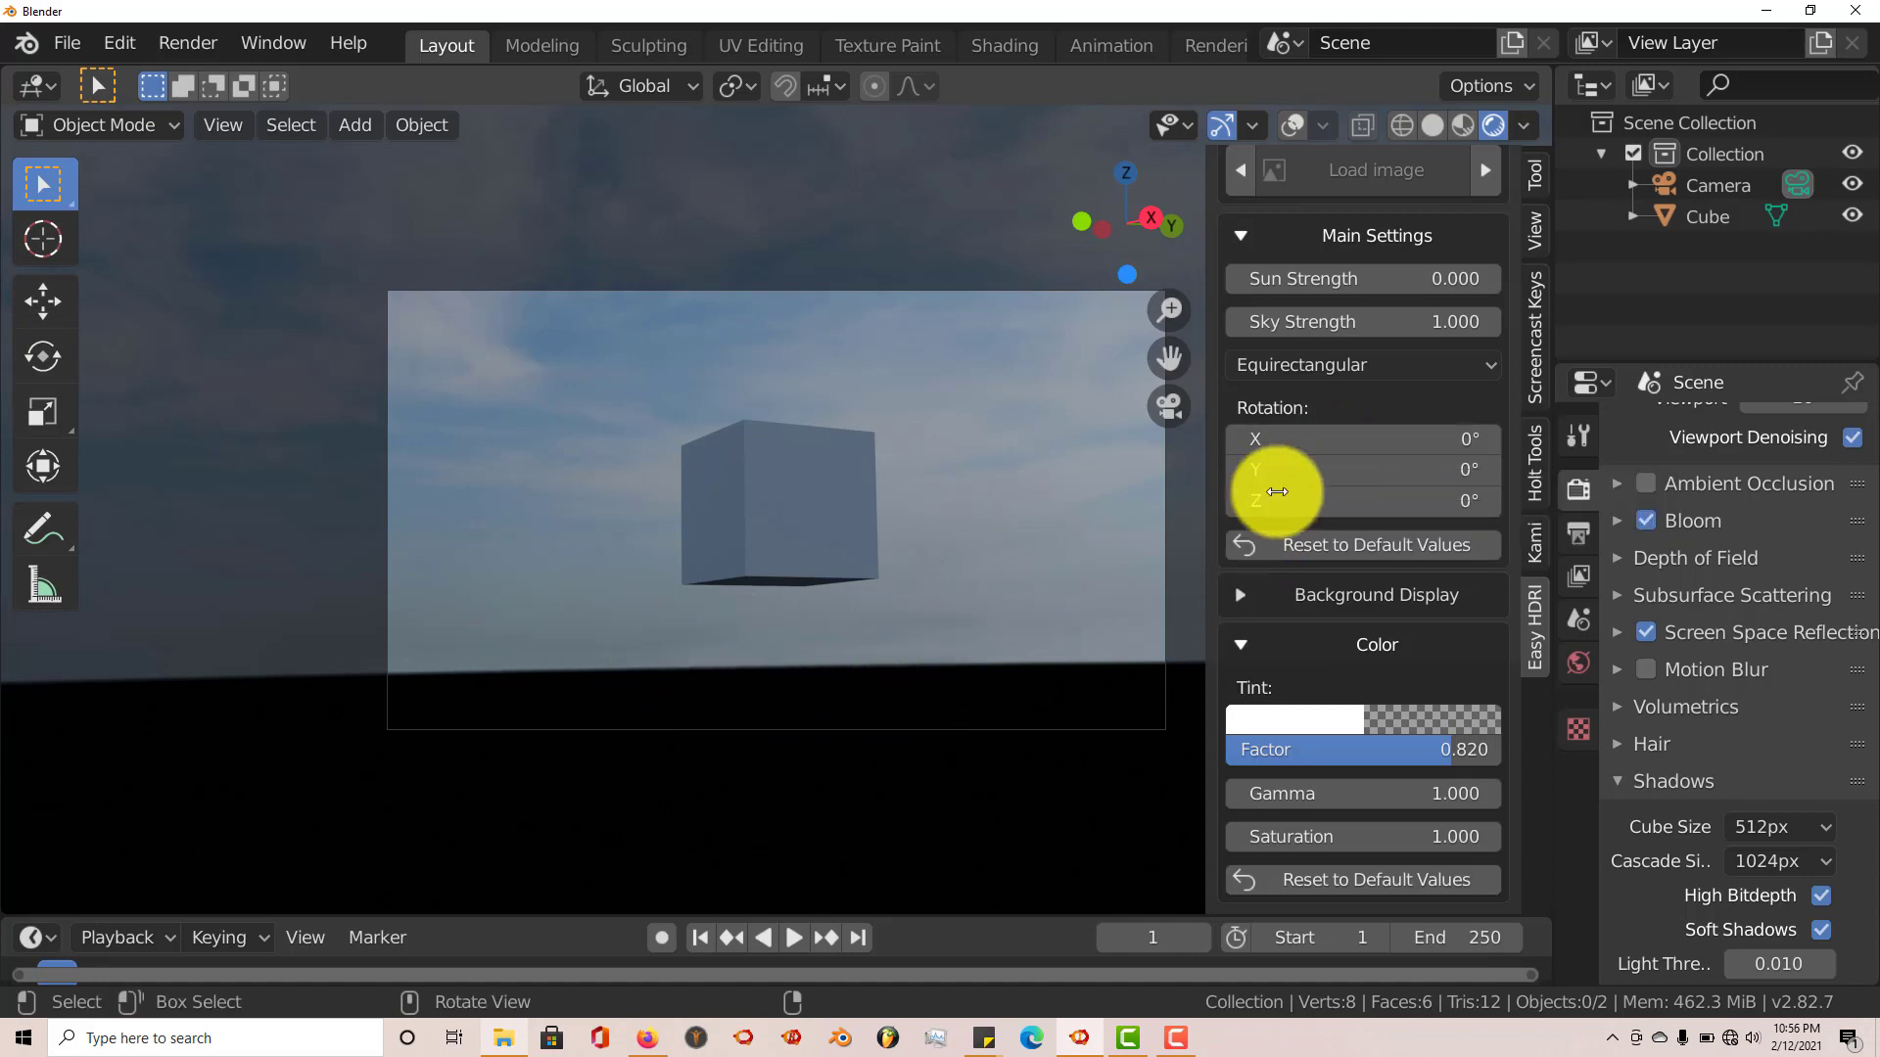
mouse_move(791, 453)
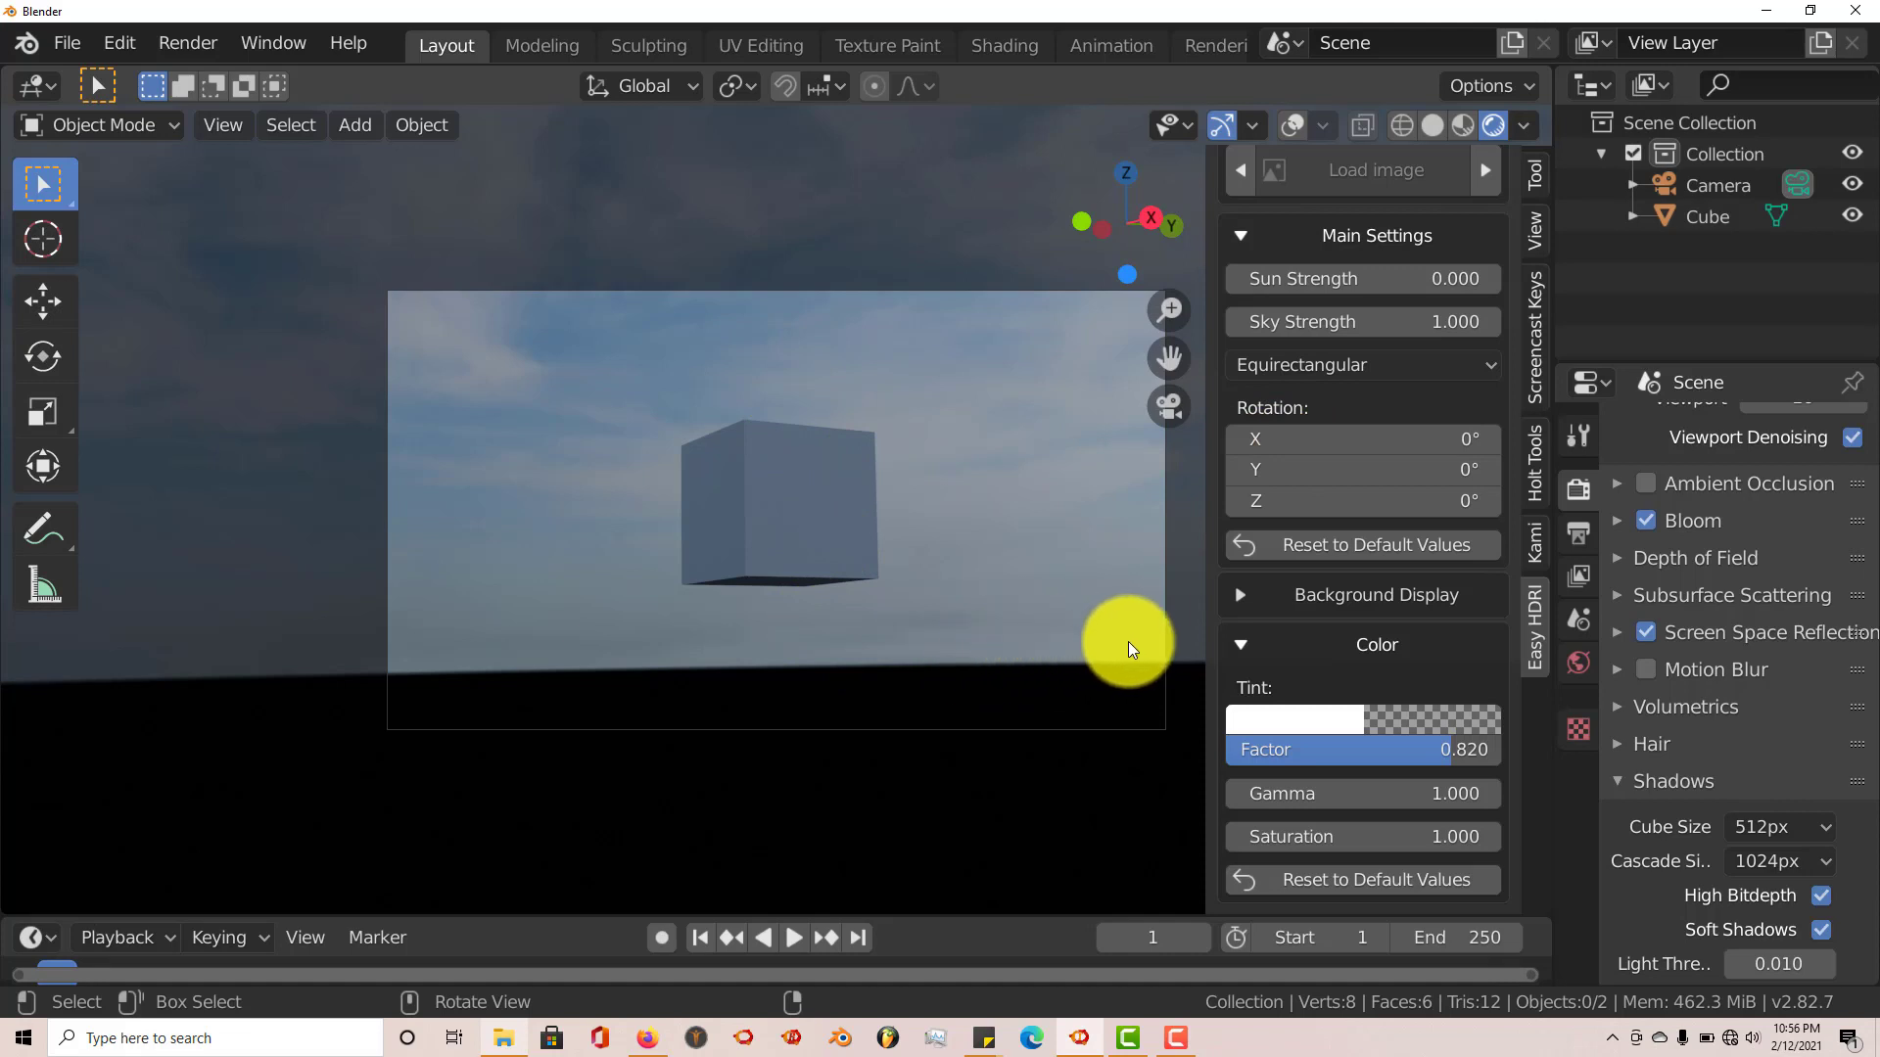
mouse_move(603, 705)
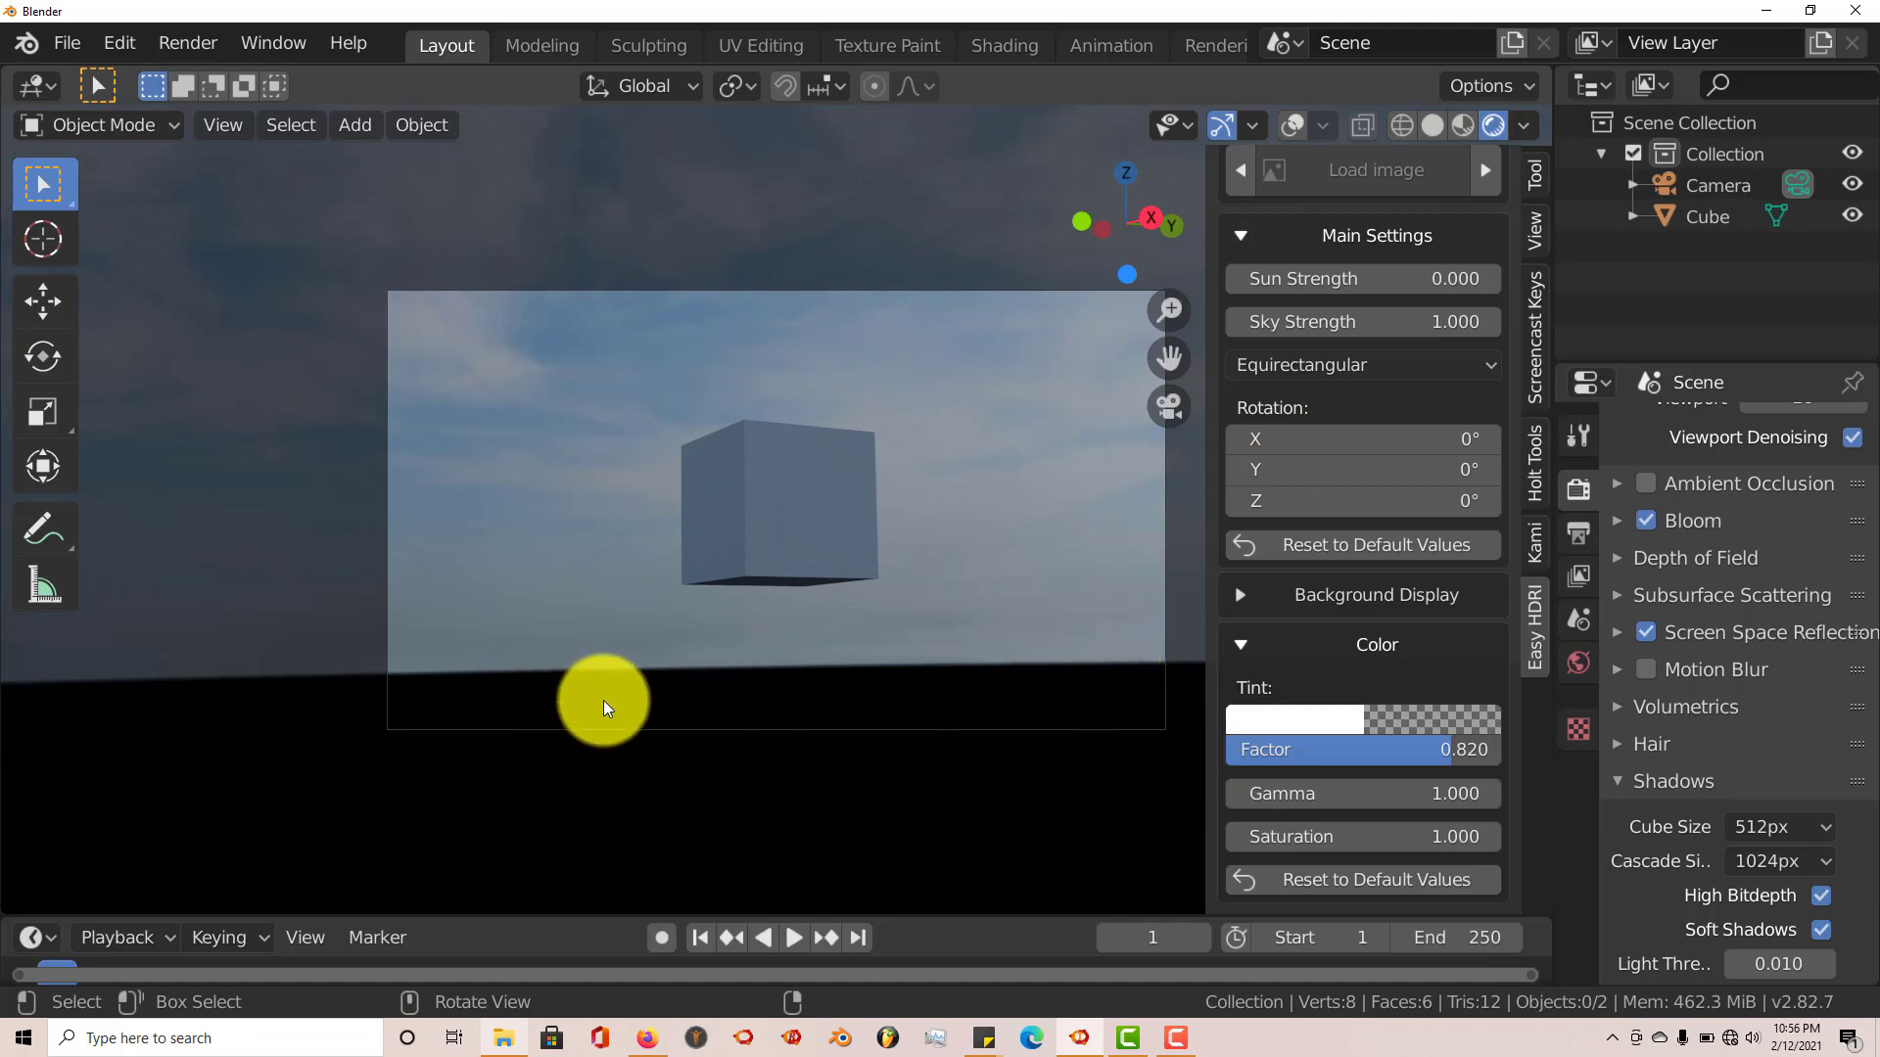
mouse_move(999, 597)
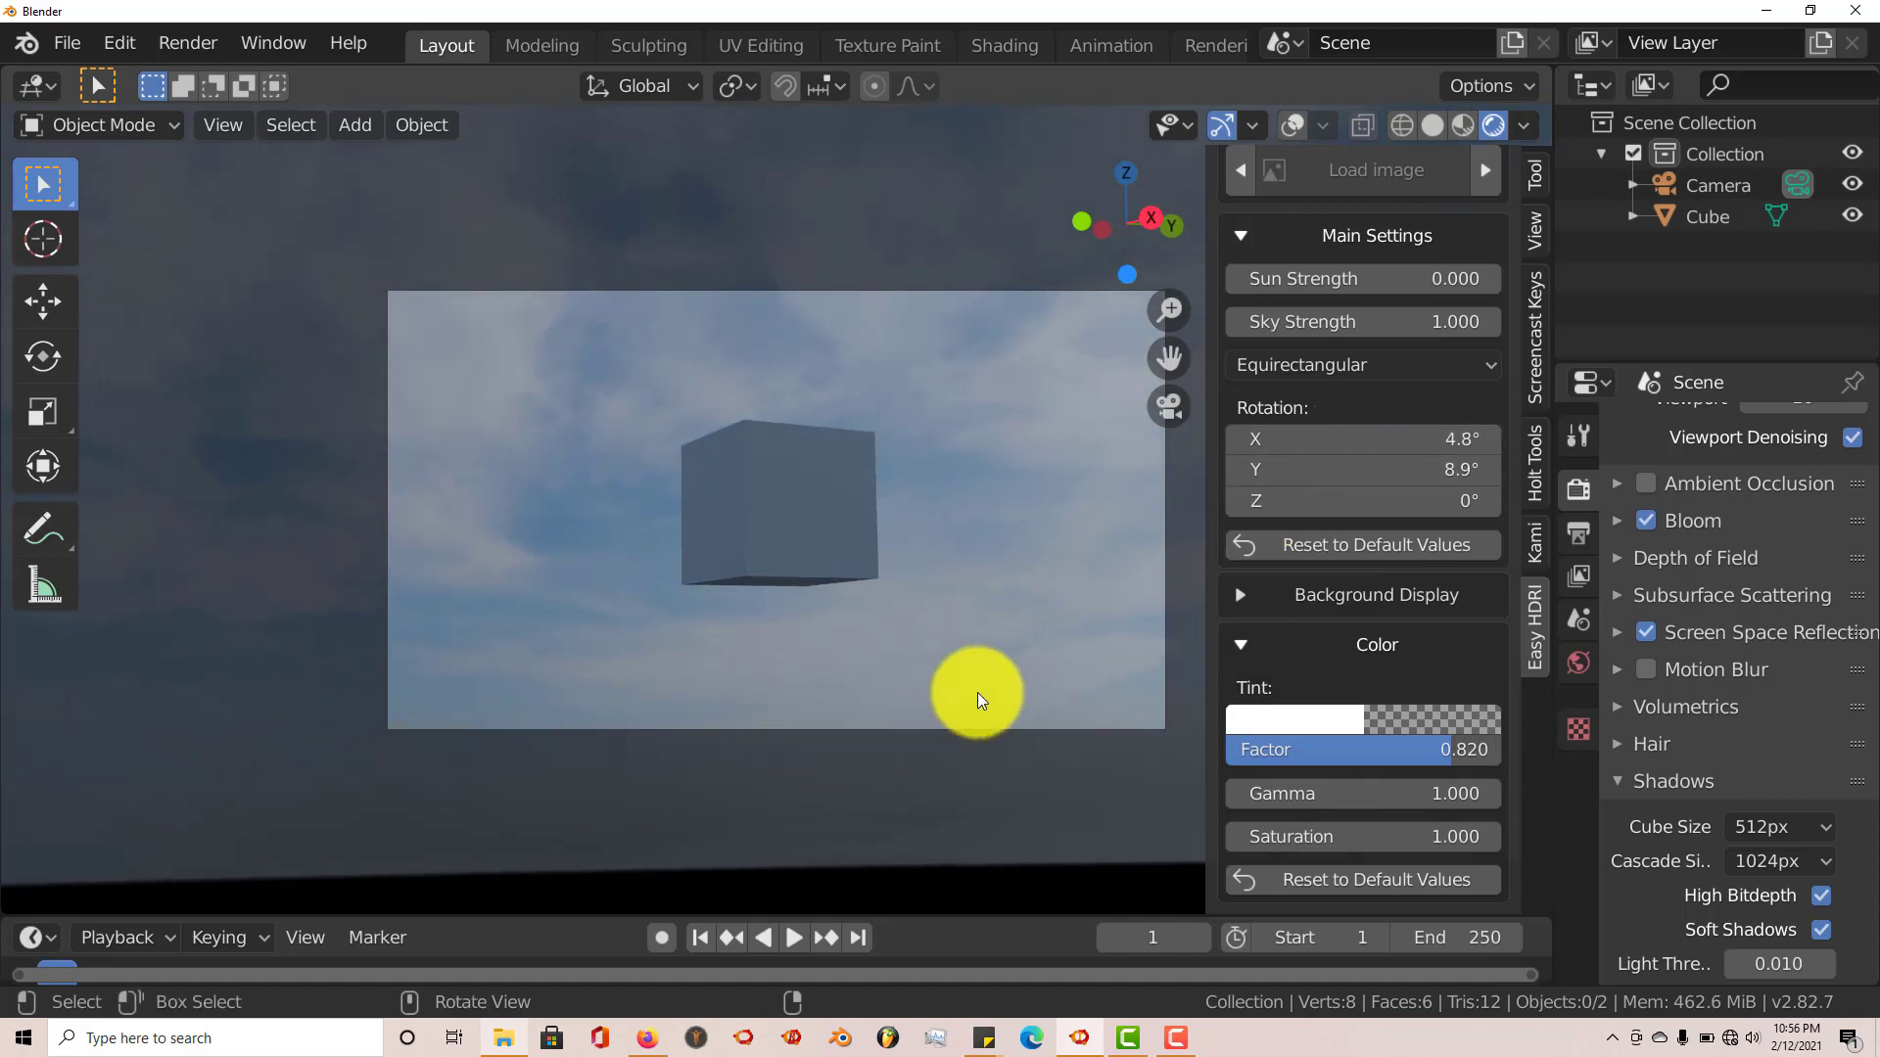
mouse_move(1181, 614)
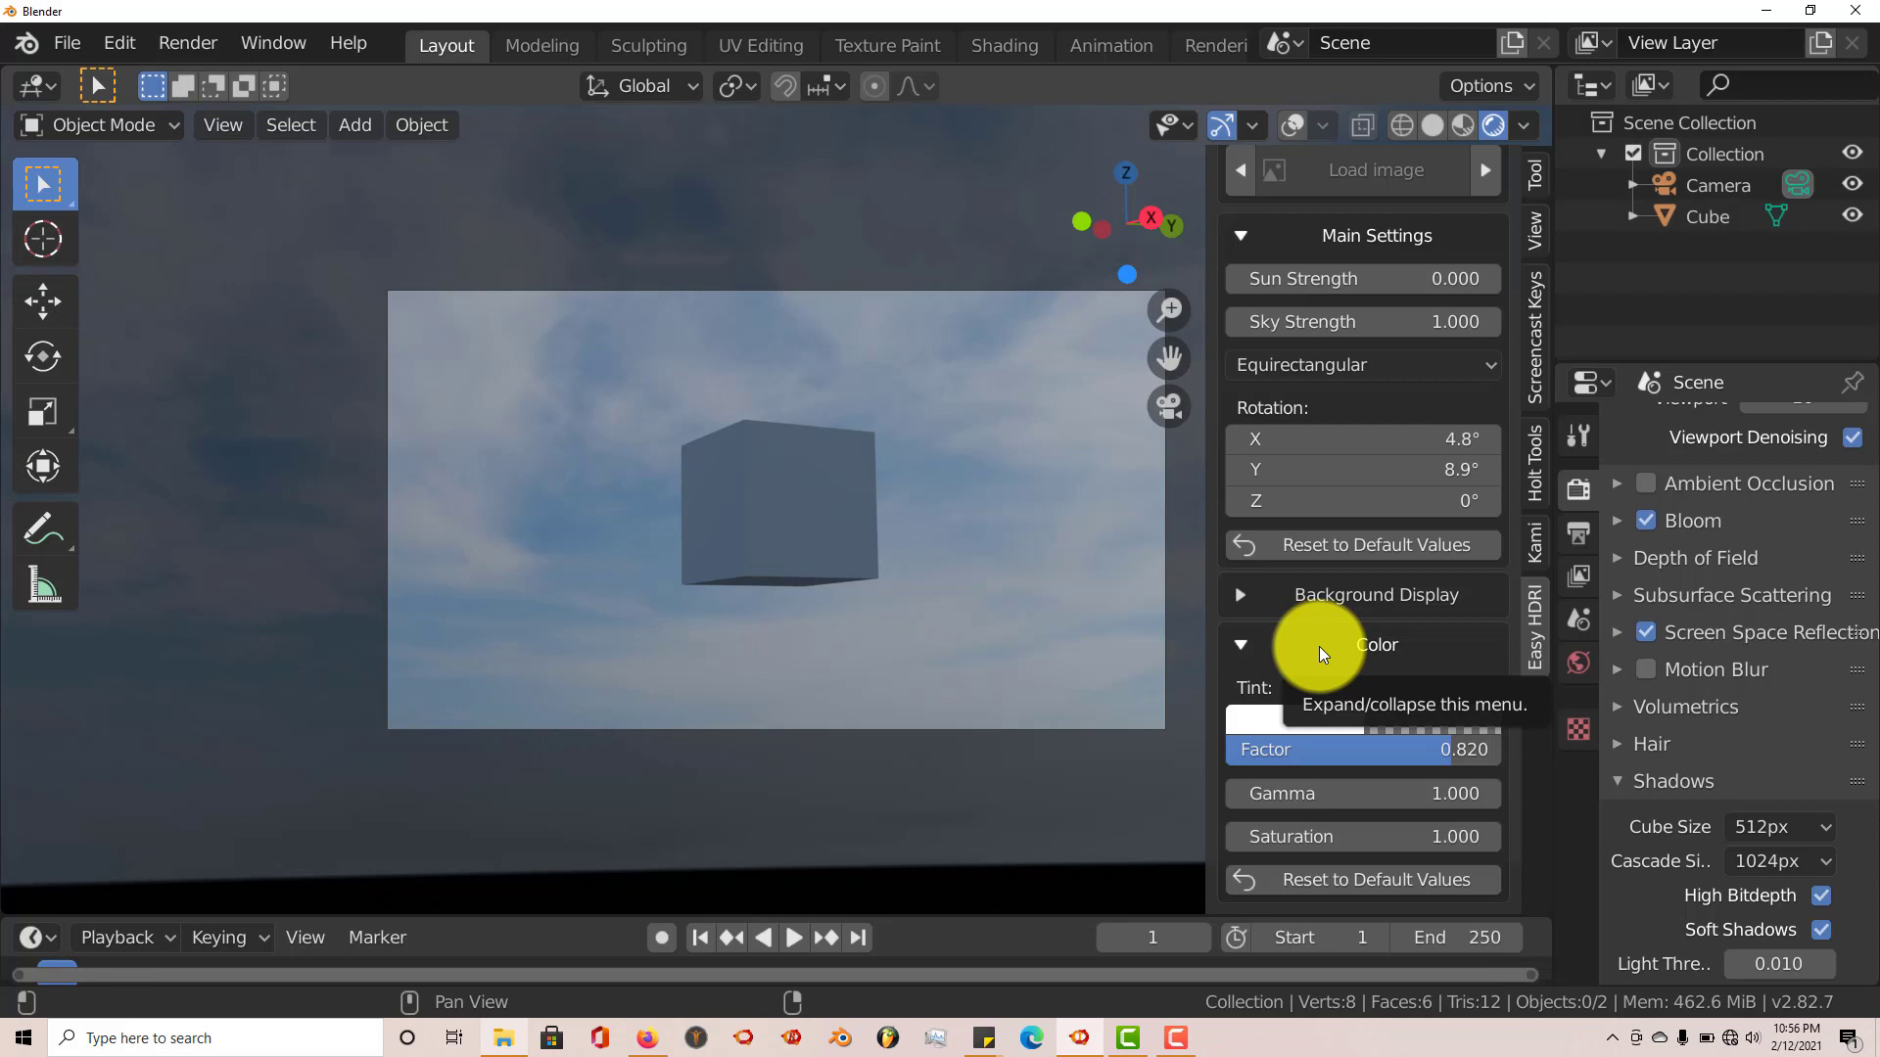
mouse_move(1336, 653)
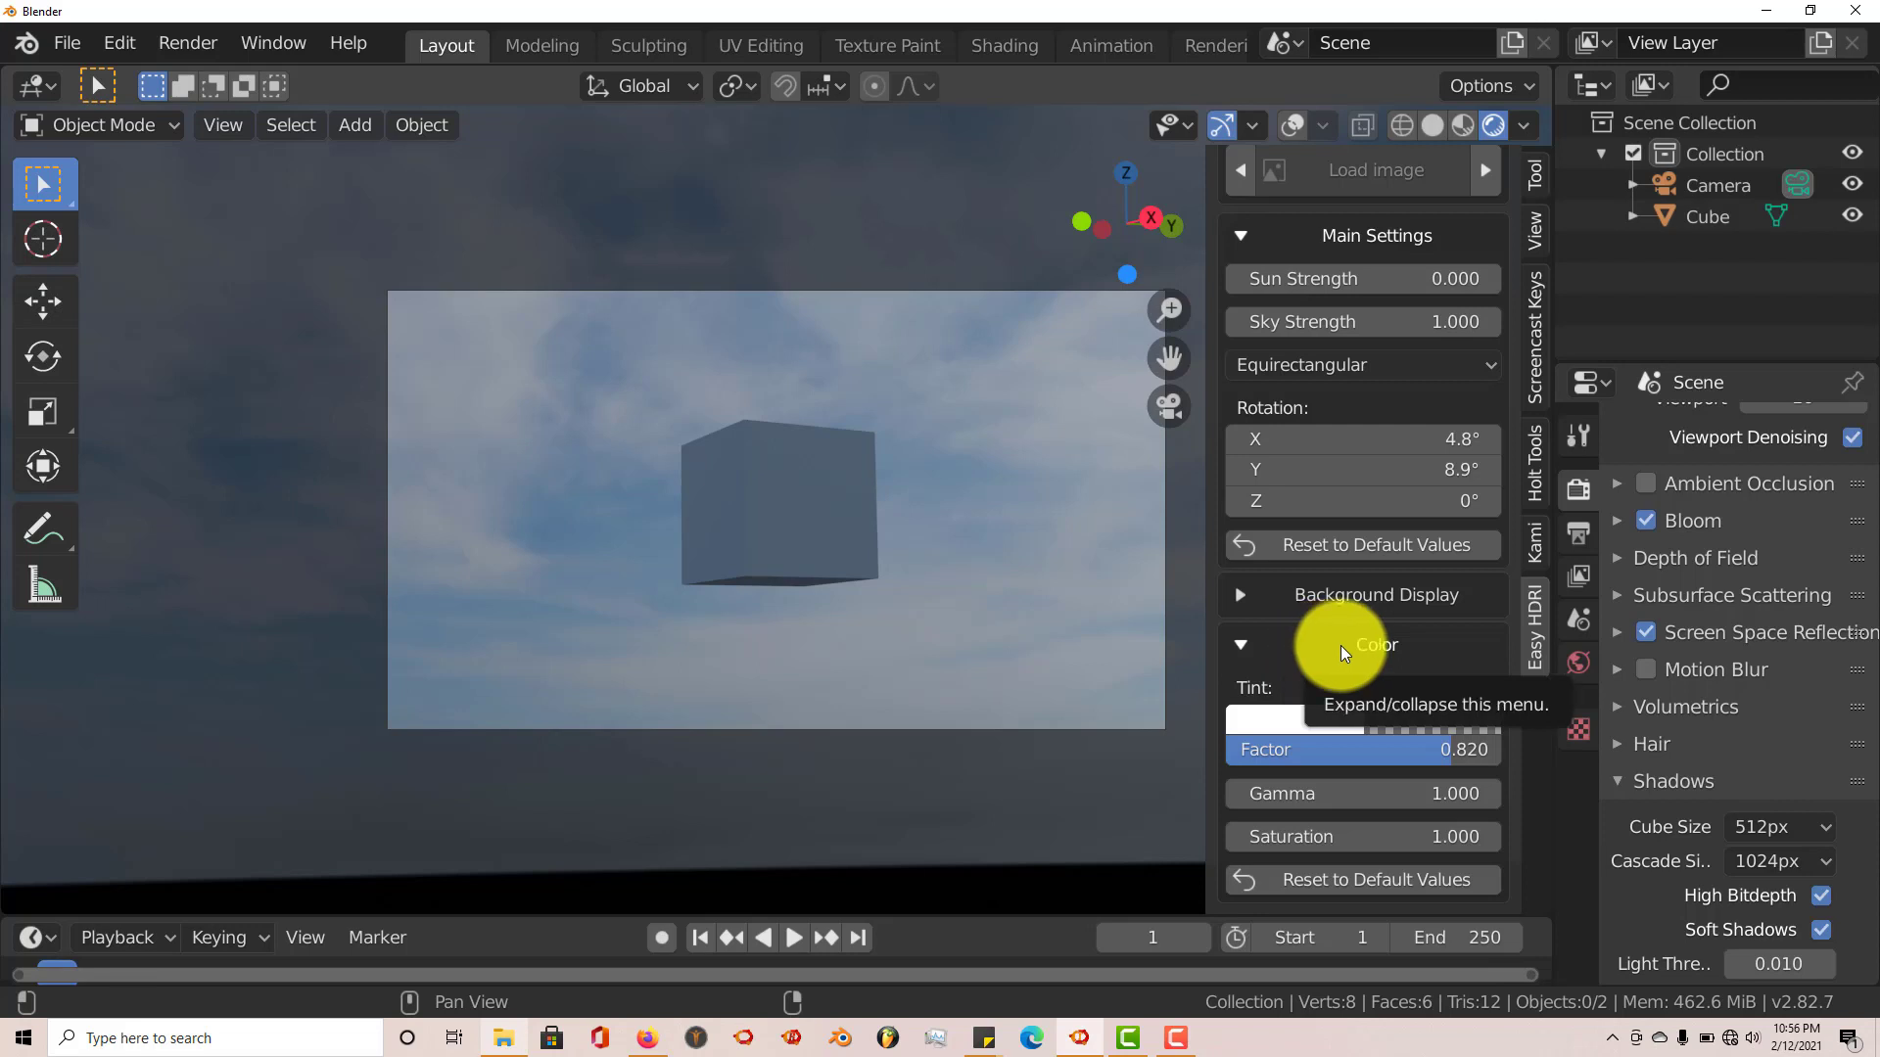
mouse_move(1342, 656)
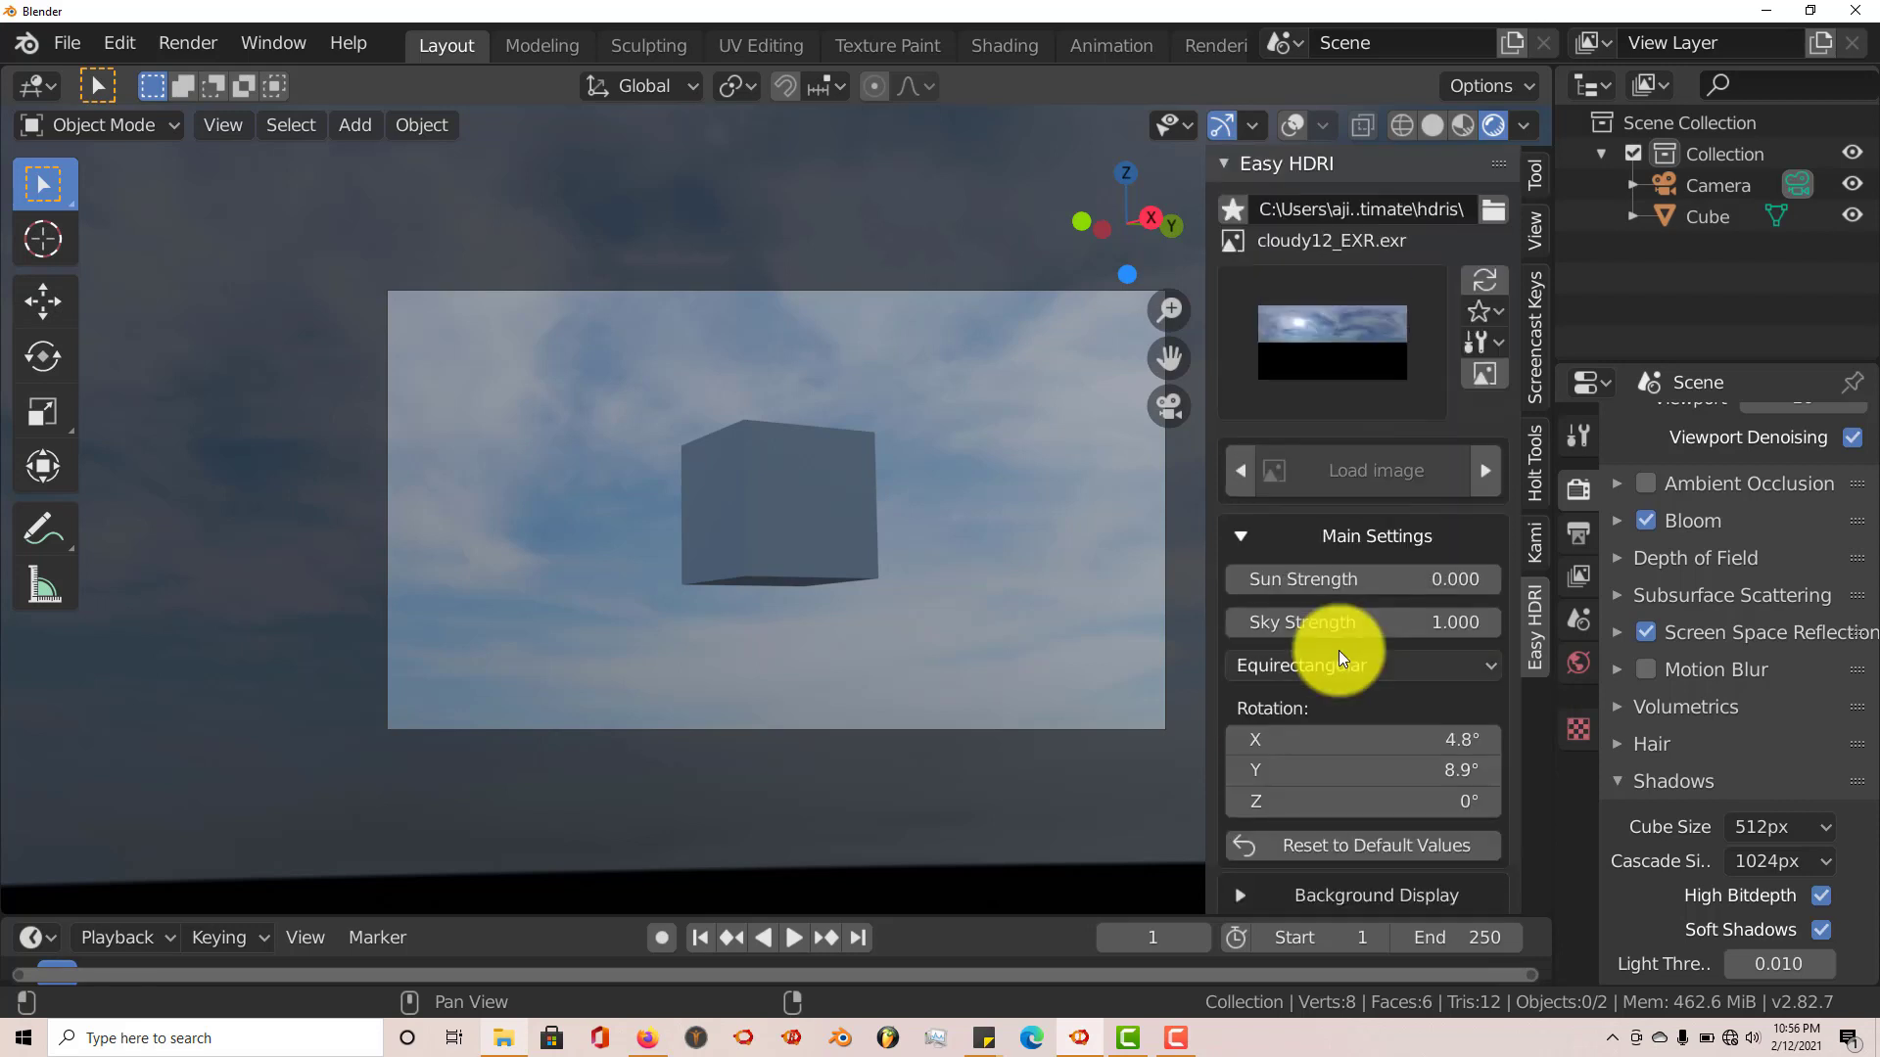
mouse_move(1253, 659)
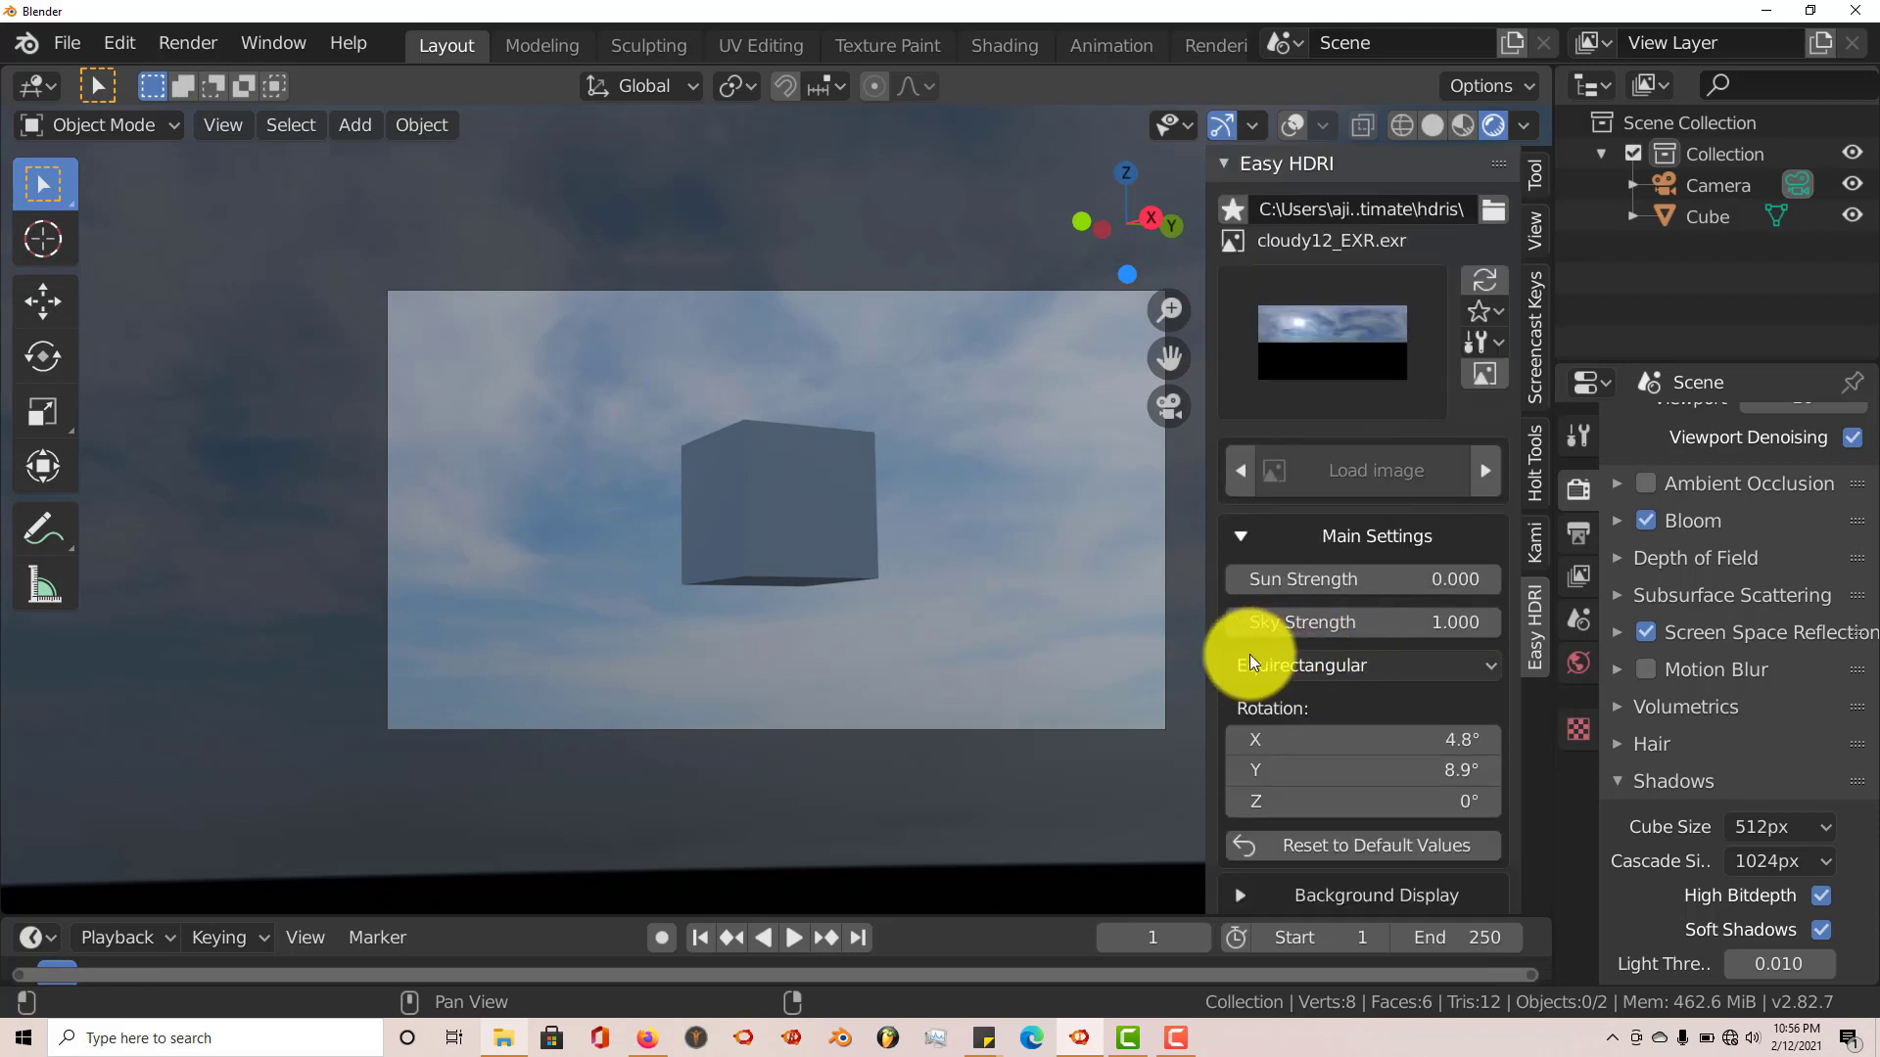
mouse_move(1486, 348)
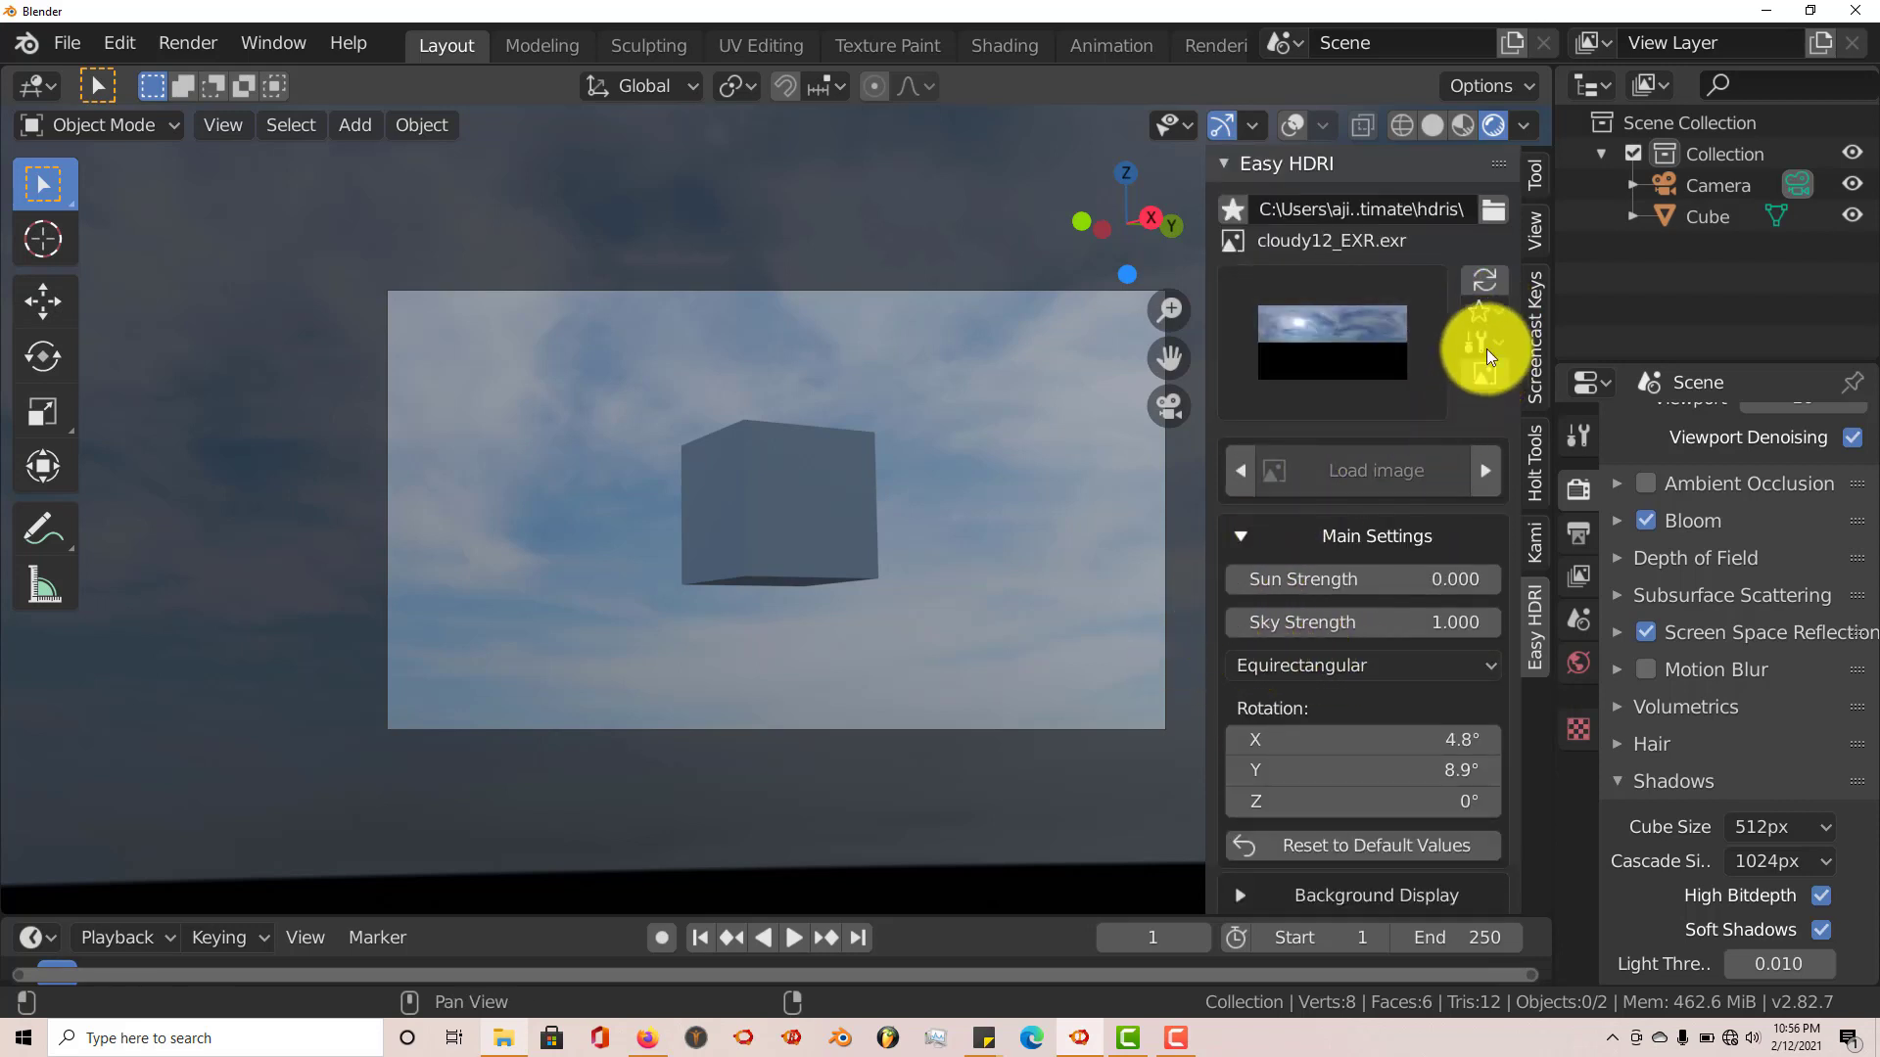
mouse_move(1484, 348)
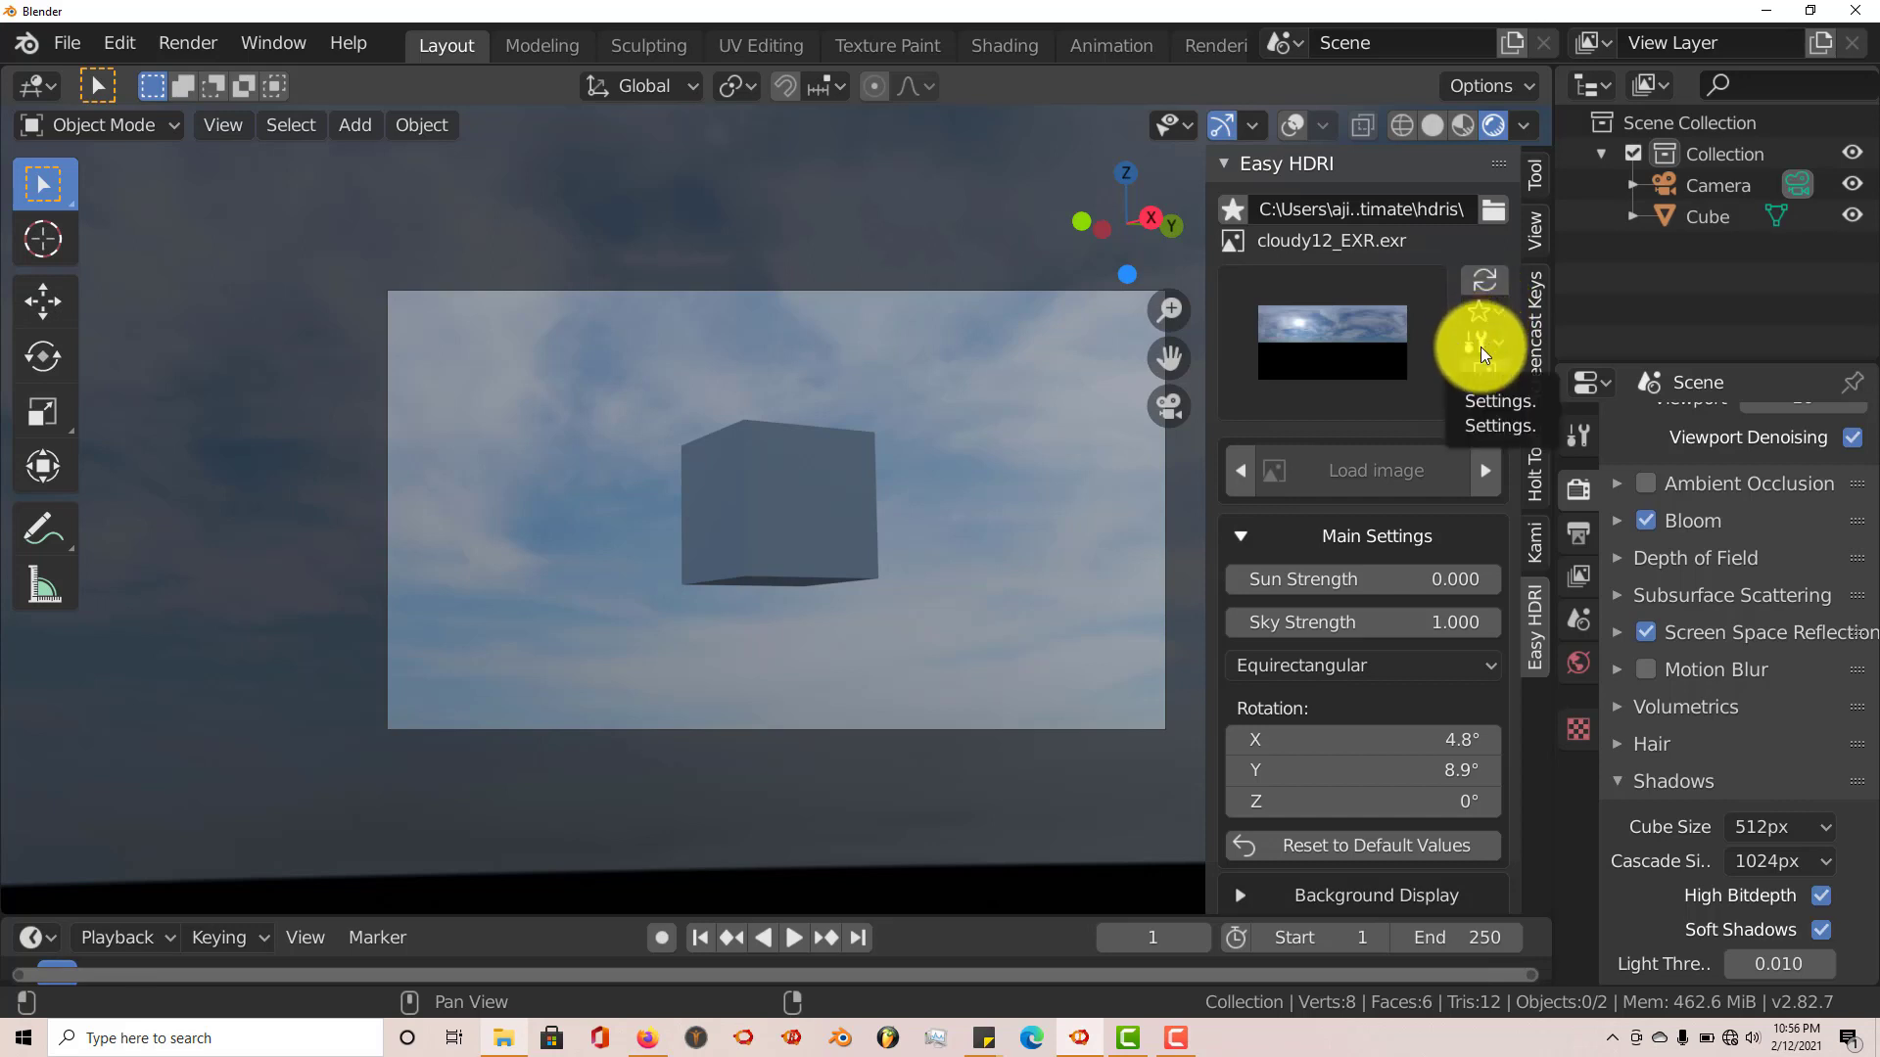
click(1484, 339)
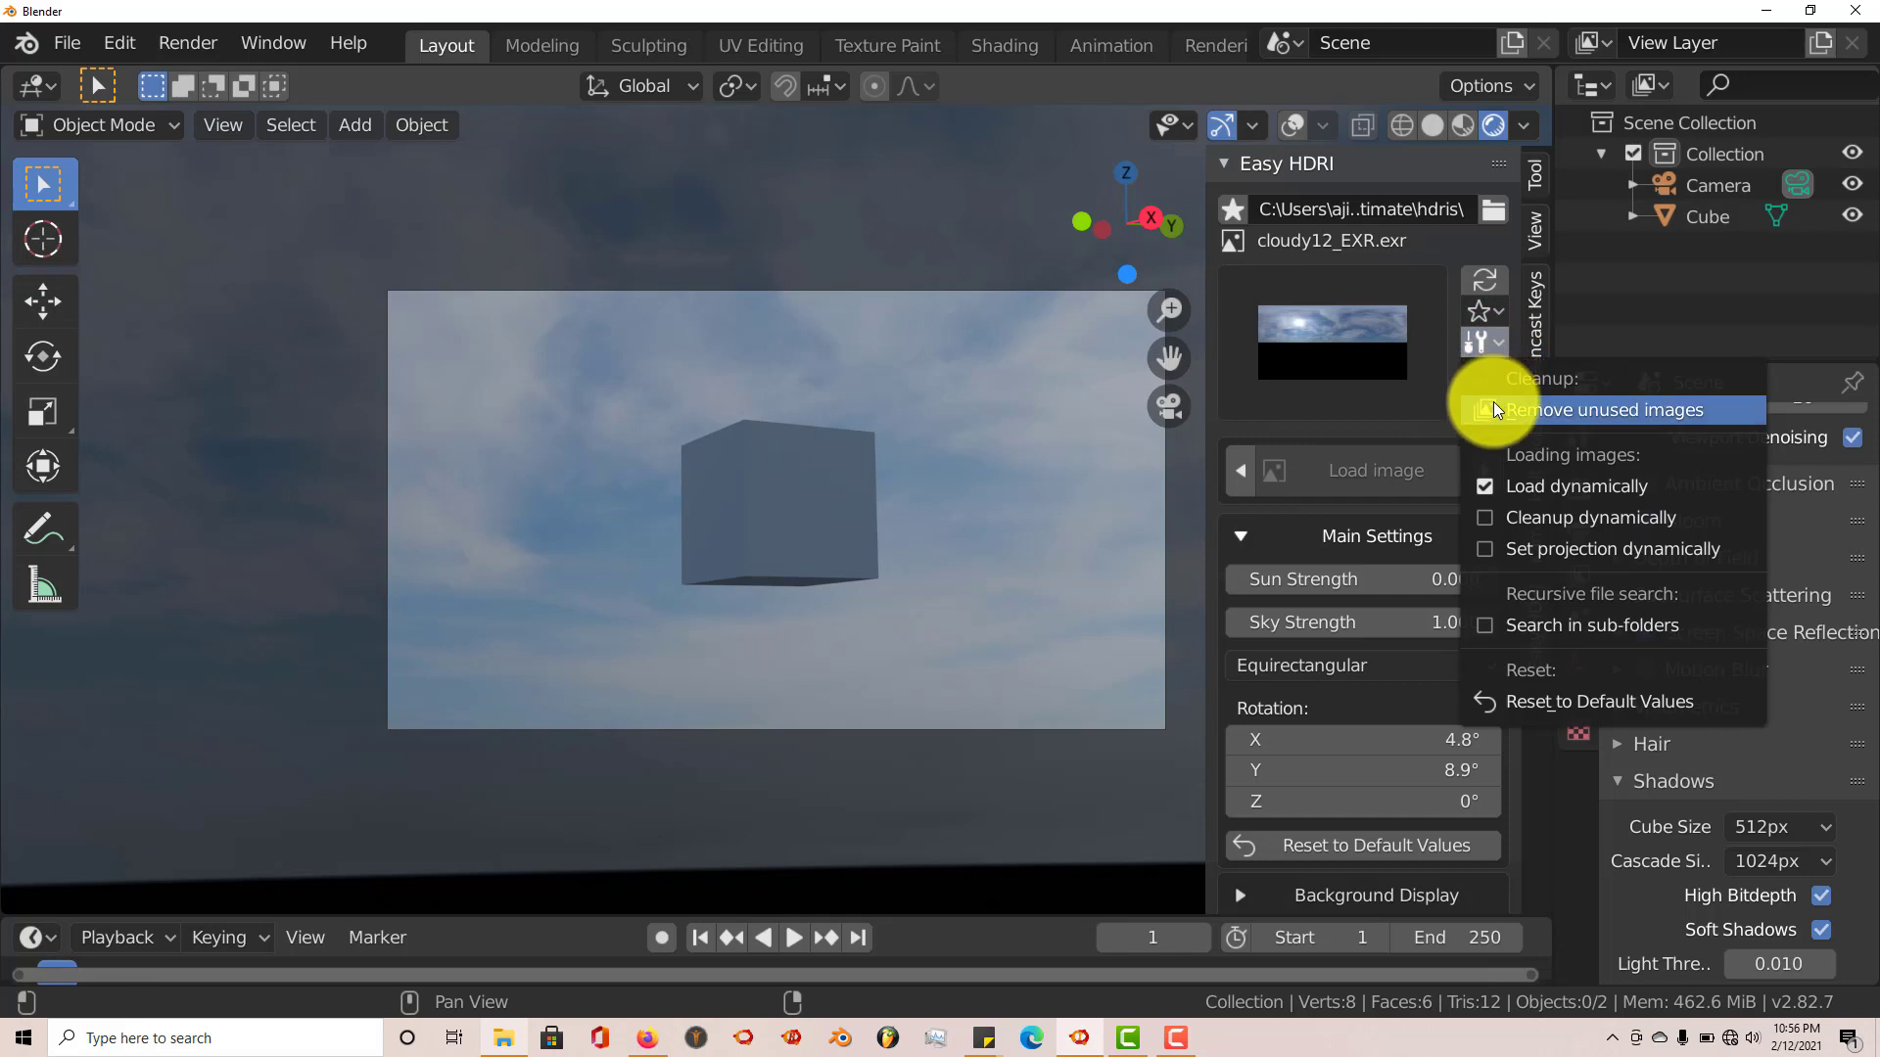
mouse_move(1573, 485)
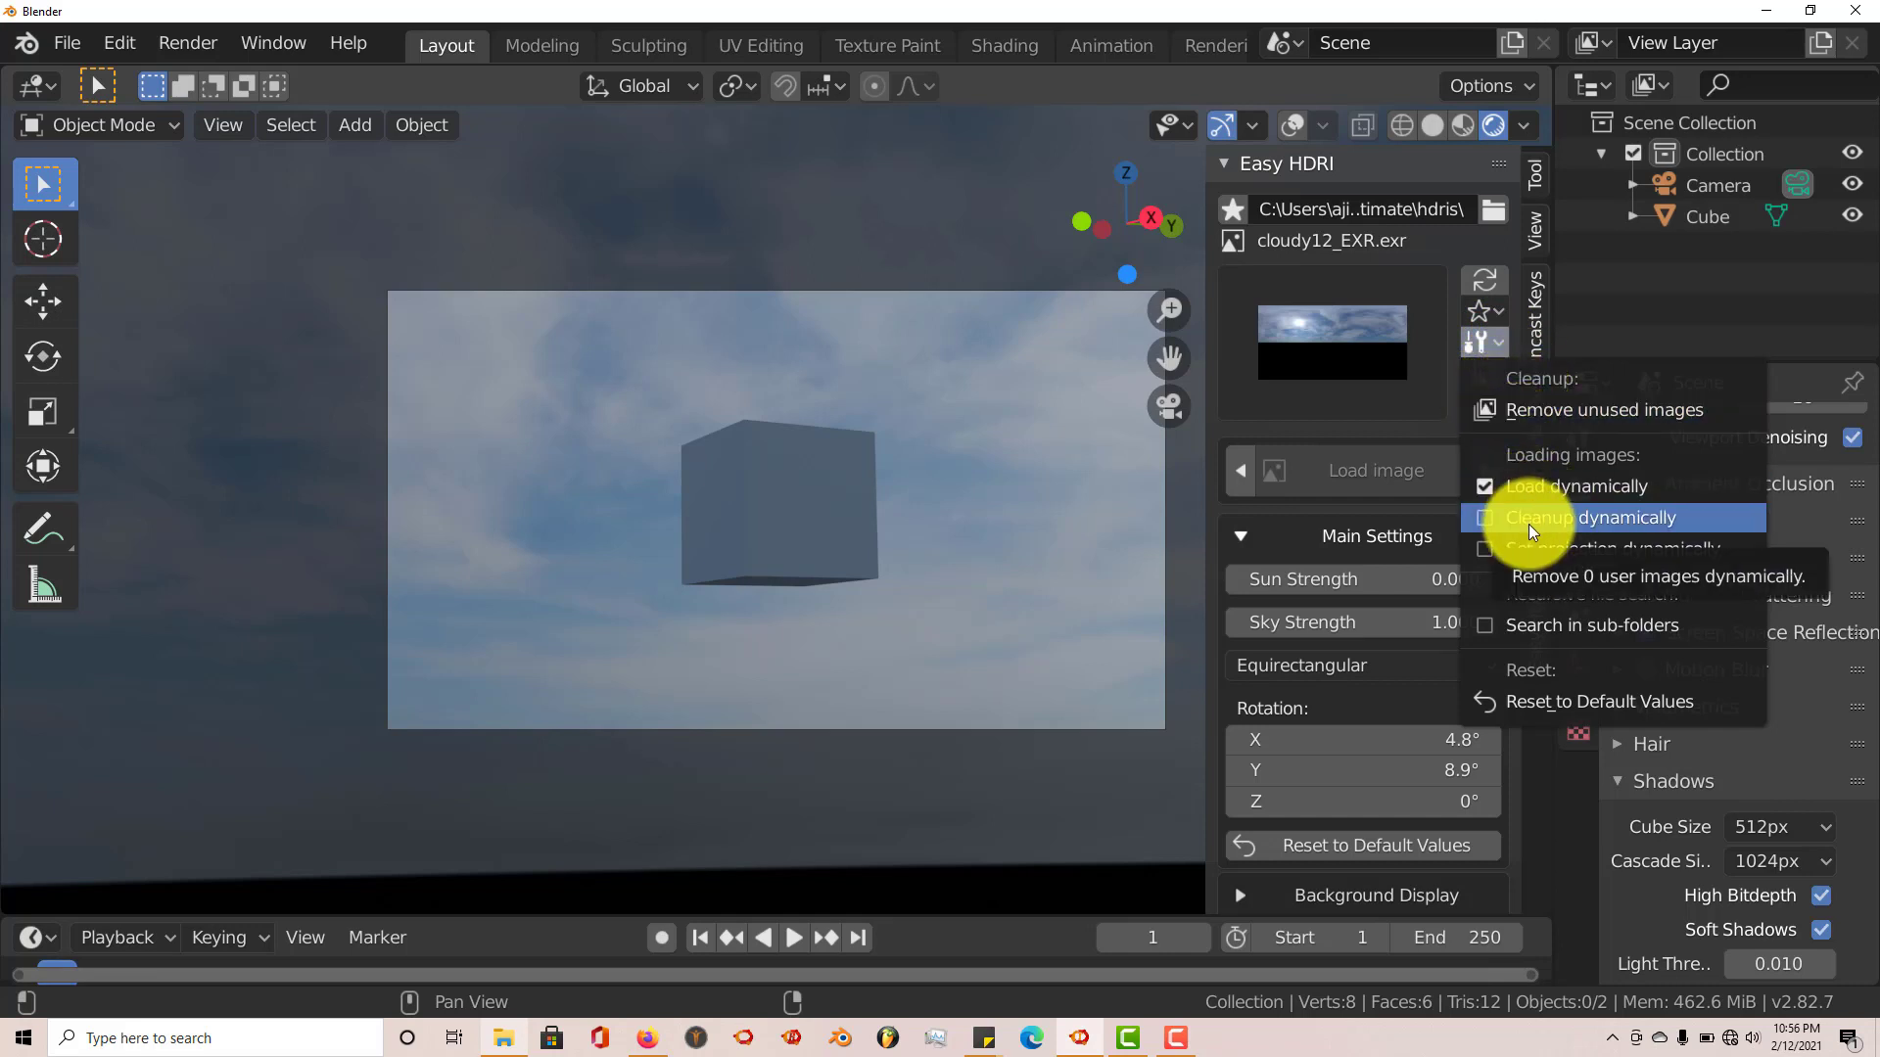
mouse_move(1534, 550)
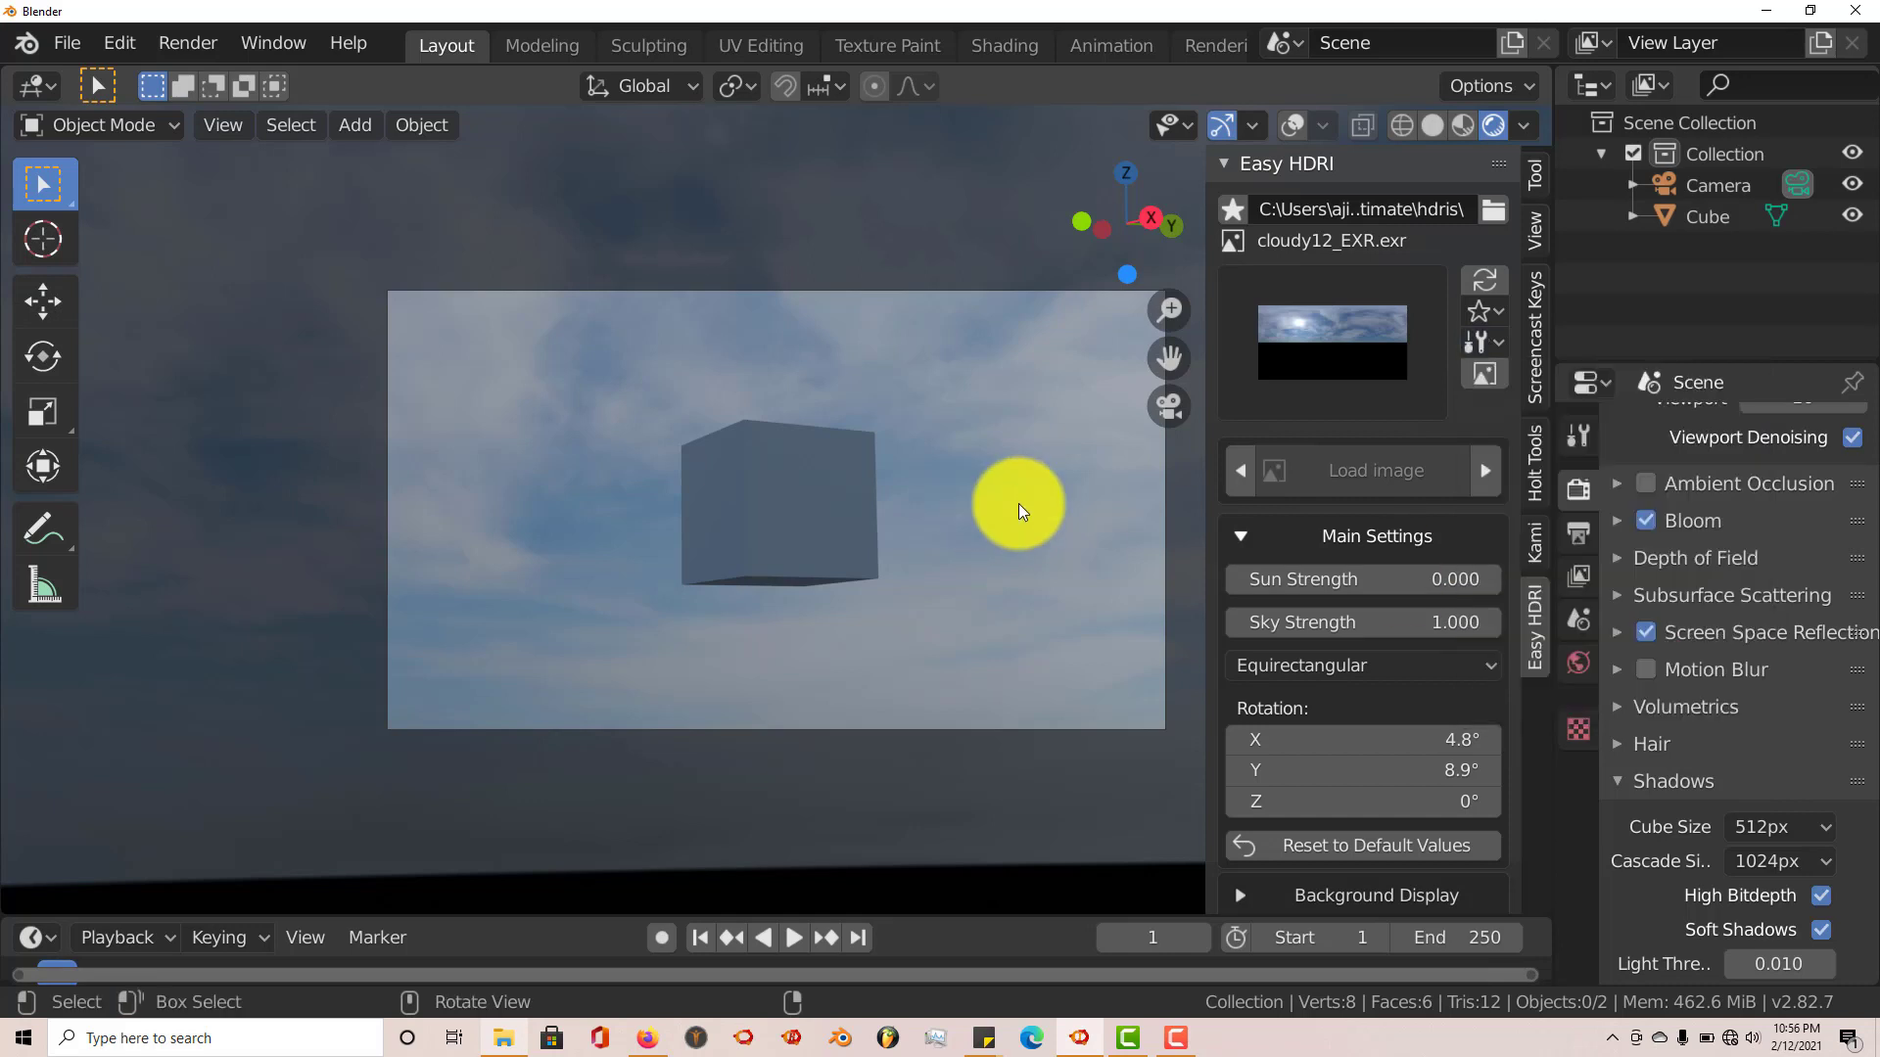
mouse_move(1331, 359)
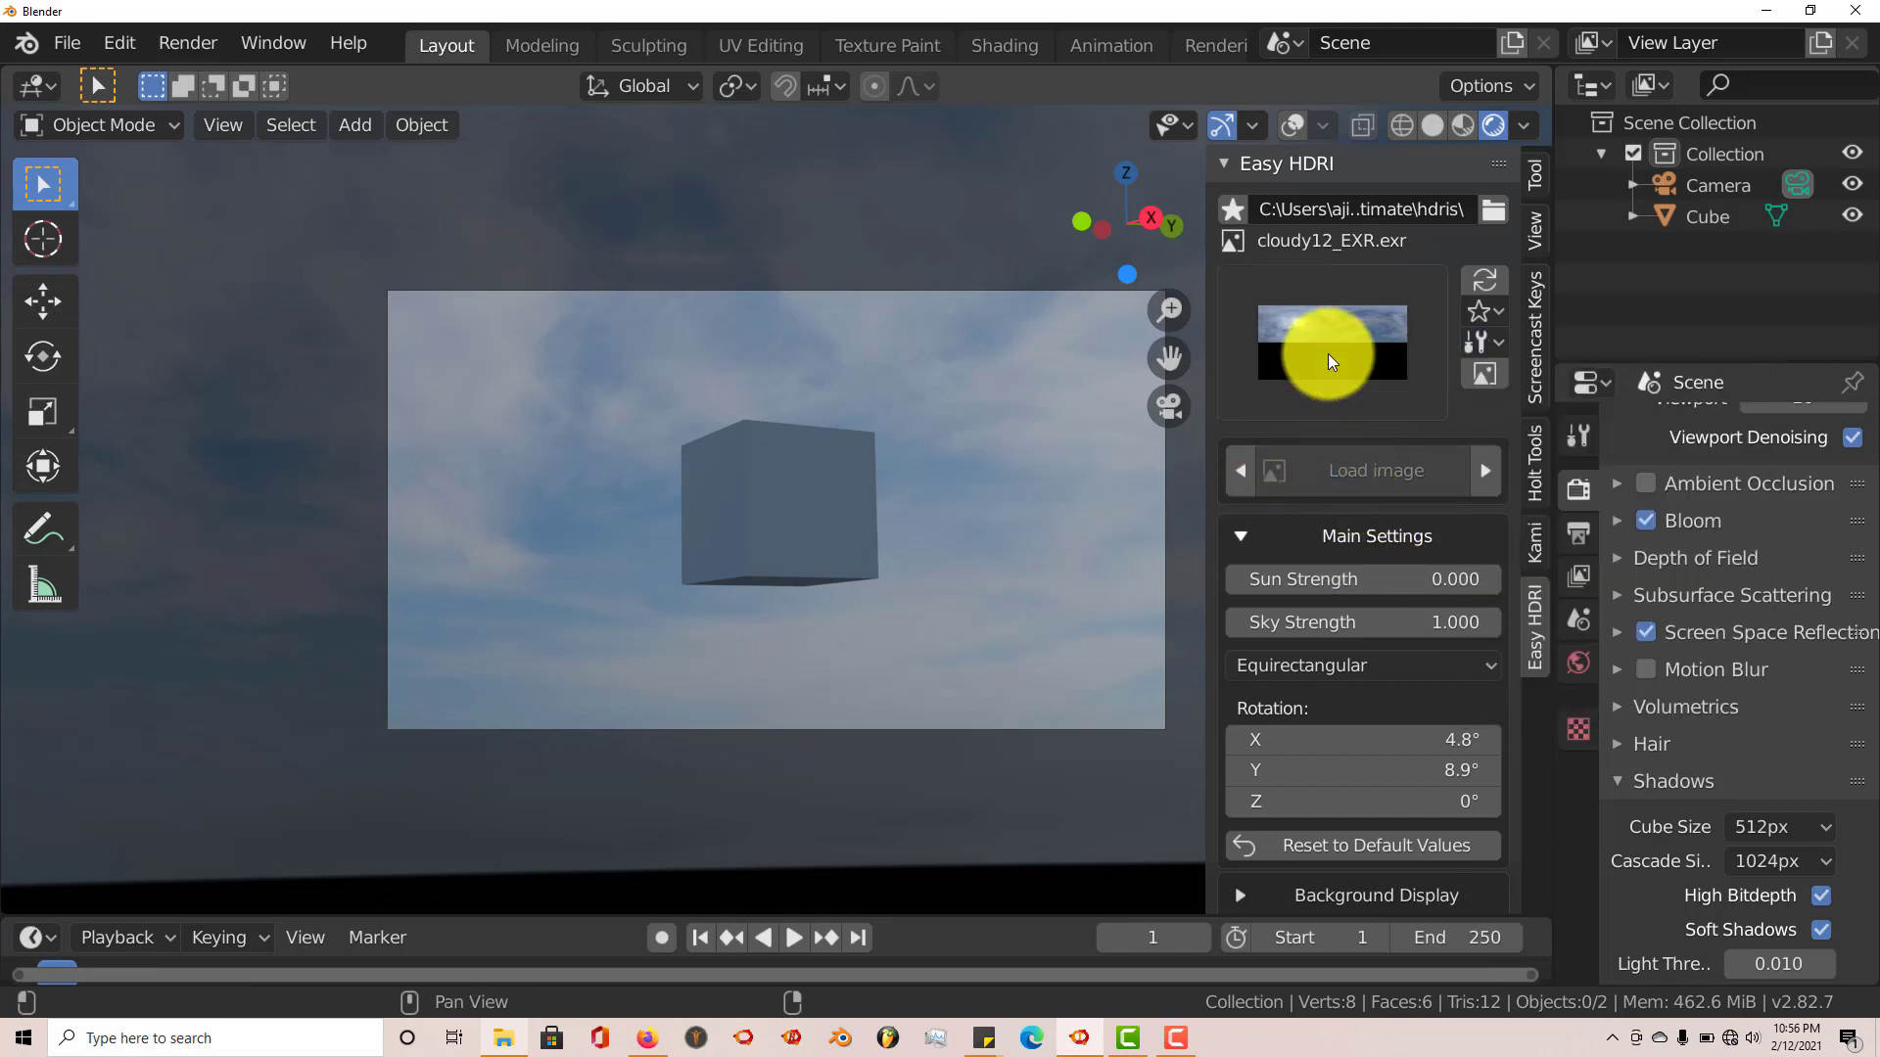
mouse_move(1374, 470)
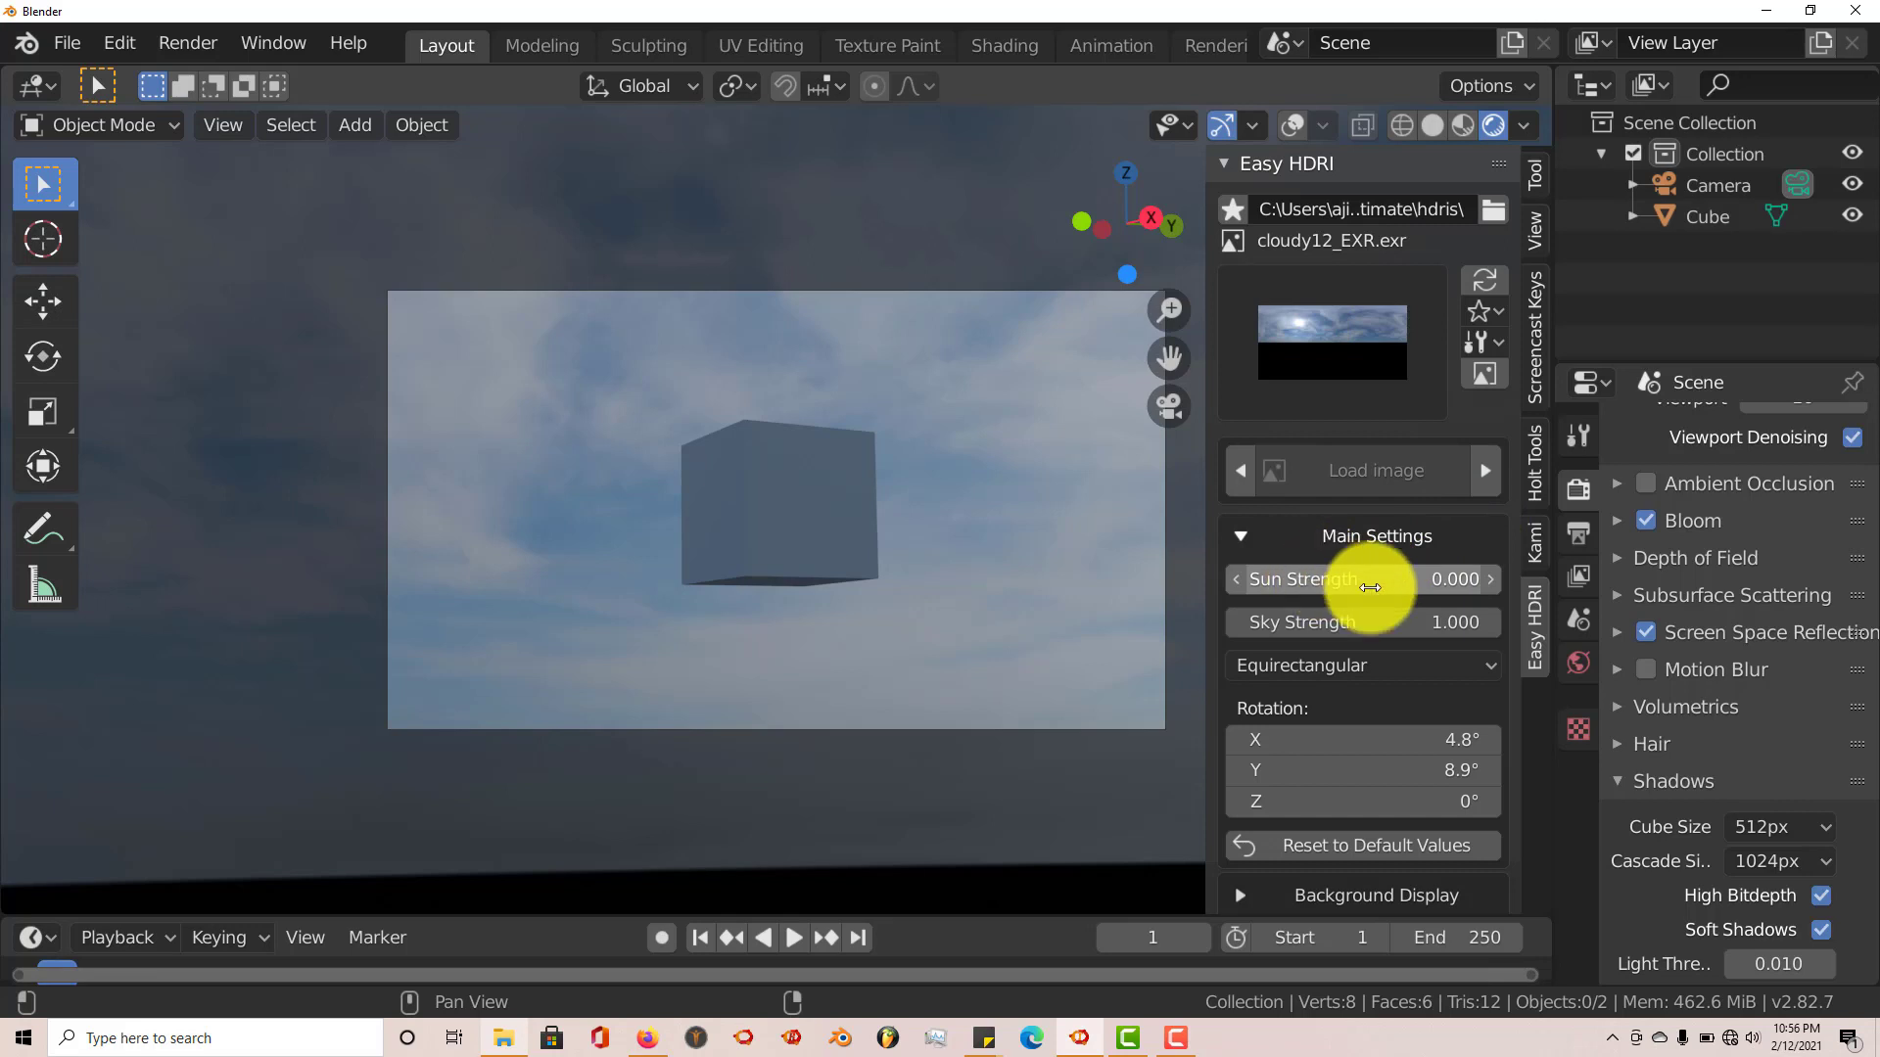
scroll(down, 3)
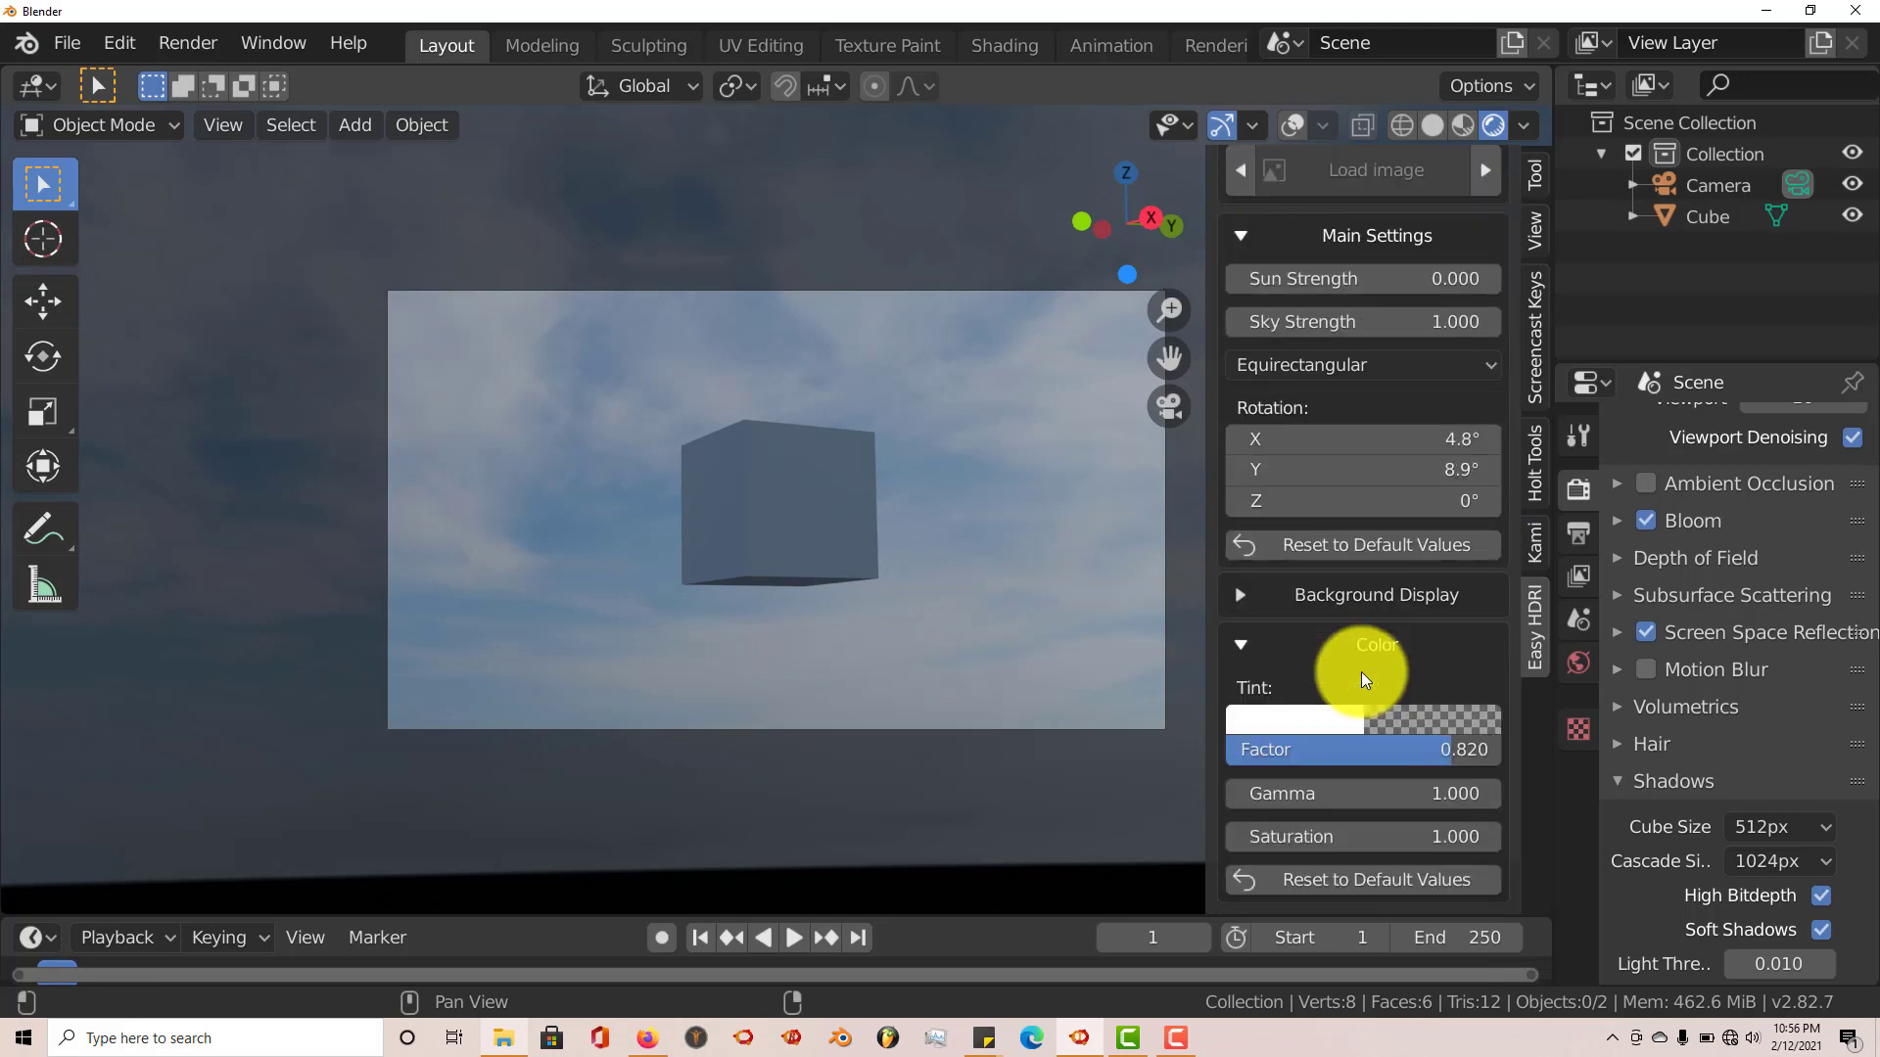
mouse_move(864, 541)
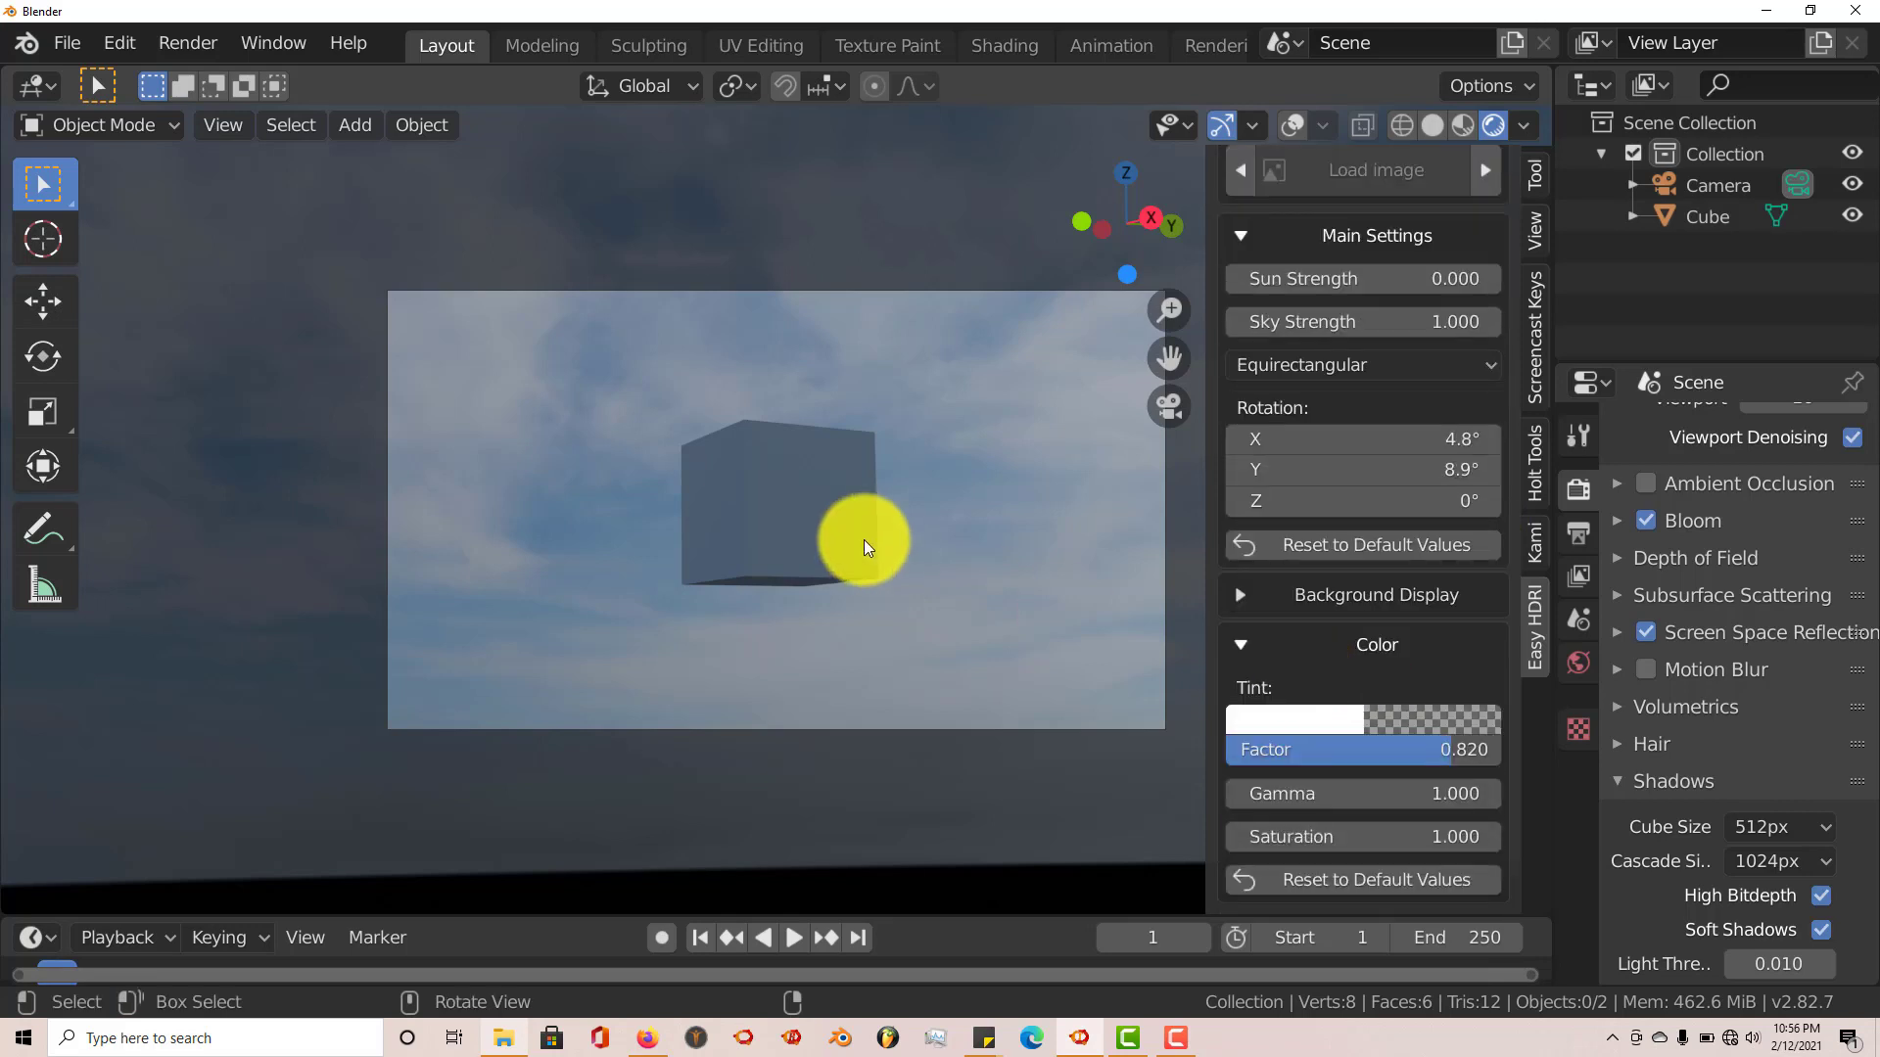